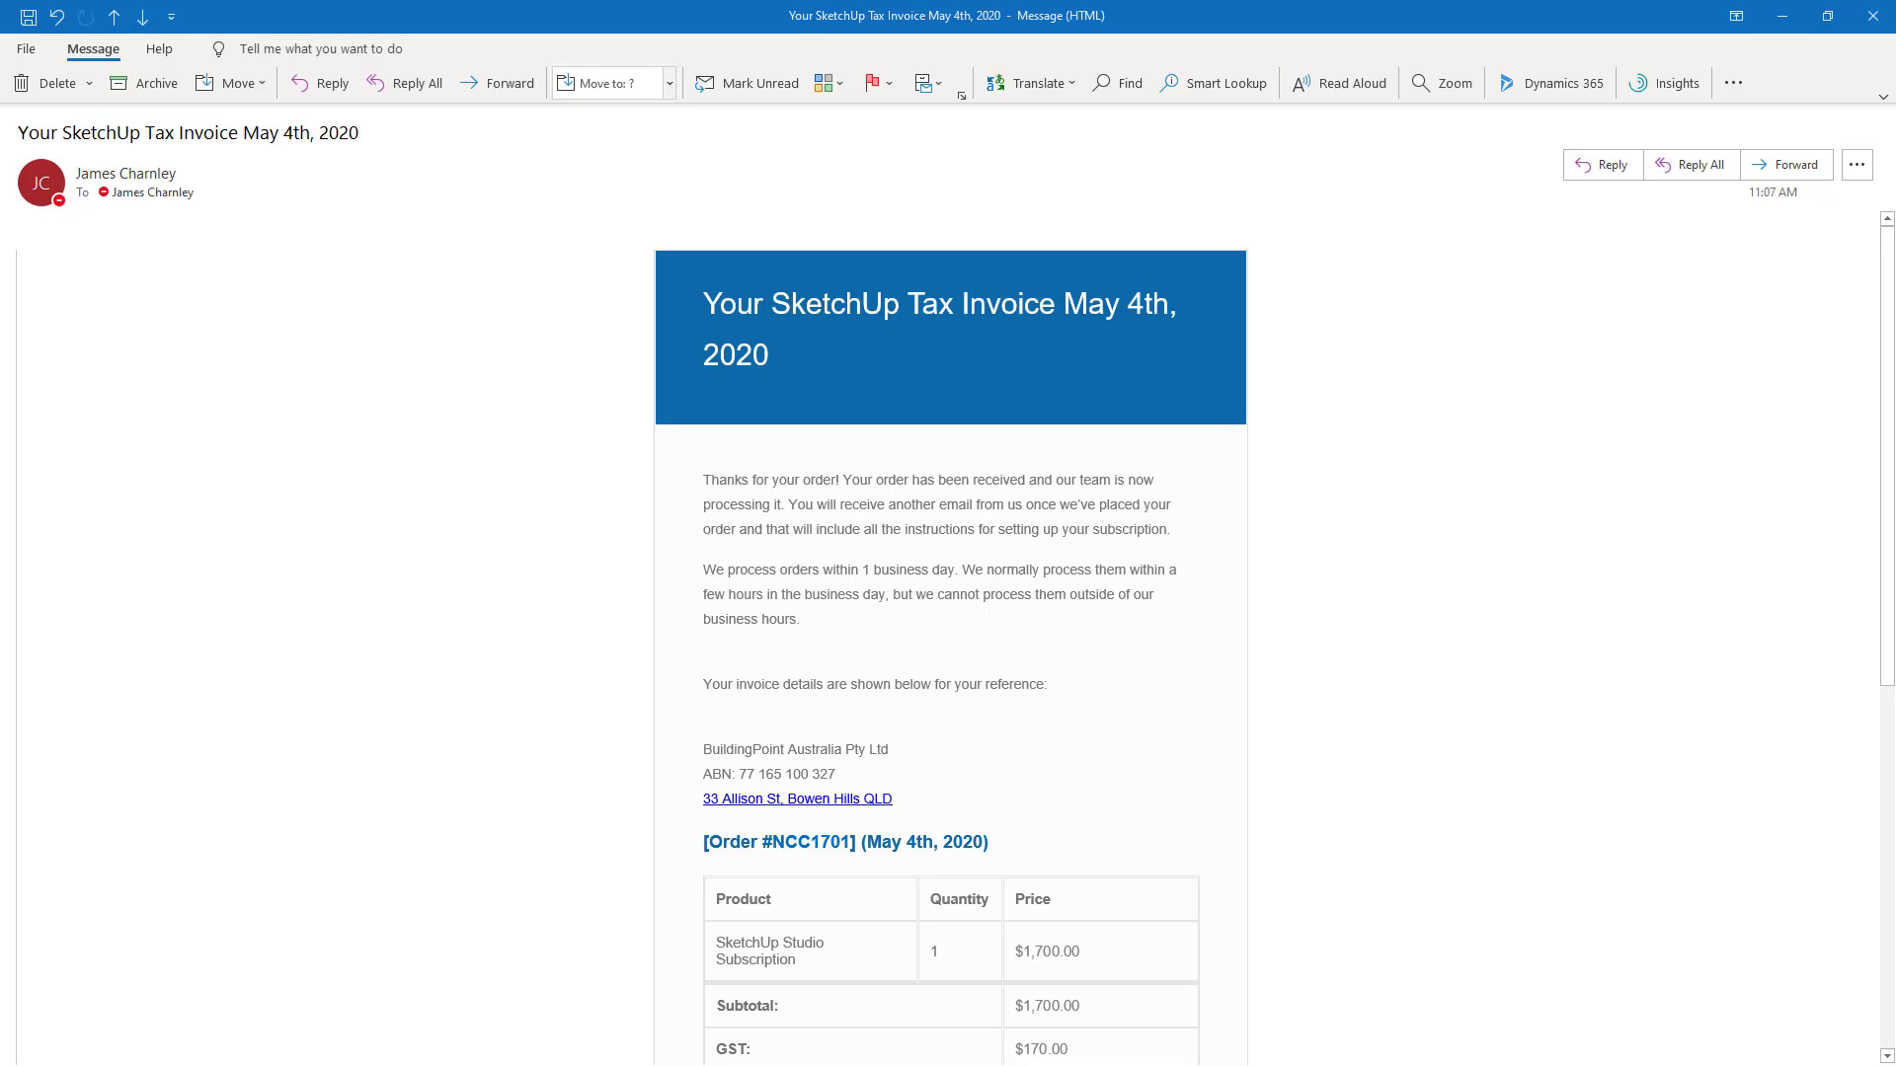
mouse_move(285, 726)
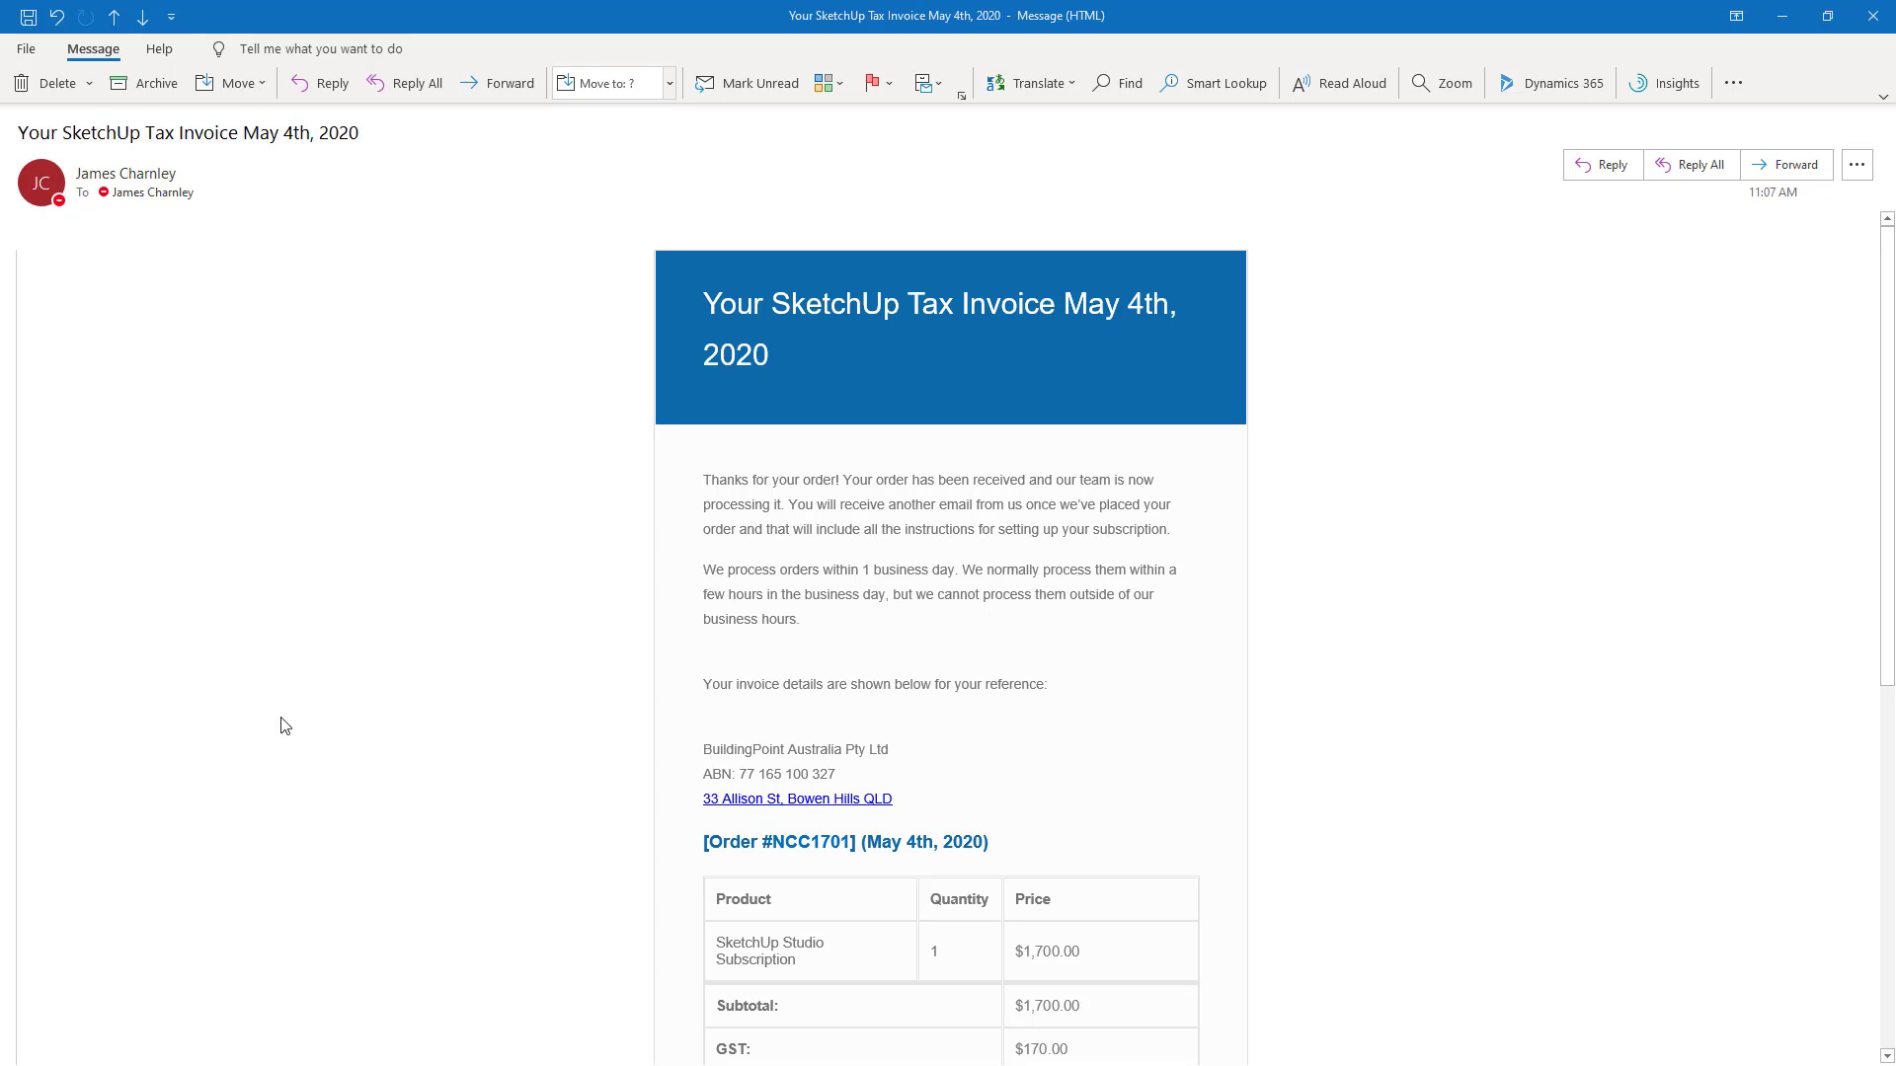
Step: Activate the Trimble account from the Account Creation Notification email in Outlook
scroll(down, 3)
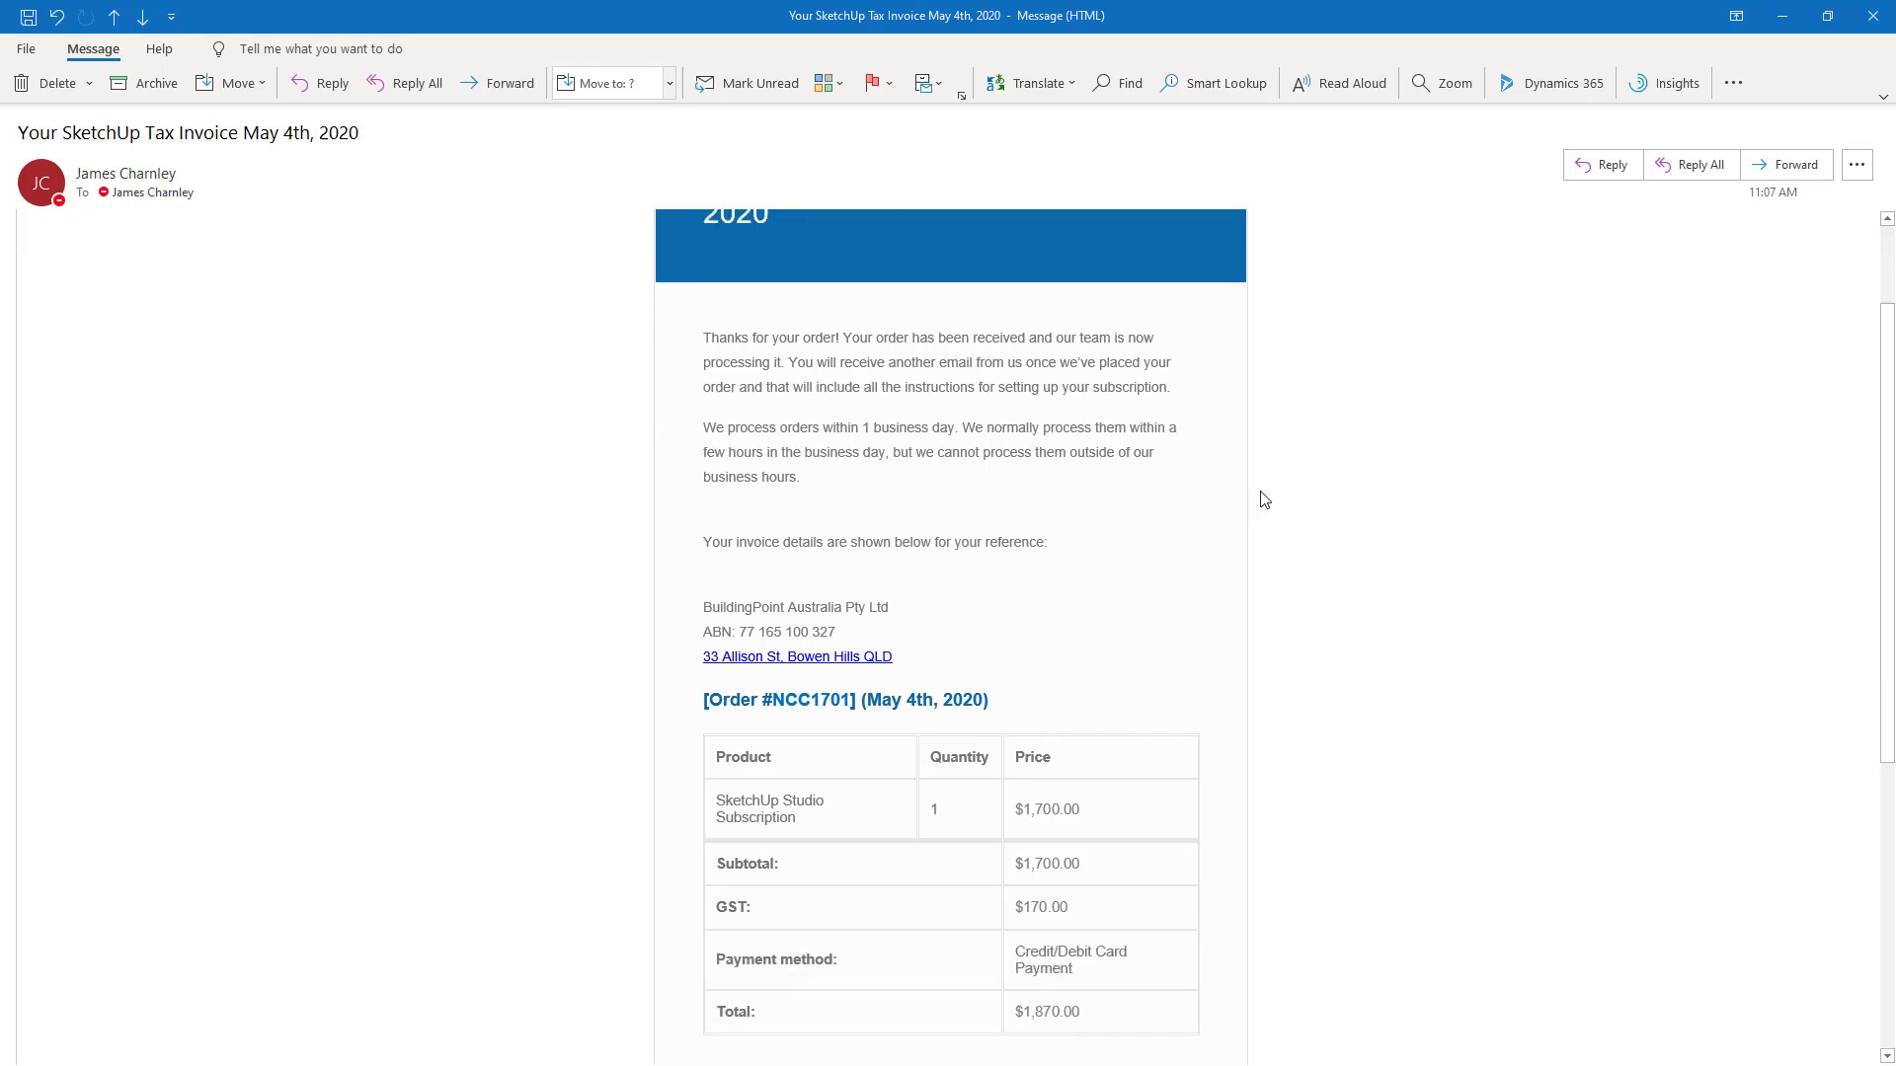
scroll(down, 3)
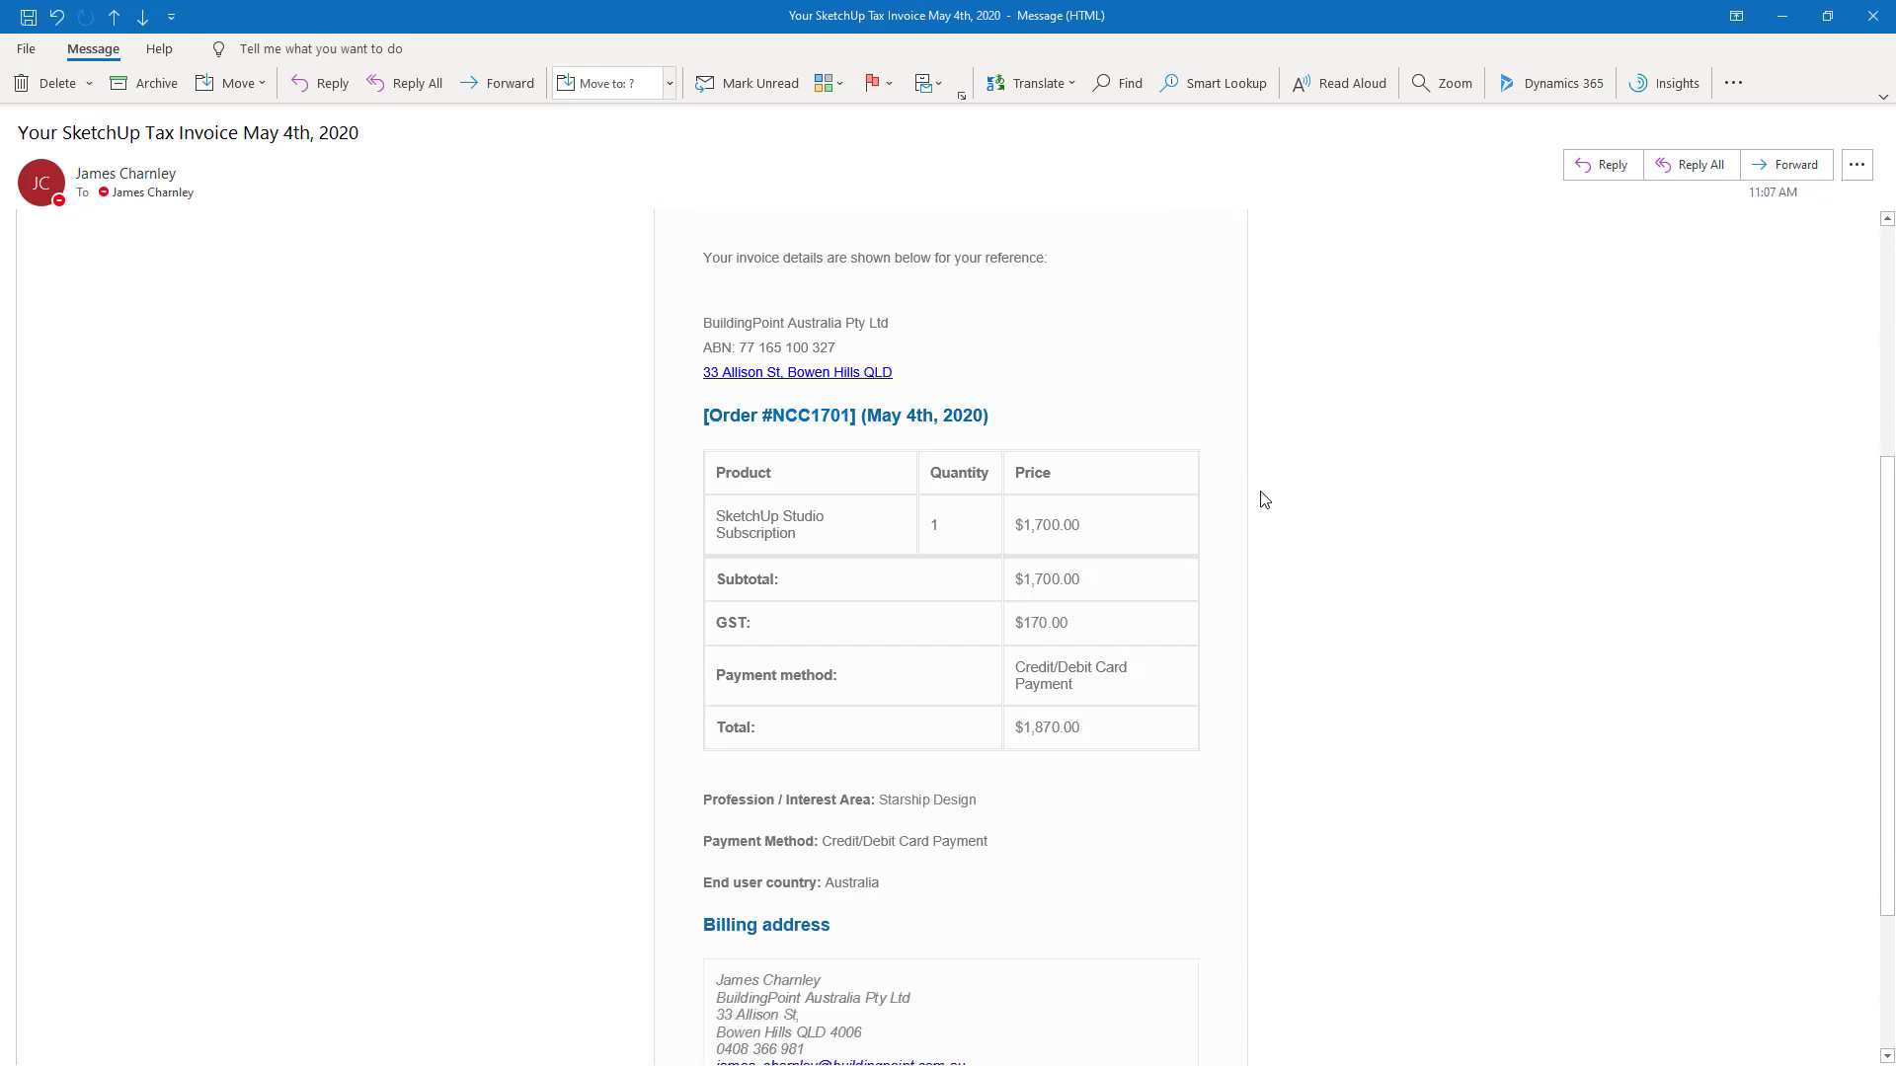
scroll(down, 3)
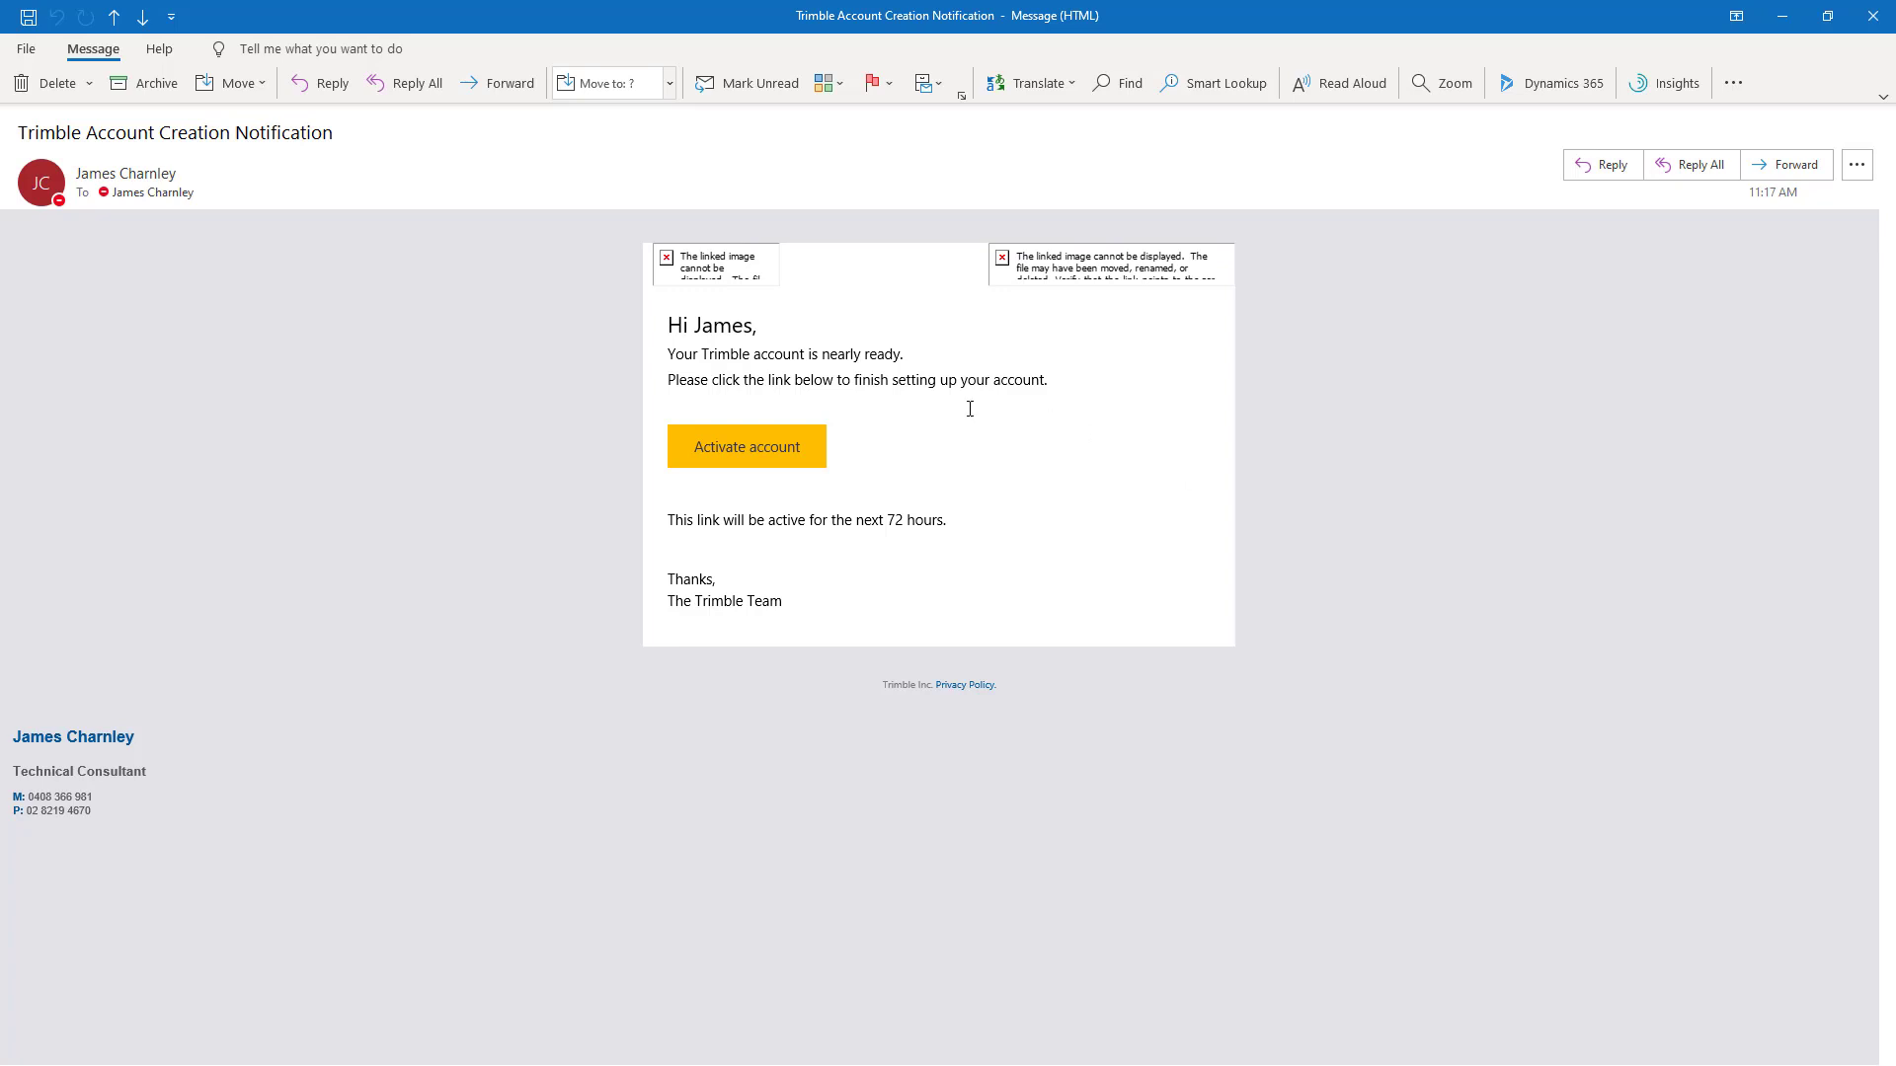
mouse_move(749, 459)
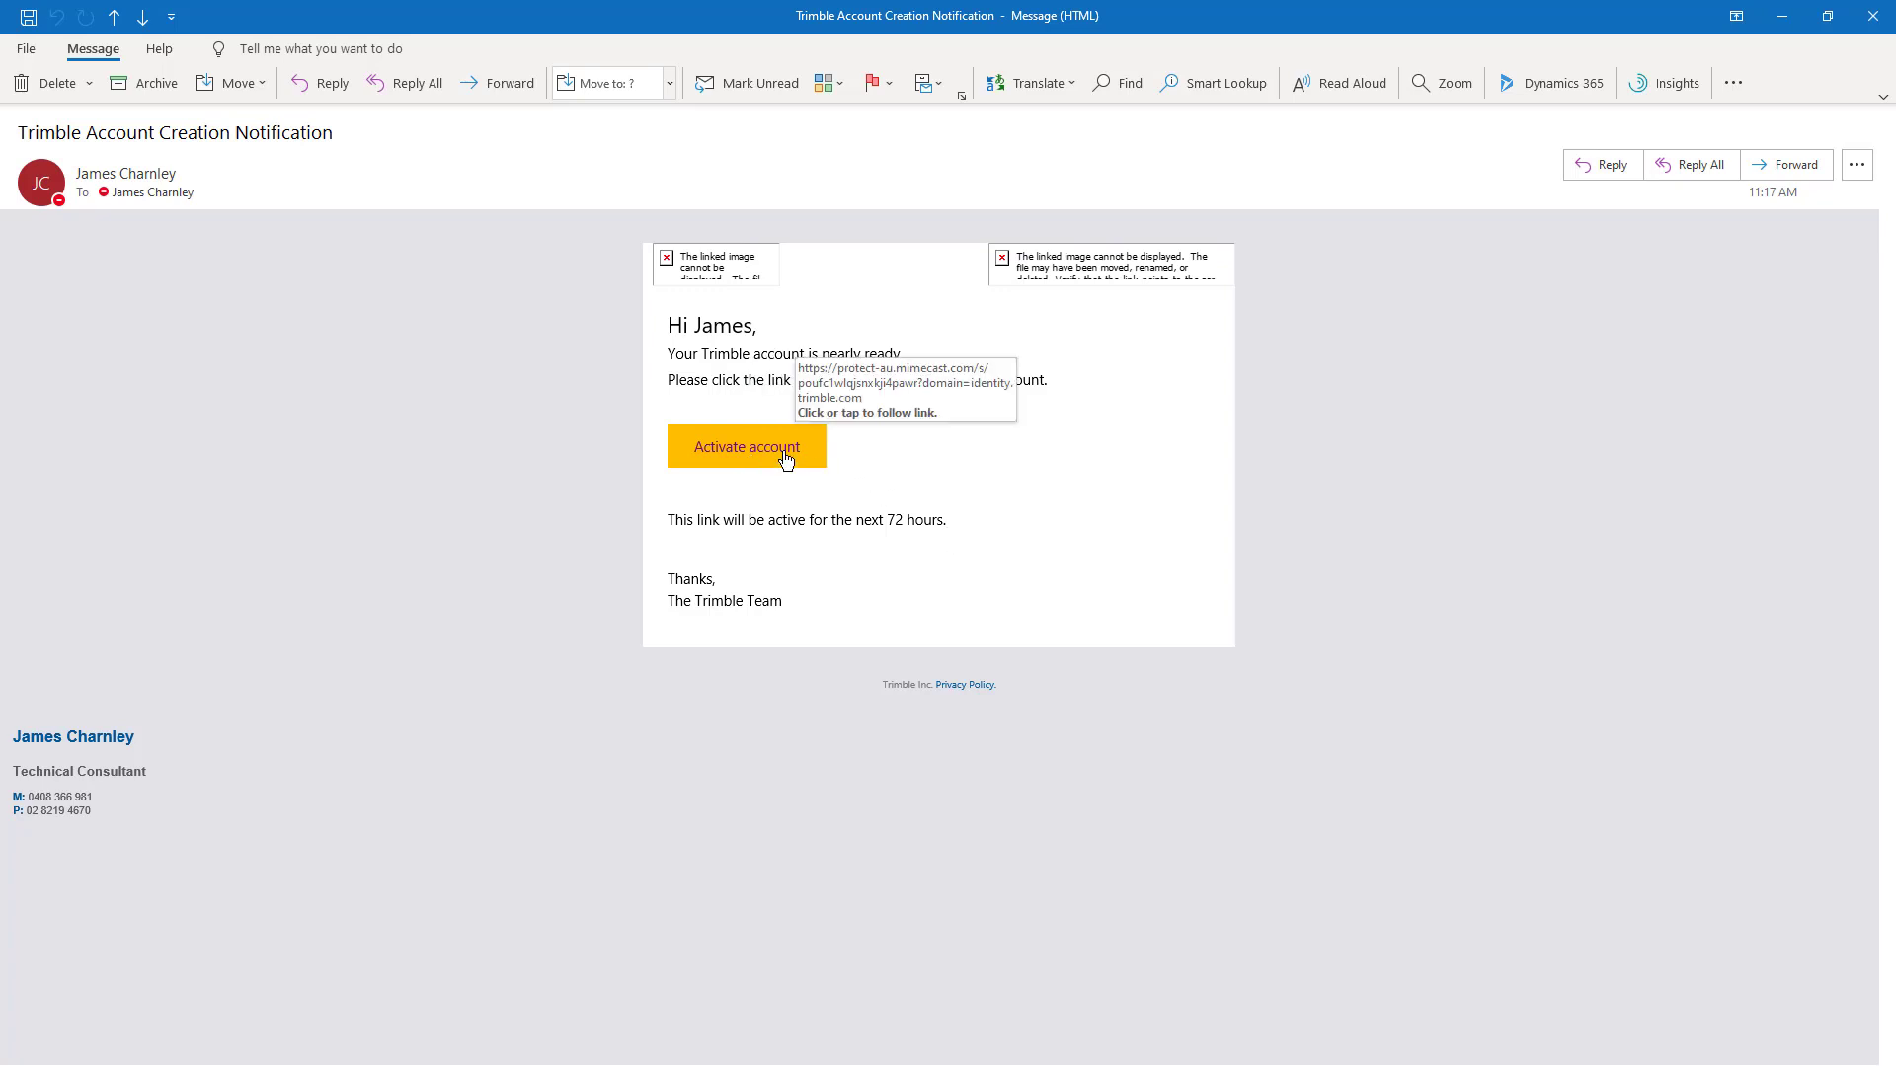
click(746, 446)
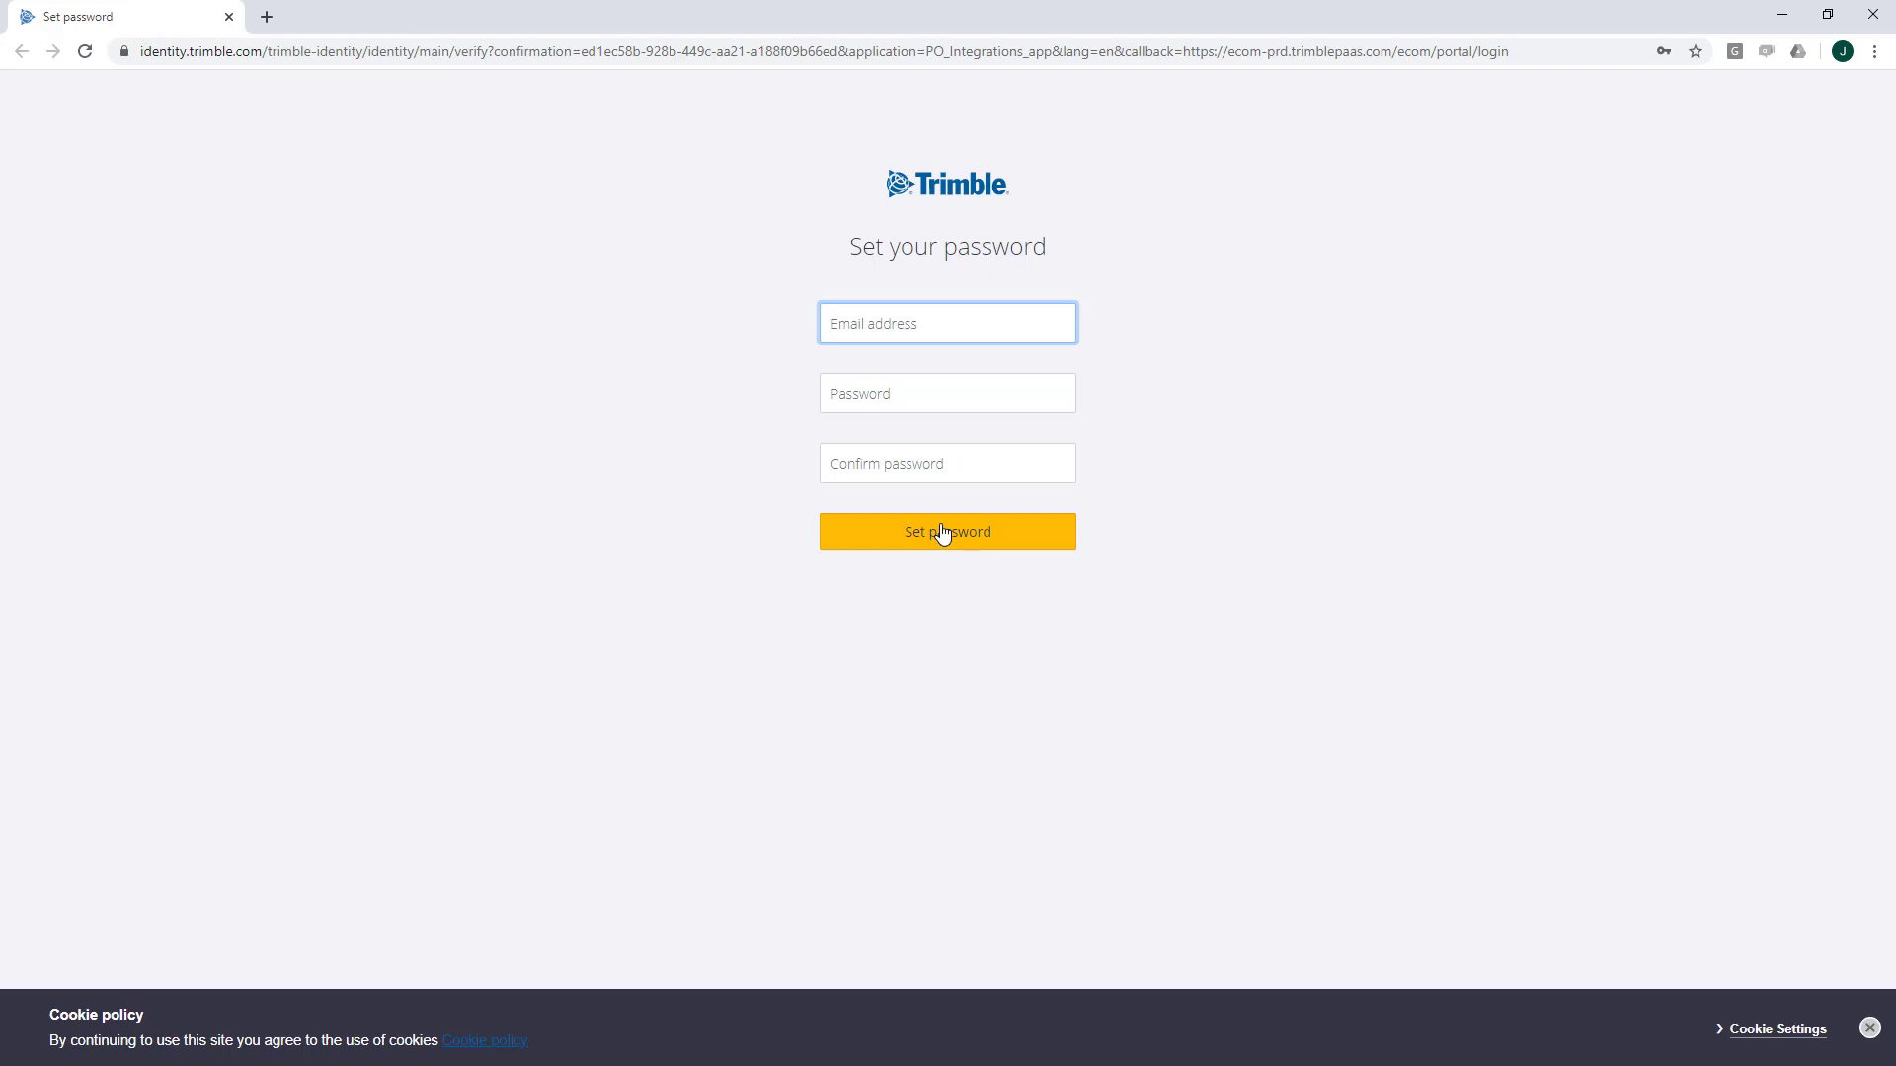
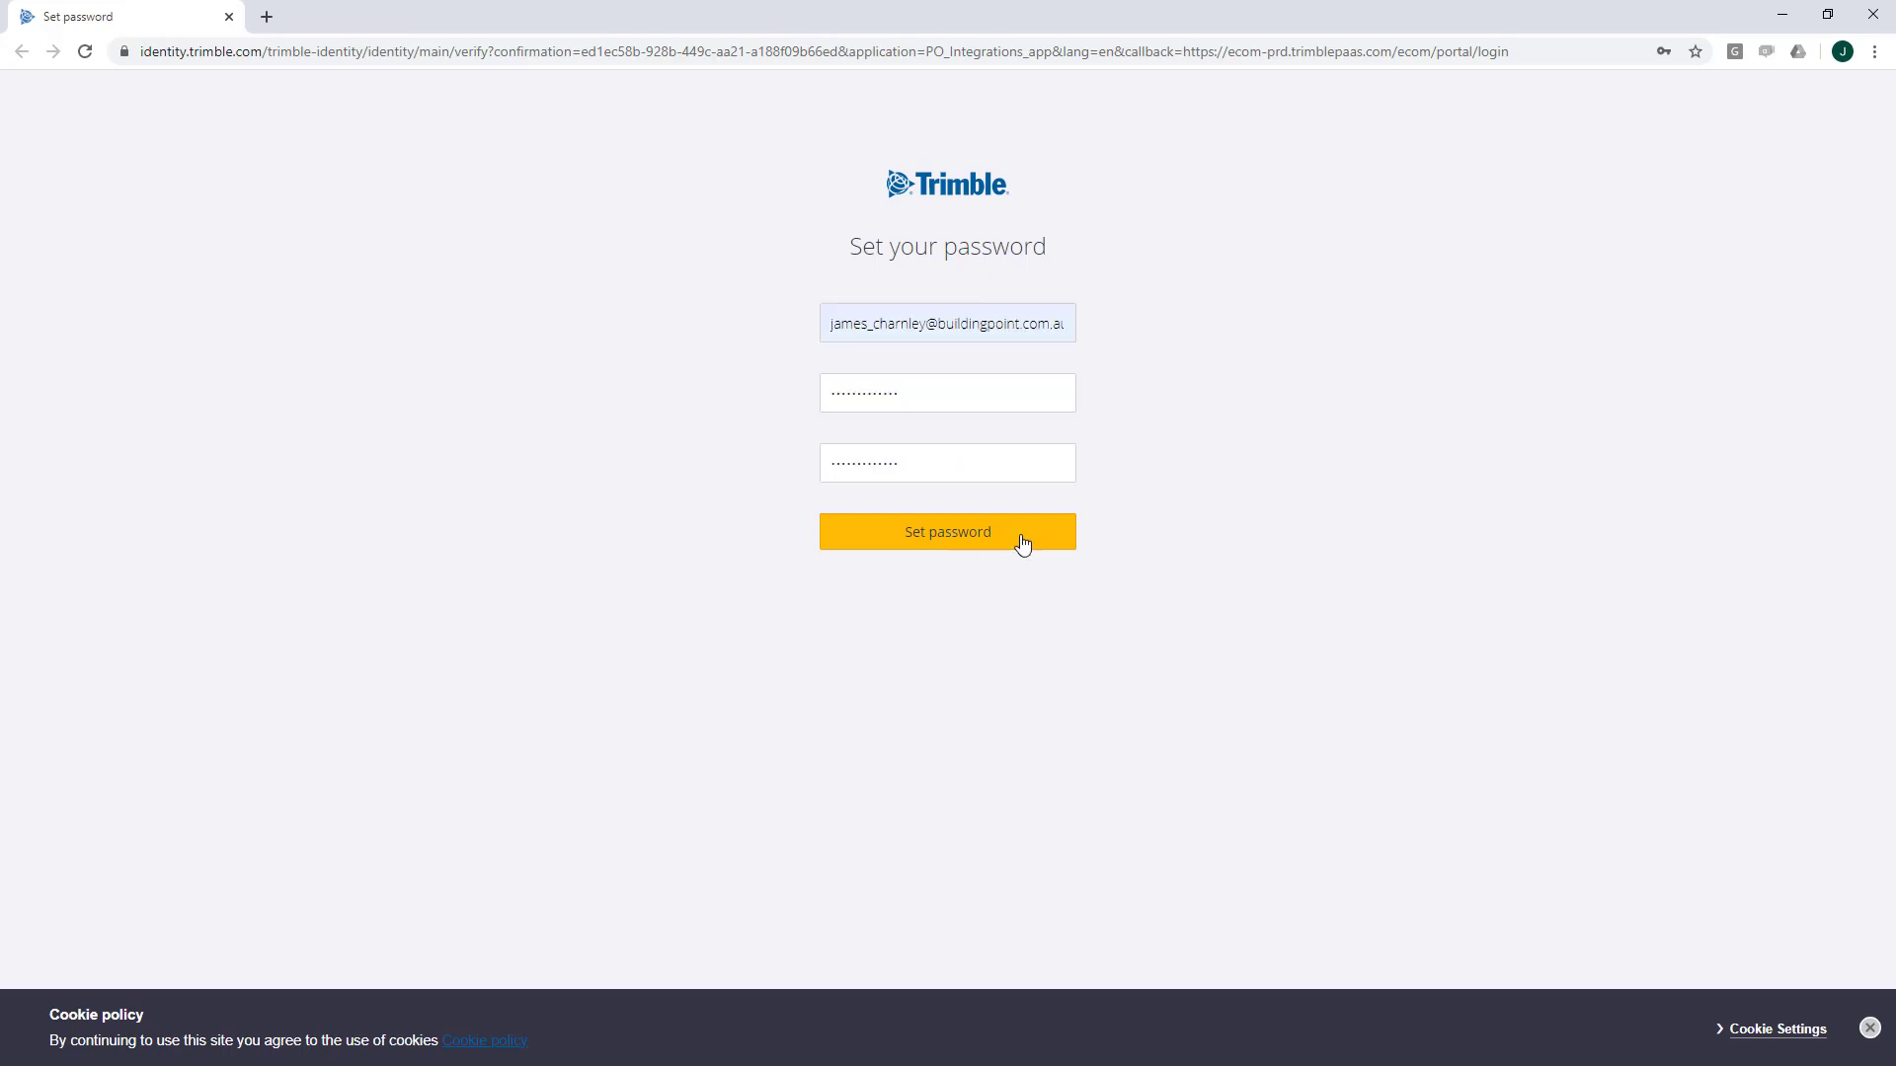
click(946, 532)
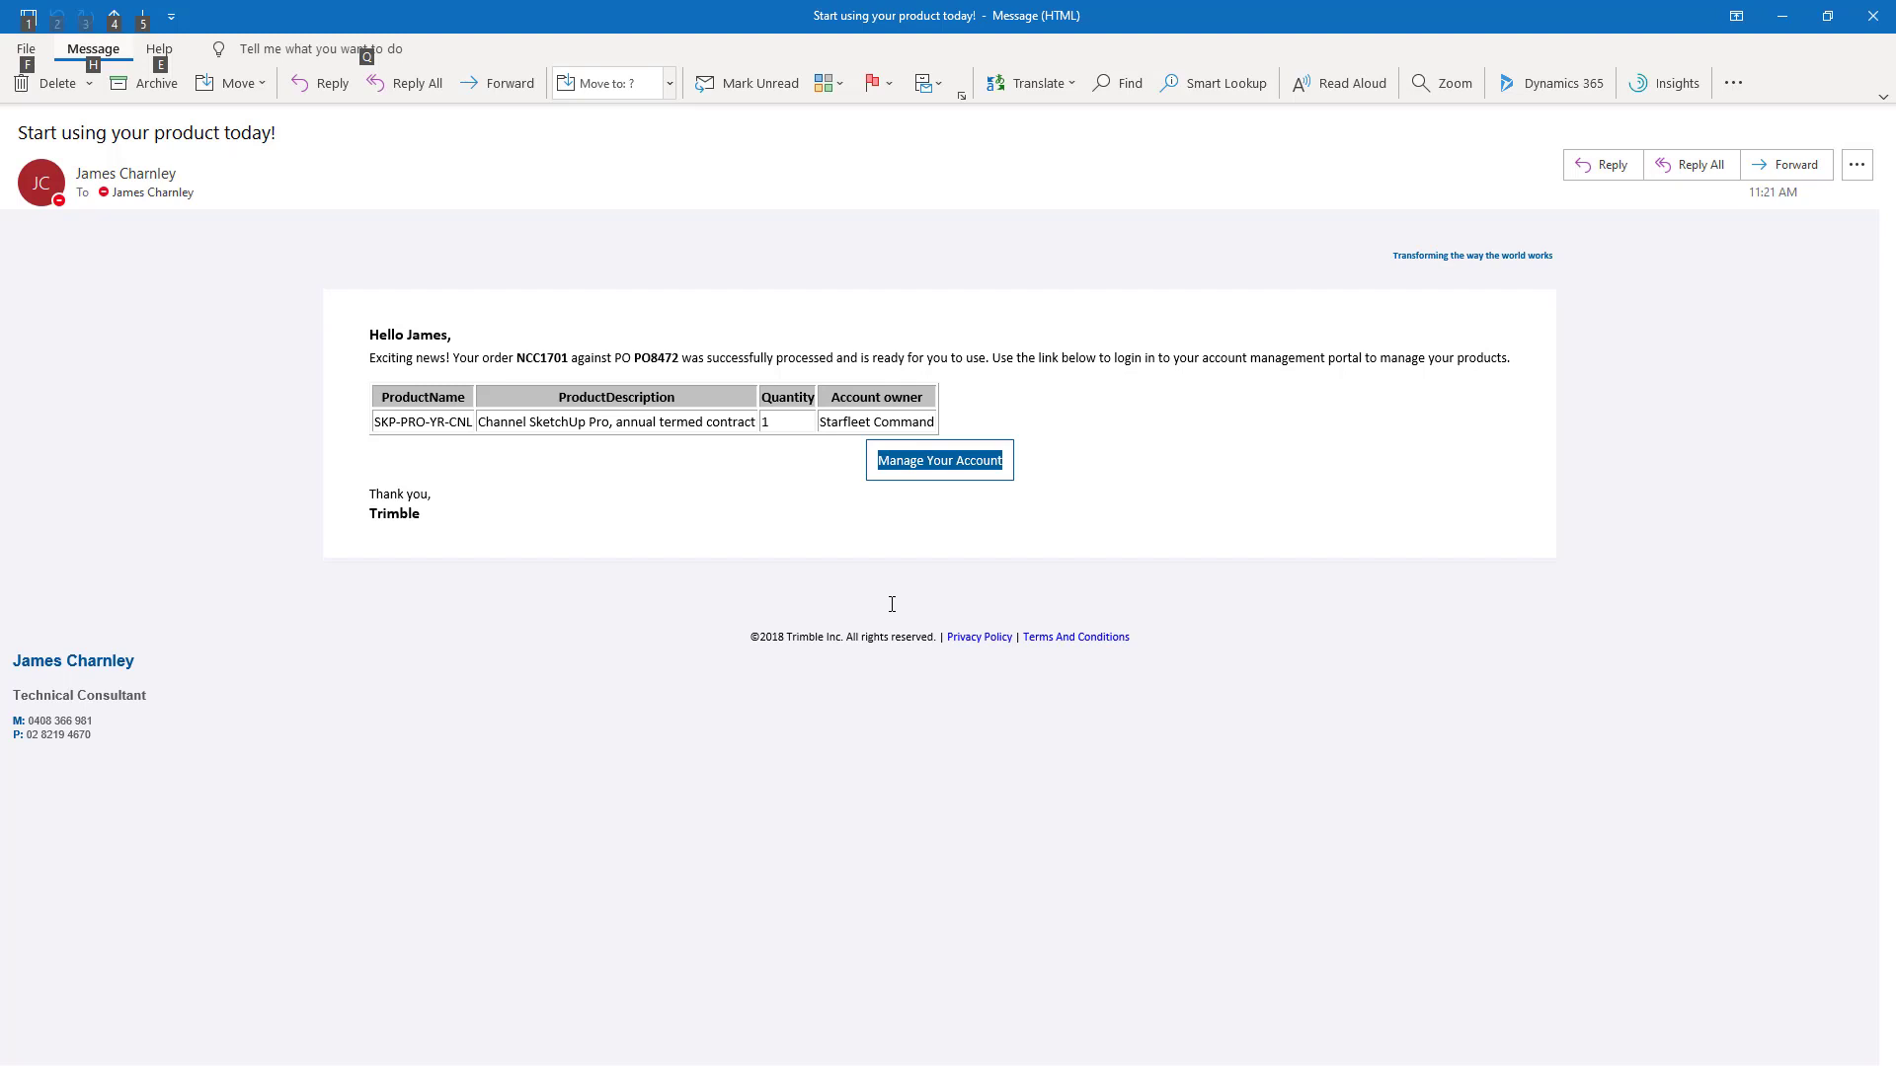
mouse_move(979, 469)
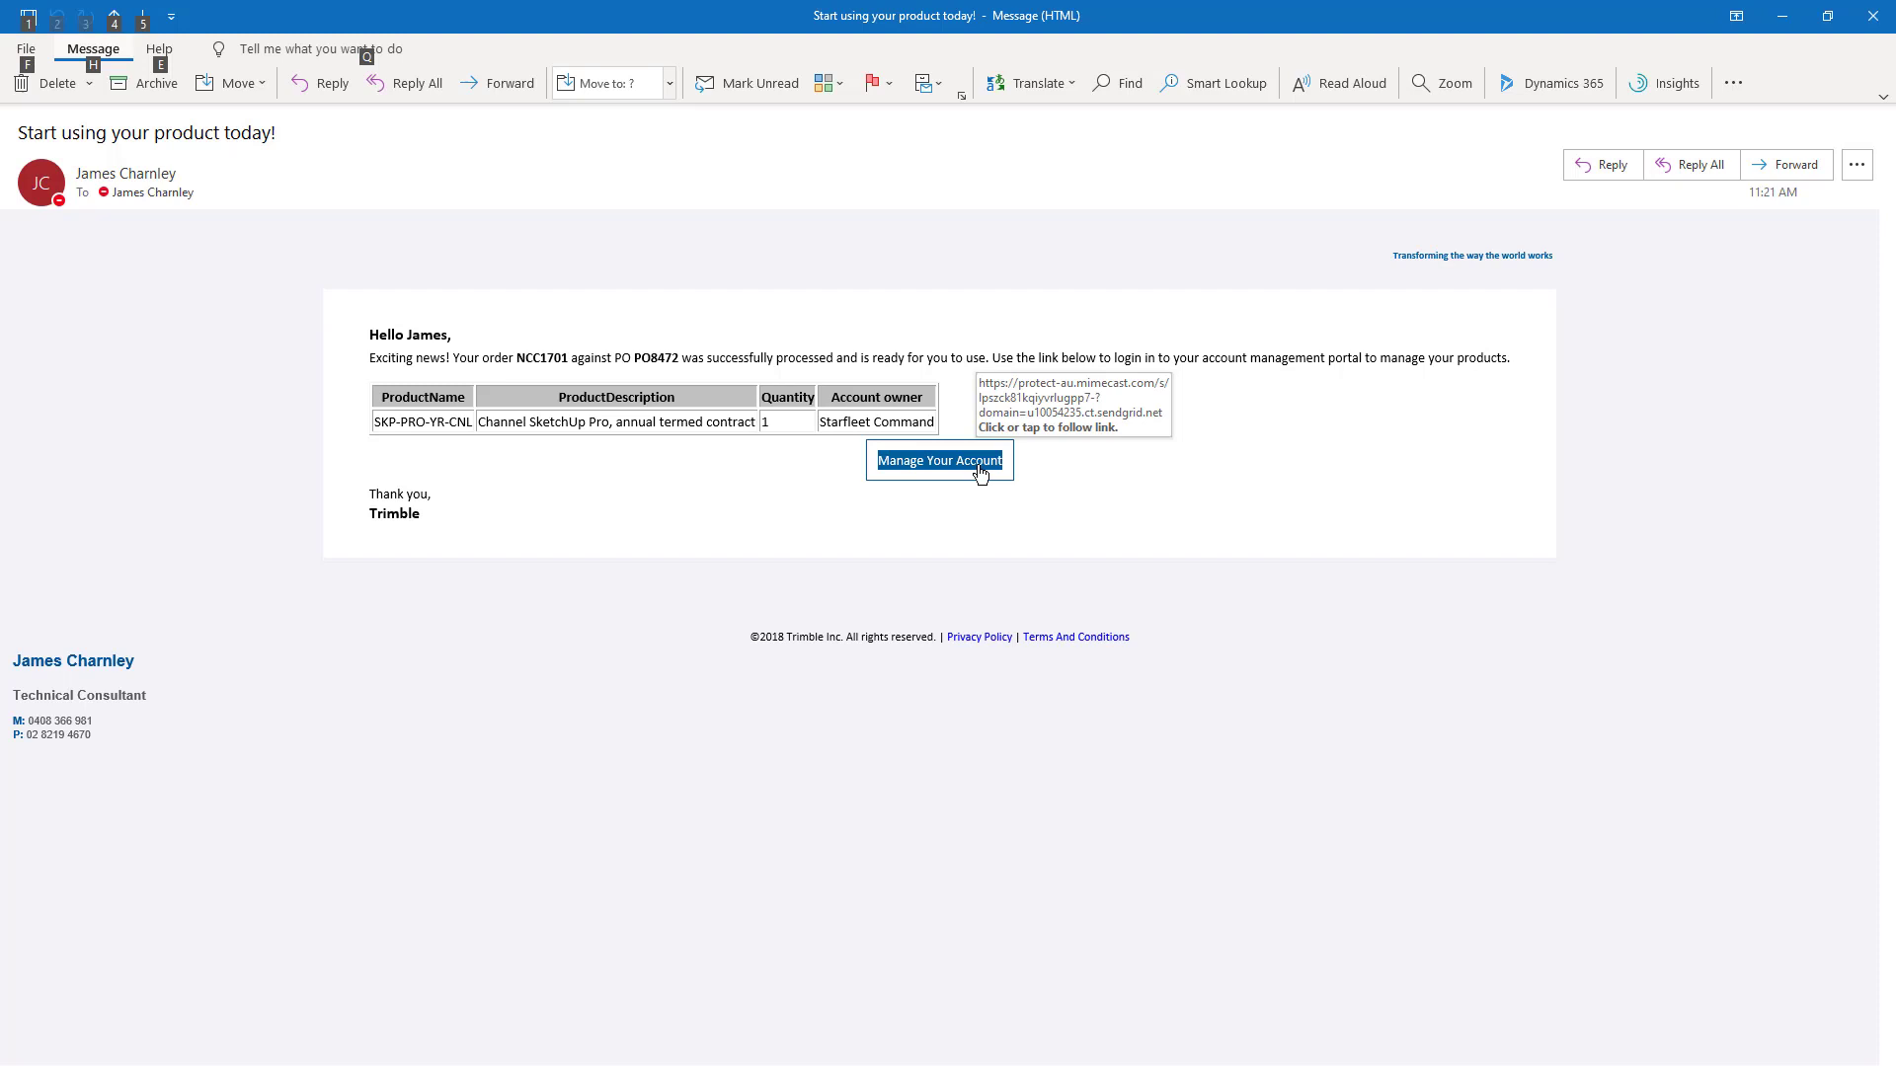
Step: Follow Manage Your Account in the 'Start using your product today!' email
click(938, 461)
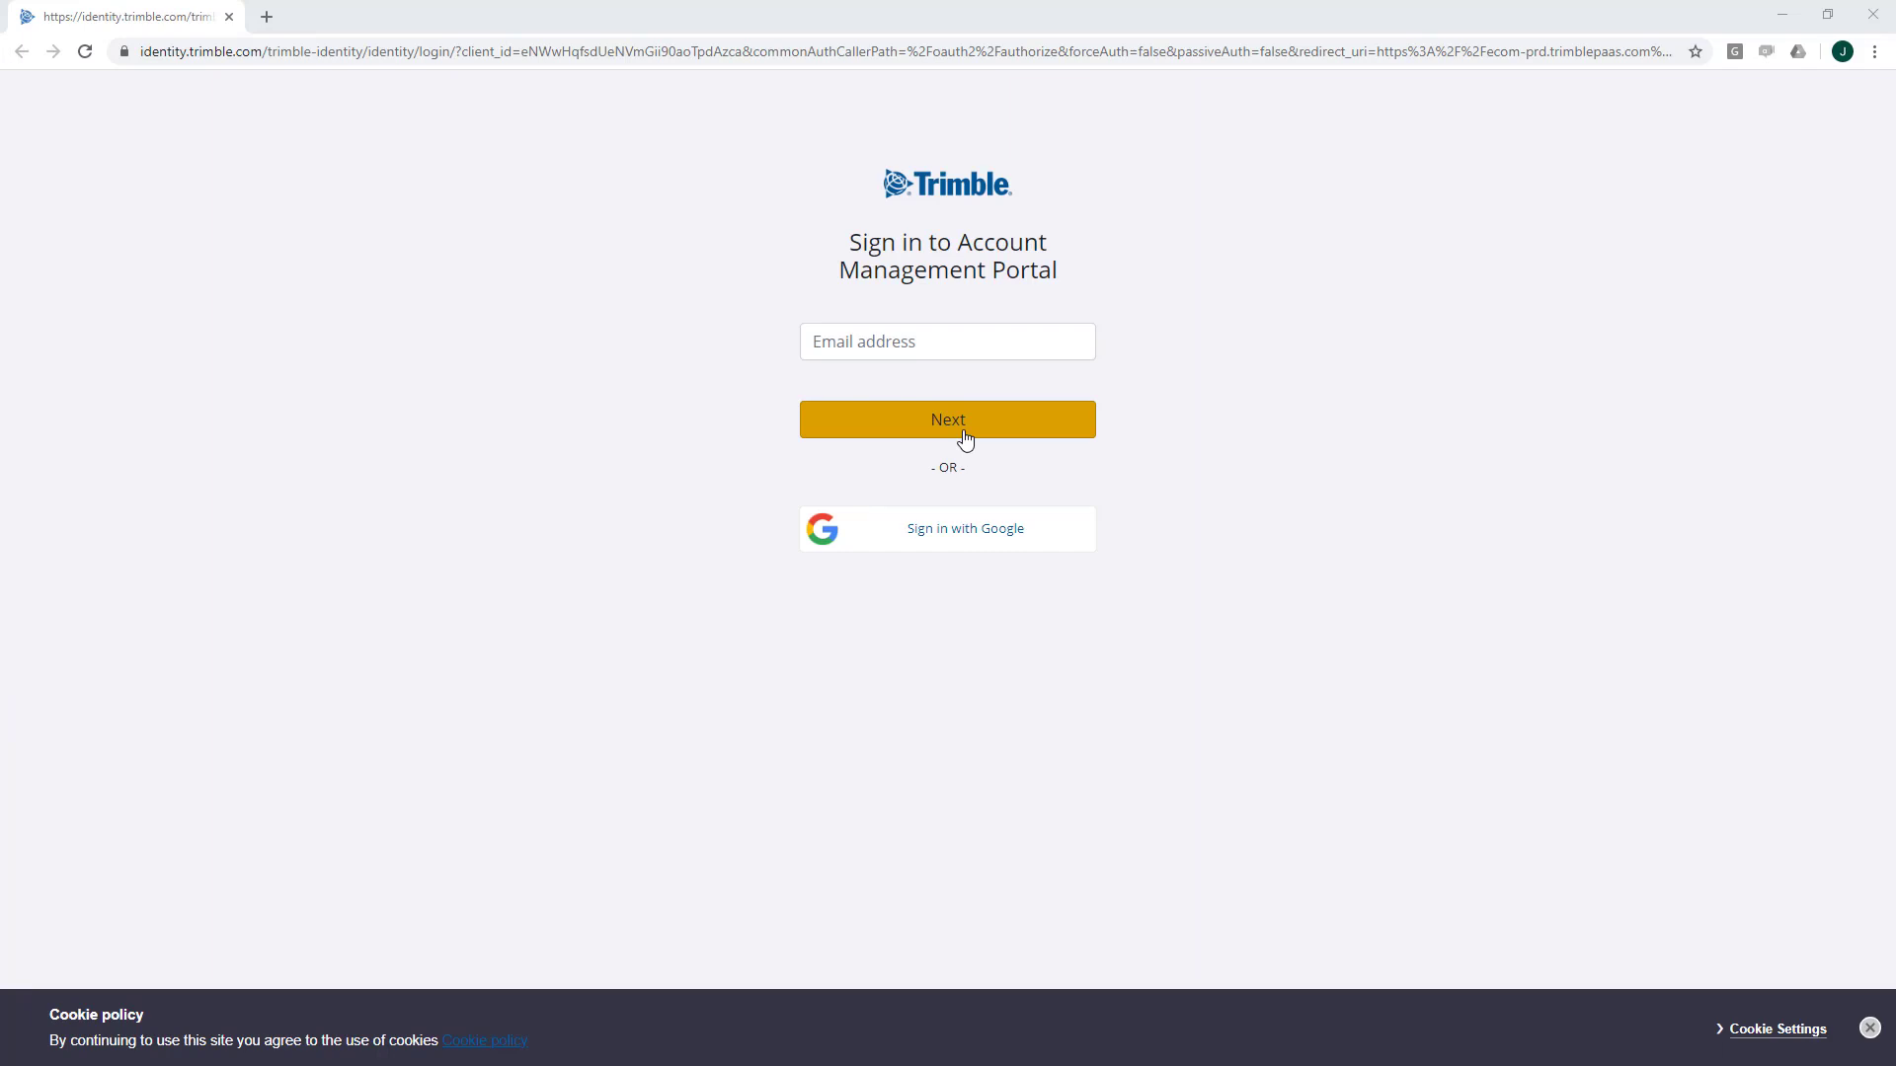
mouse_move(961, 422)
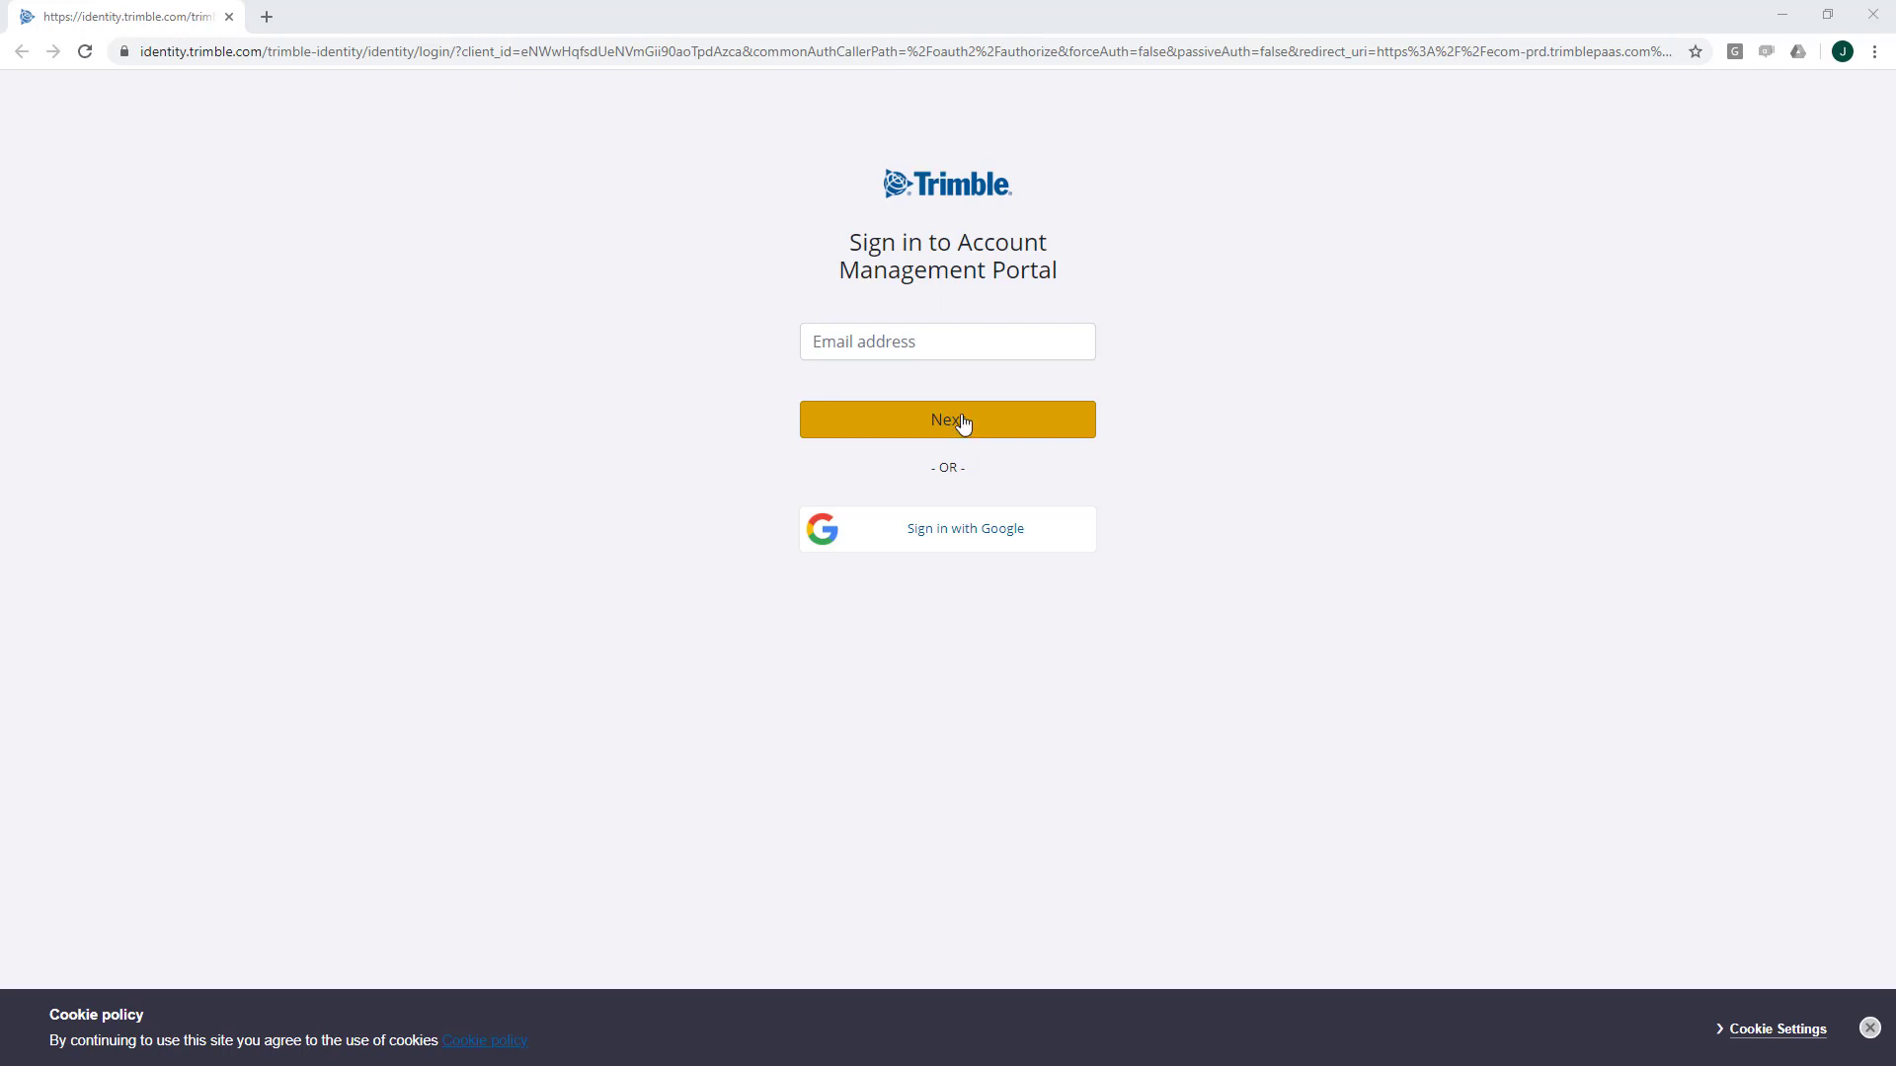
Step: Sign in to the Trimble Account Management Portal with the account email and password
click(946, 341)
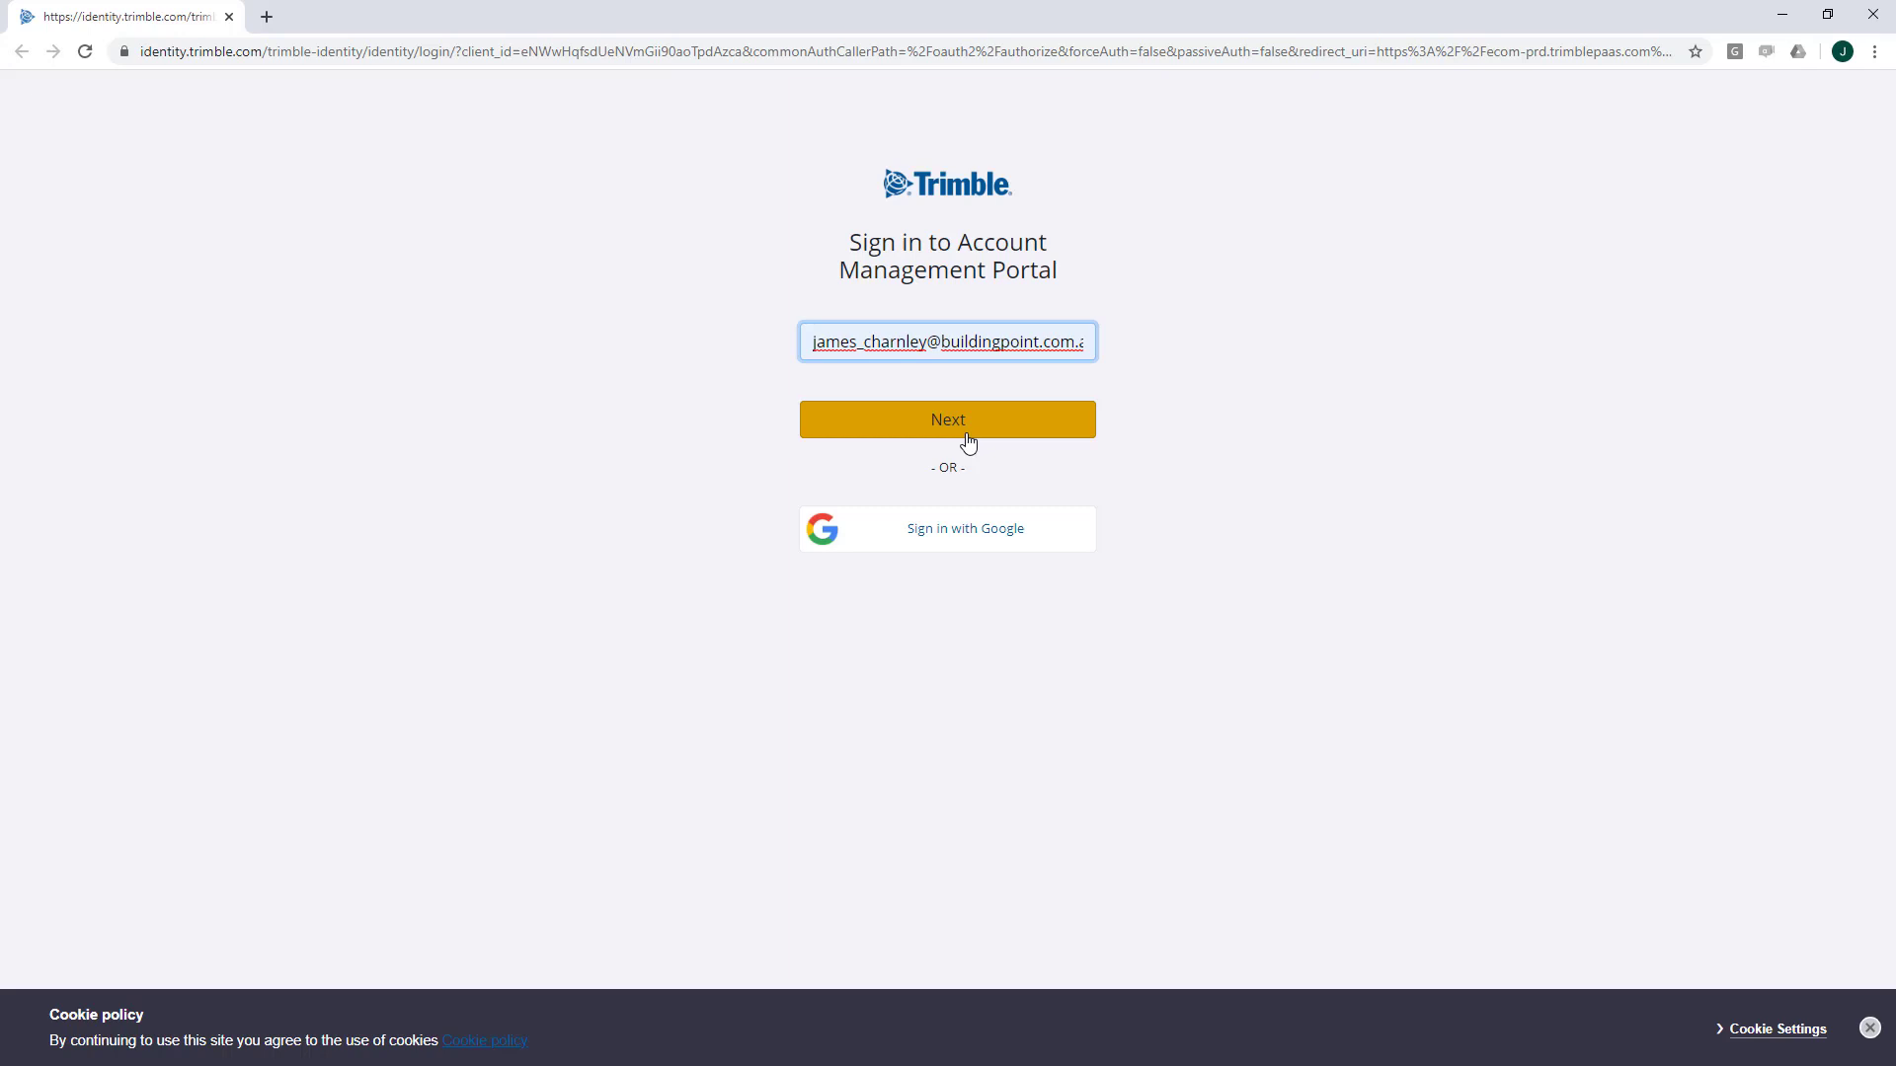
click(947, 419)
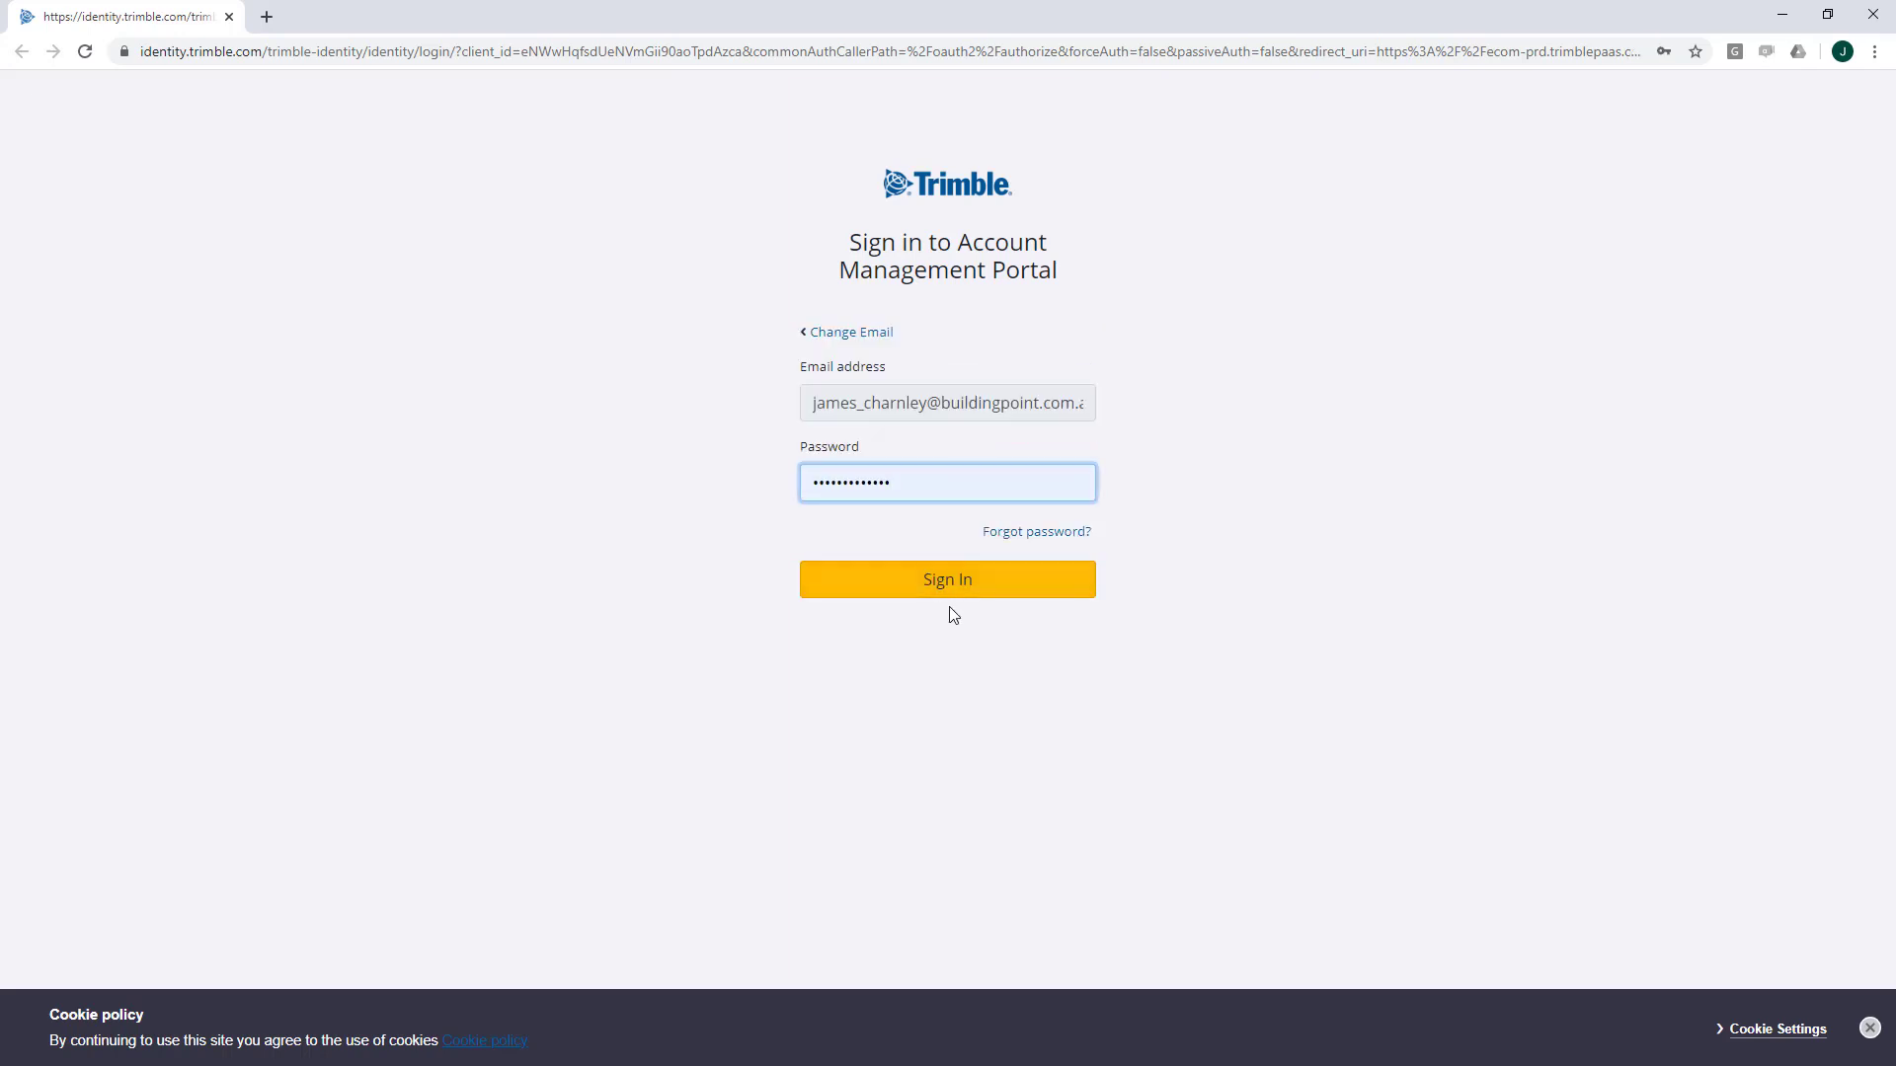
click(947, 580)
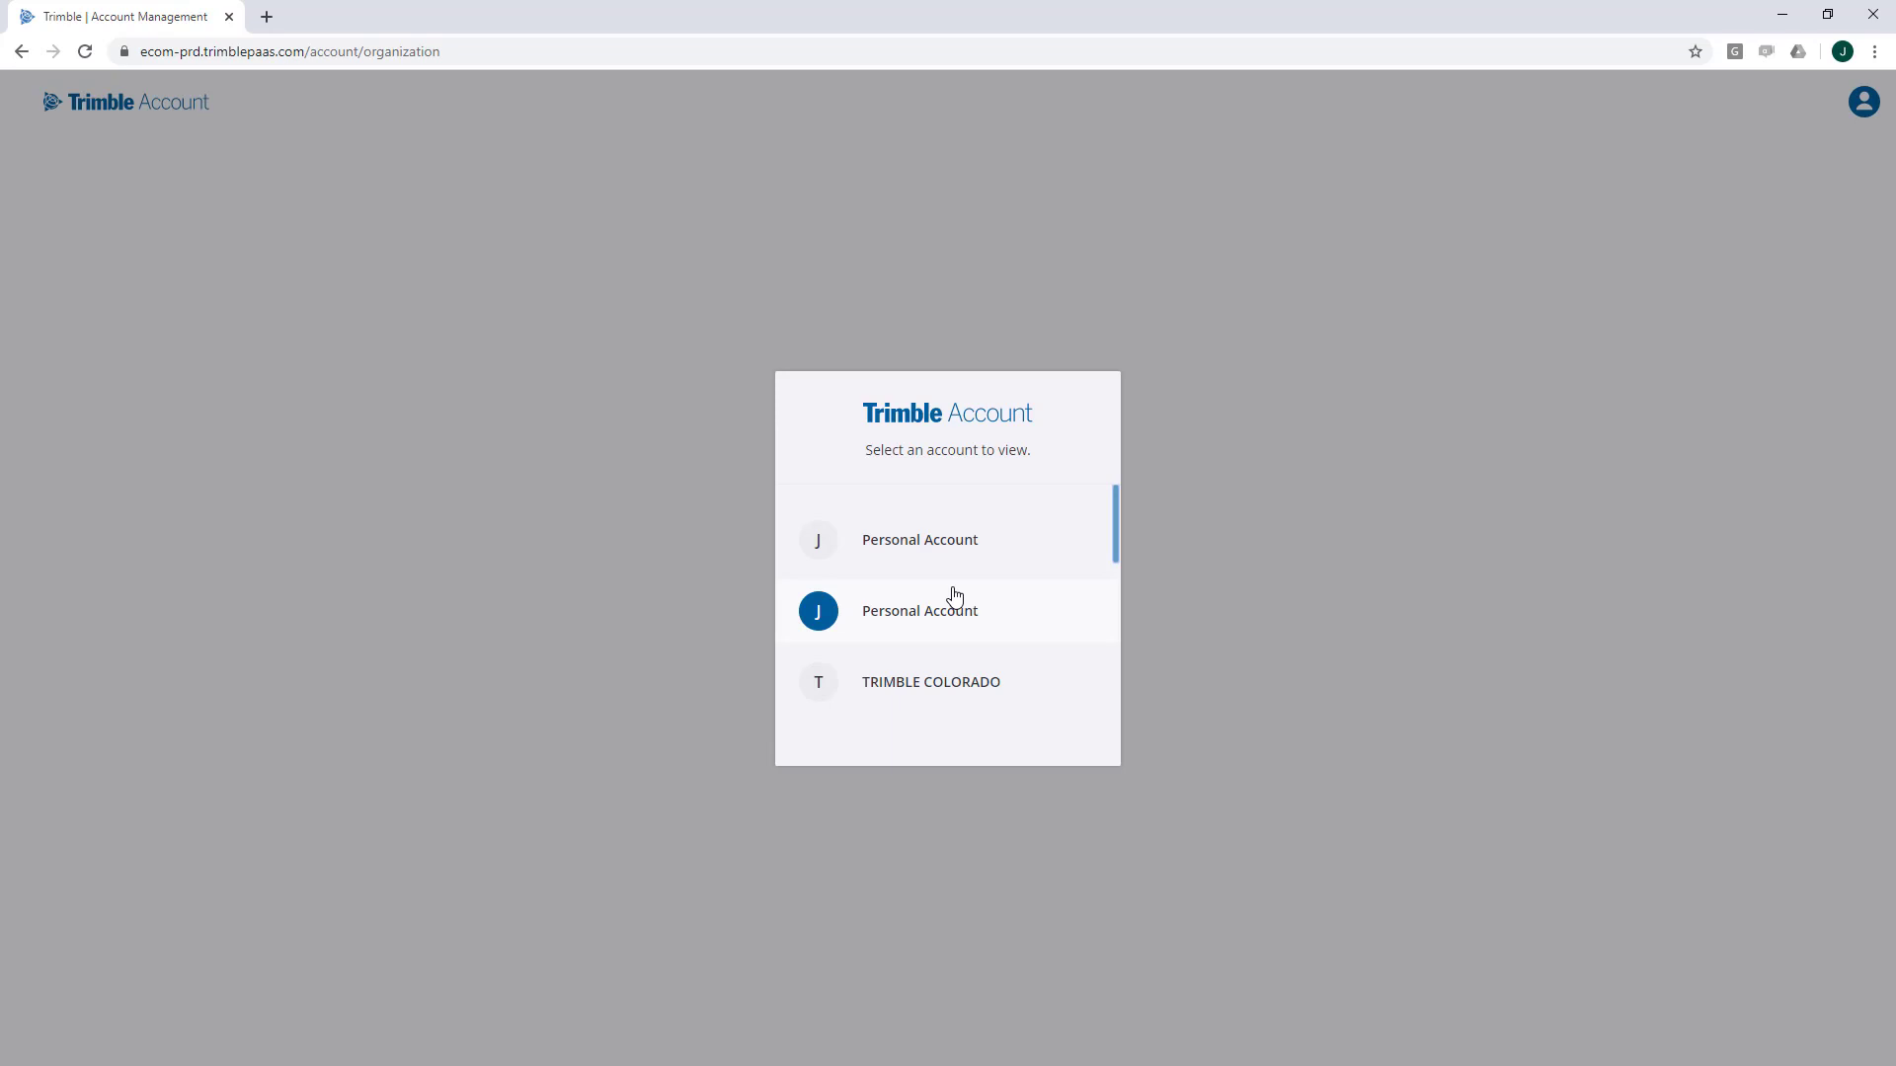
mouse_move(1047, 591)
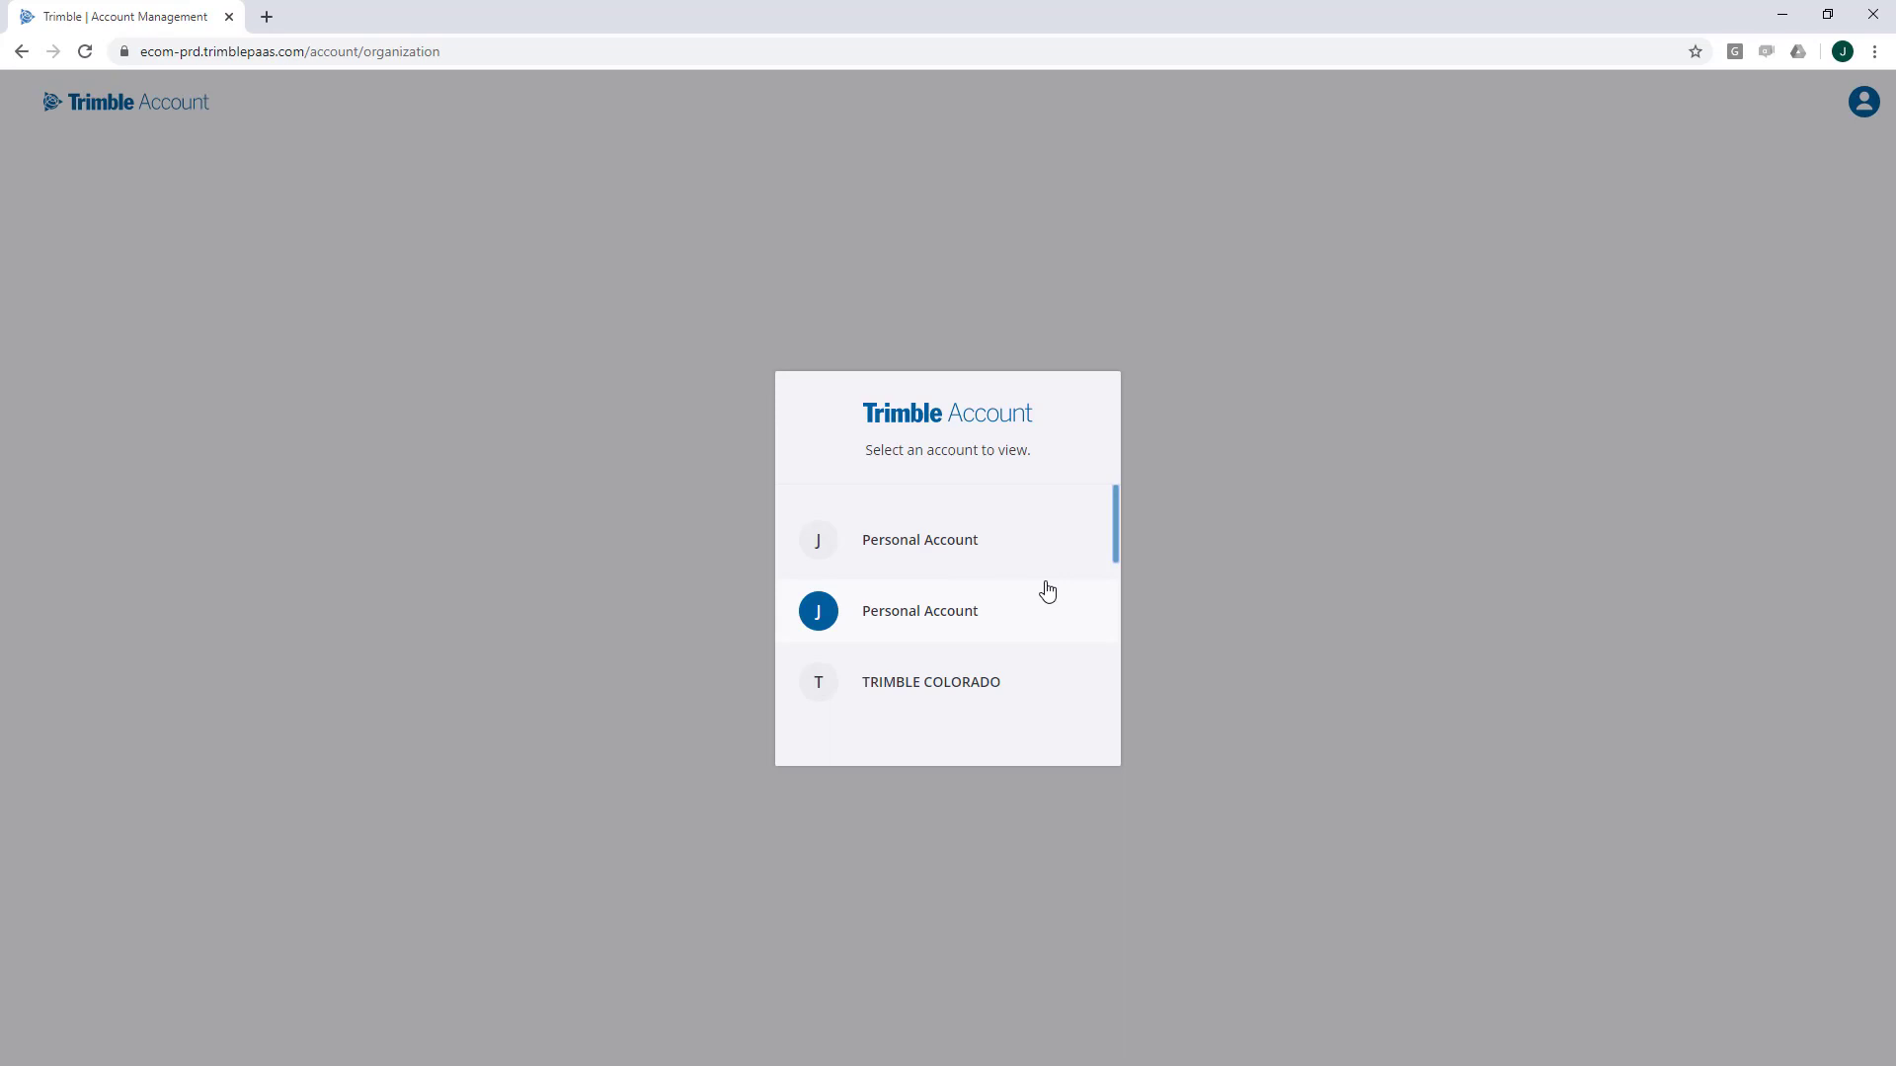
Step: Choose the company account purchased through BuildingPoint Australia
scroll(down, 3)
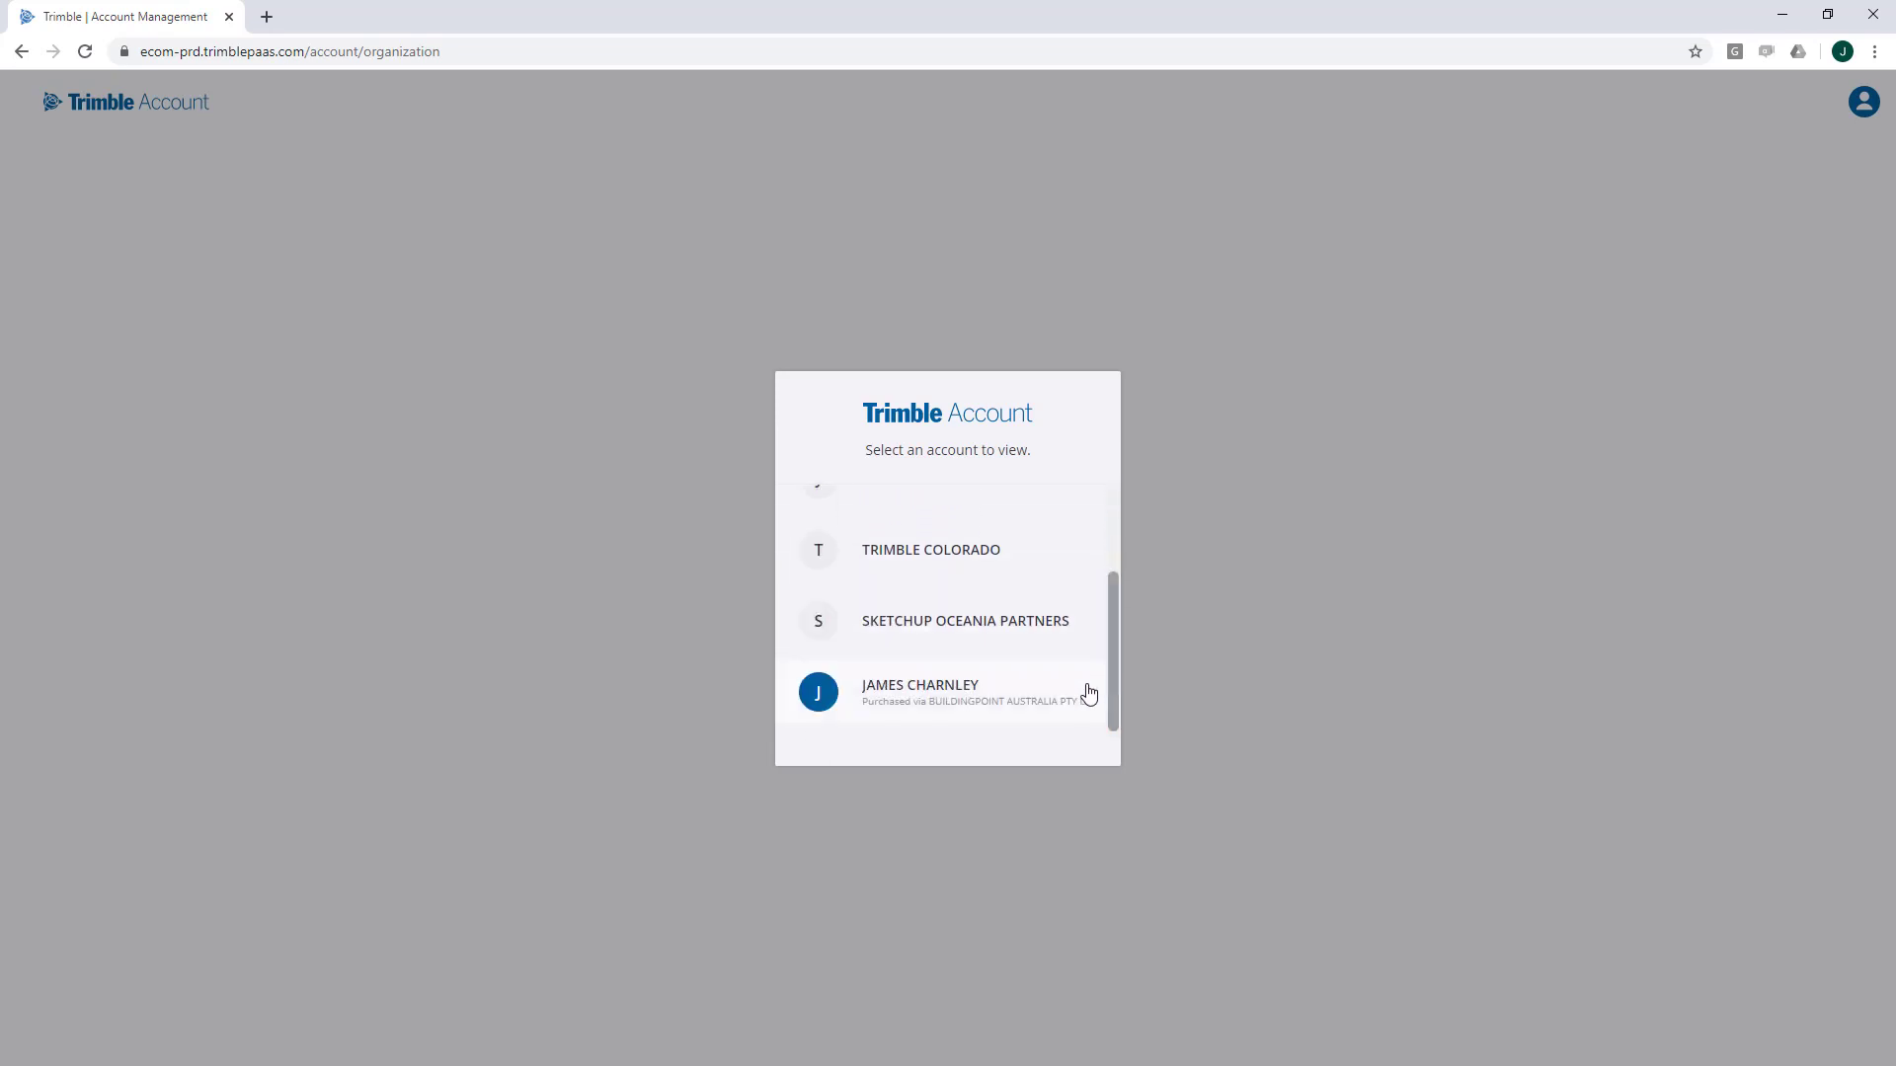
click(947, 691)
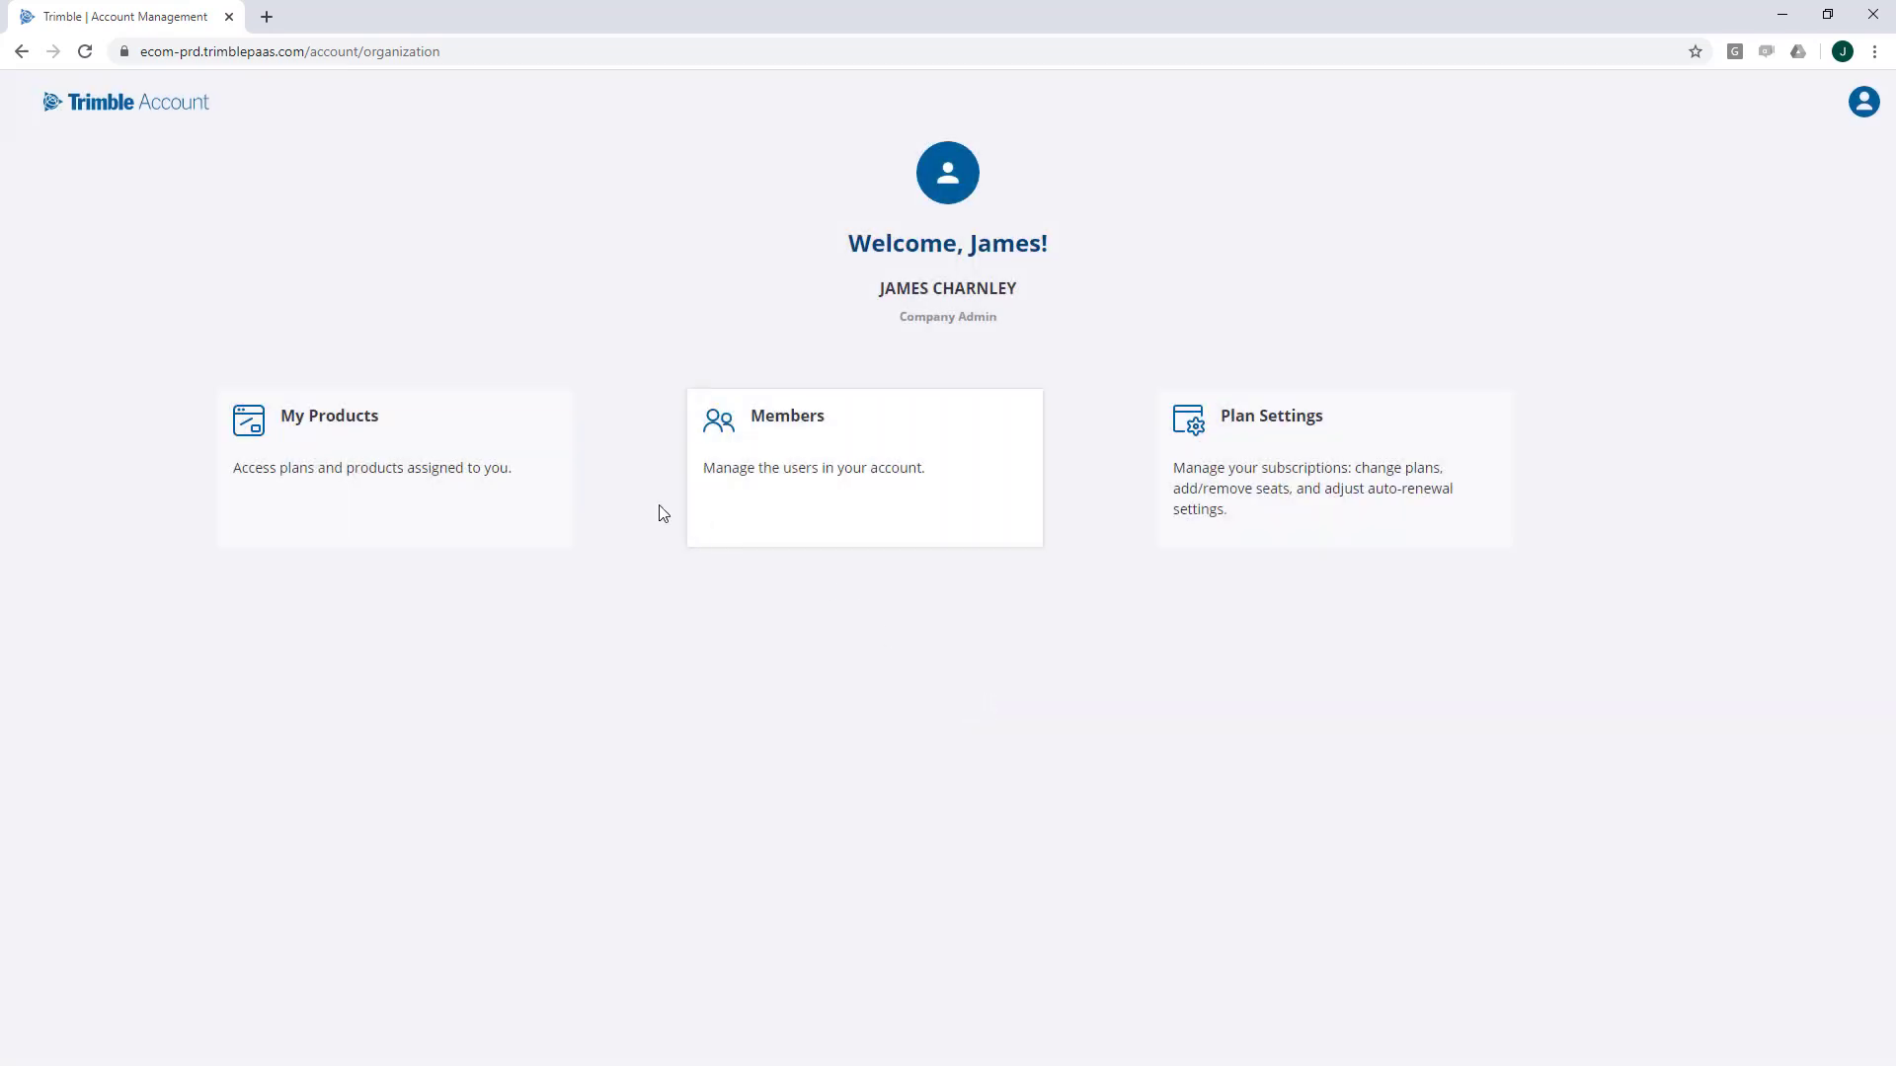
mouse_move(458, 475)
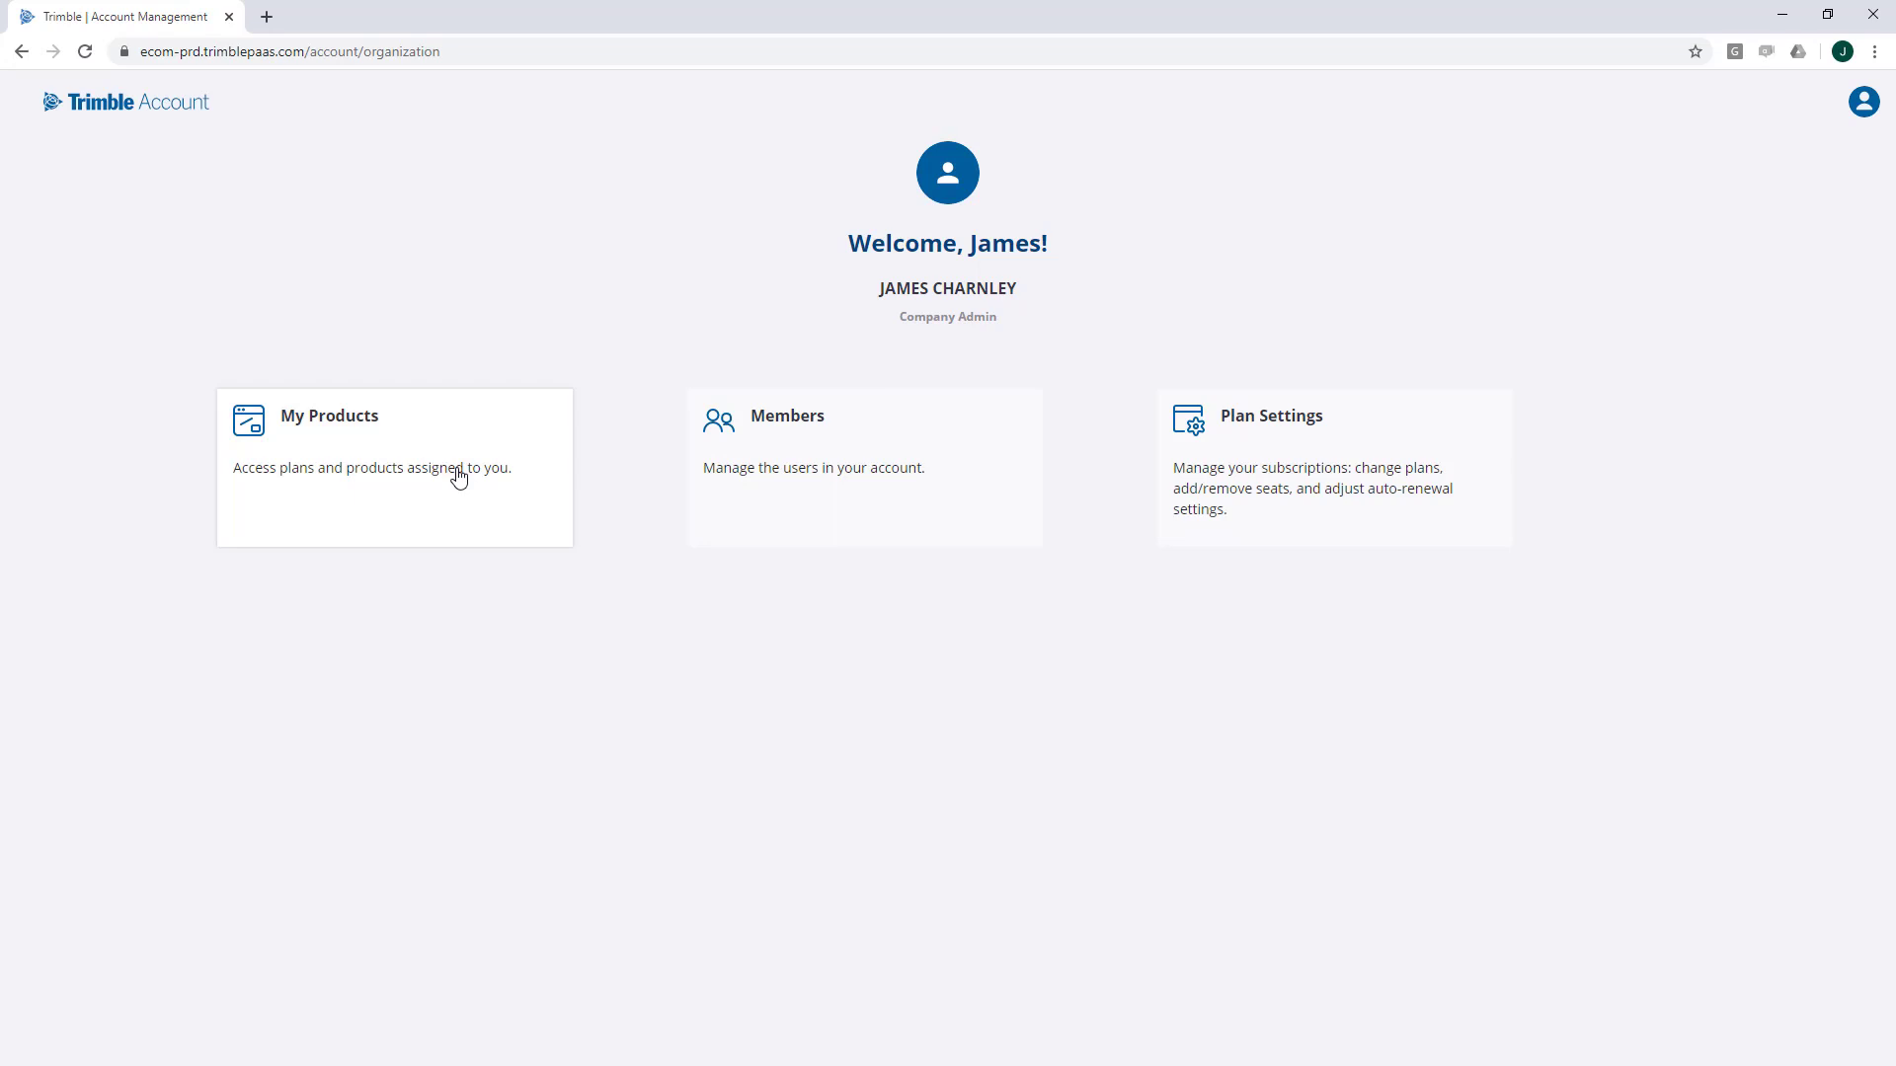
Step: View the SketchUp Studio NFR plan under My Products, then its Members page
click(393, 468)
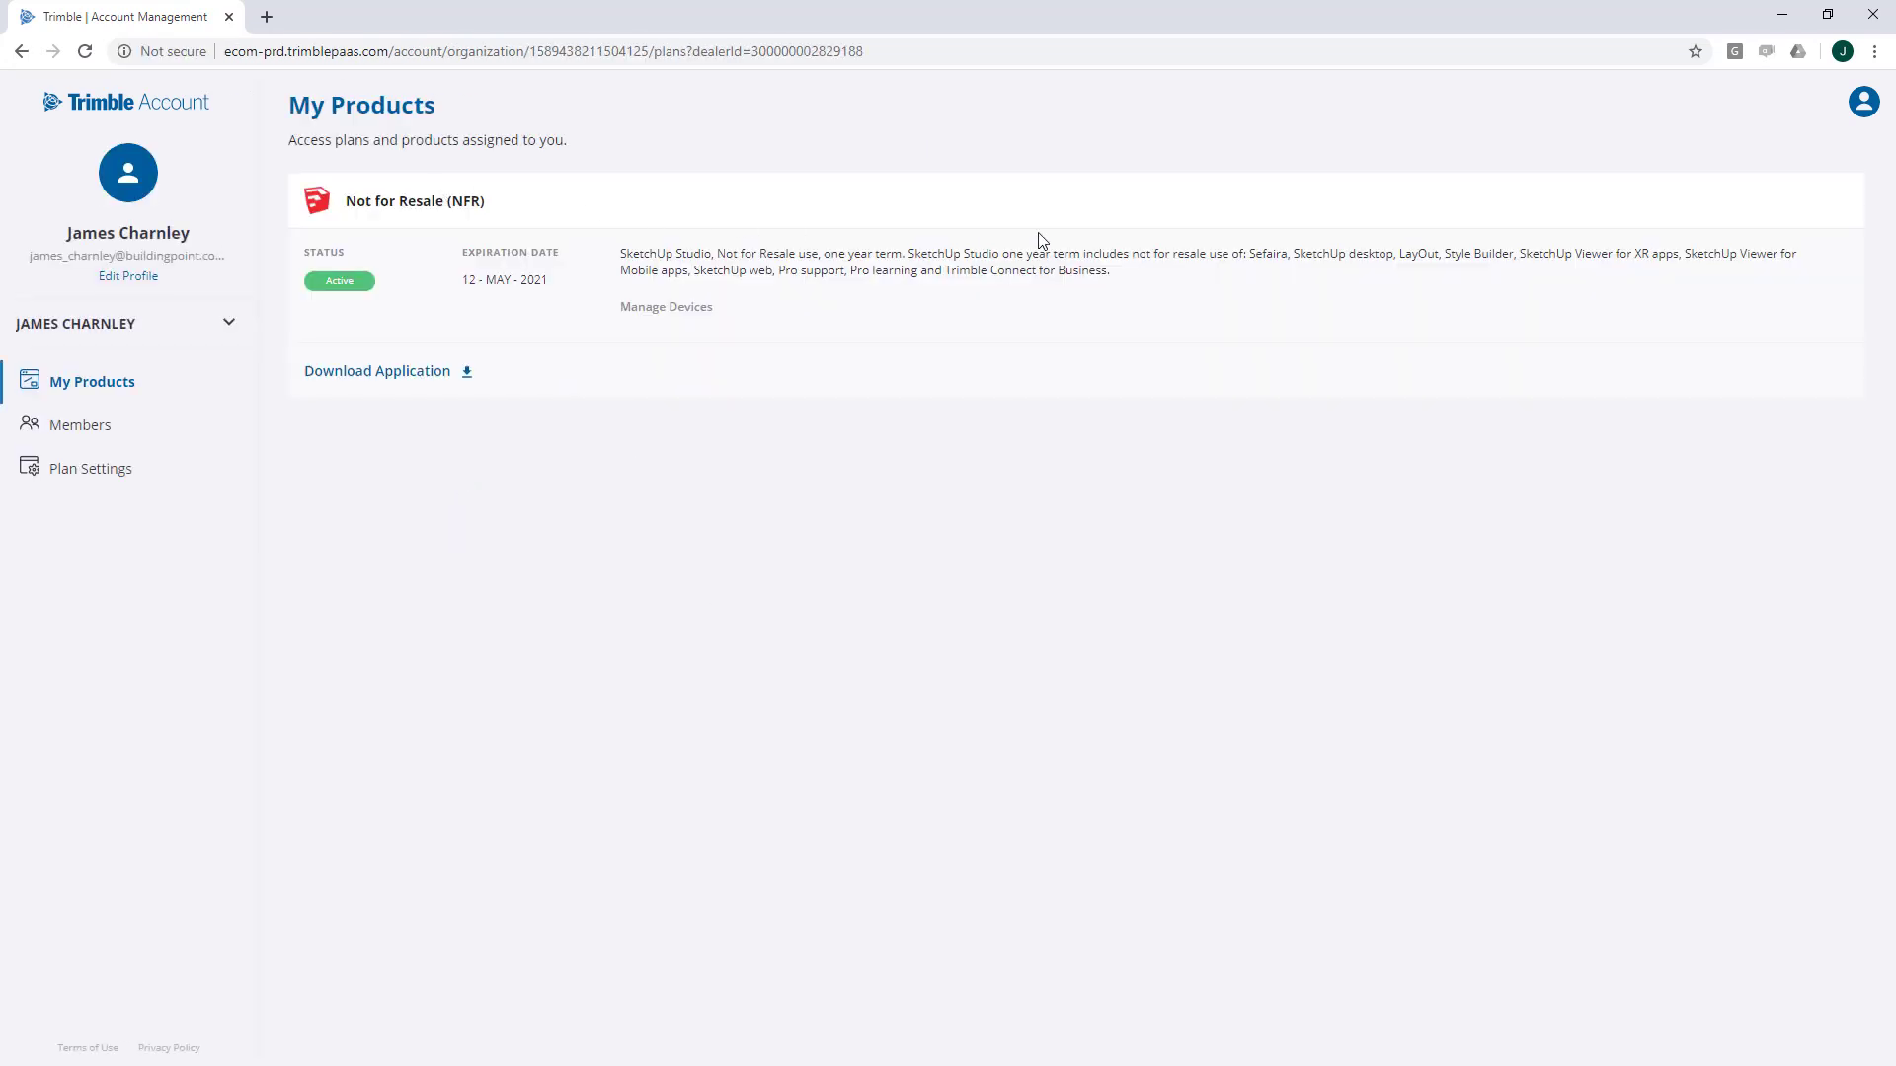
mouse_move(943, 646)
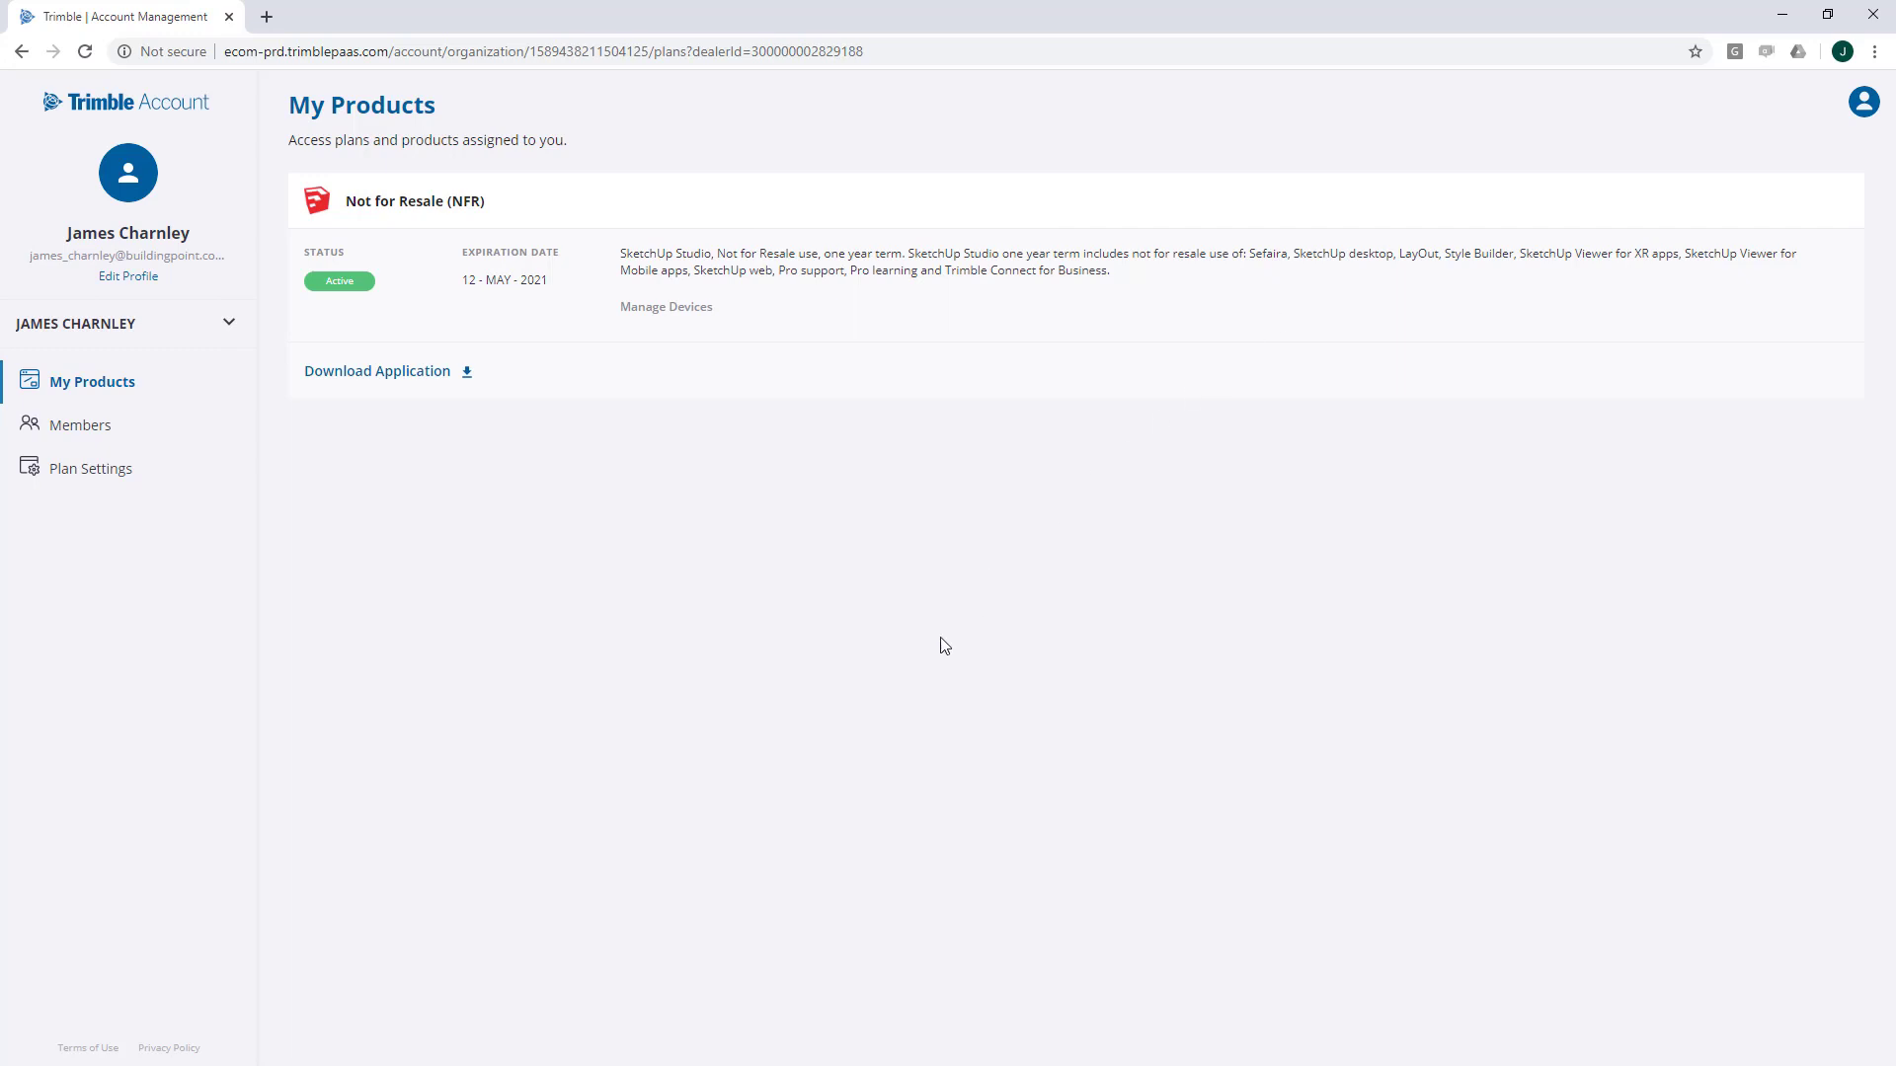
mouse_move(883, 631)
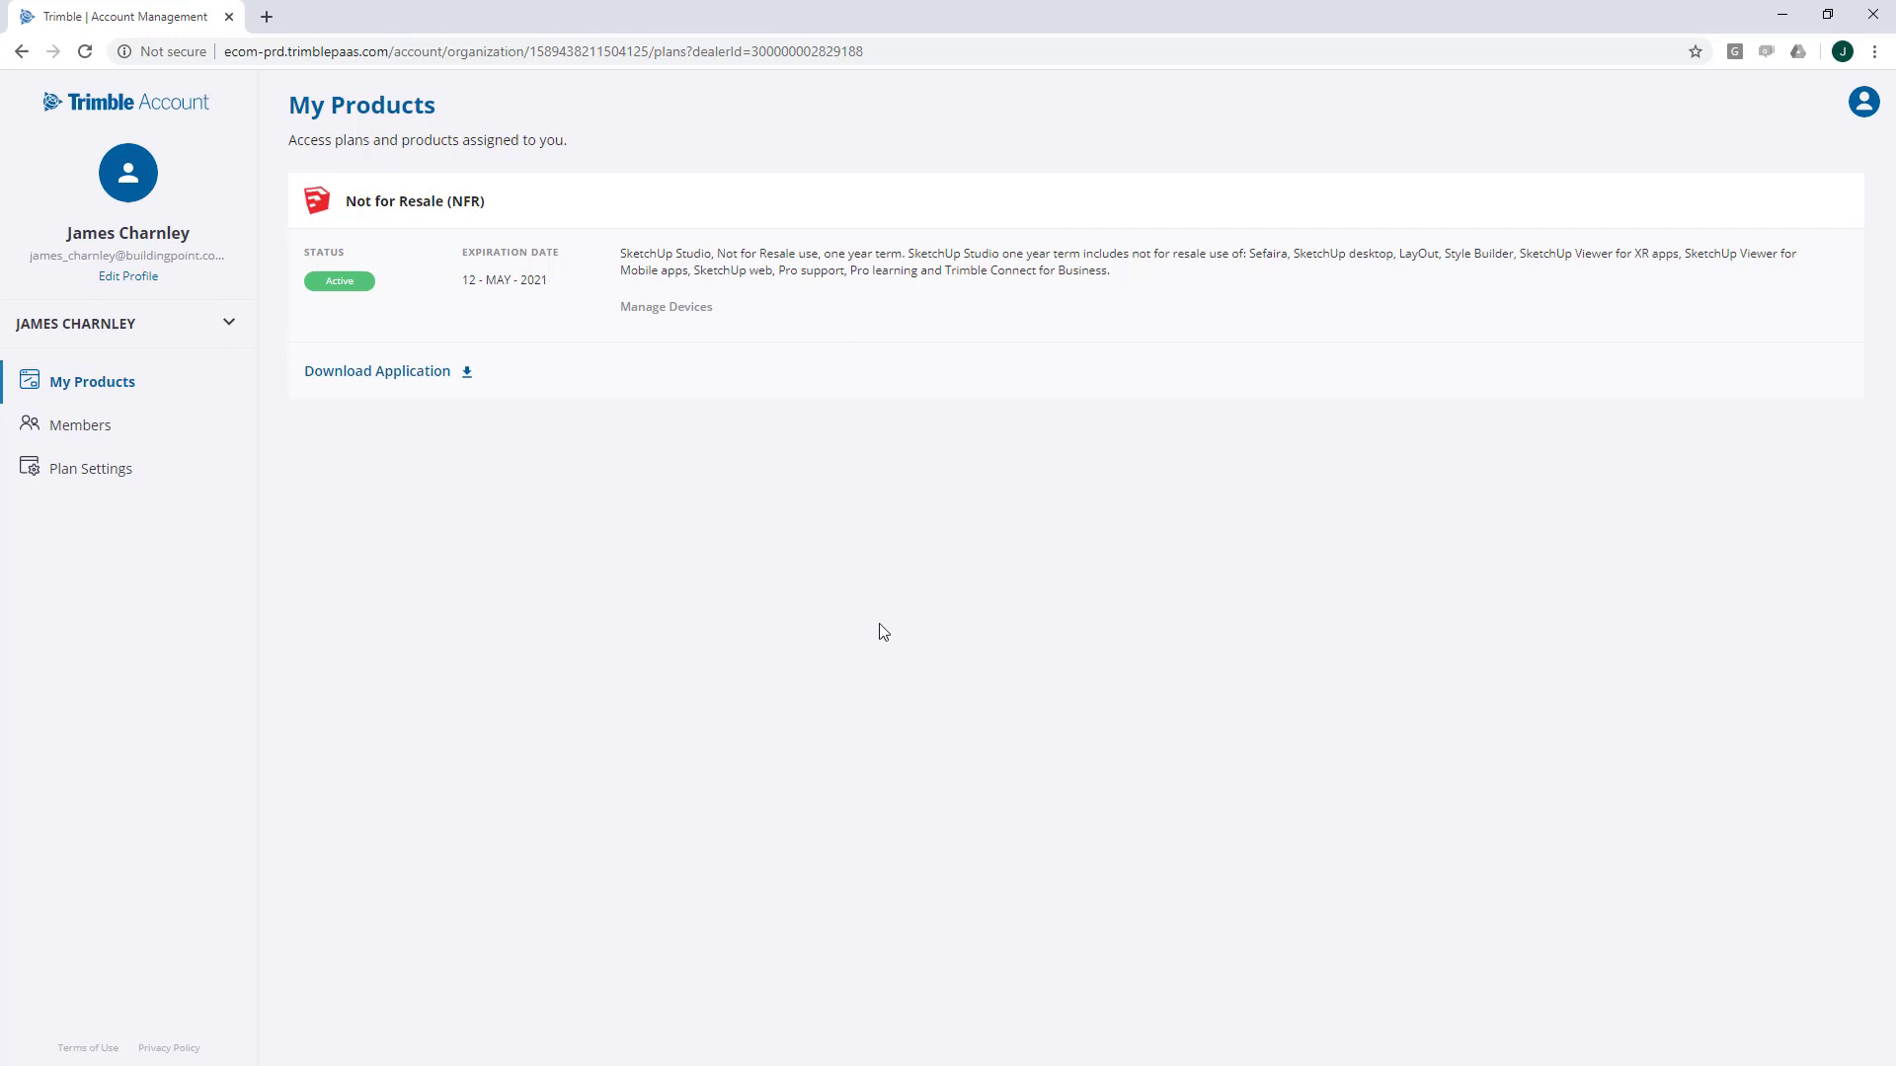
mouse_move(81, 424)
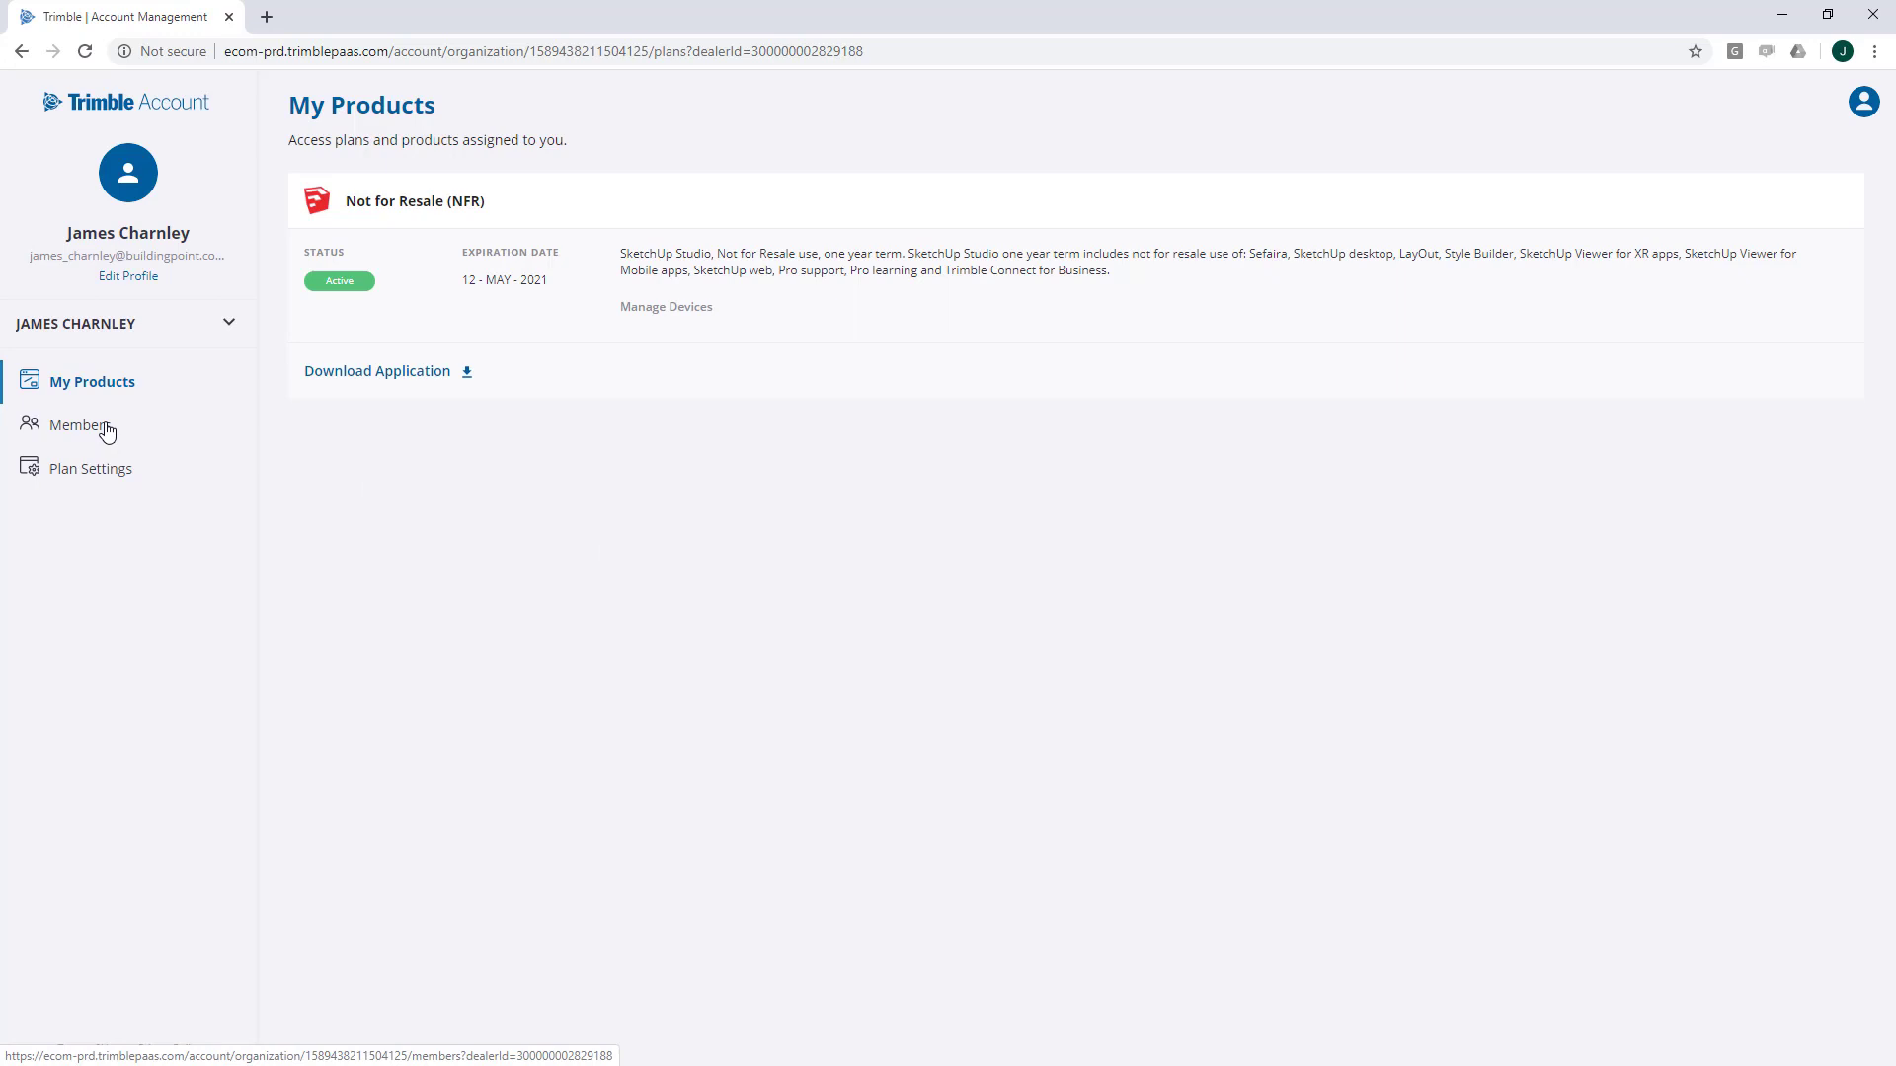
click(85, 425)
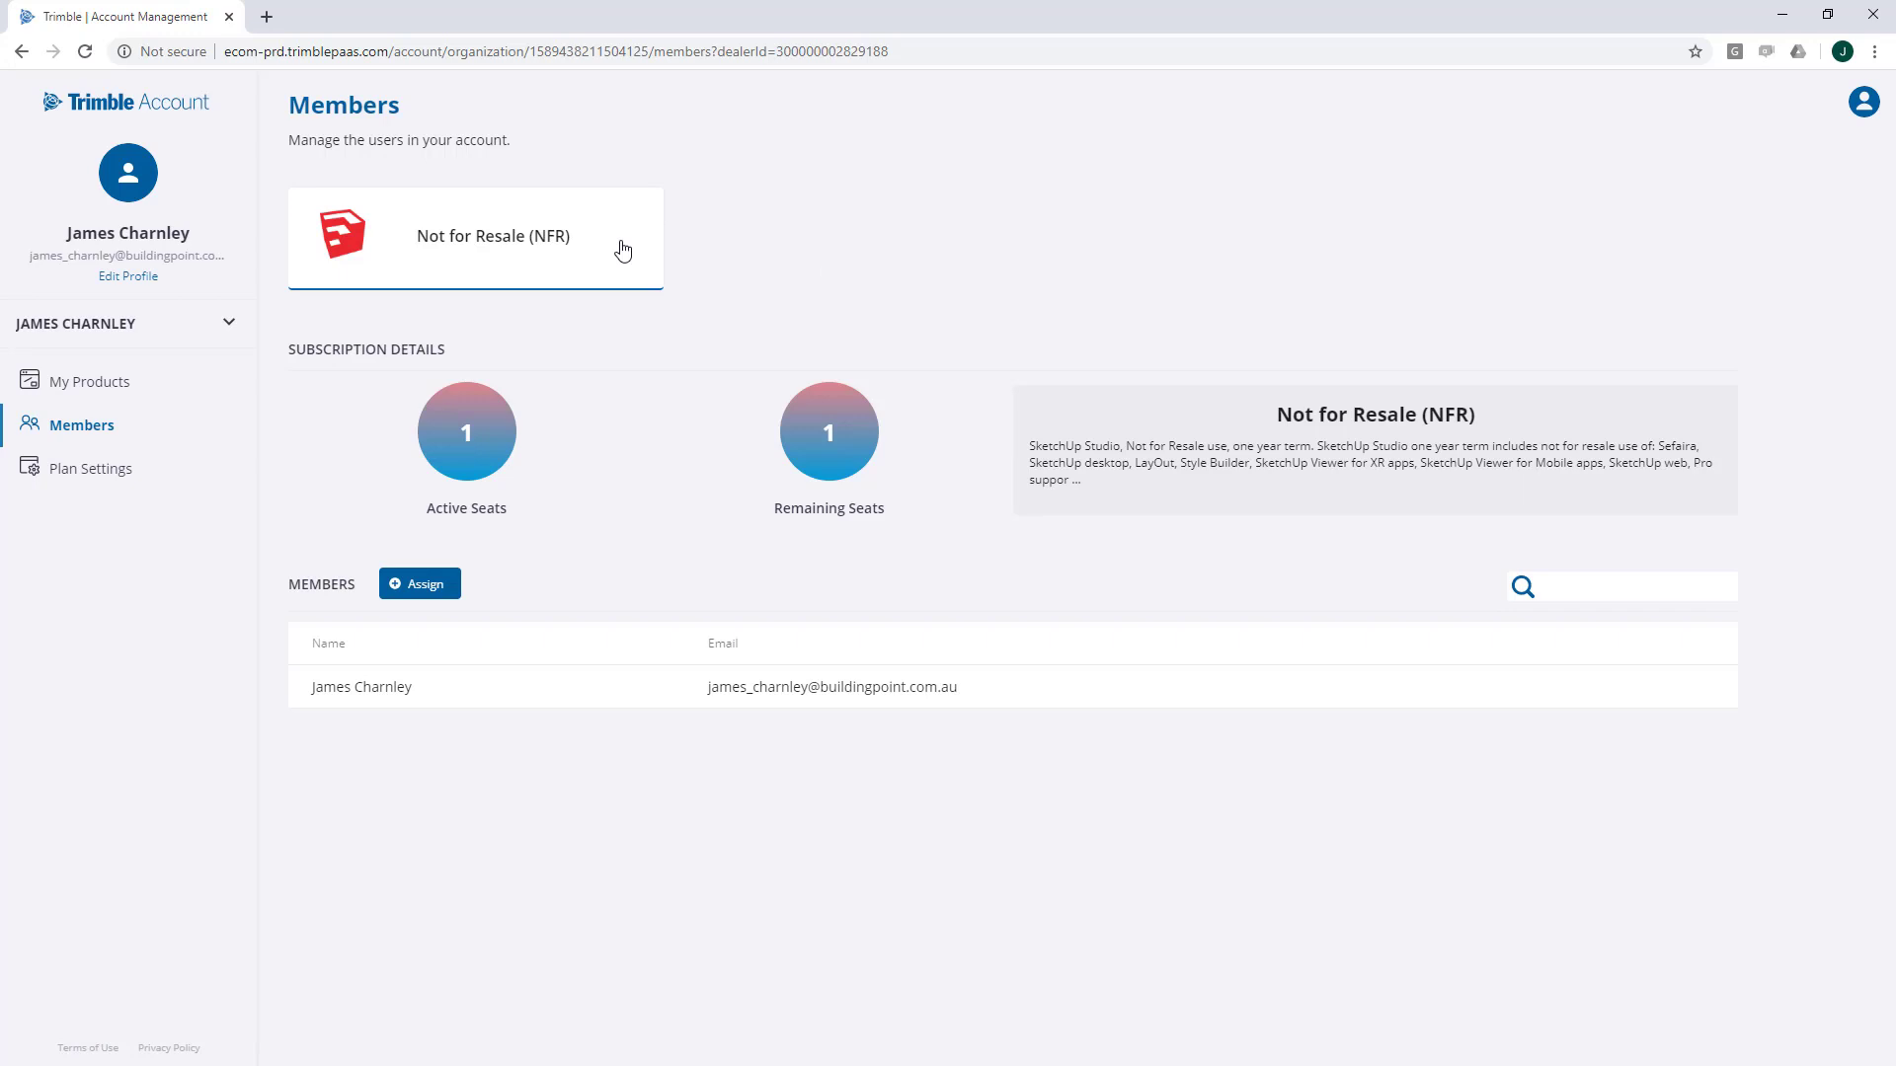
mouse_move(516, 628)
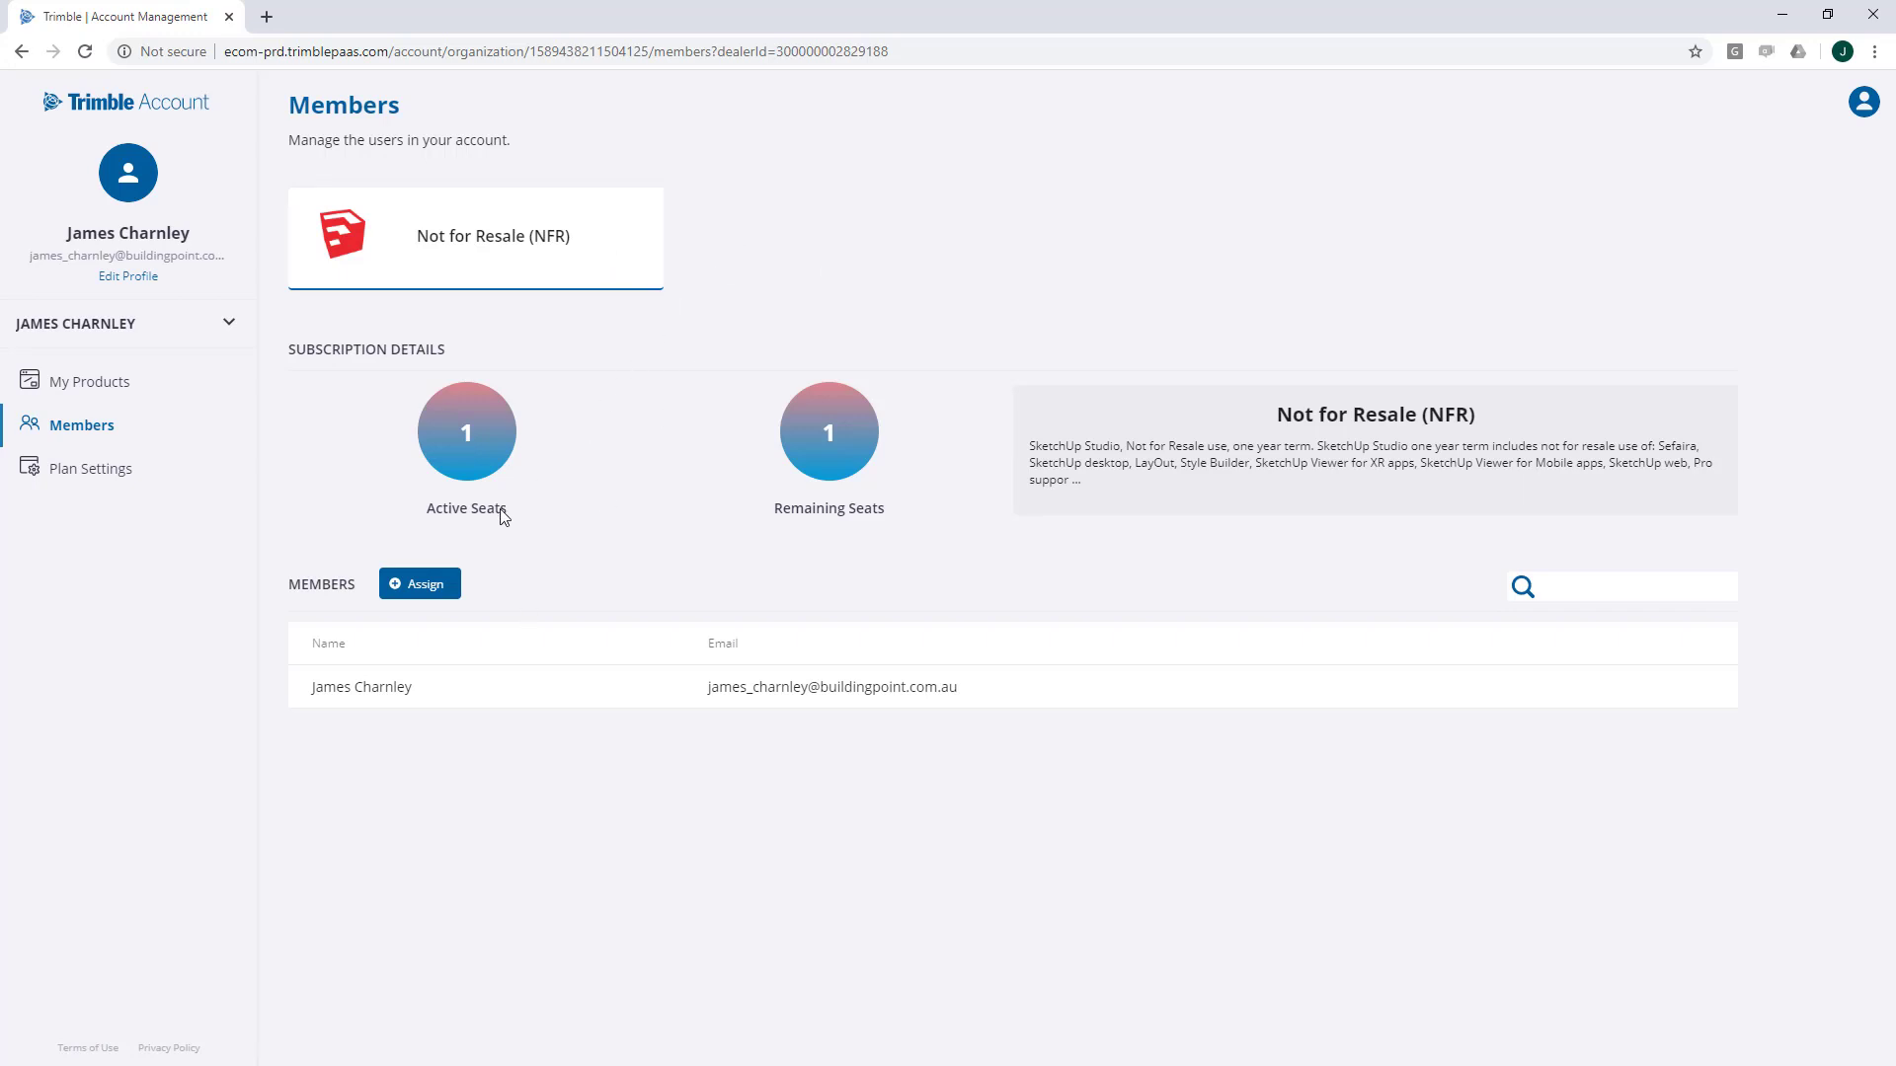
mouse_move(931, 531)
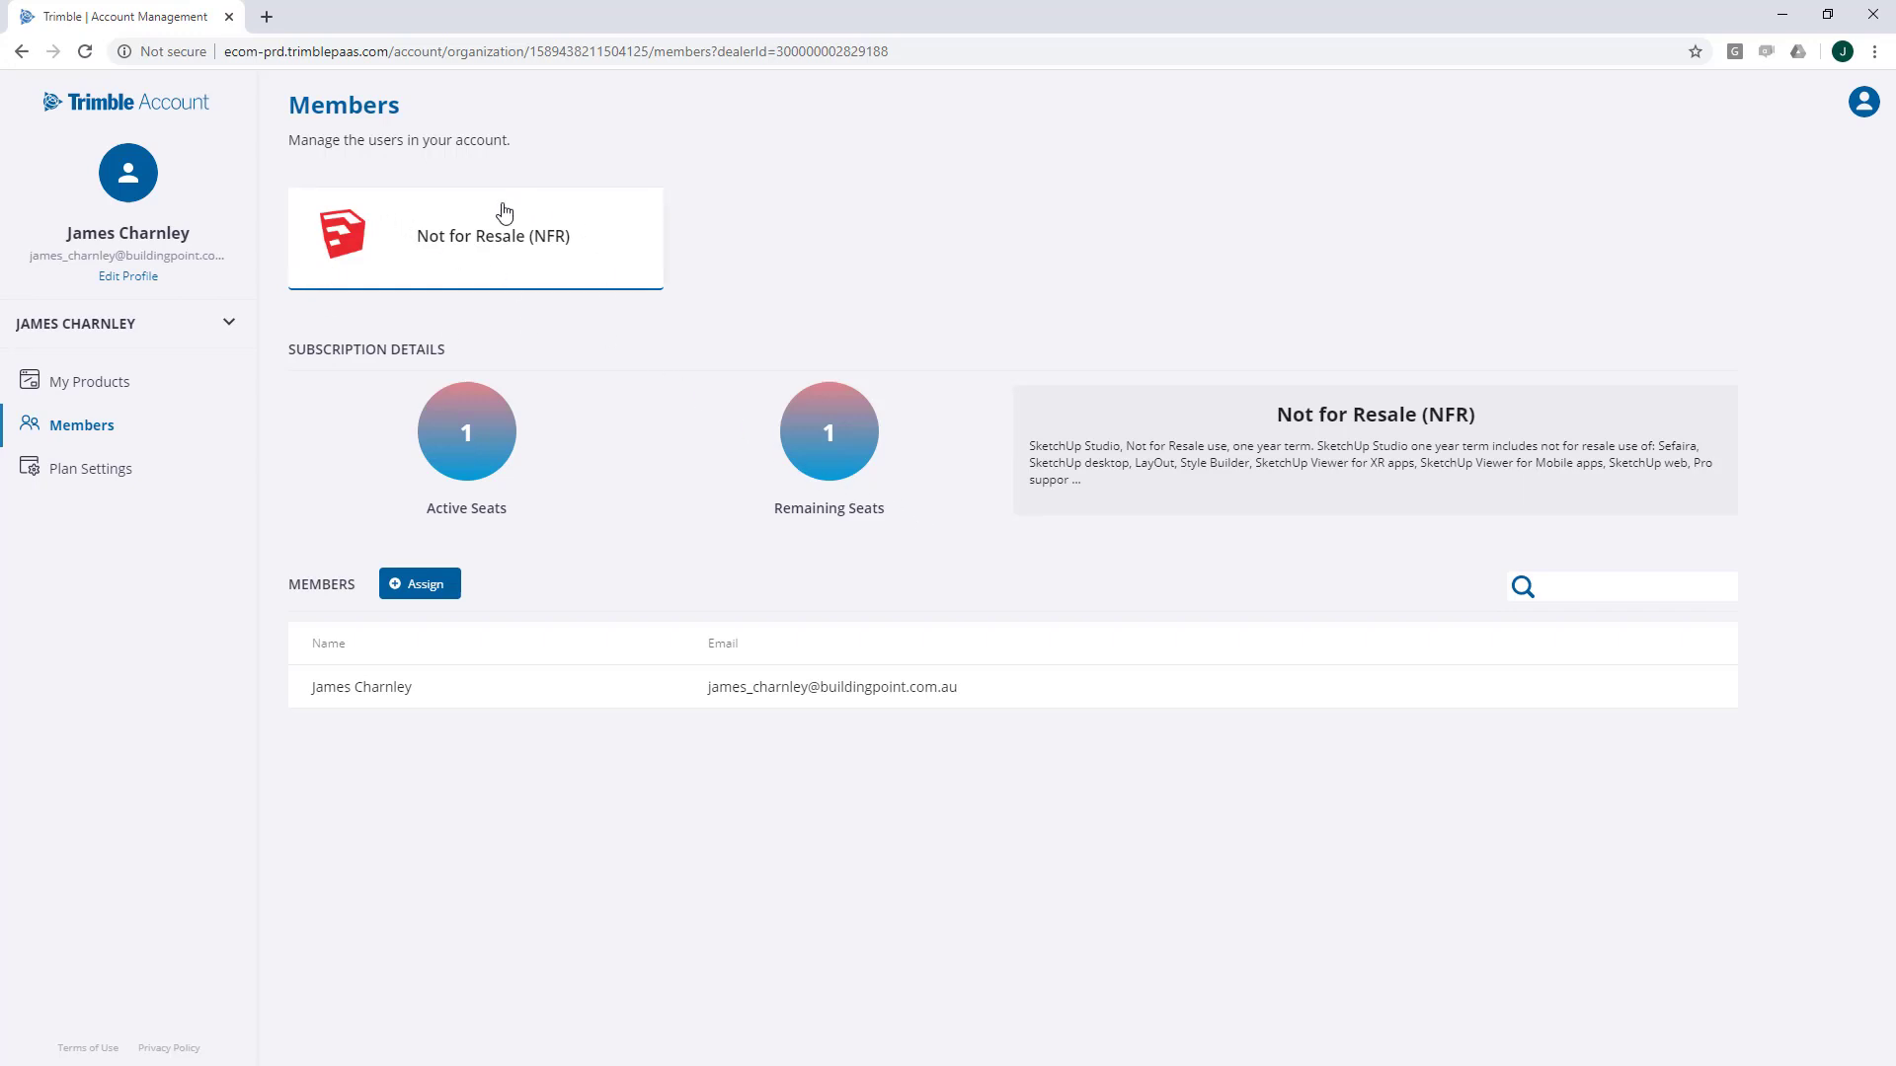
mouse_move(236, 322)
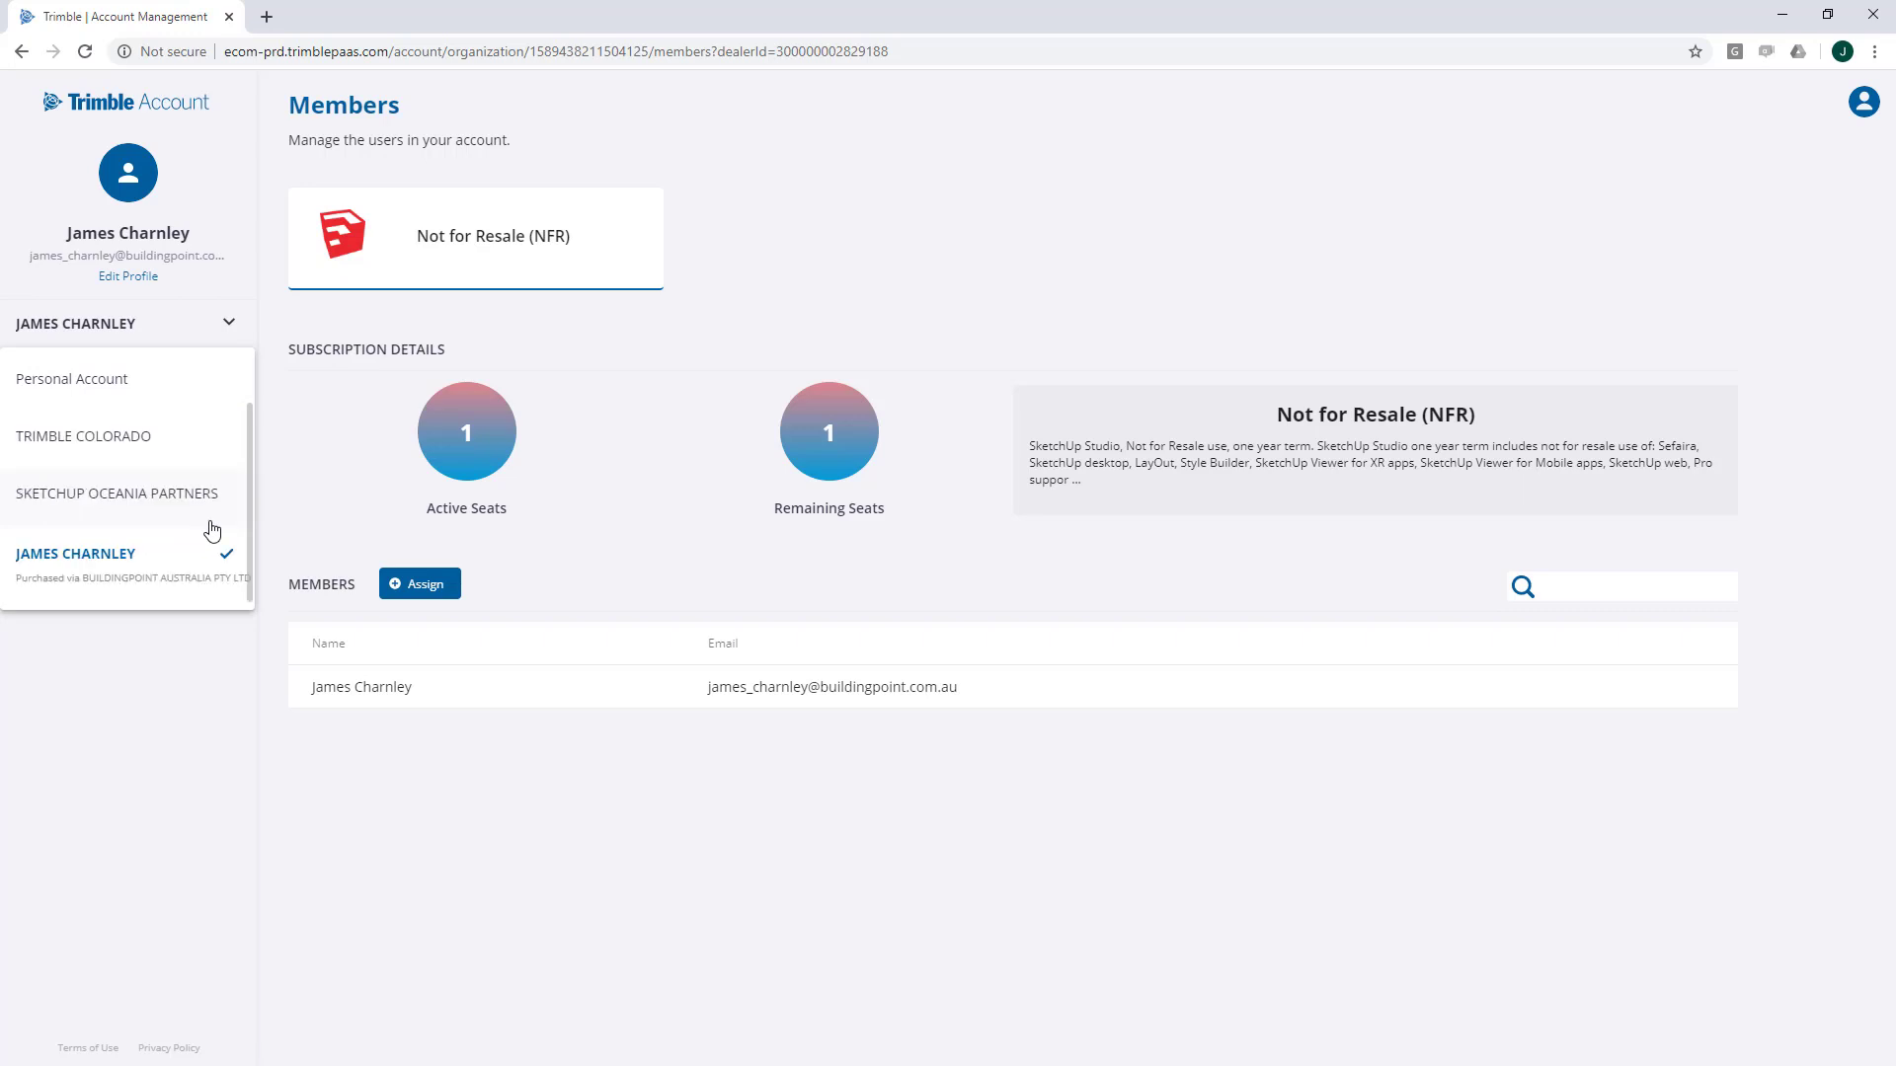
mouse_move(199, 570)
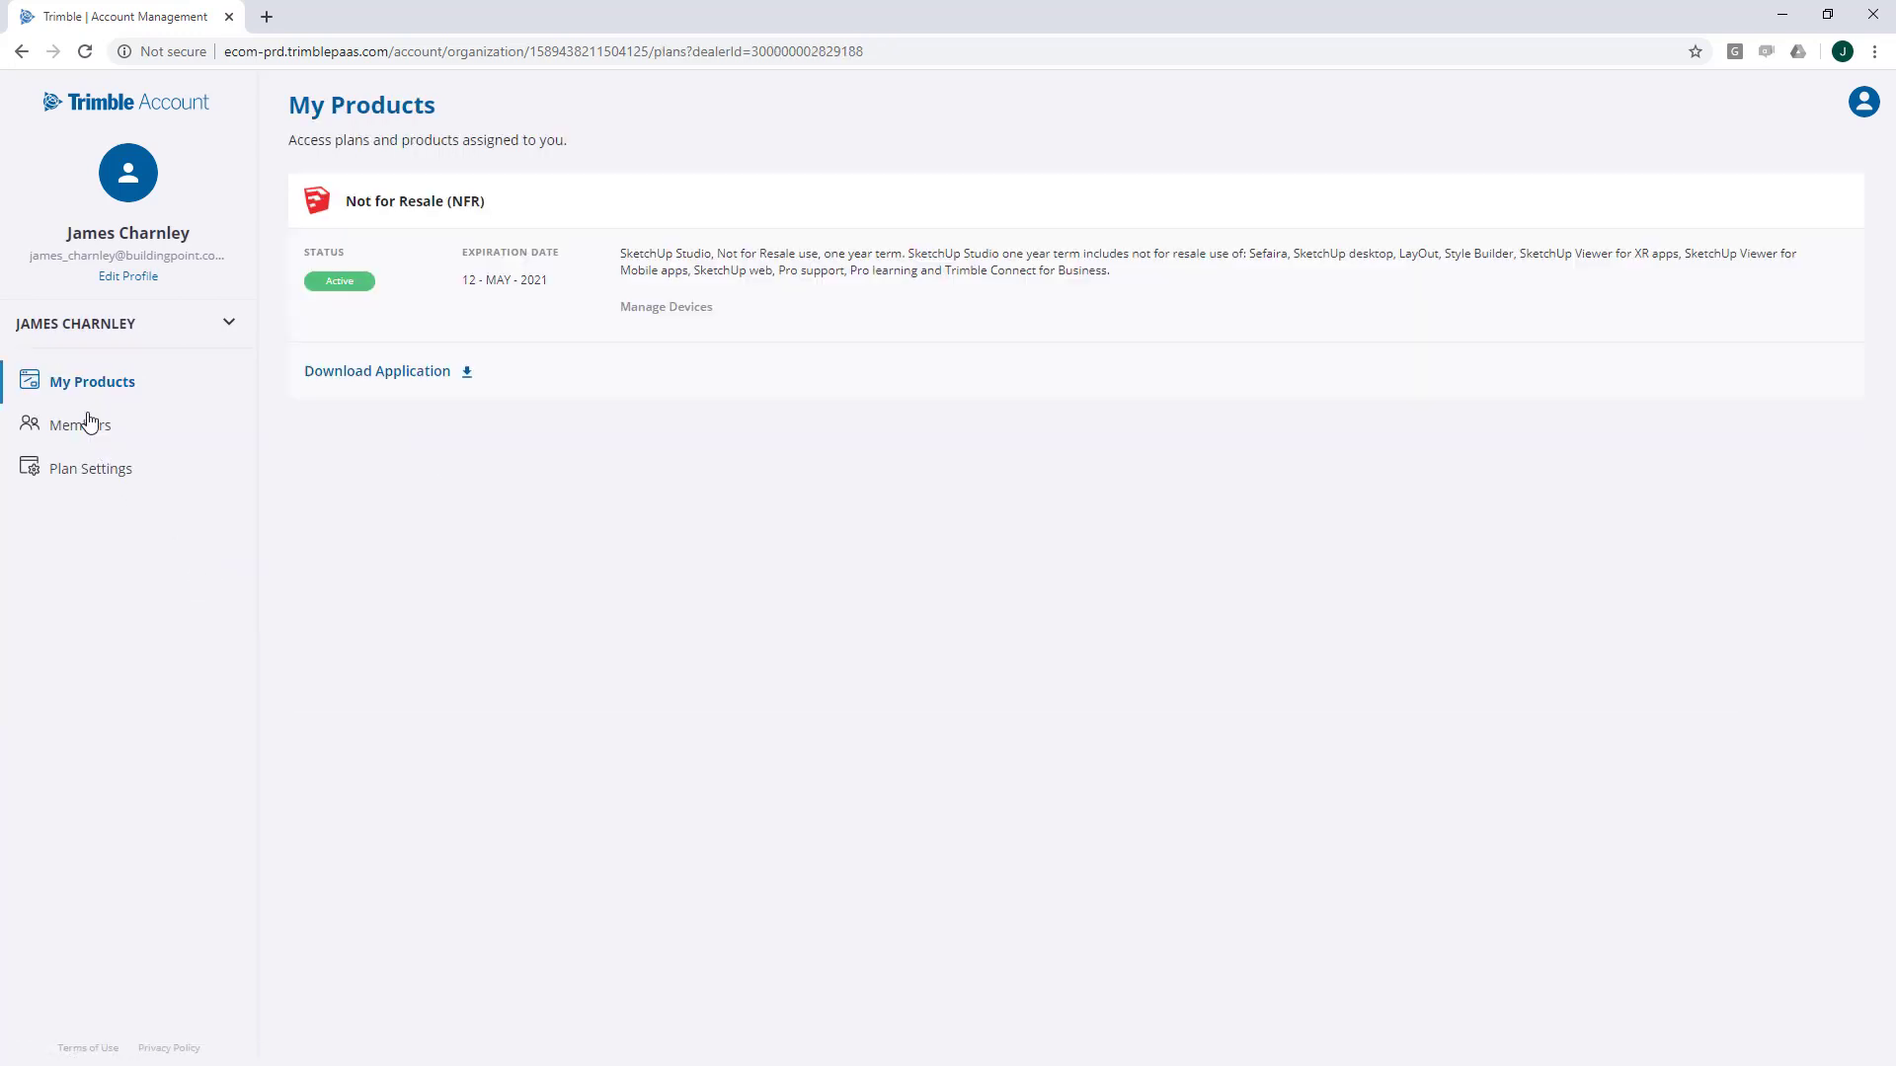
Step: Show the NFR plan's members and start adding a new user
click(80, 425)
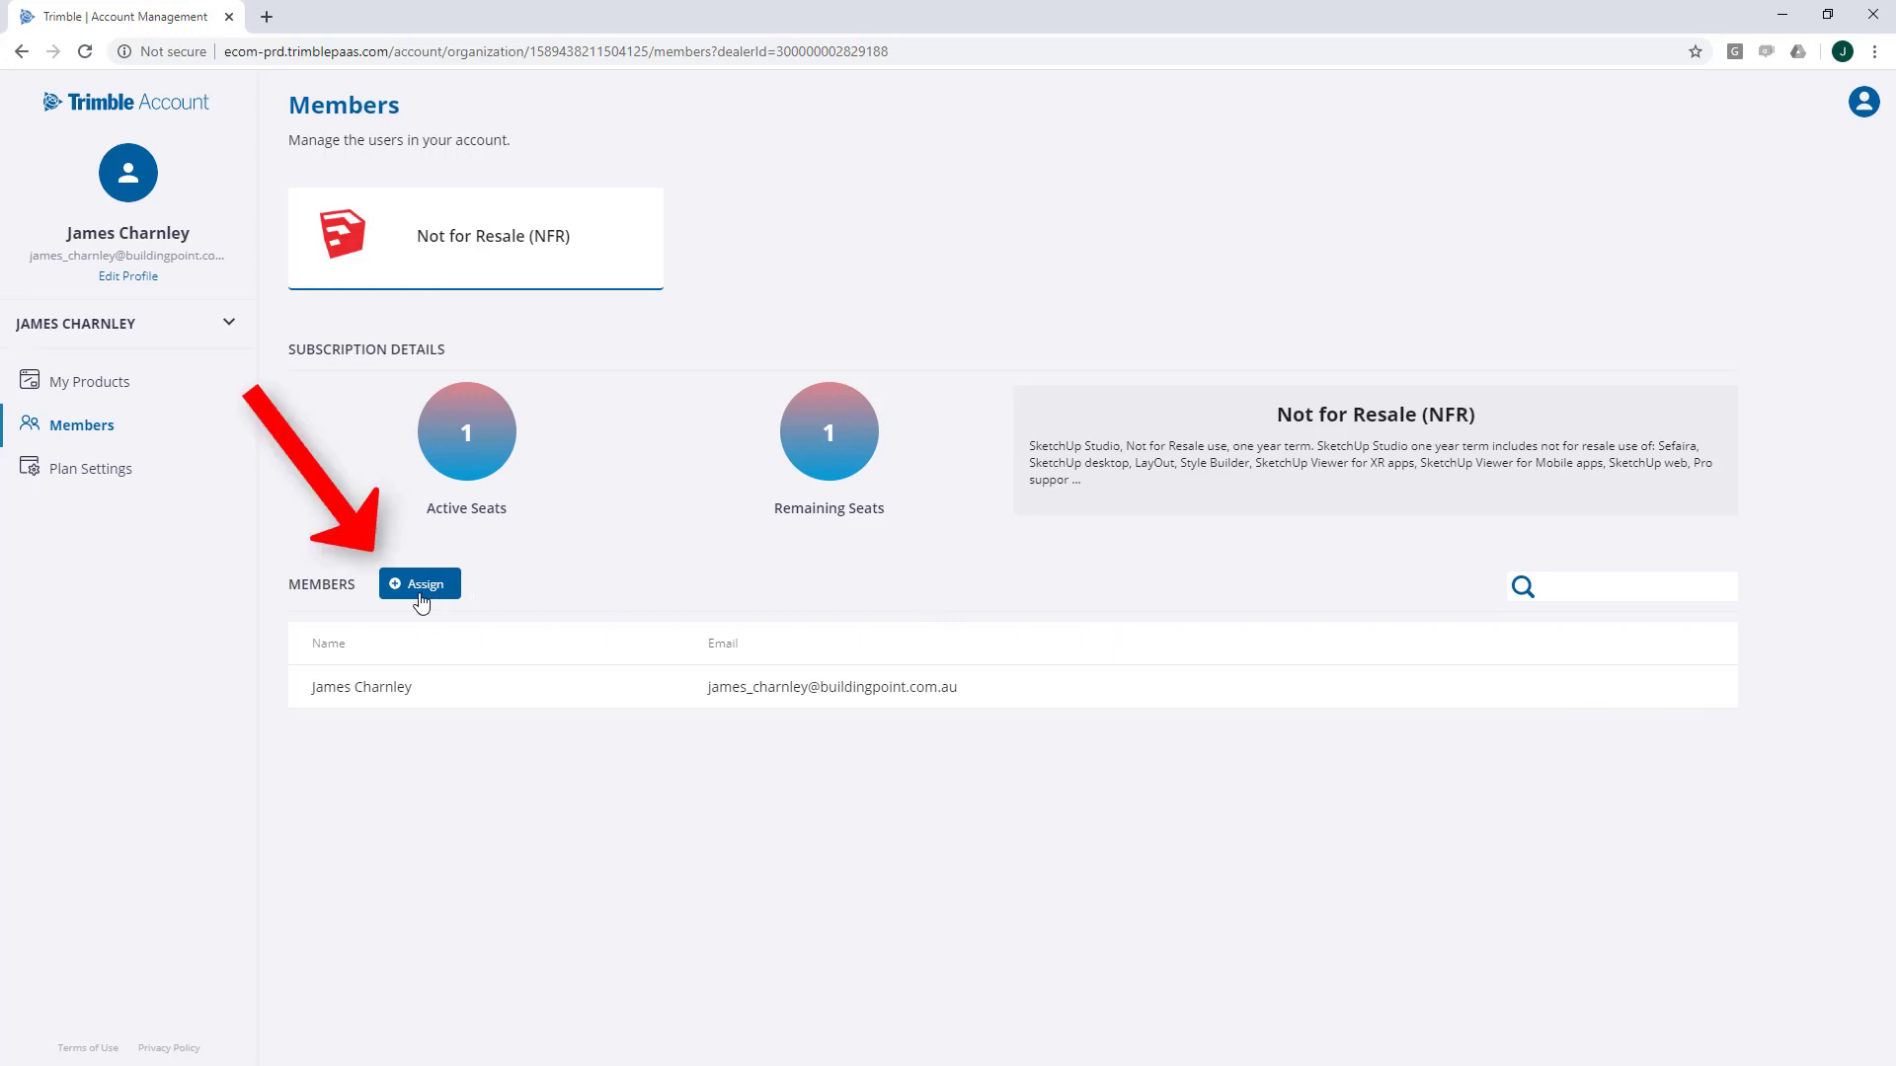
click(419, 583)
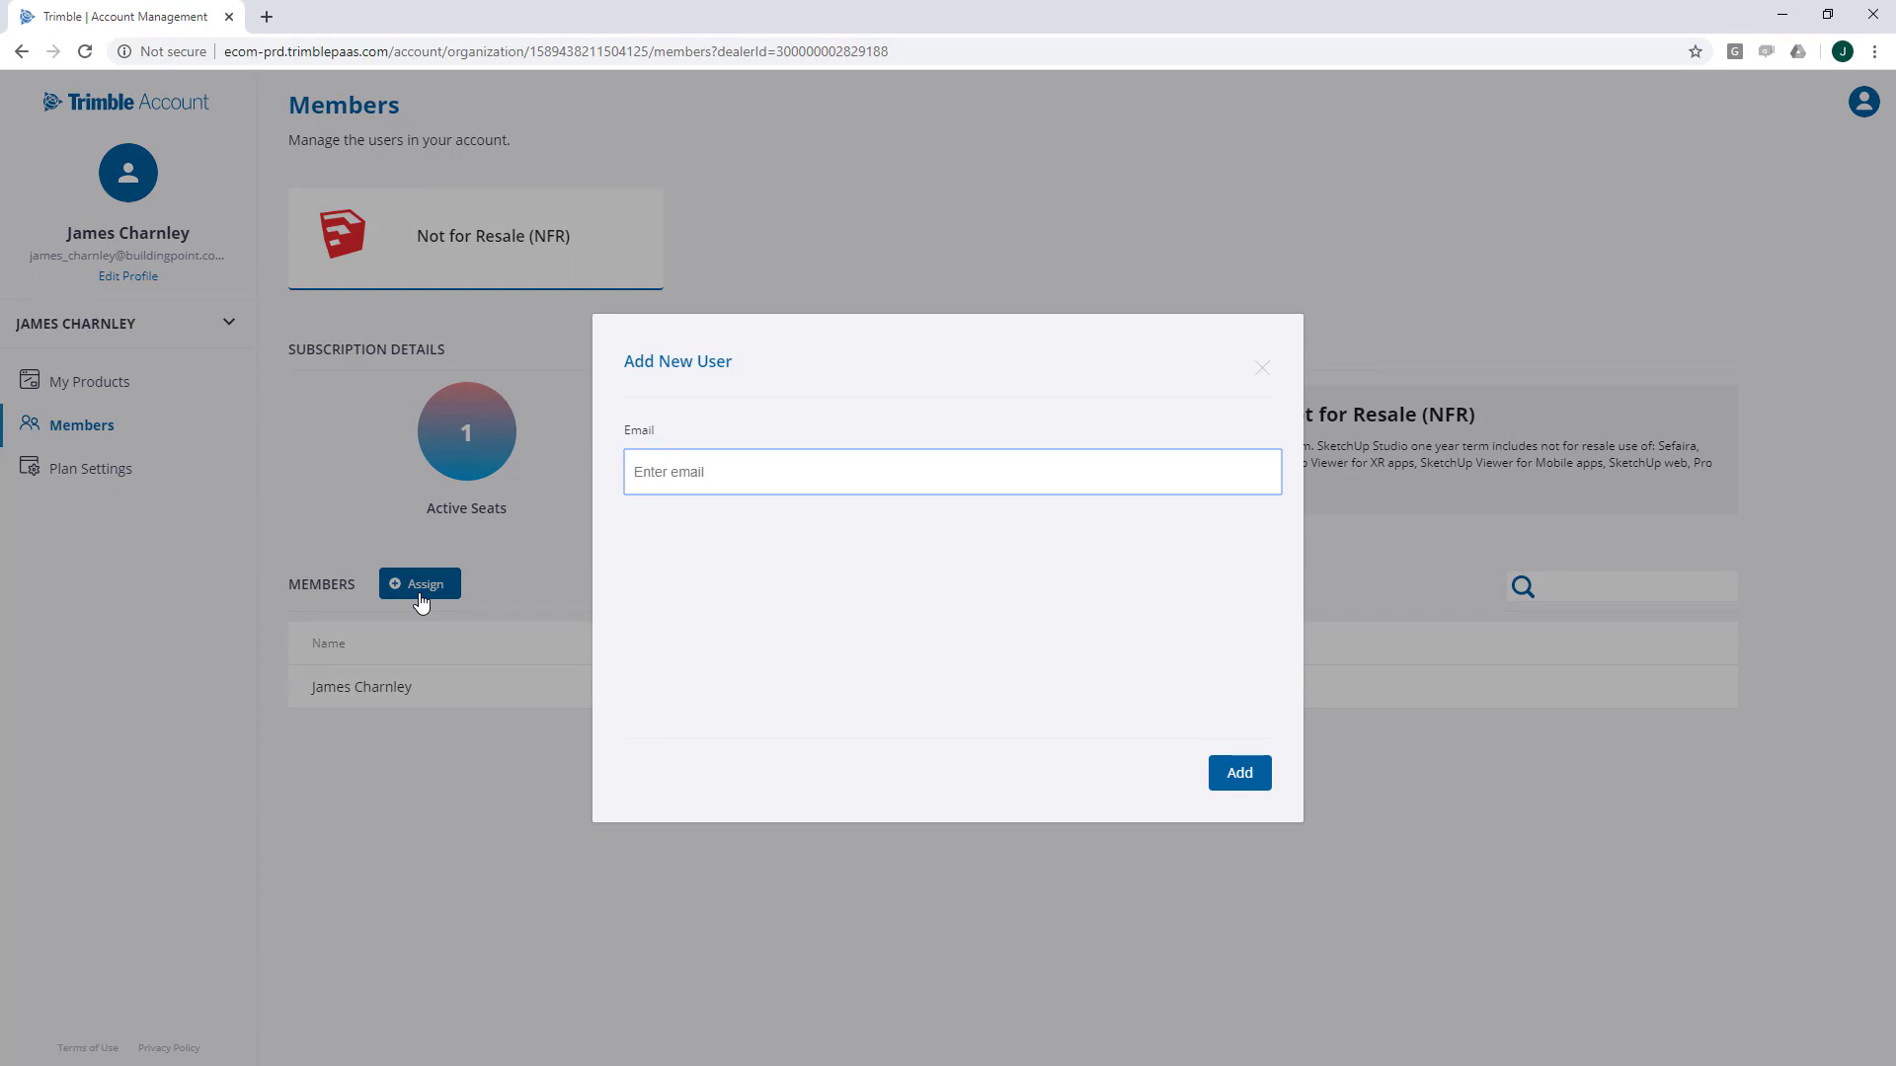
text(email@example.com)
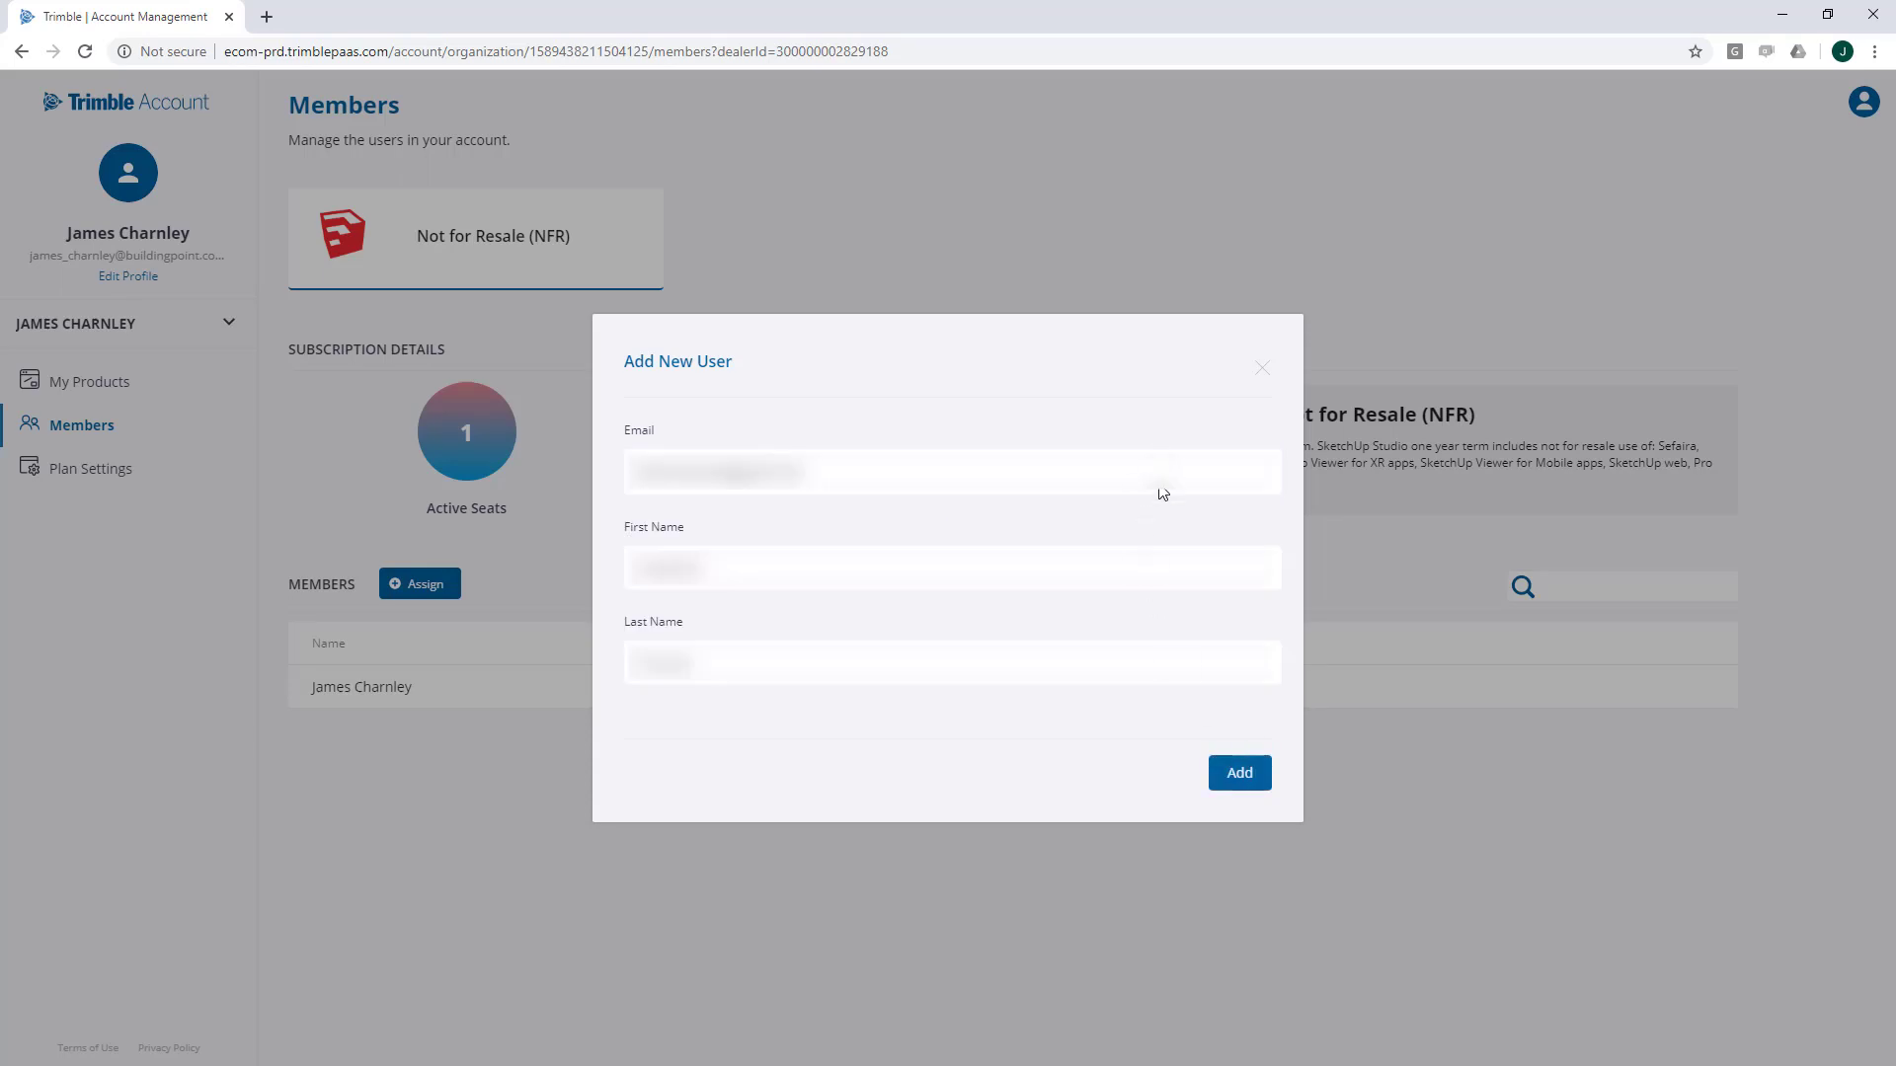
mouse_move(1142, 776)
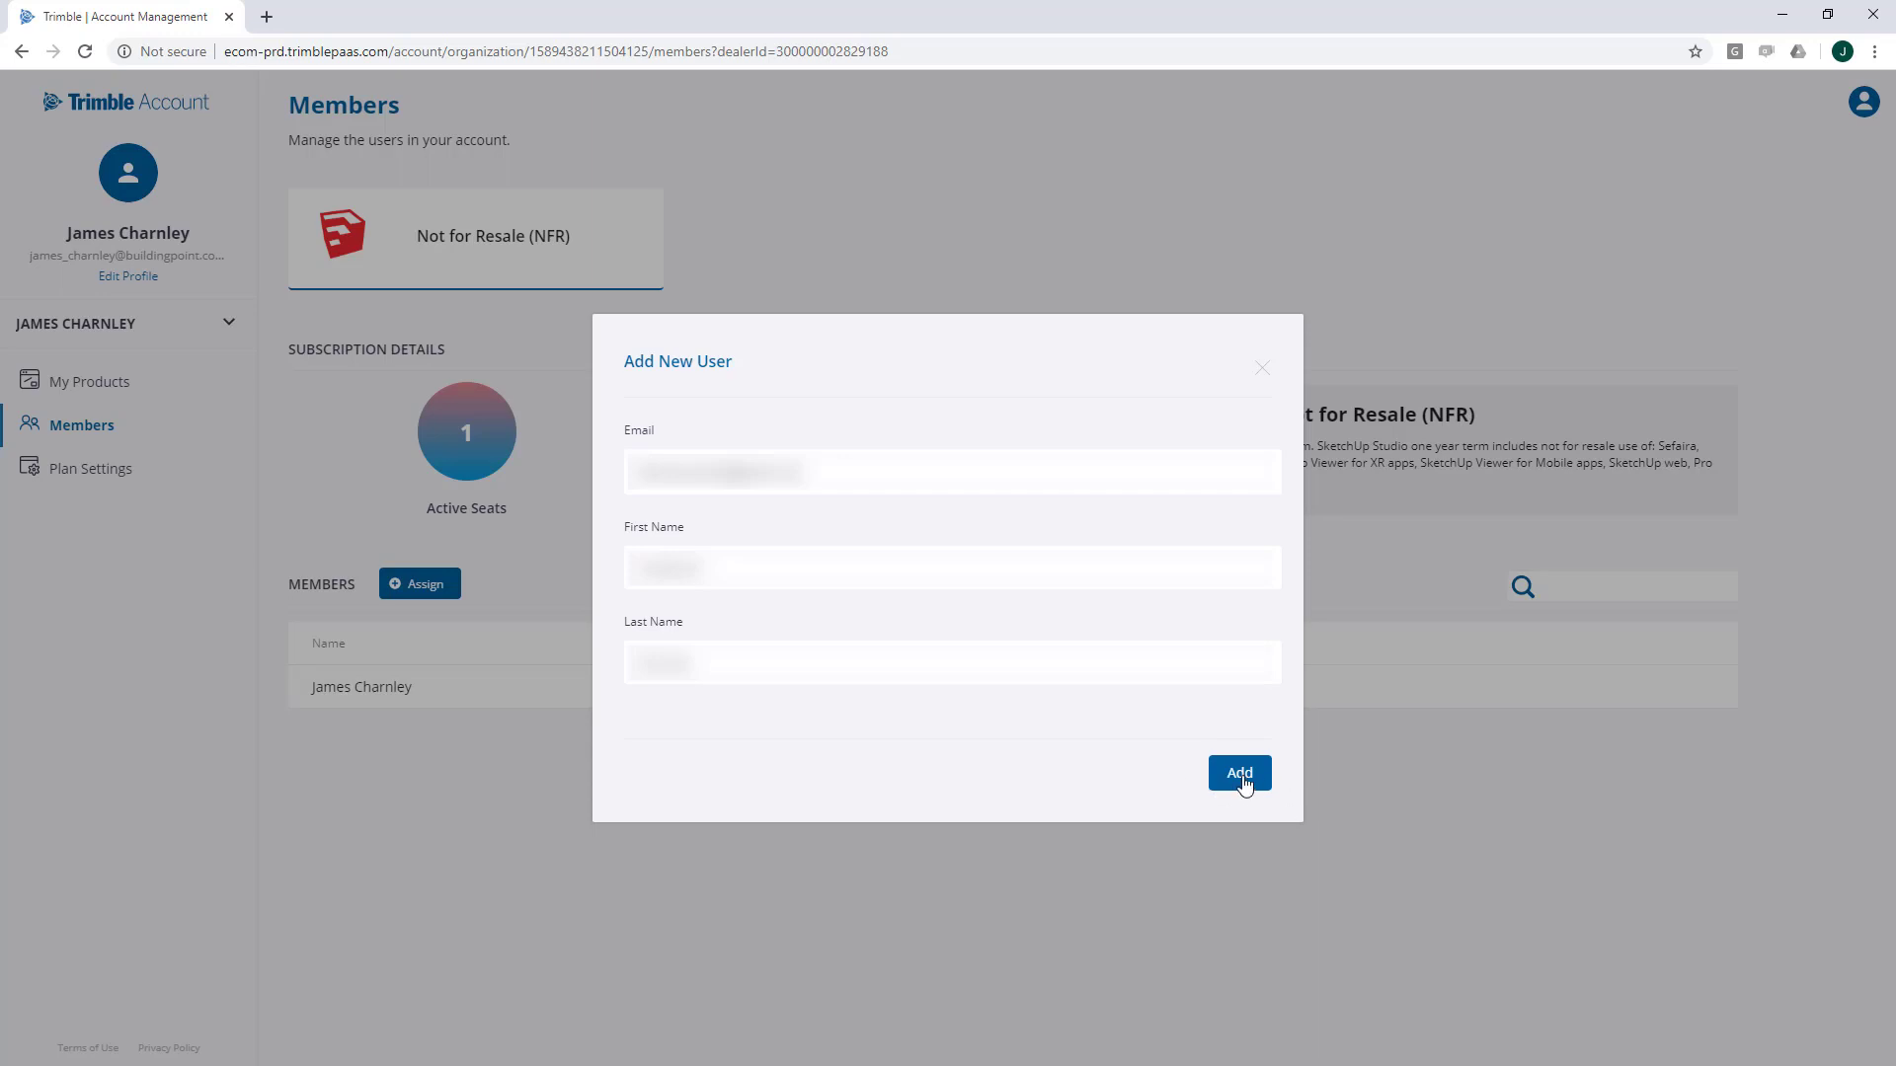
click(1238, 772)
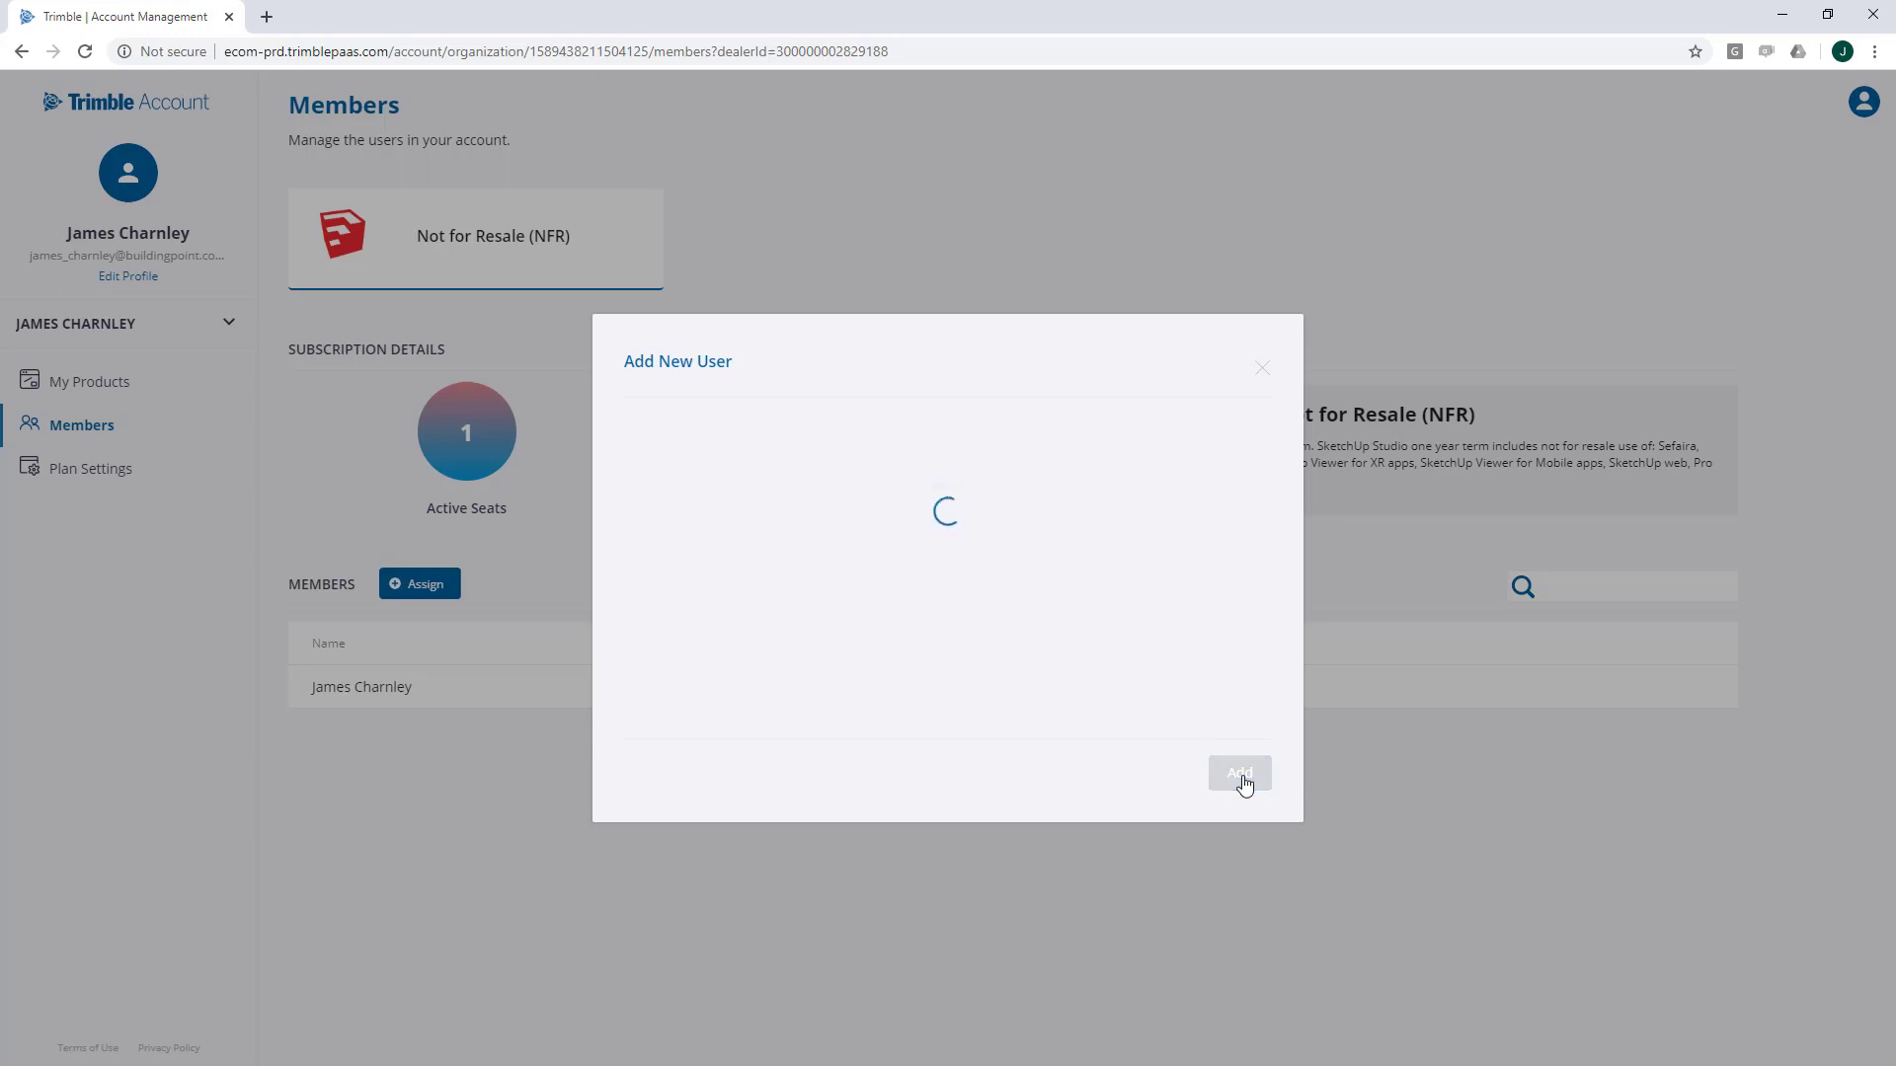
click(1238, 774)
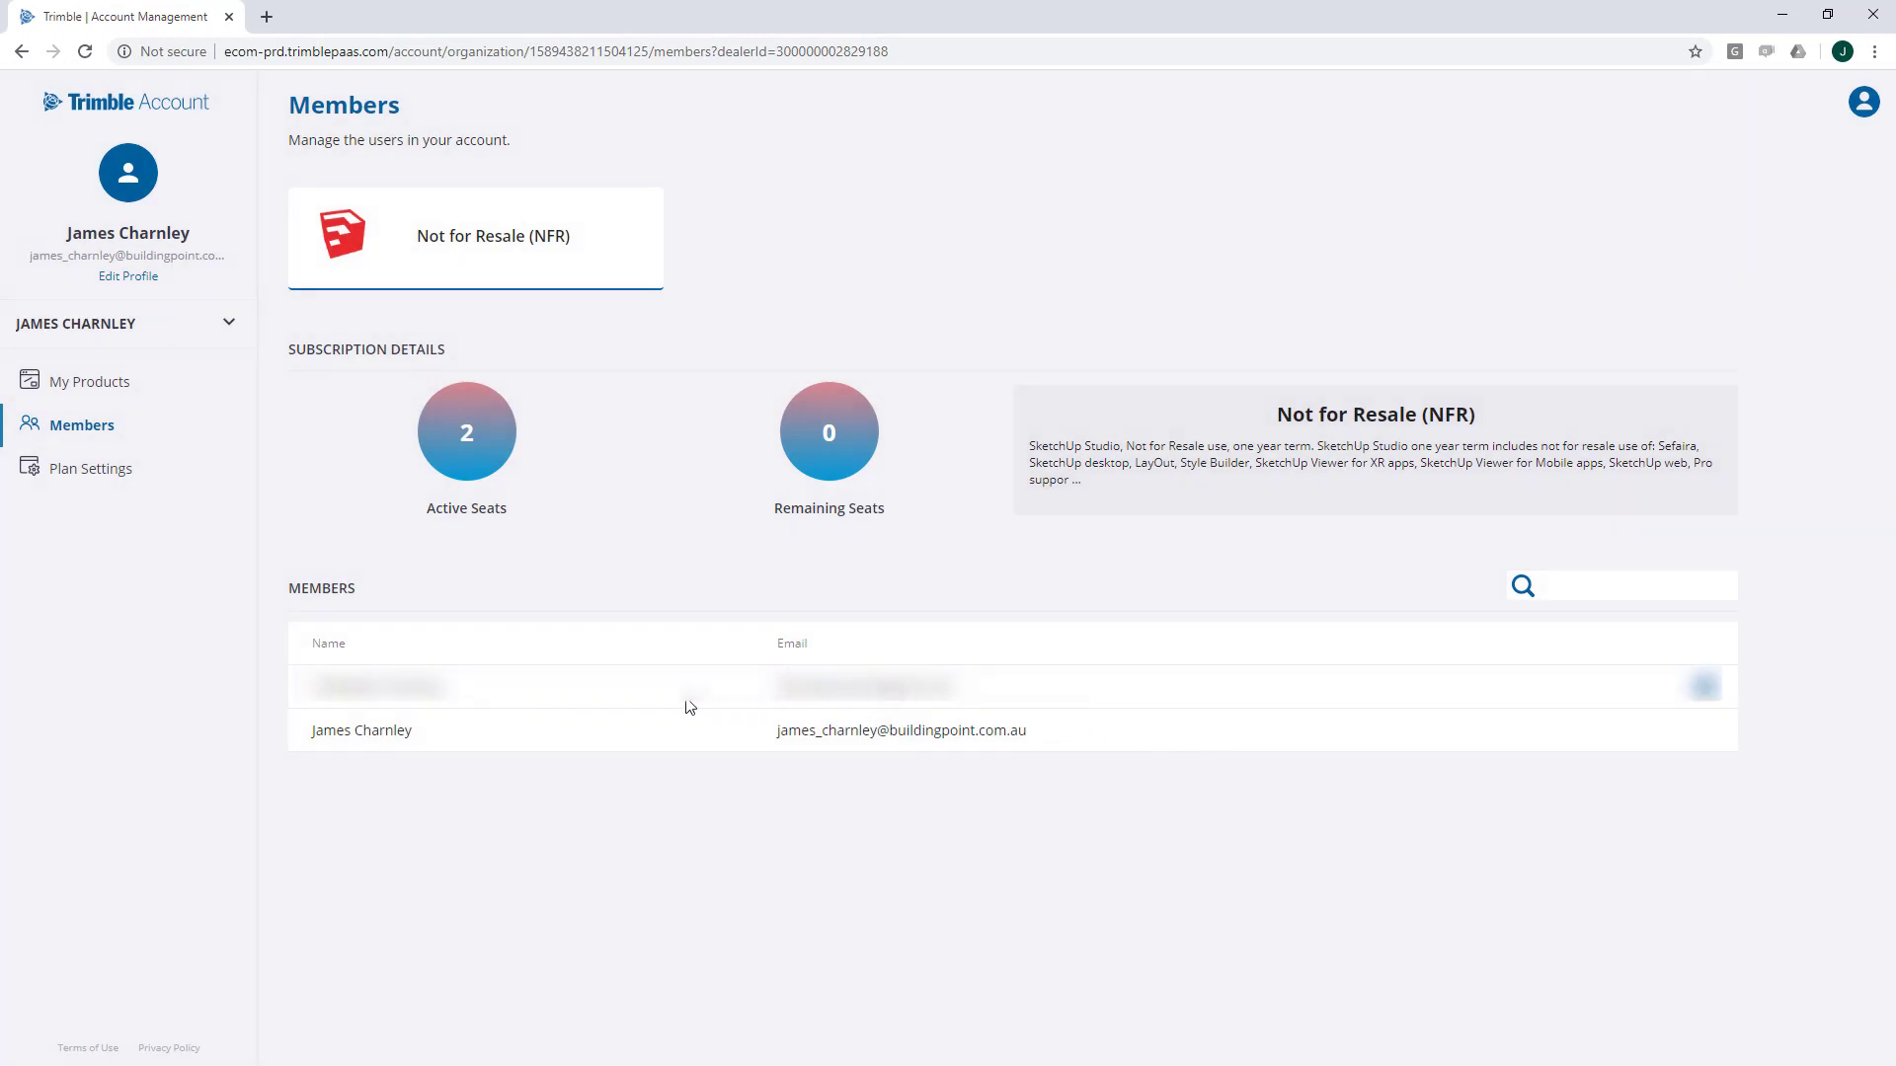
mouse_move(858, 709)
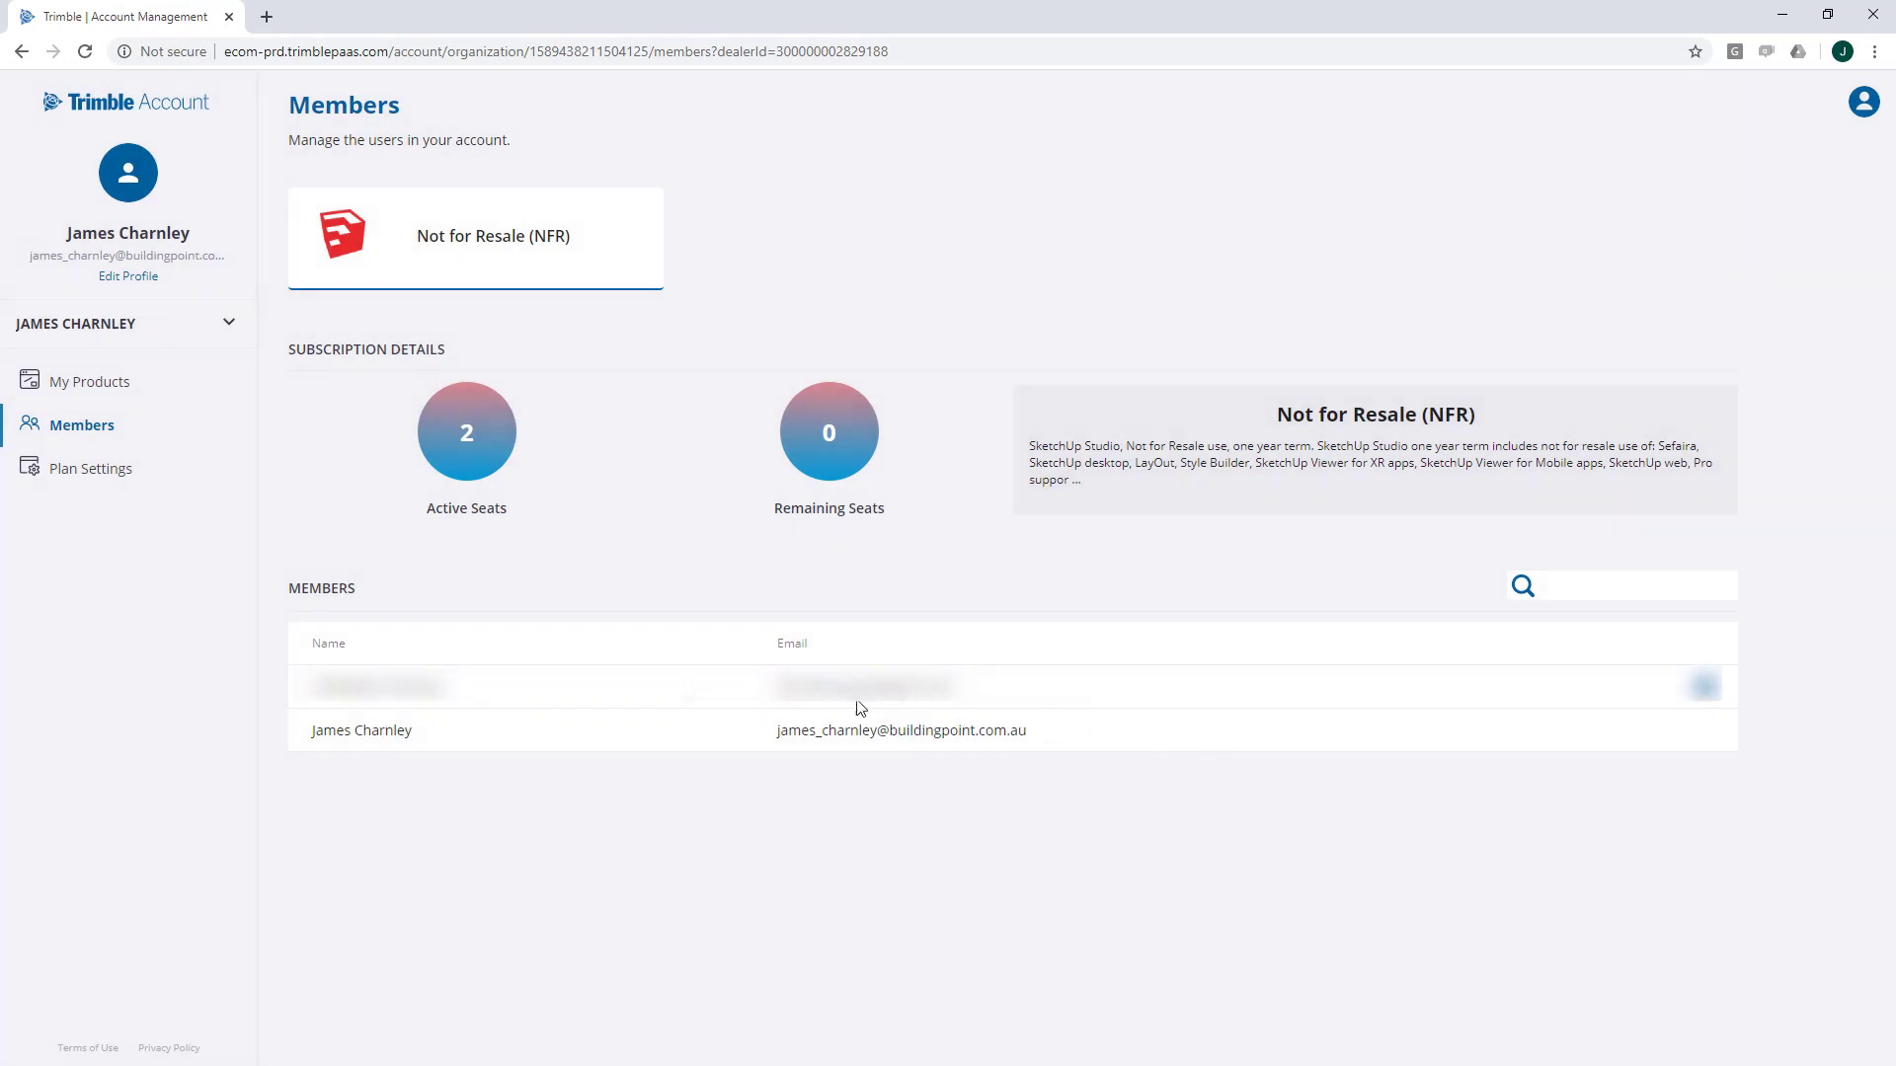
mouse_move(959, 704)
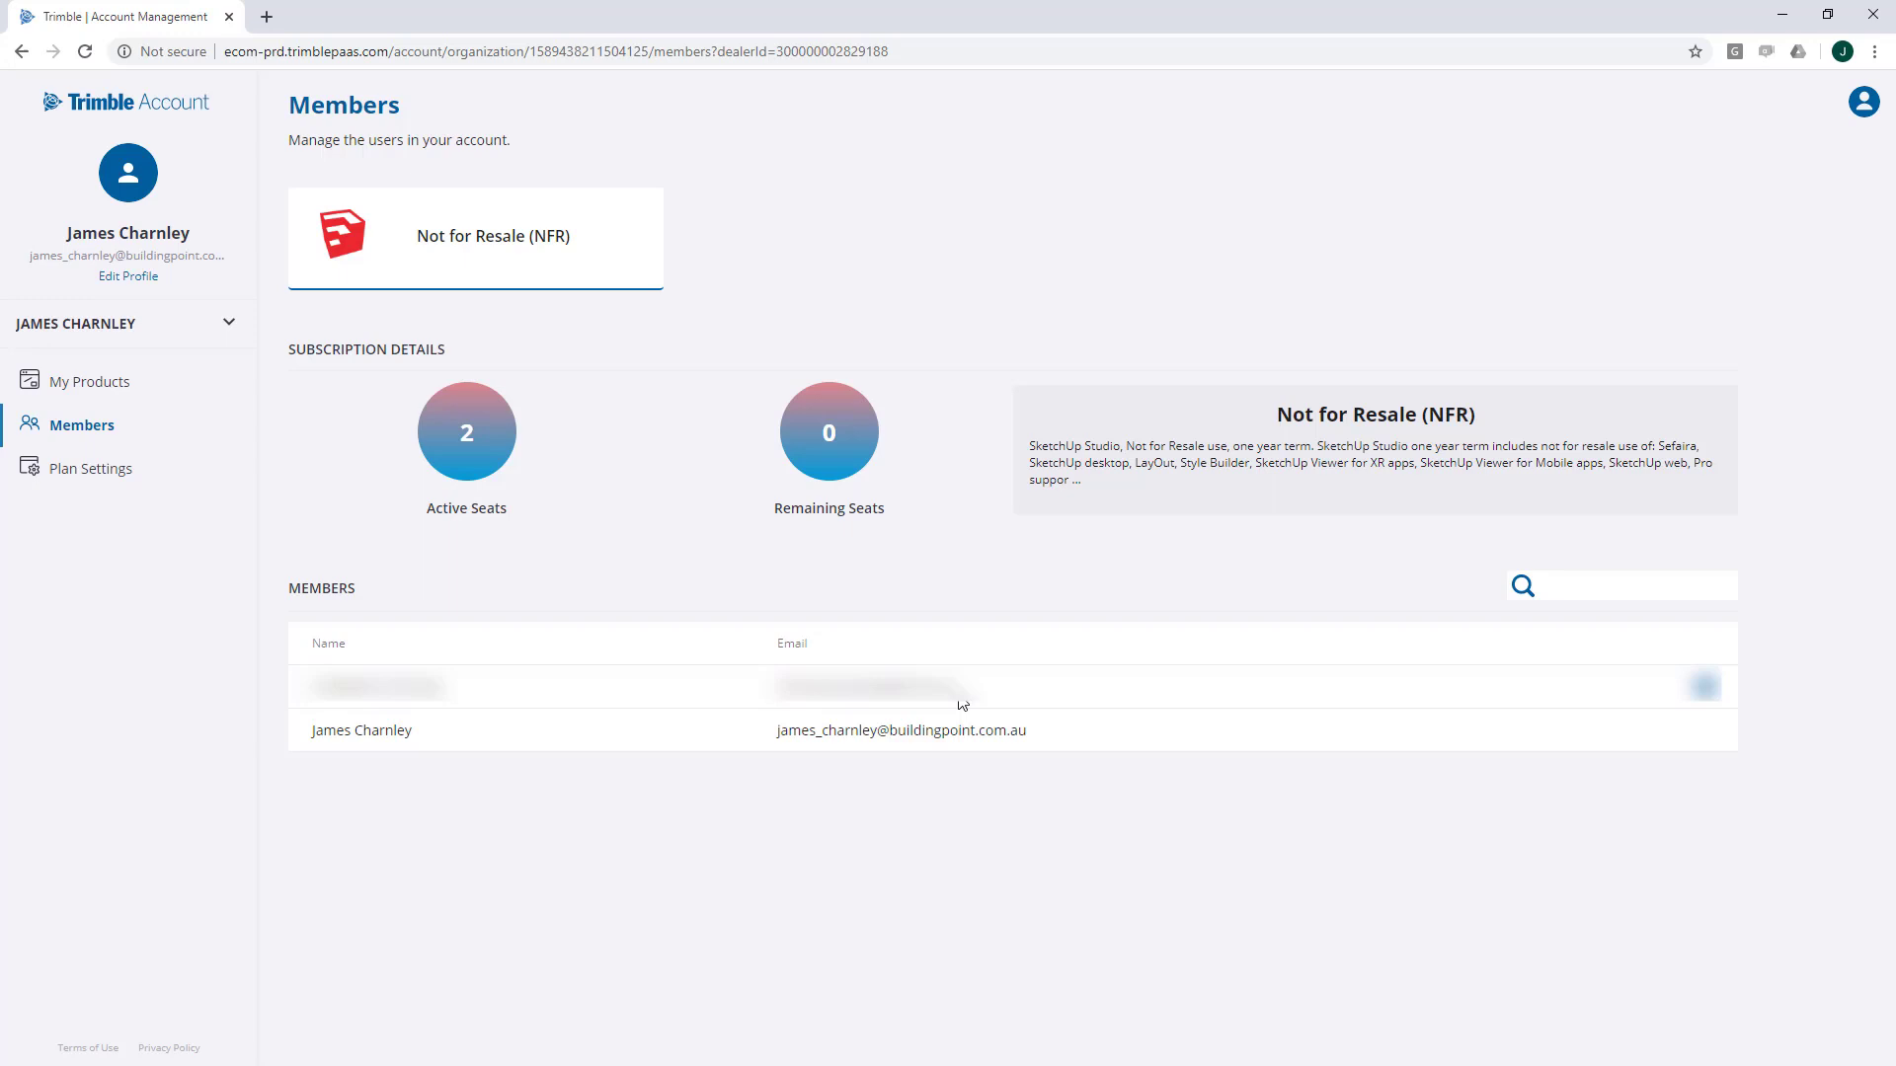
mouse_move(910, 540)
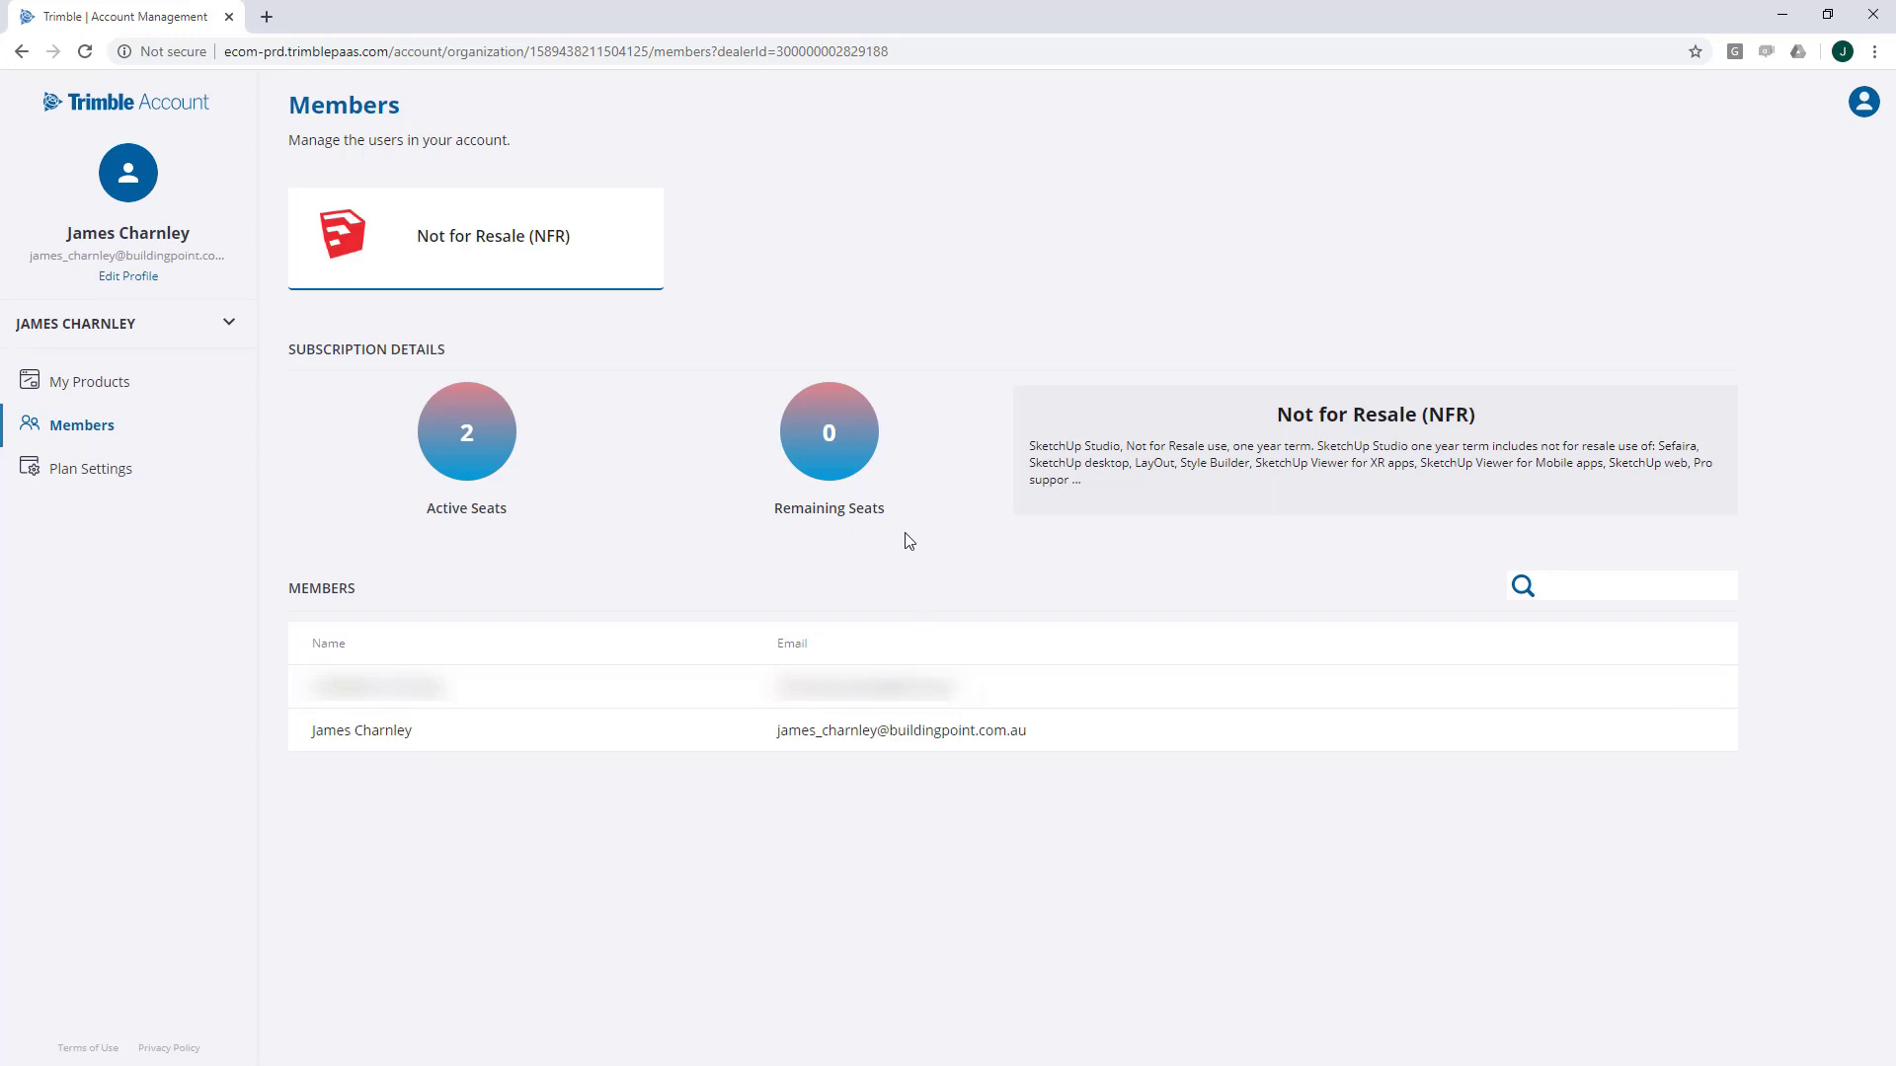
mouse_move(873, 505)
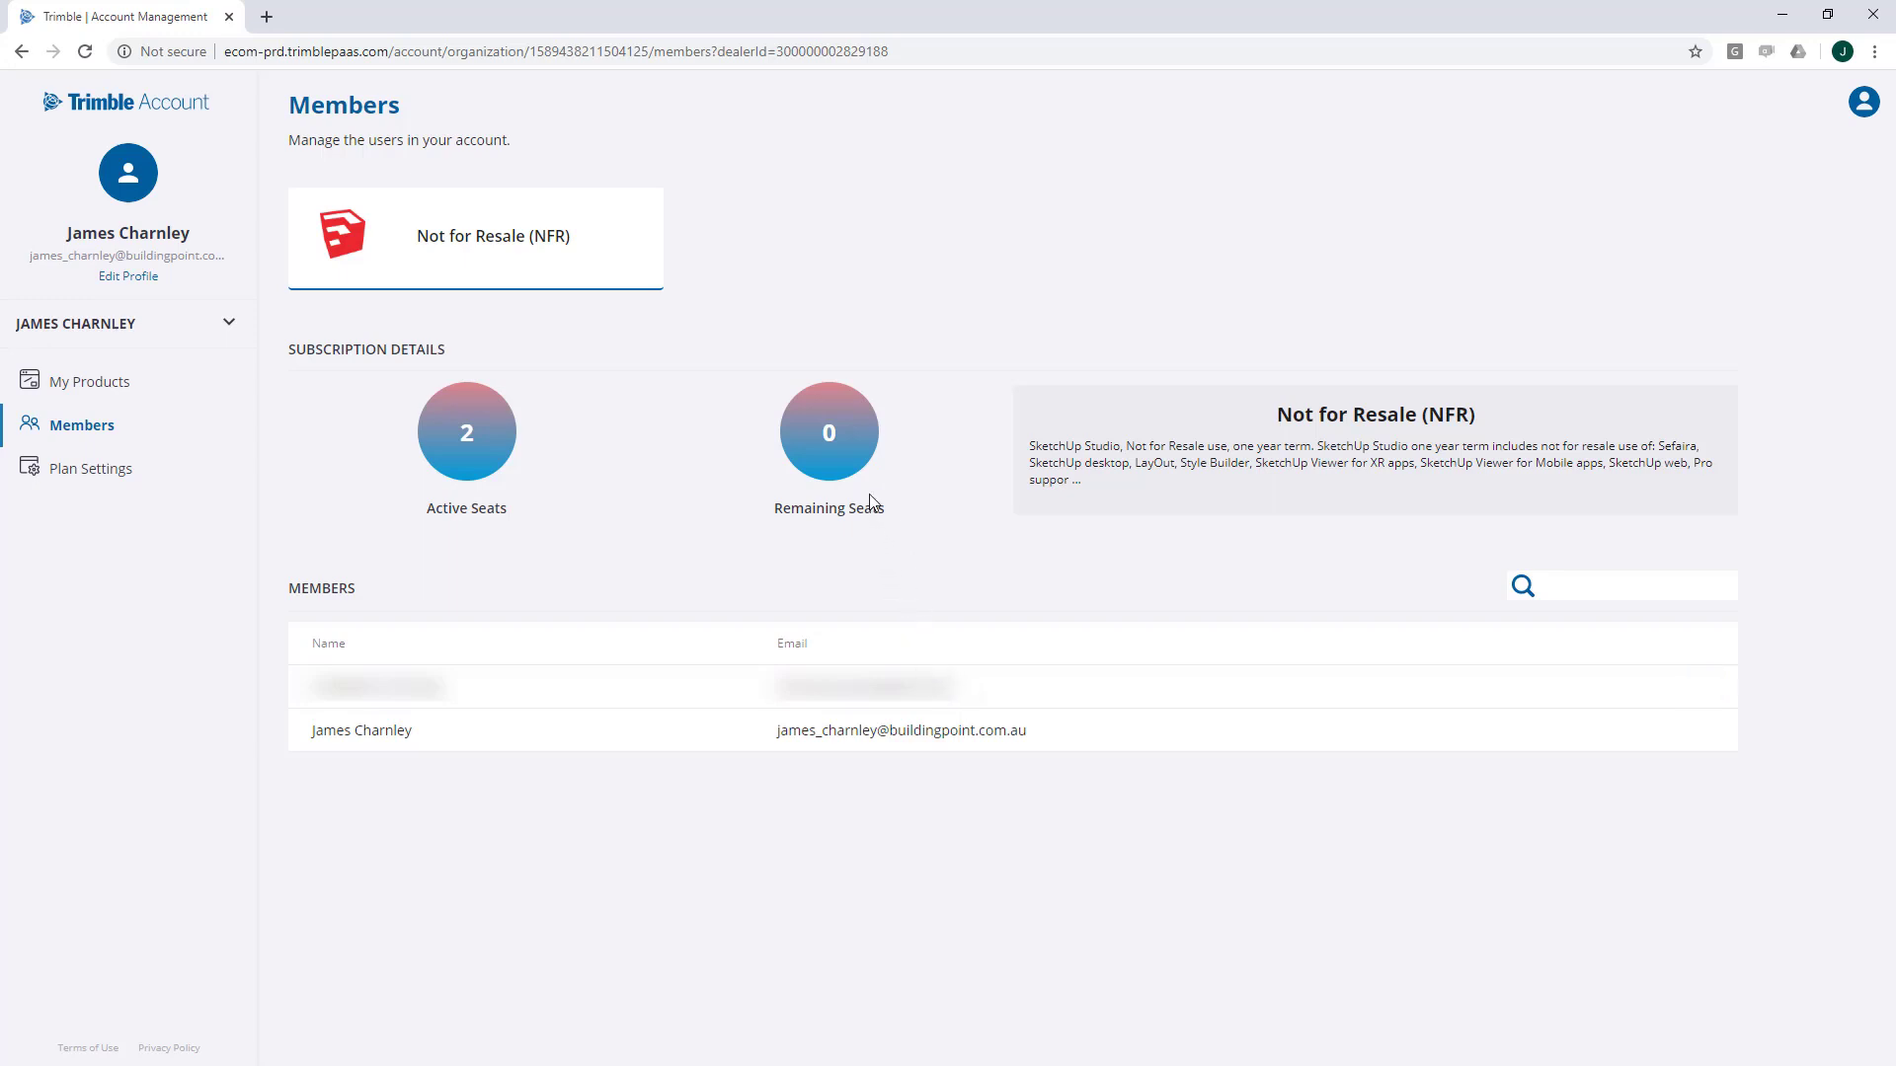
mouse_move(540, 653)
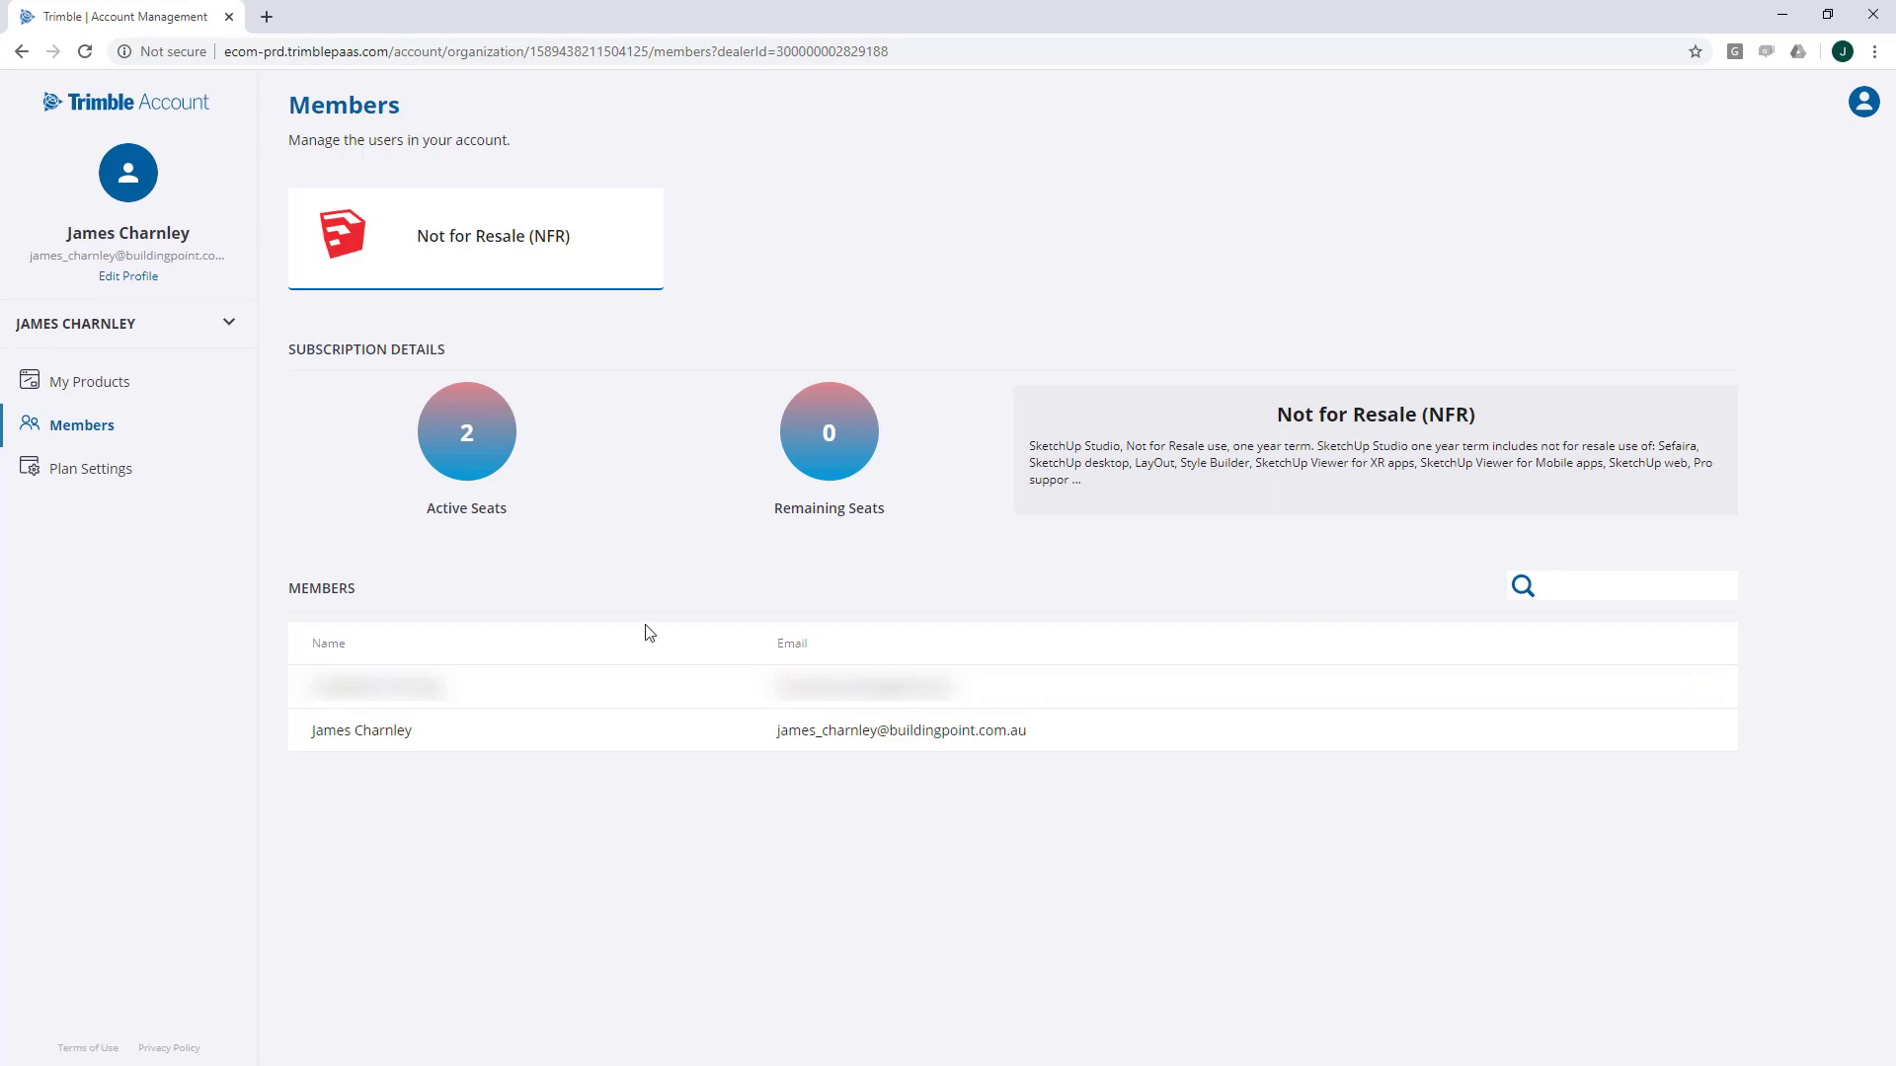
mouse_move(518, 583)
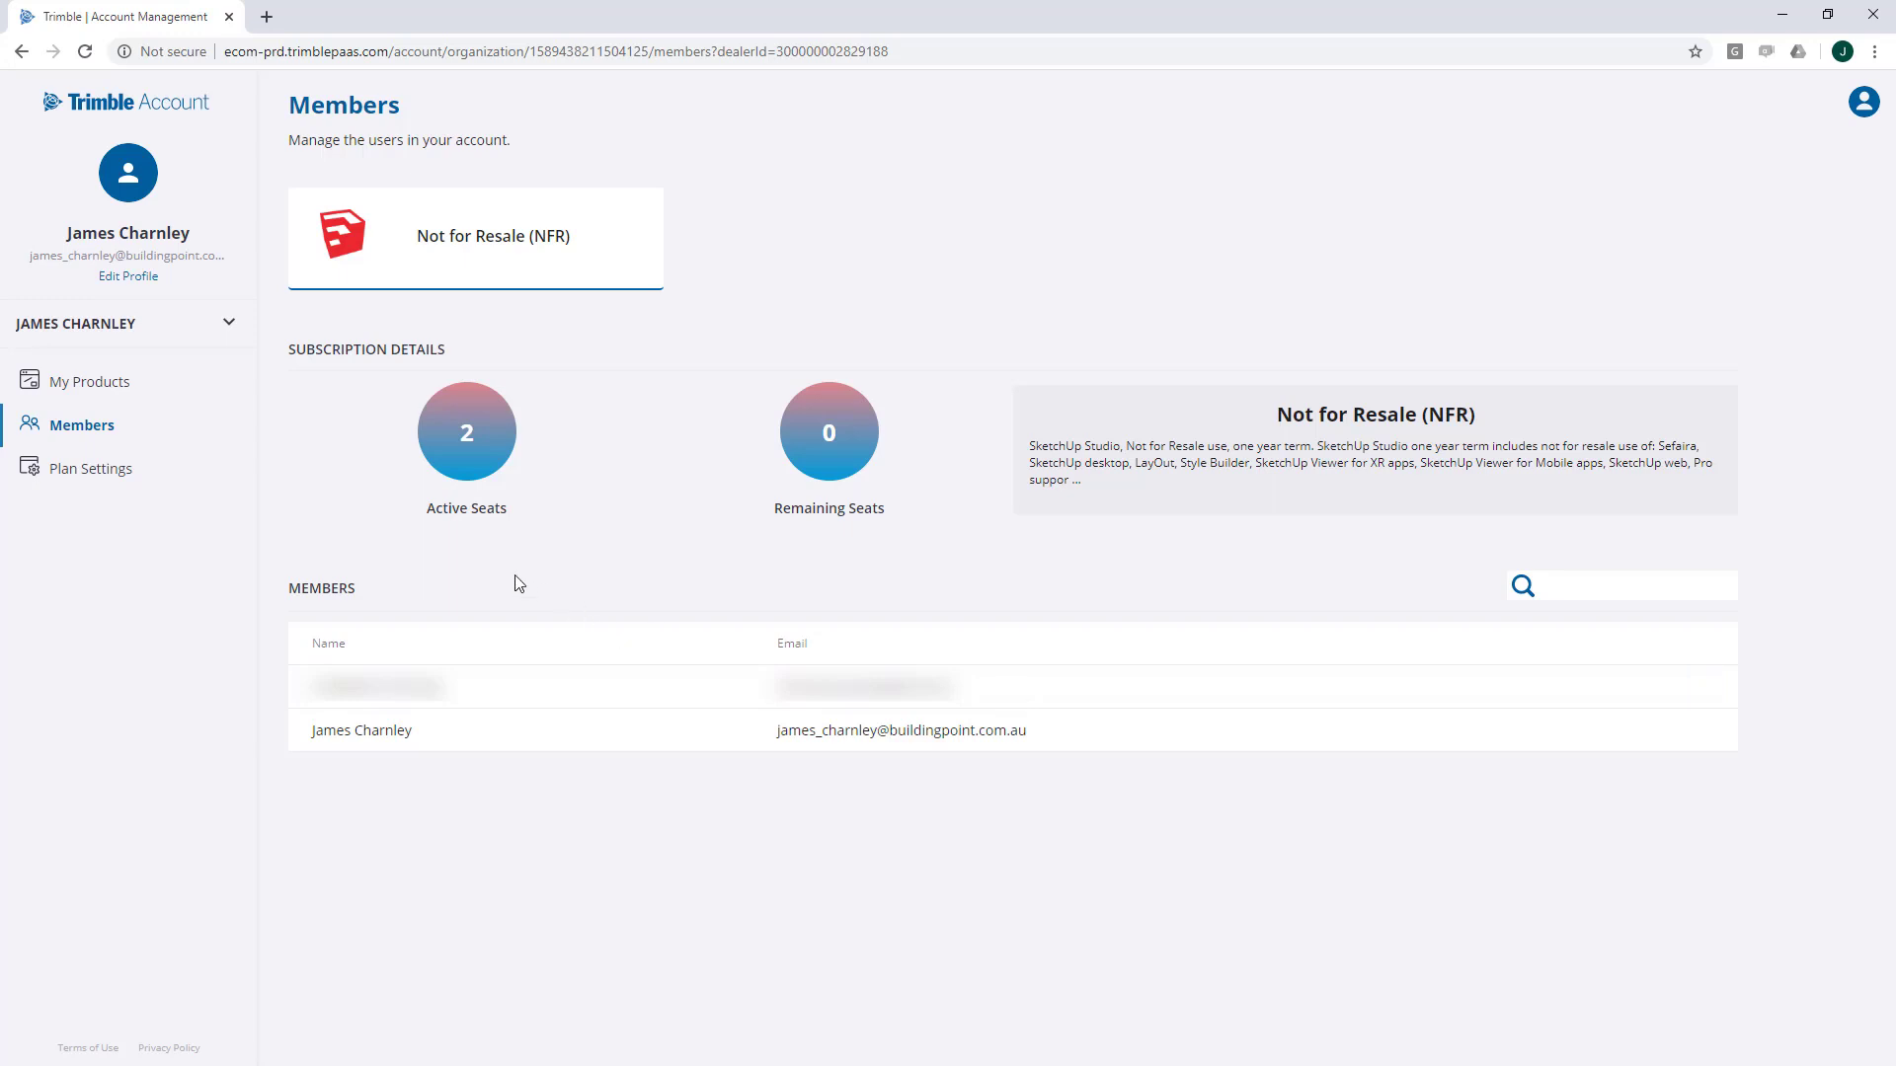
mouse_move(88, 381)
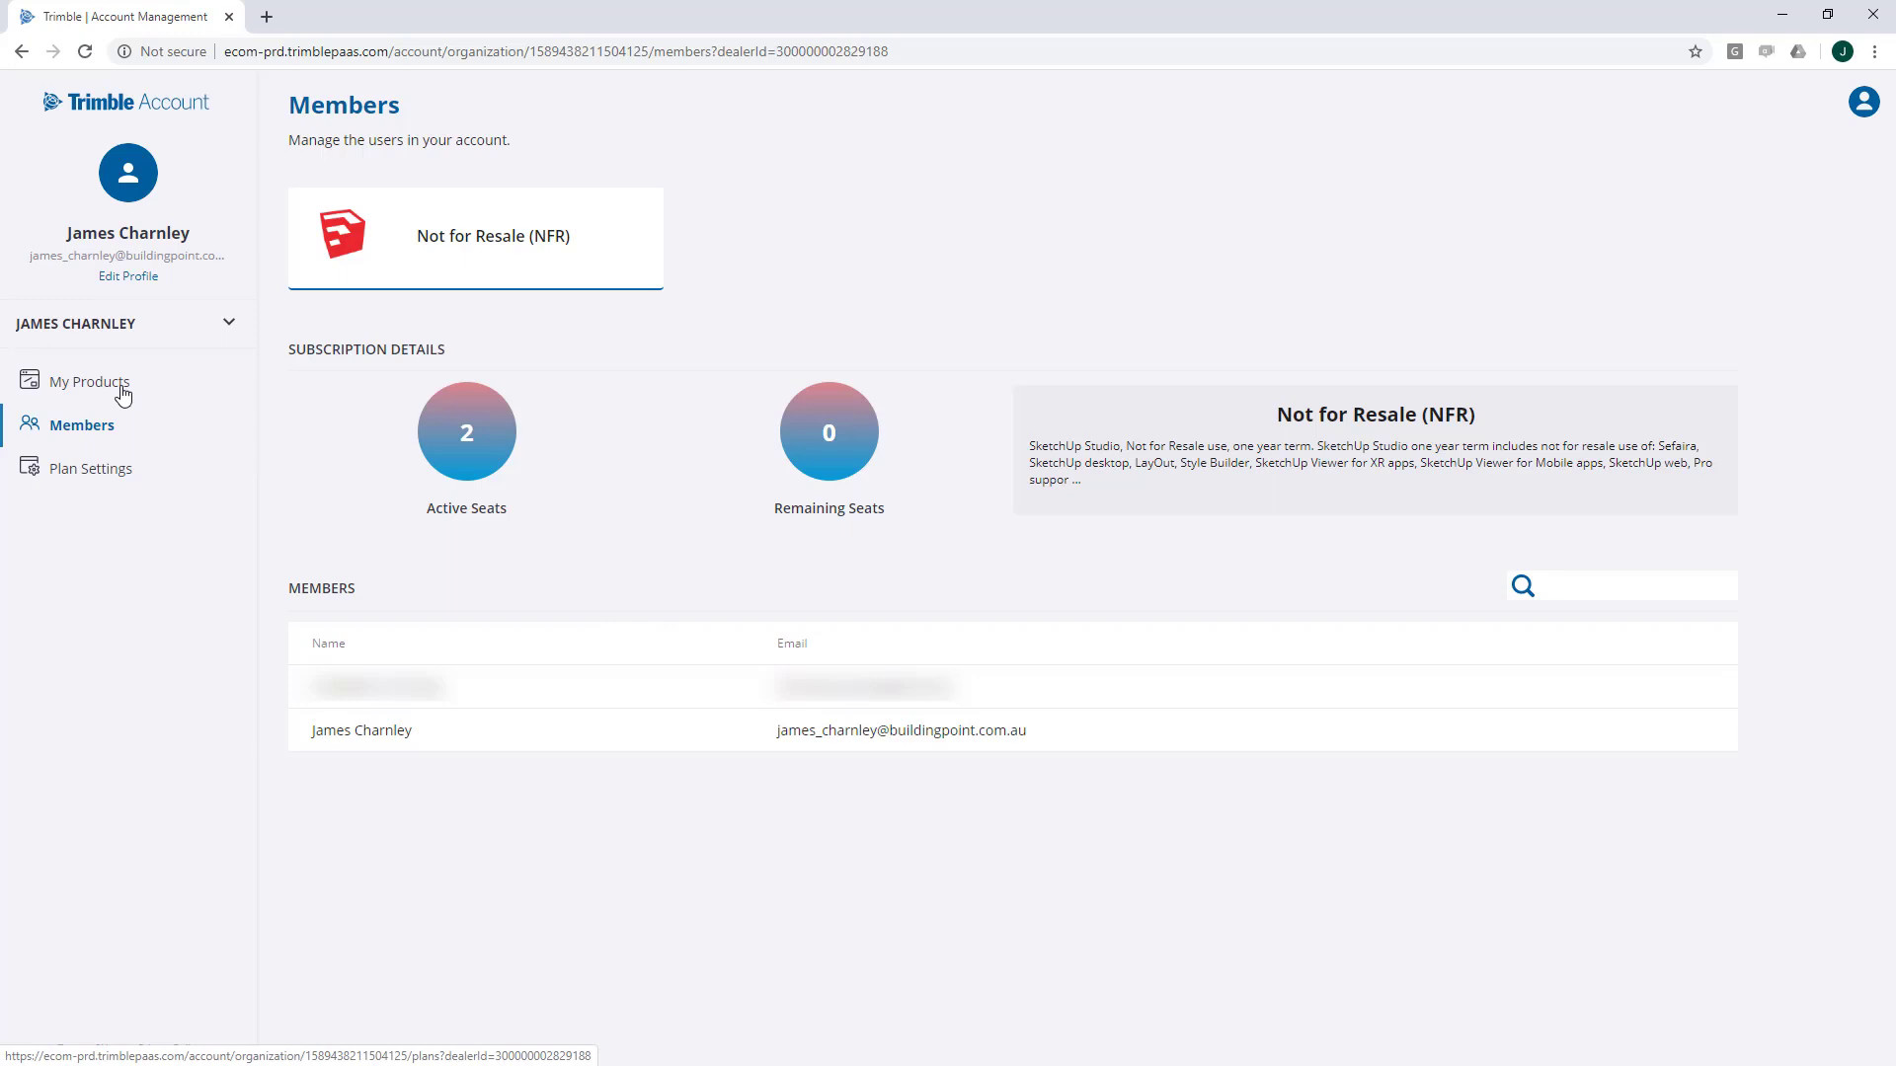
Step: Open the SketchUp download page from the NFR plan in My Products
click(91, 381)
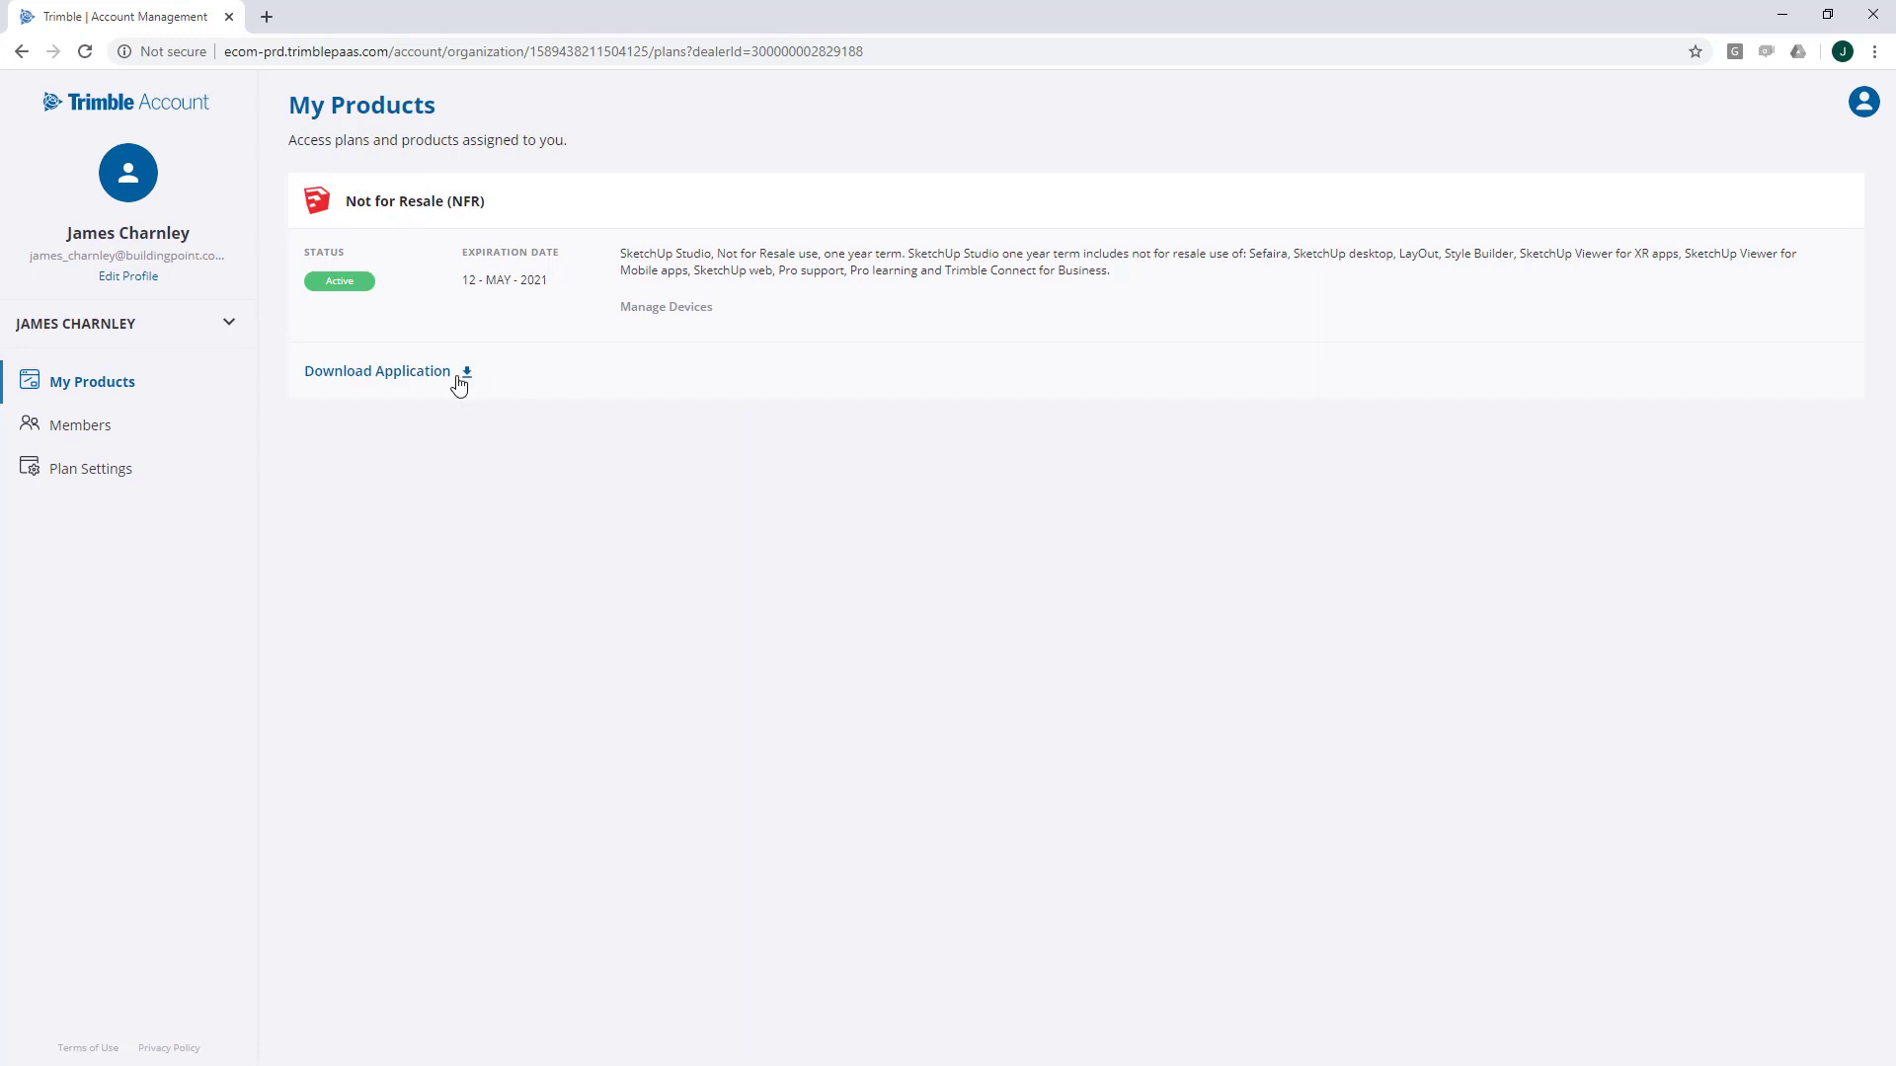
click(378, 371)
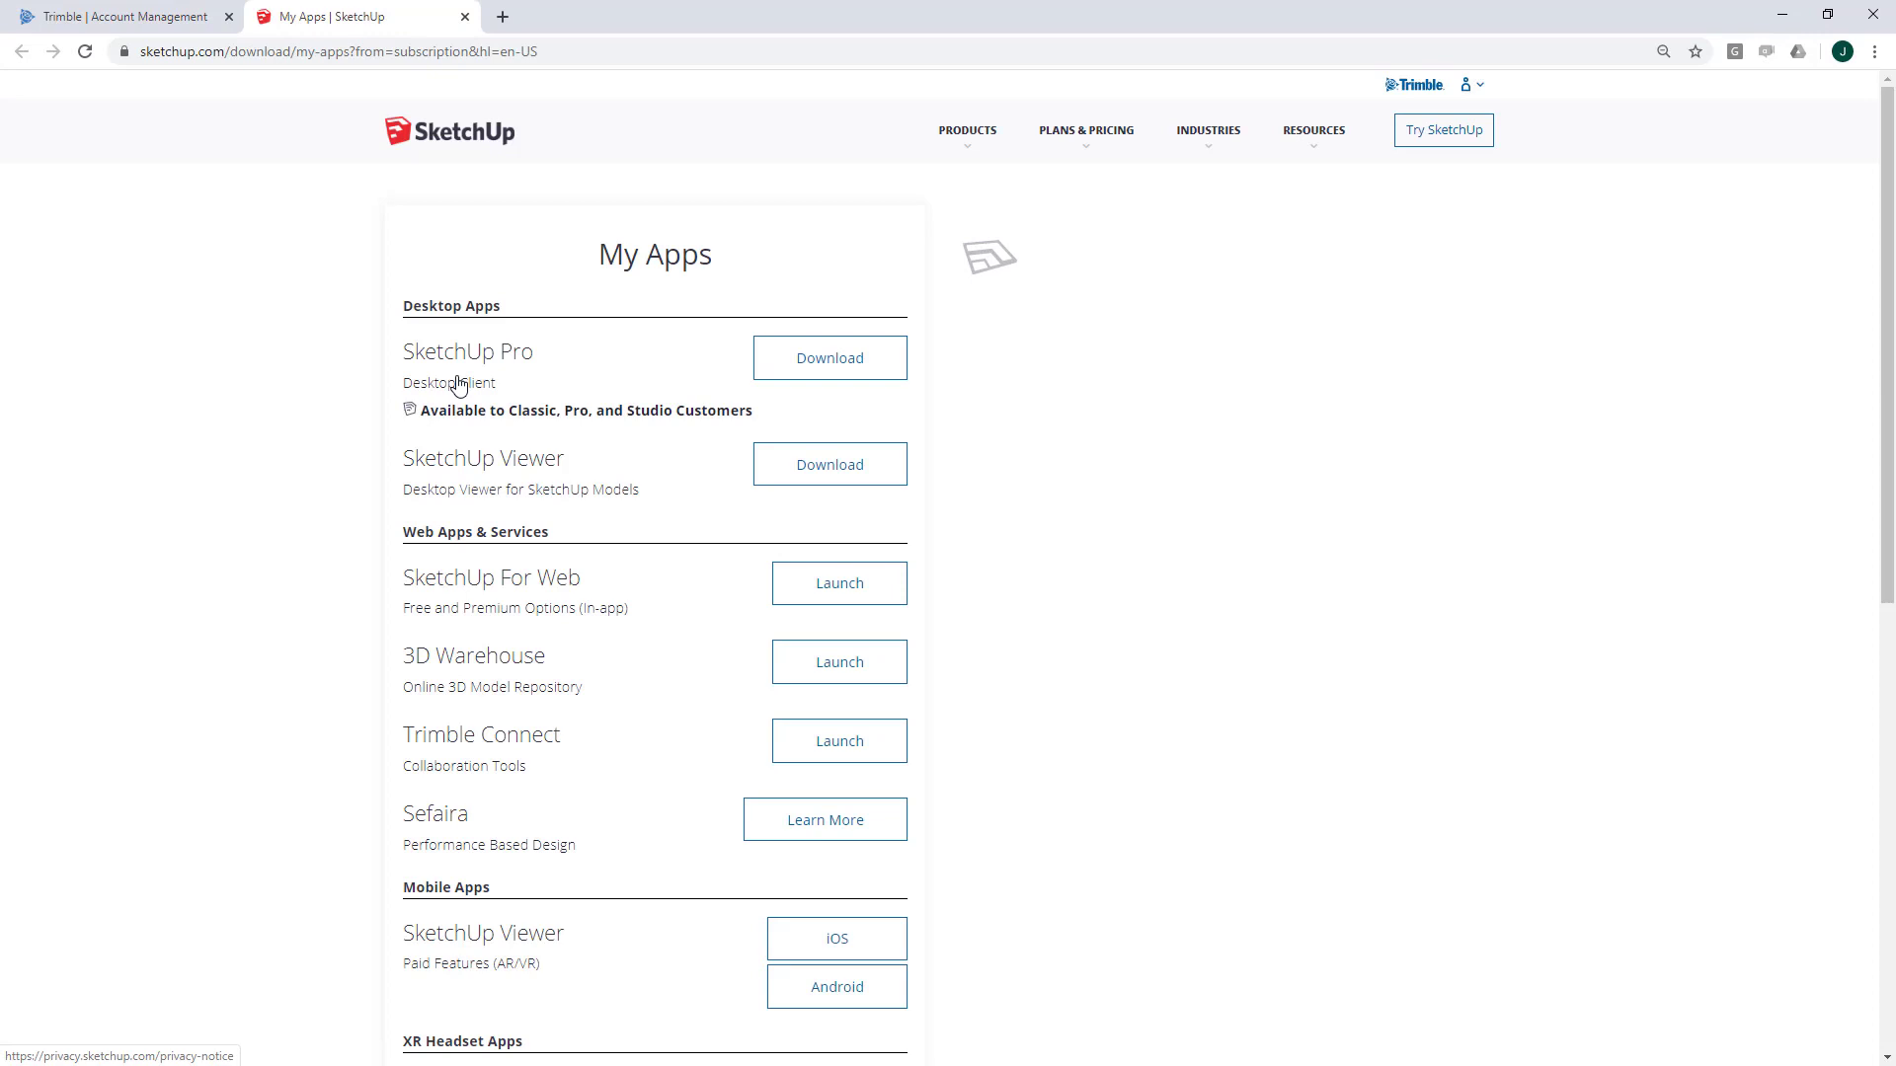
Step: Download the SketchUp Pro 2020 installer and show its download-bar options
click(829, 358)
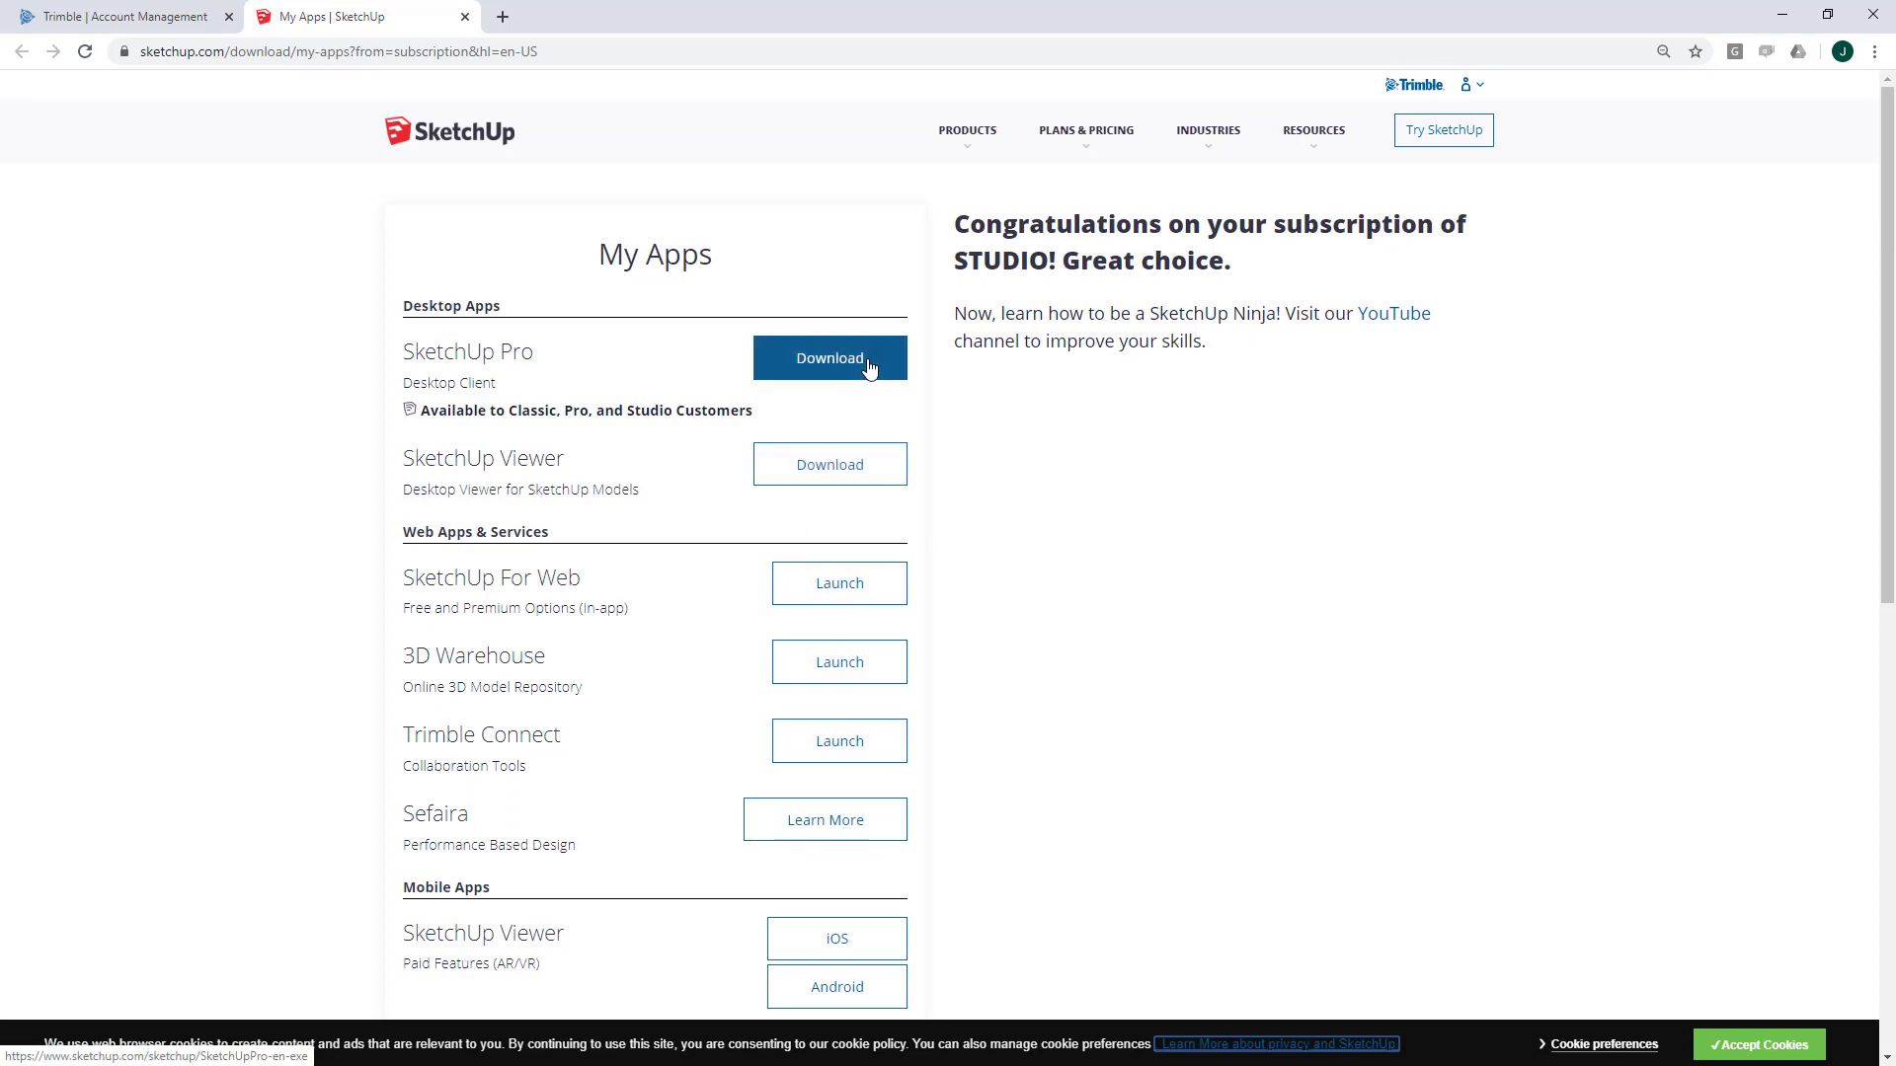
click(829, 358)
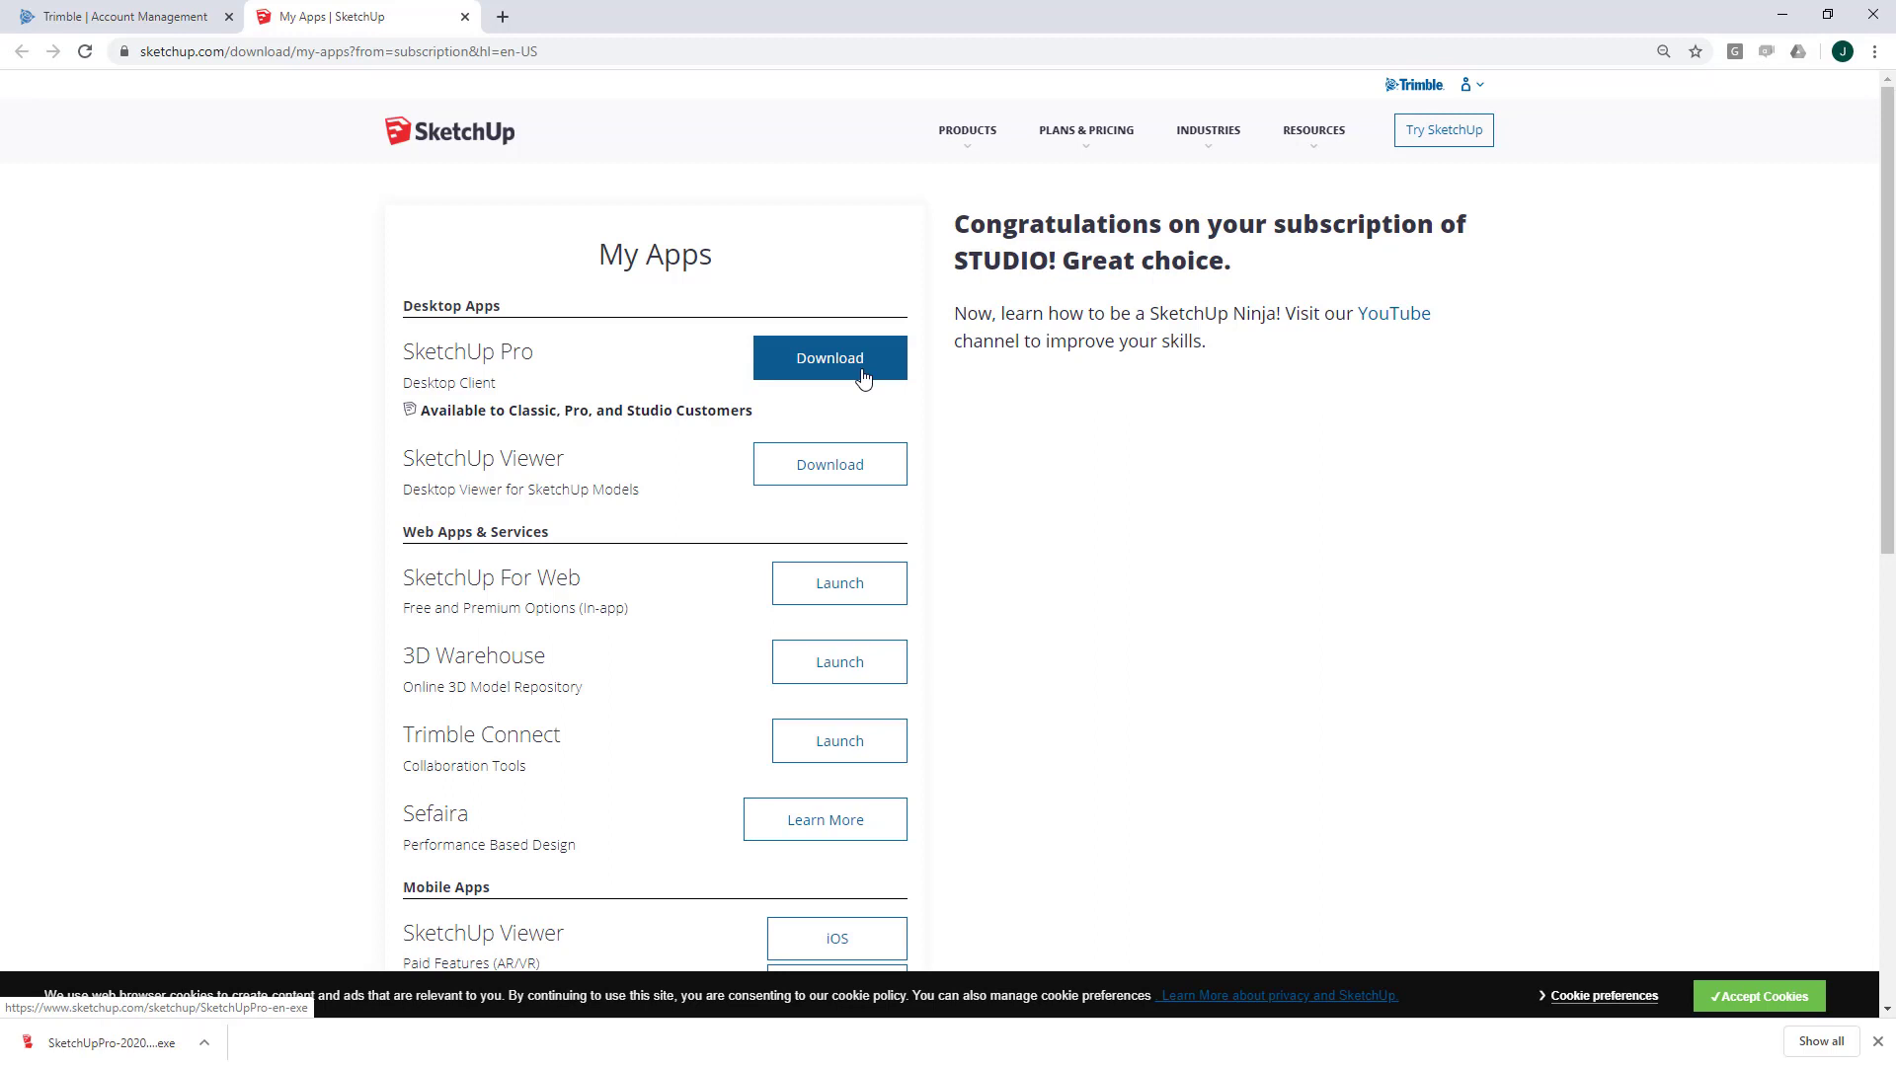
click(830, 358)
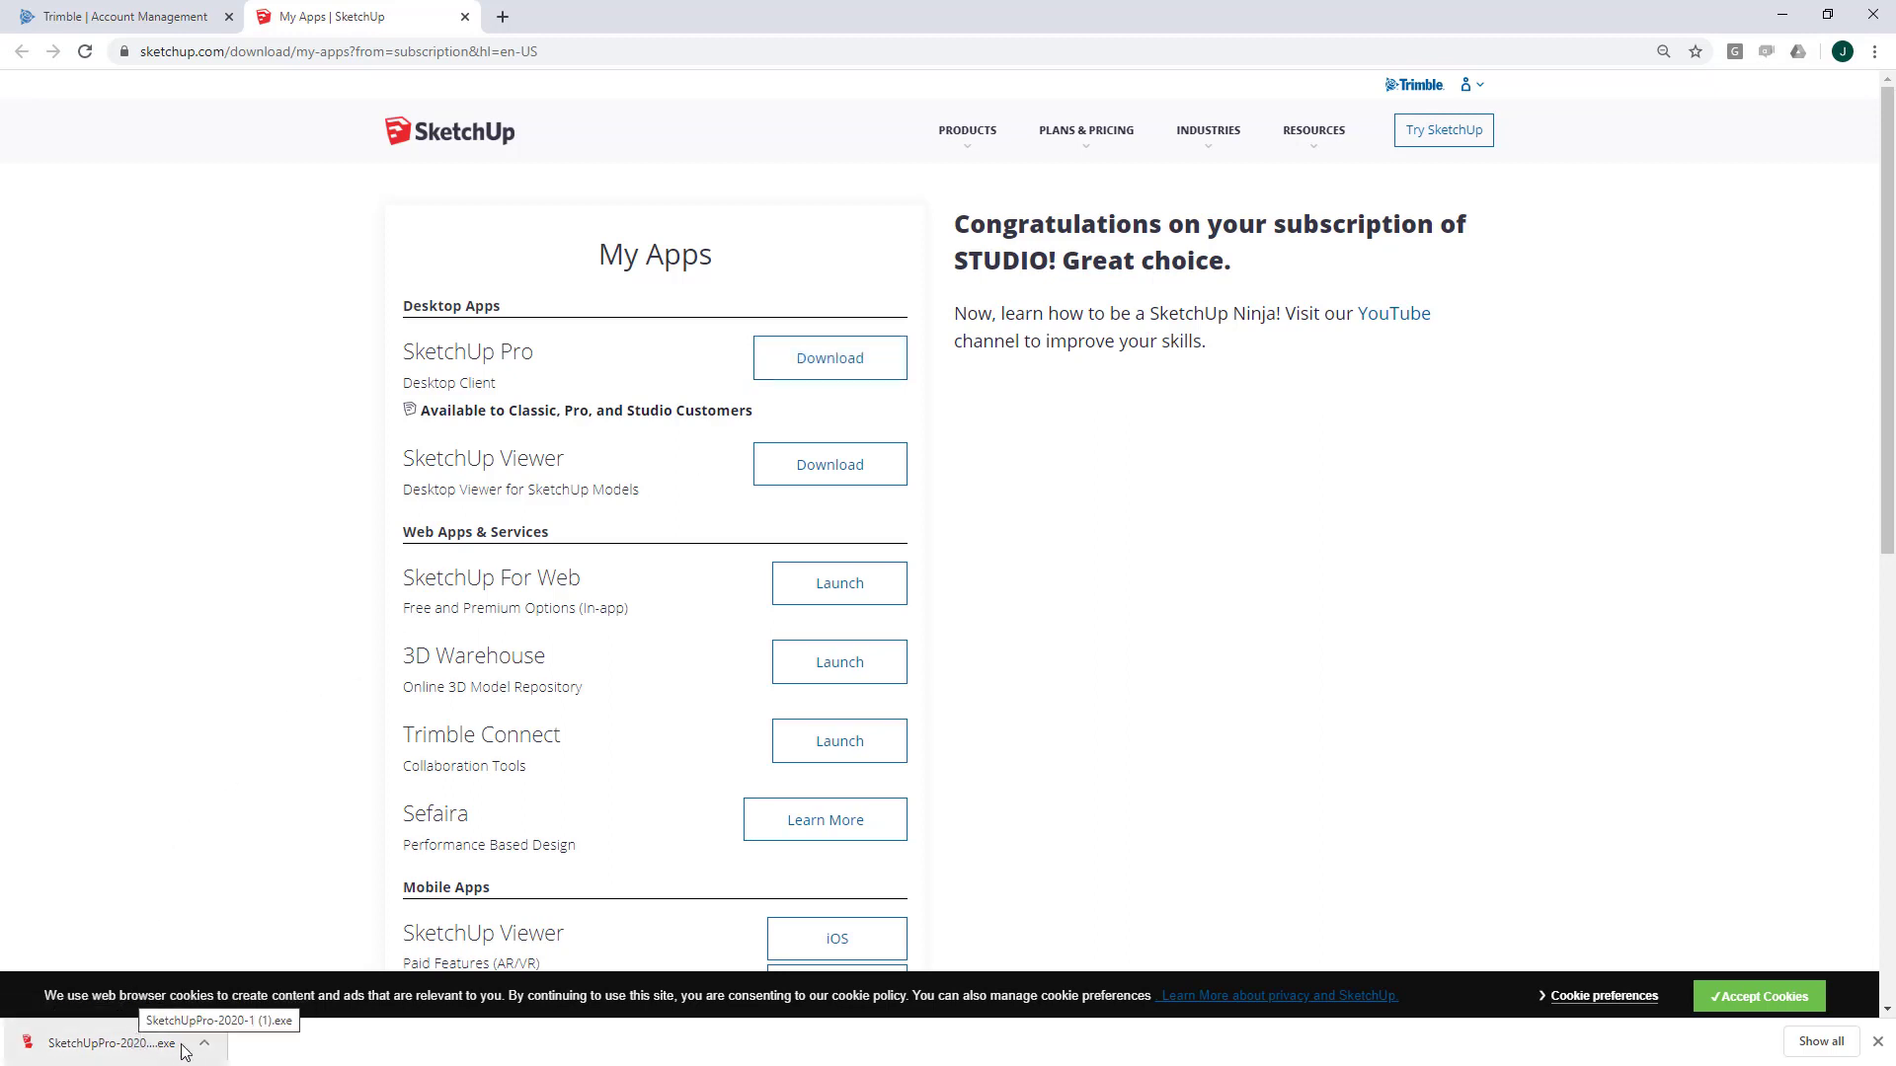
click(203, 1046)
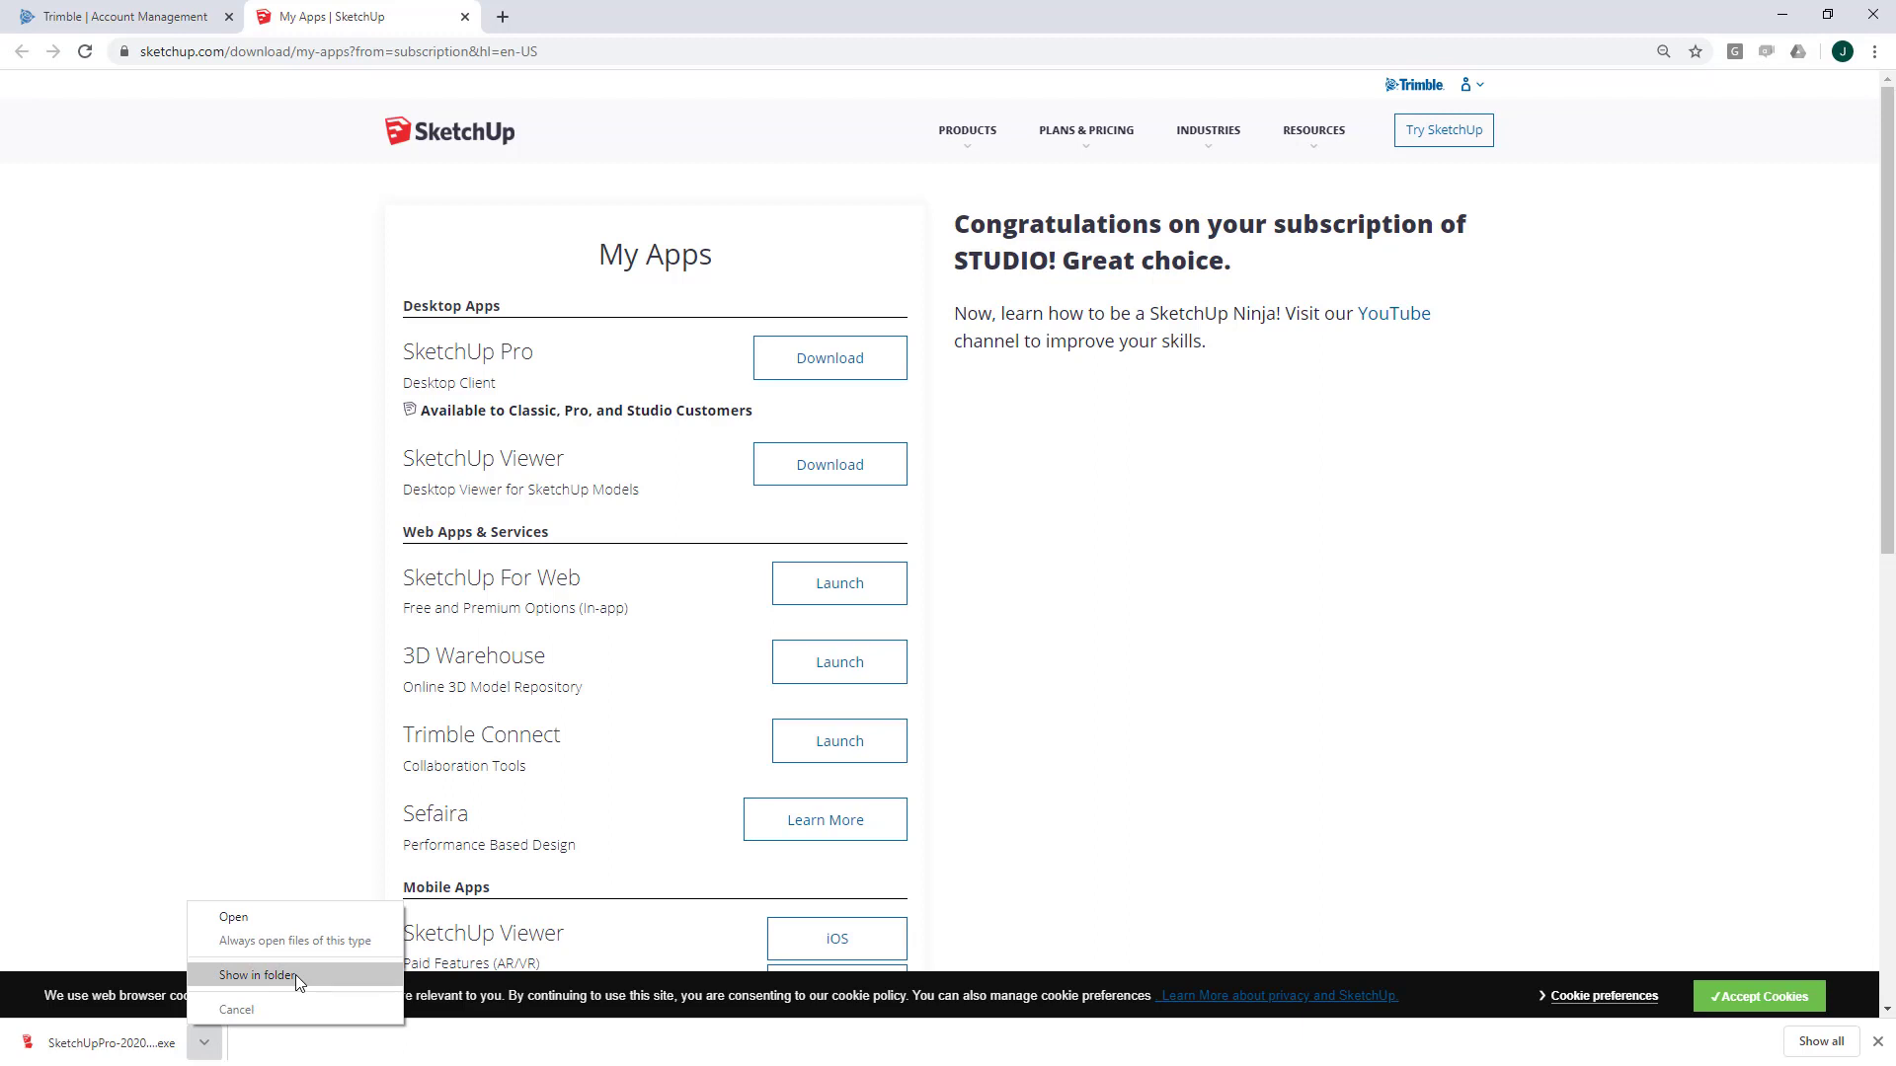
Step: Show the SketchUpPro-2020-1 installer in Downloads, select it and open its context menu
click(257, 975)
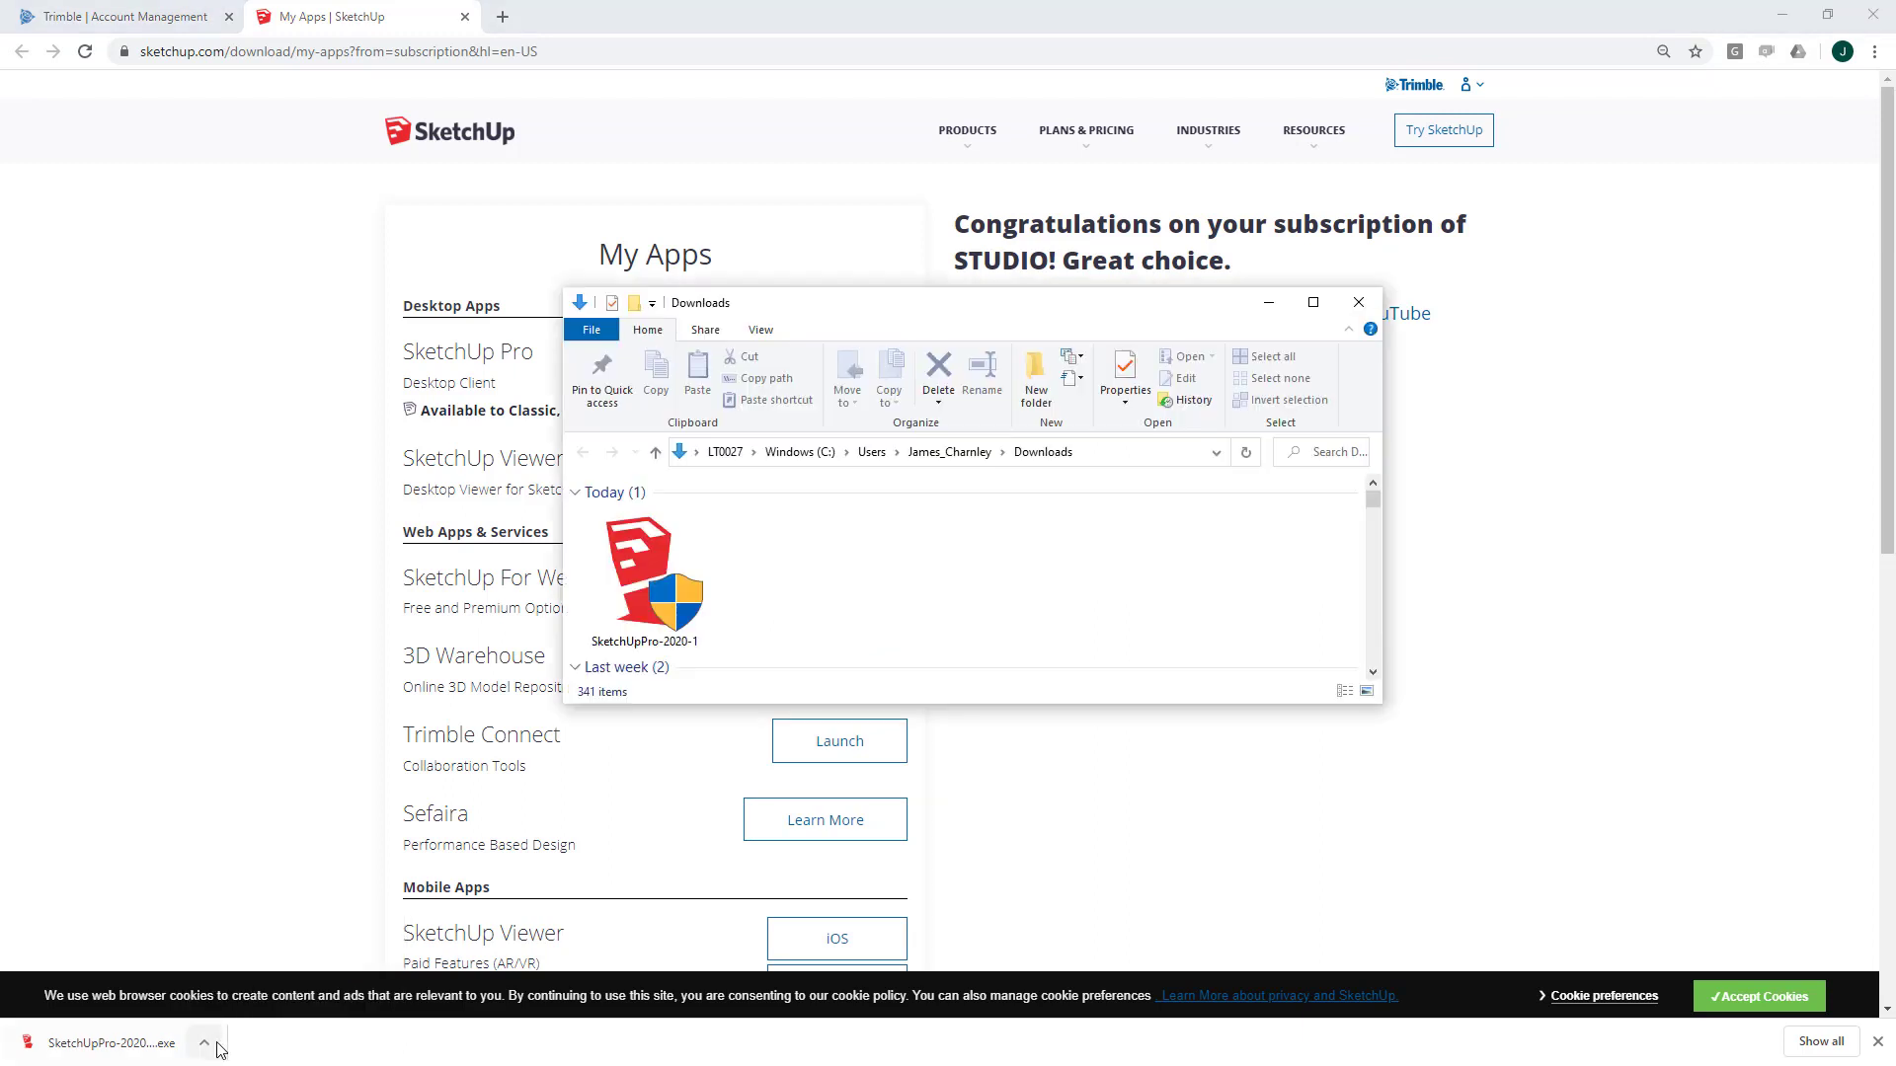
click(645, 578)
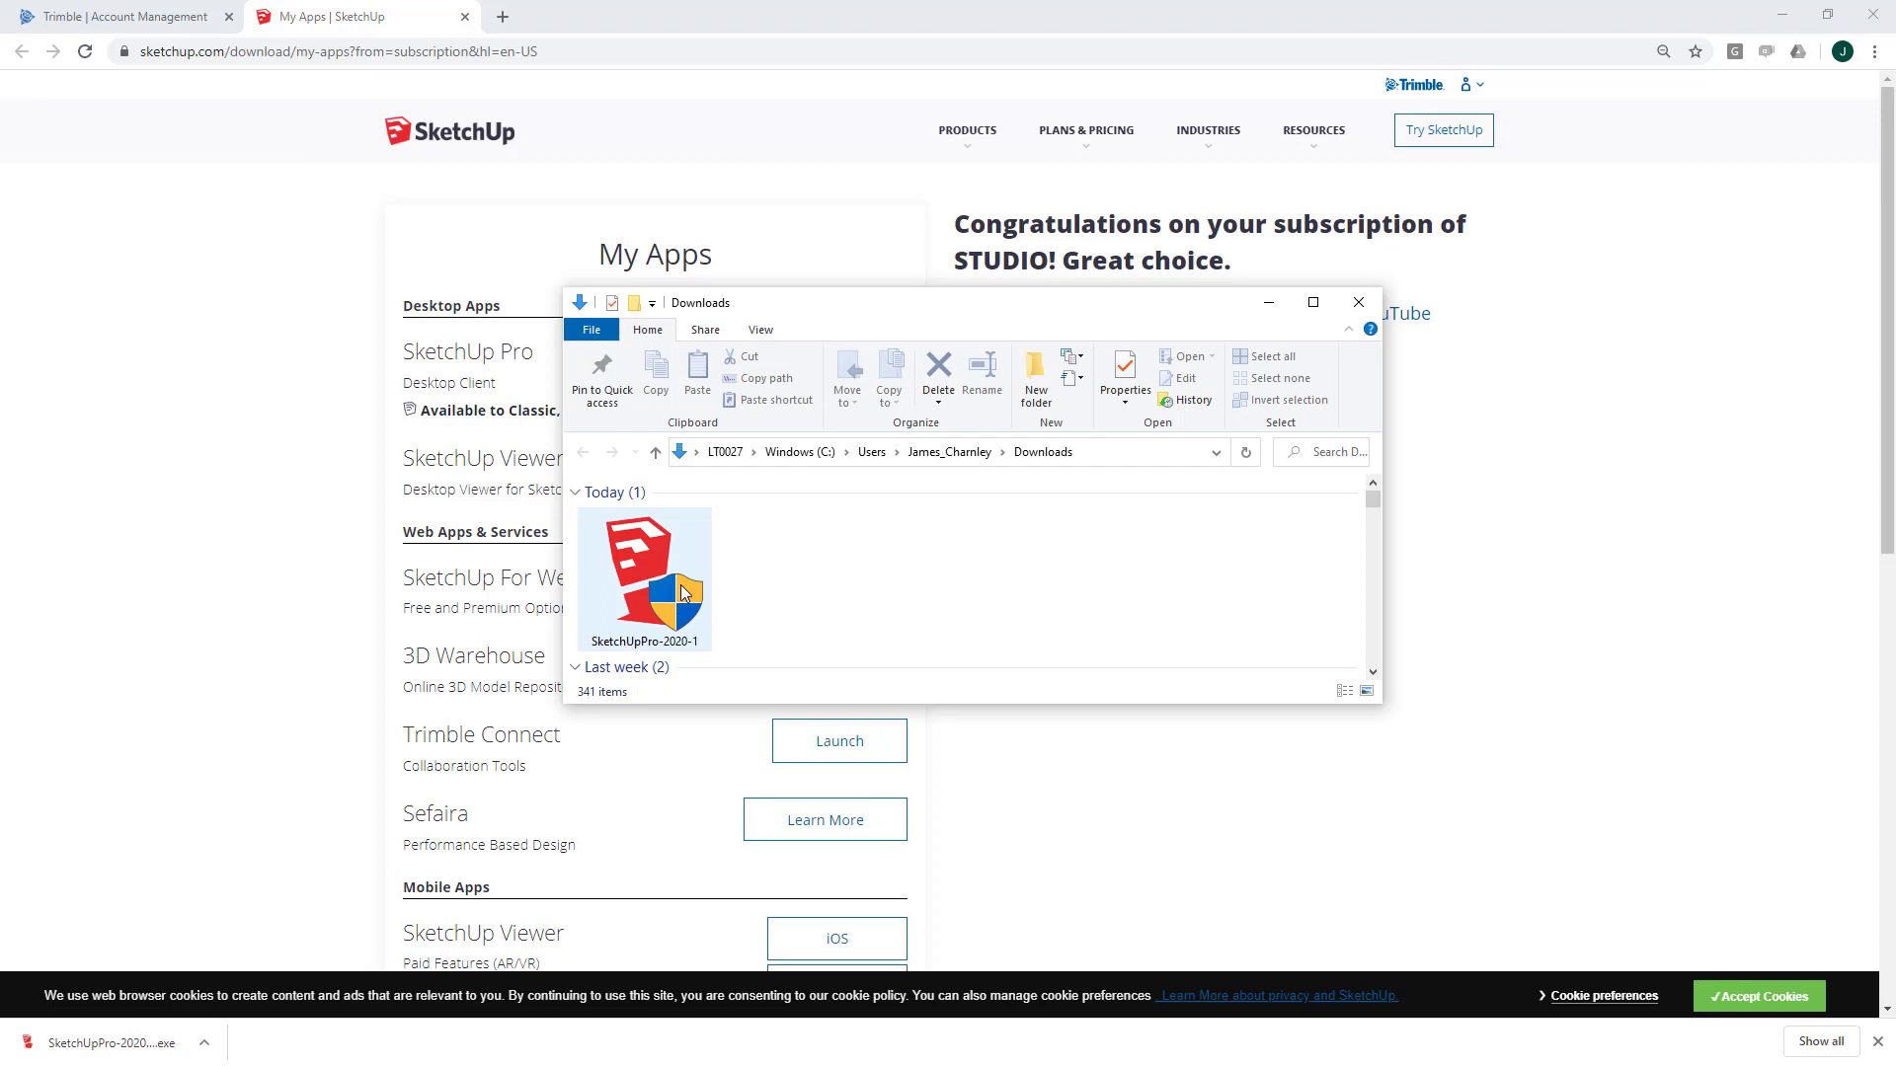
right_click(645, 580)
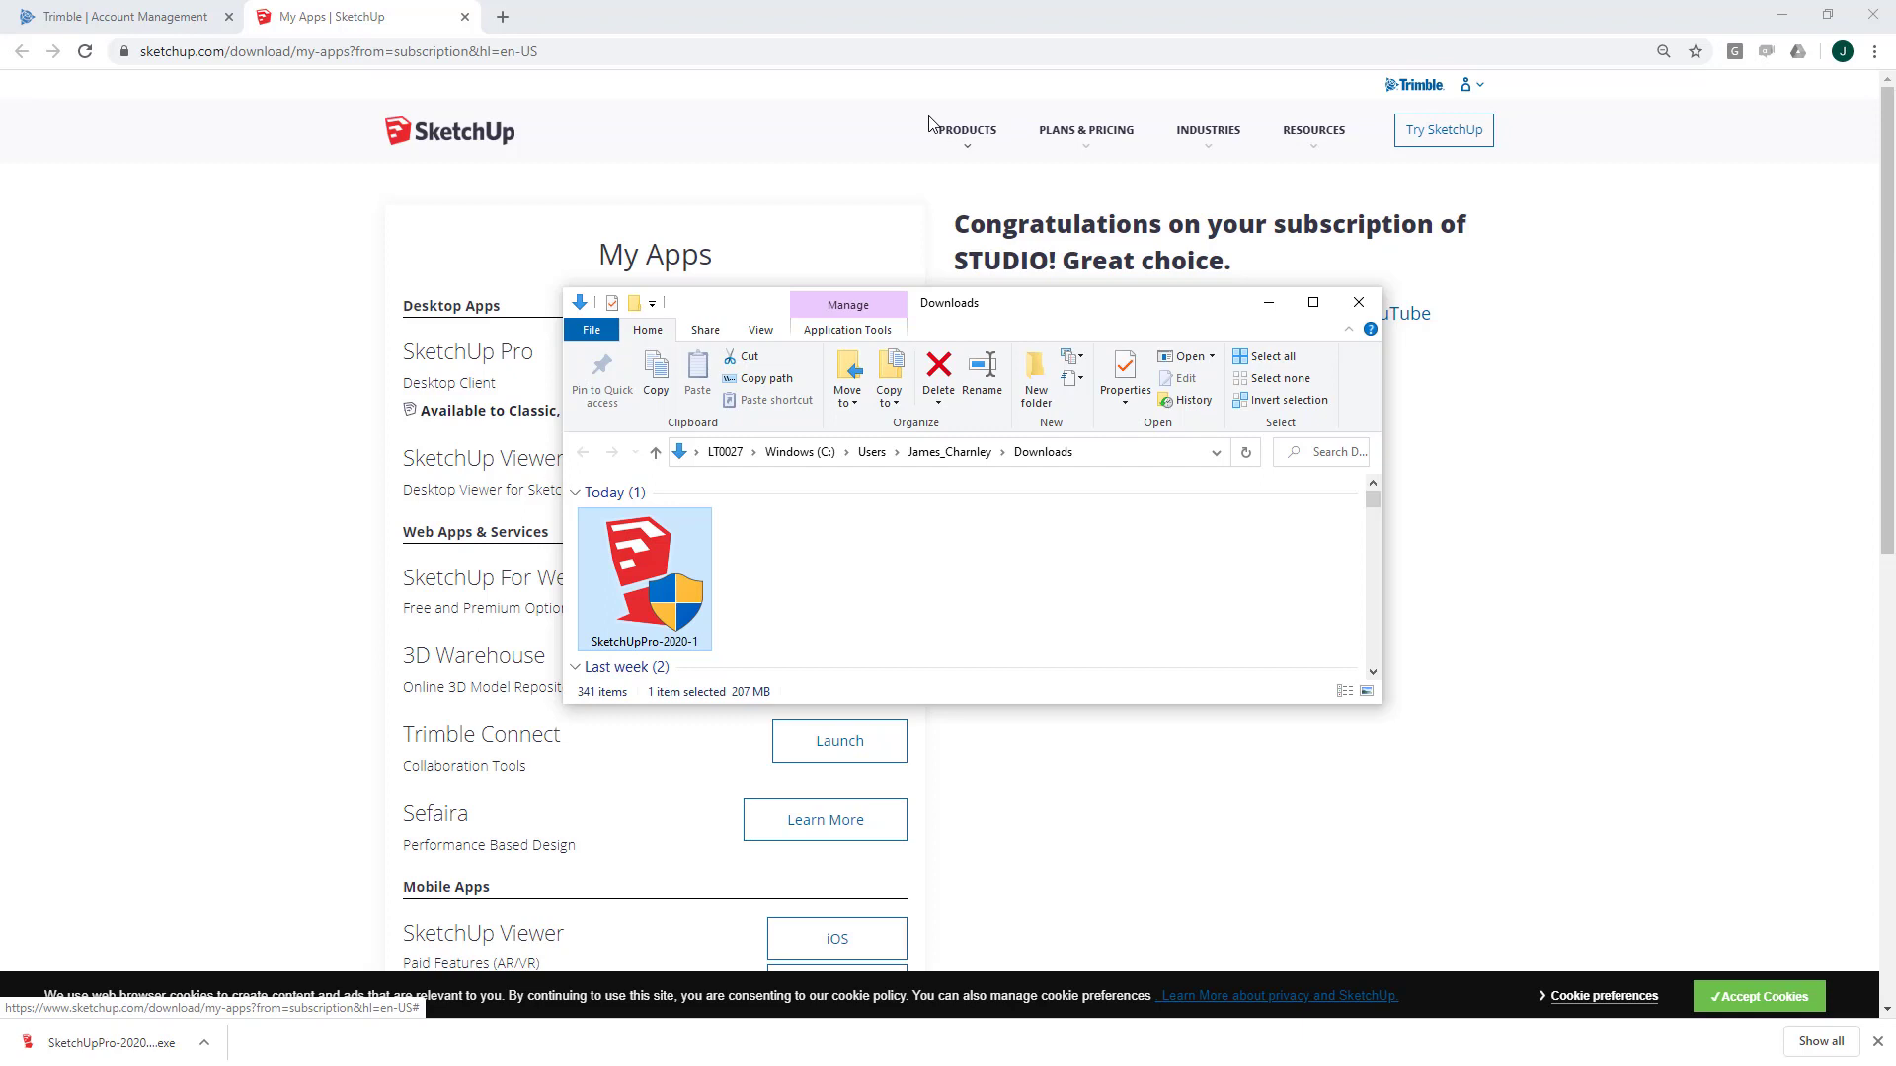
Step: Run SketchUpPro-2020-1 and install in English to C:\Program Files\SketchUp\SketchUp 2020
double_click(643, 580)
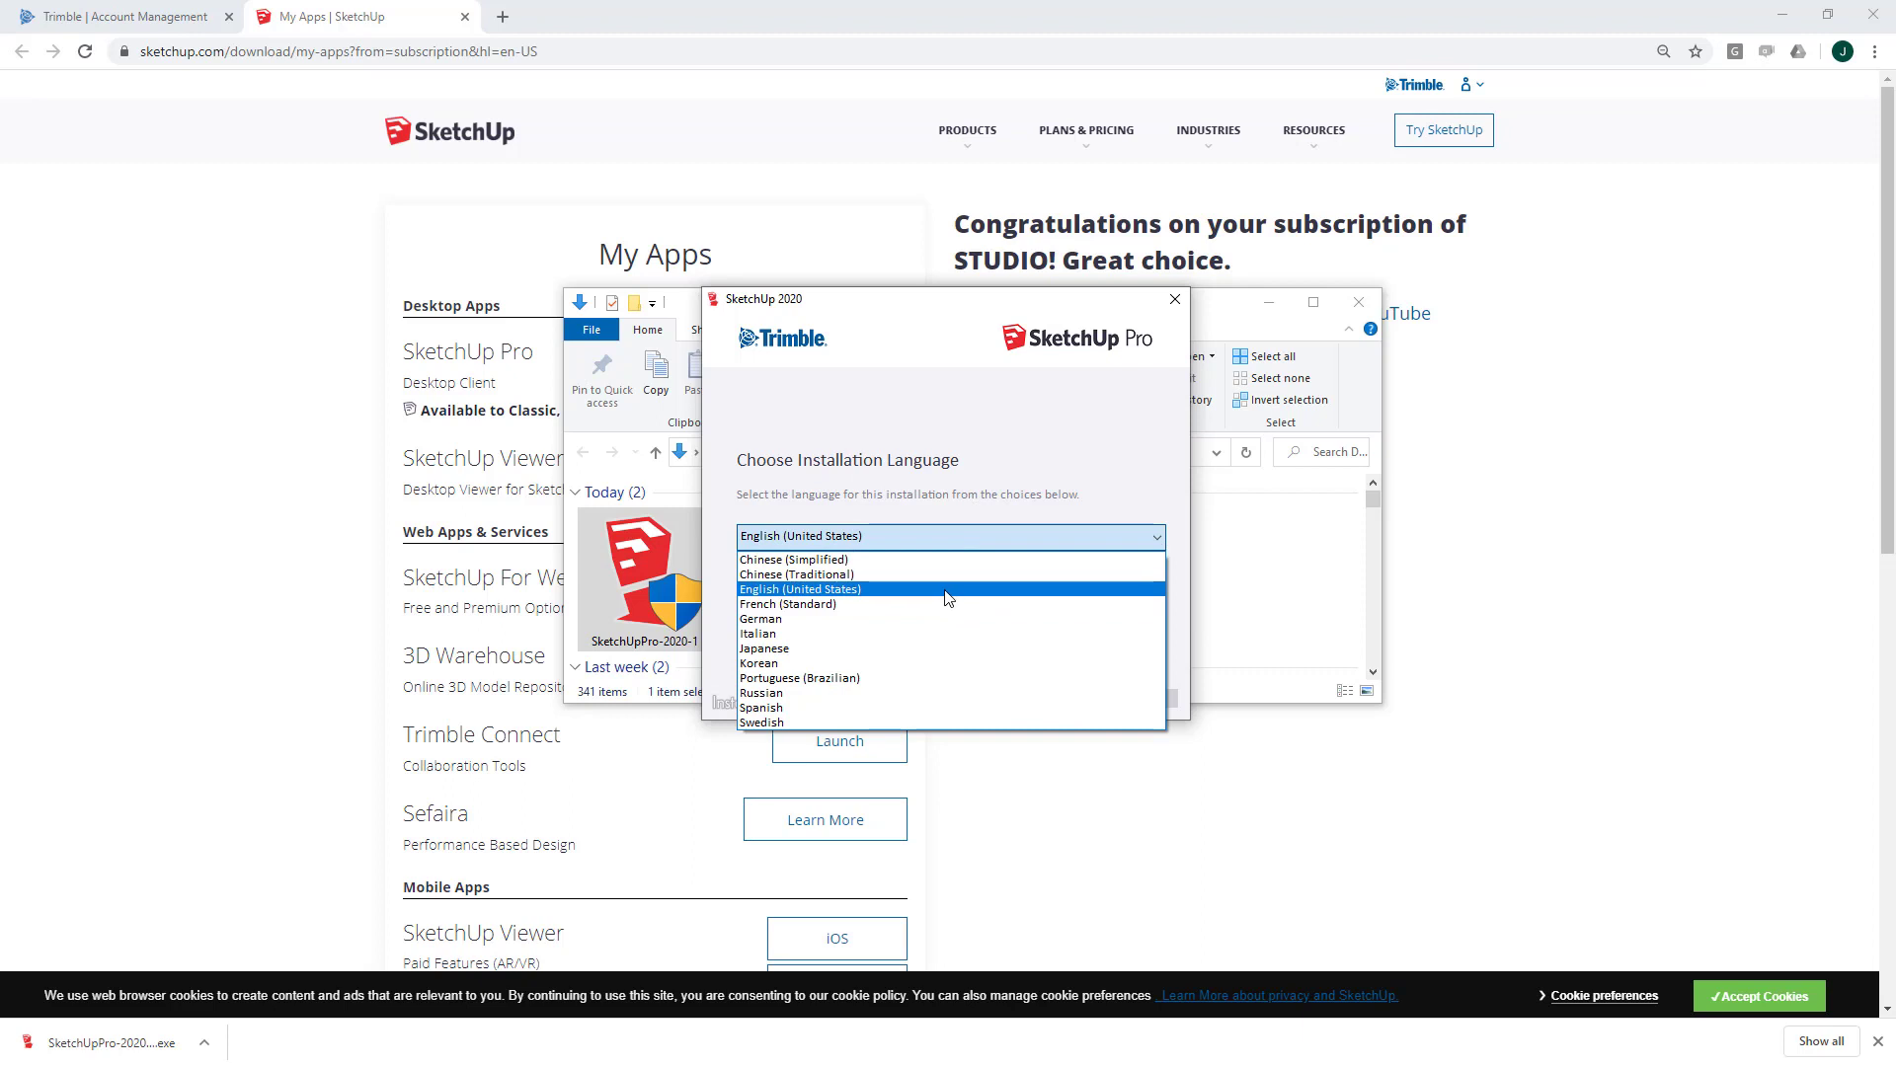
click(798, 588)
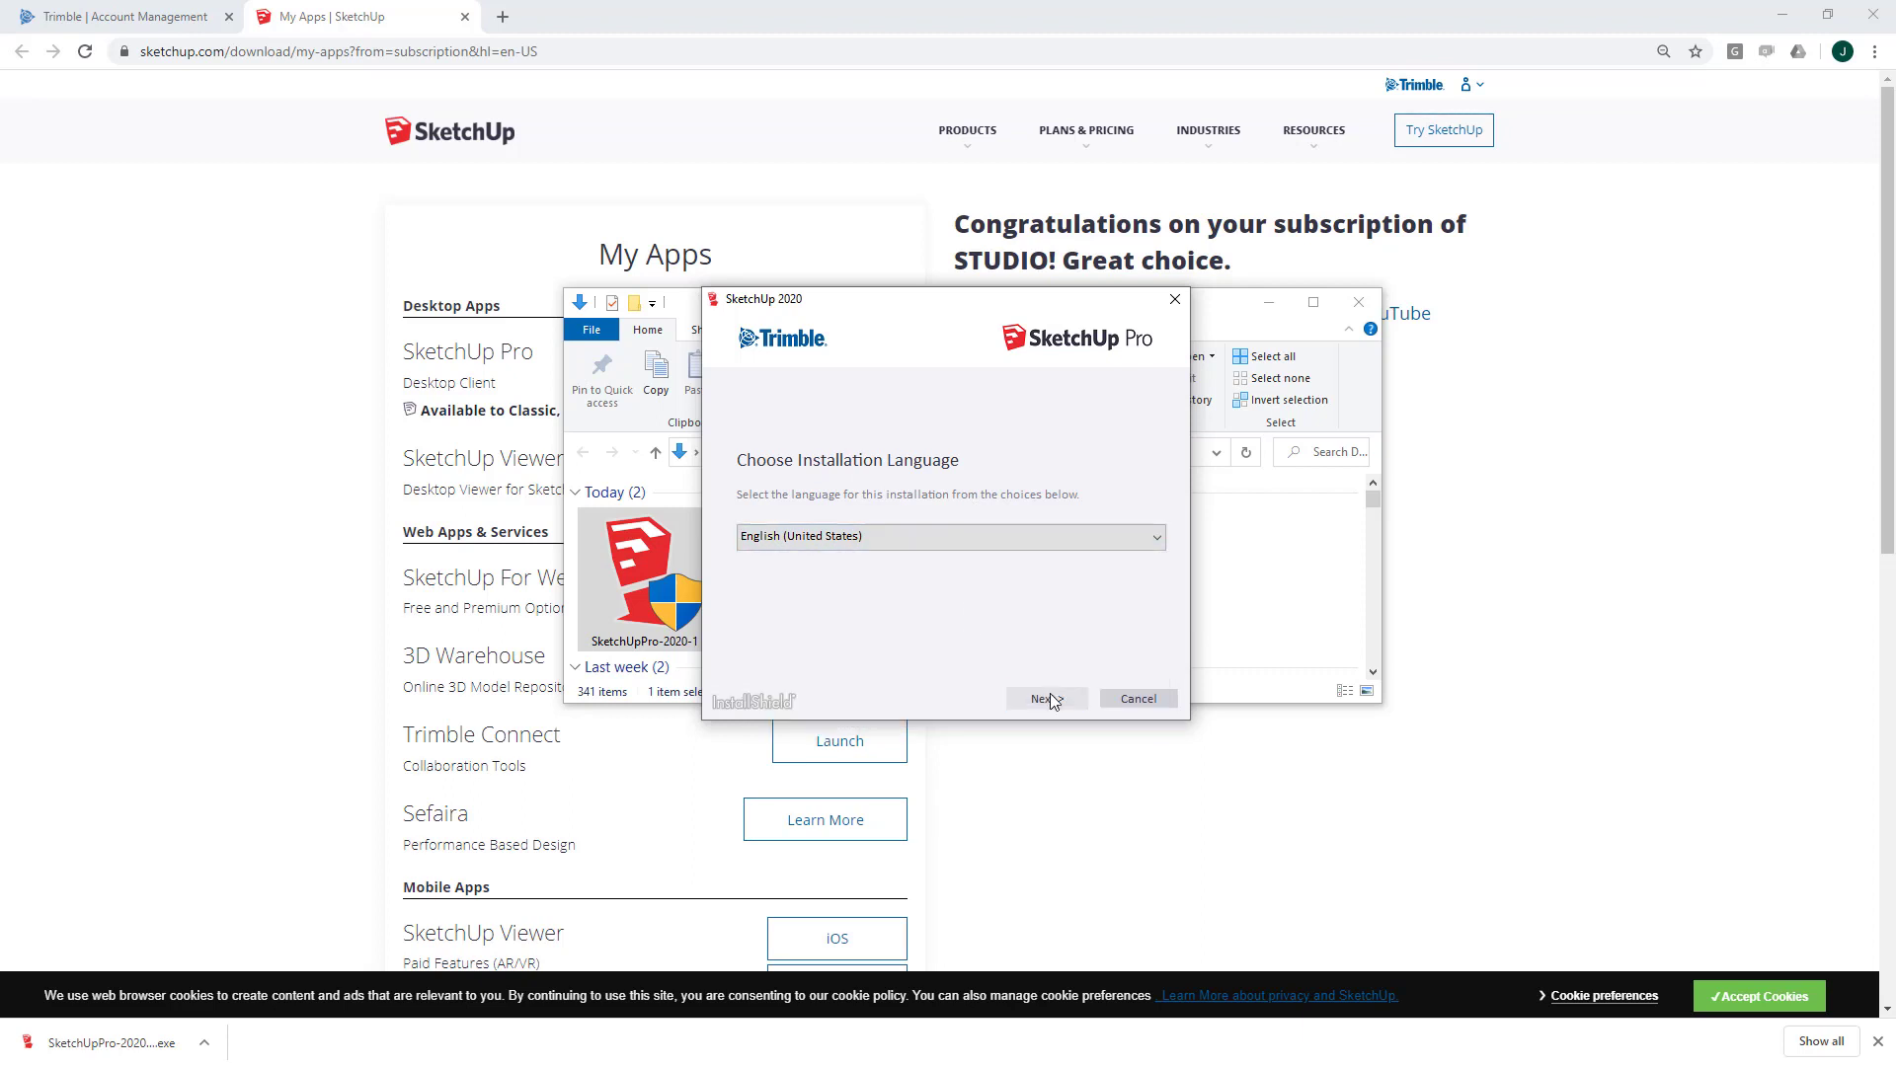
click(1044, 698)
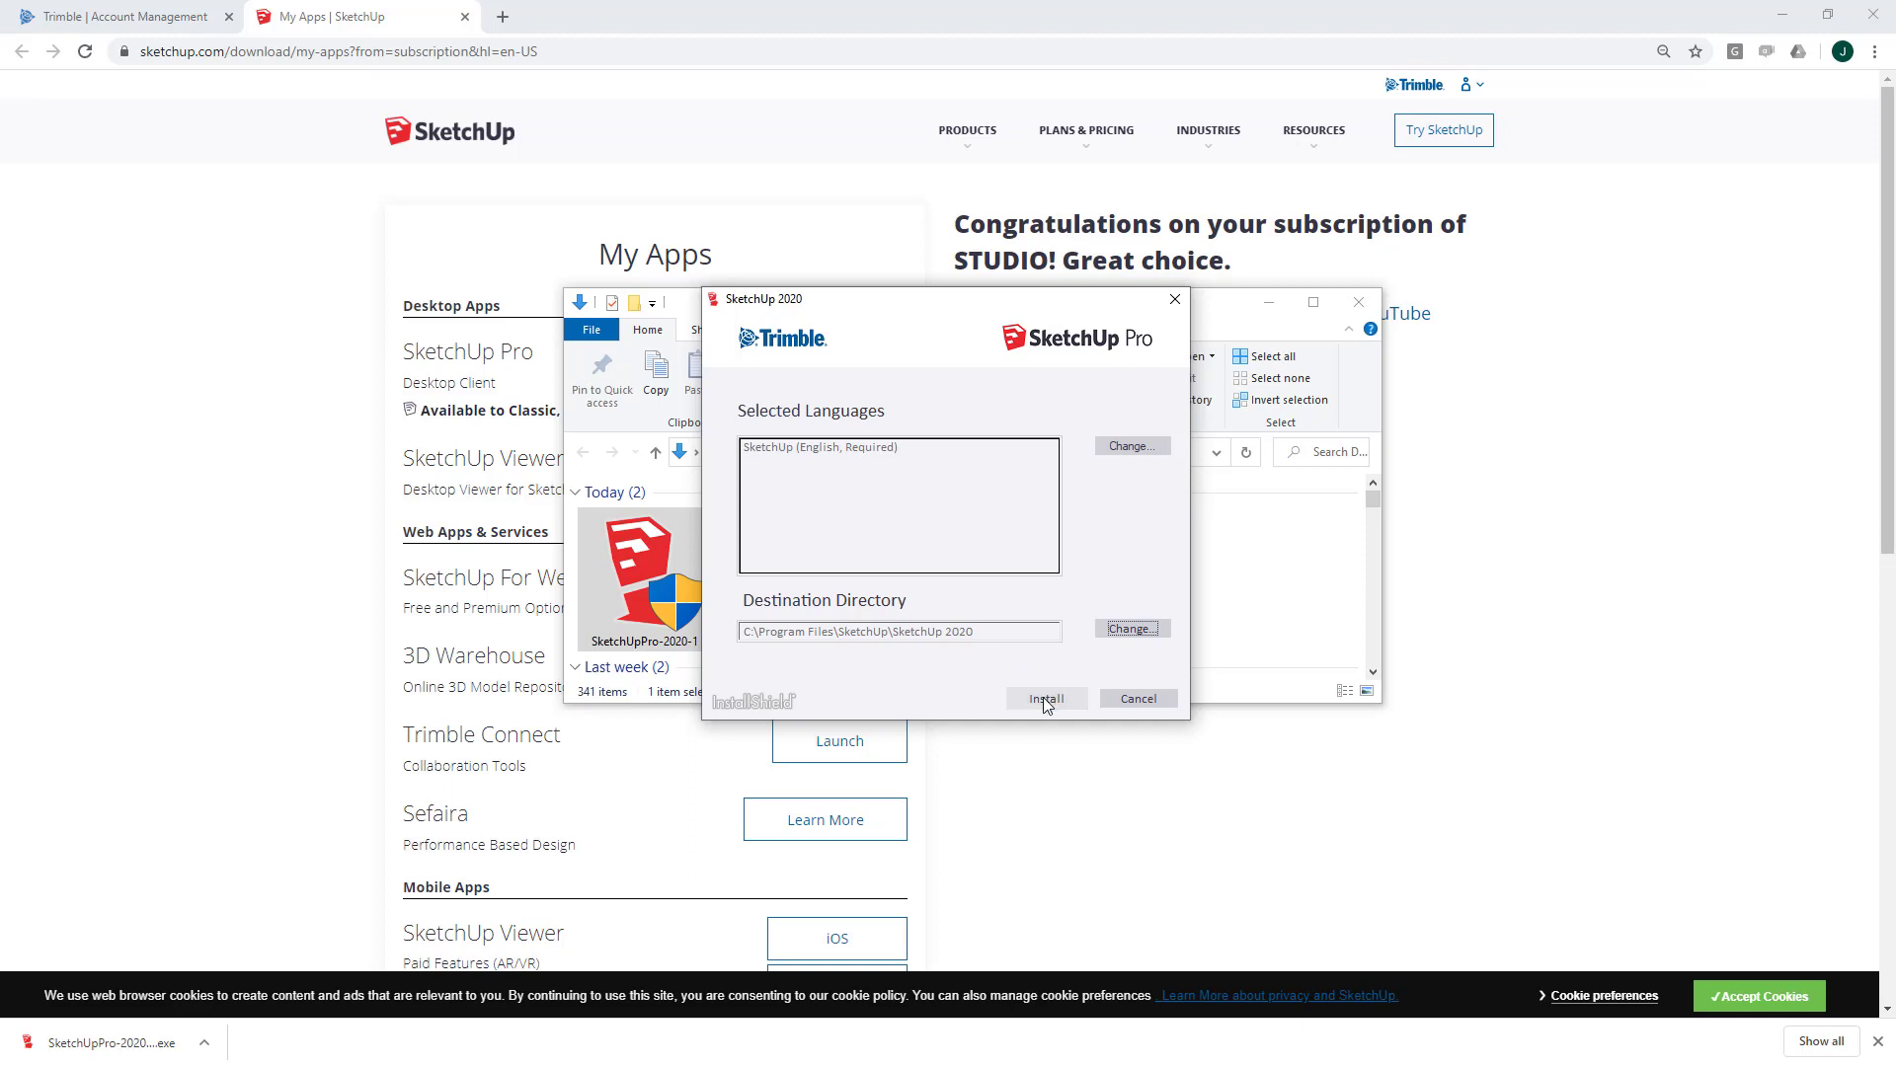
click(1044, 699)
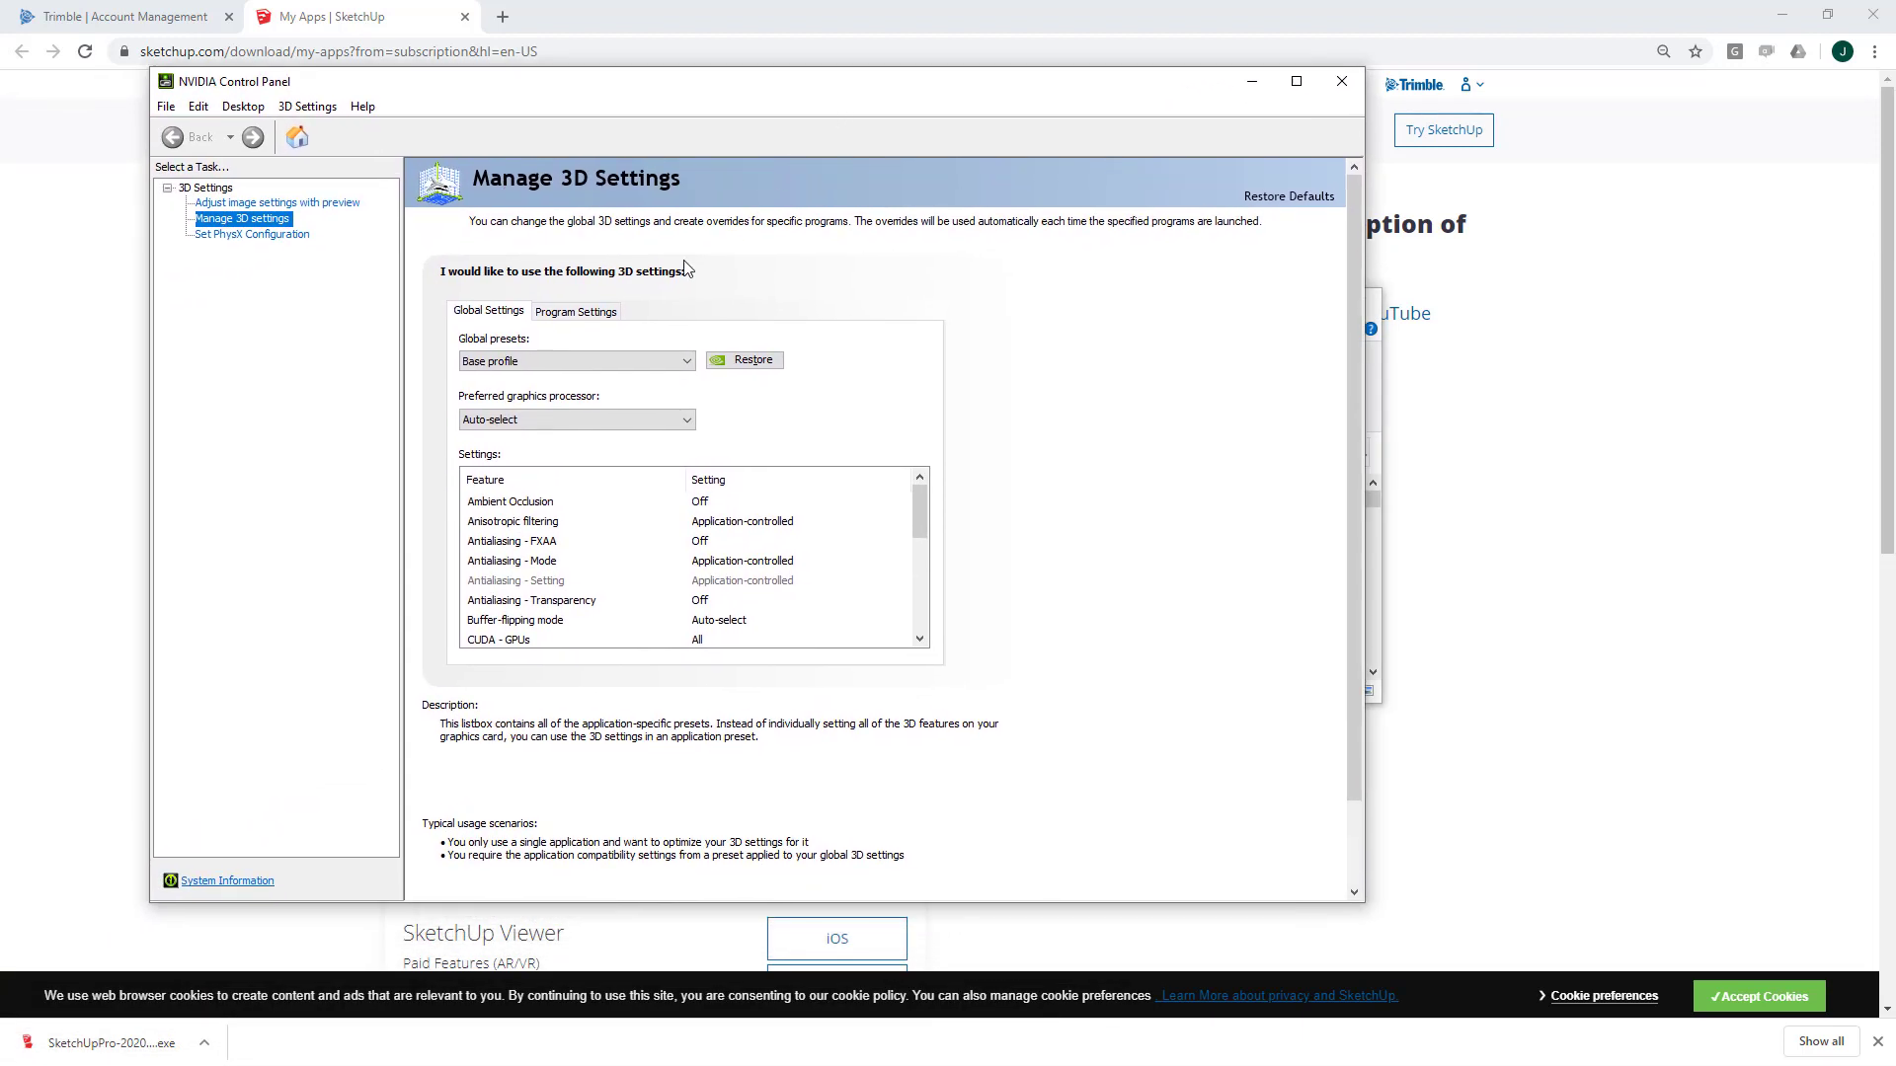
Step: Set Trimble SketchUp's preferred graphics processor to High-performance NVIDIA, then close NVIDIA Control Panel
click(576, 311)
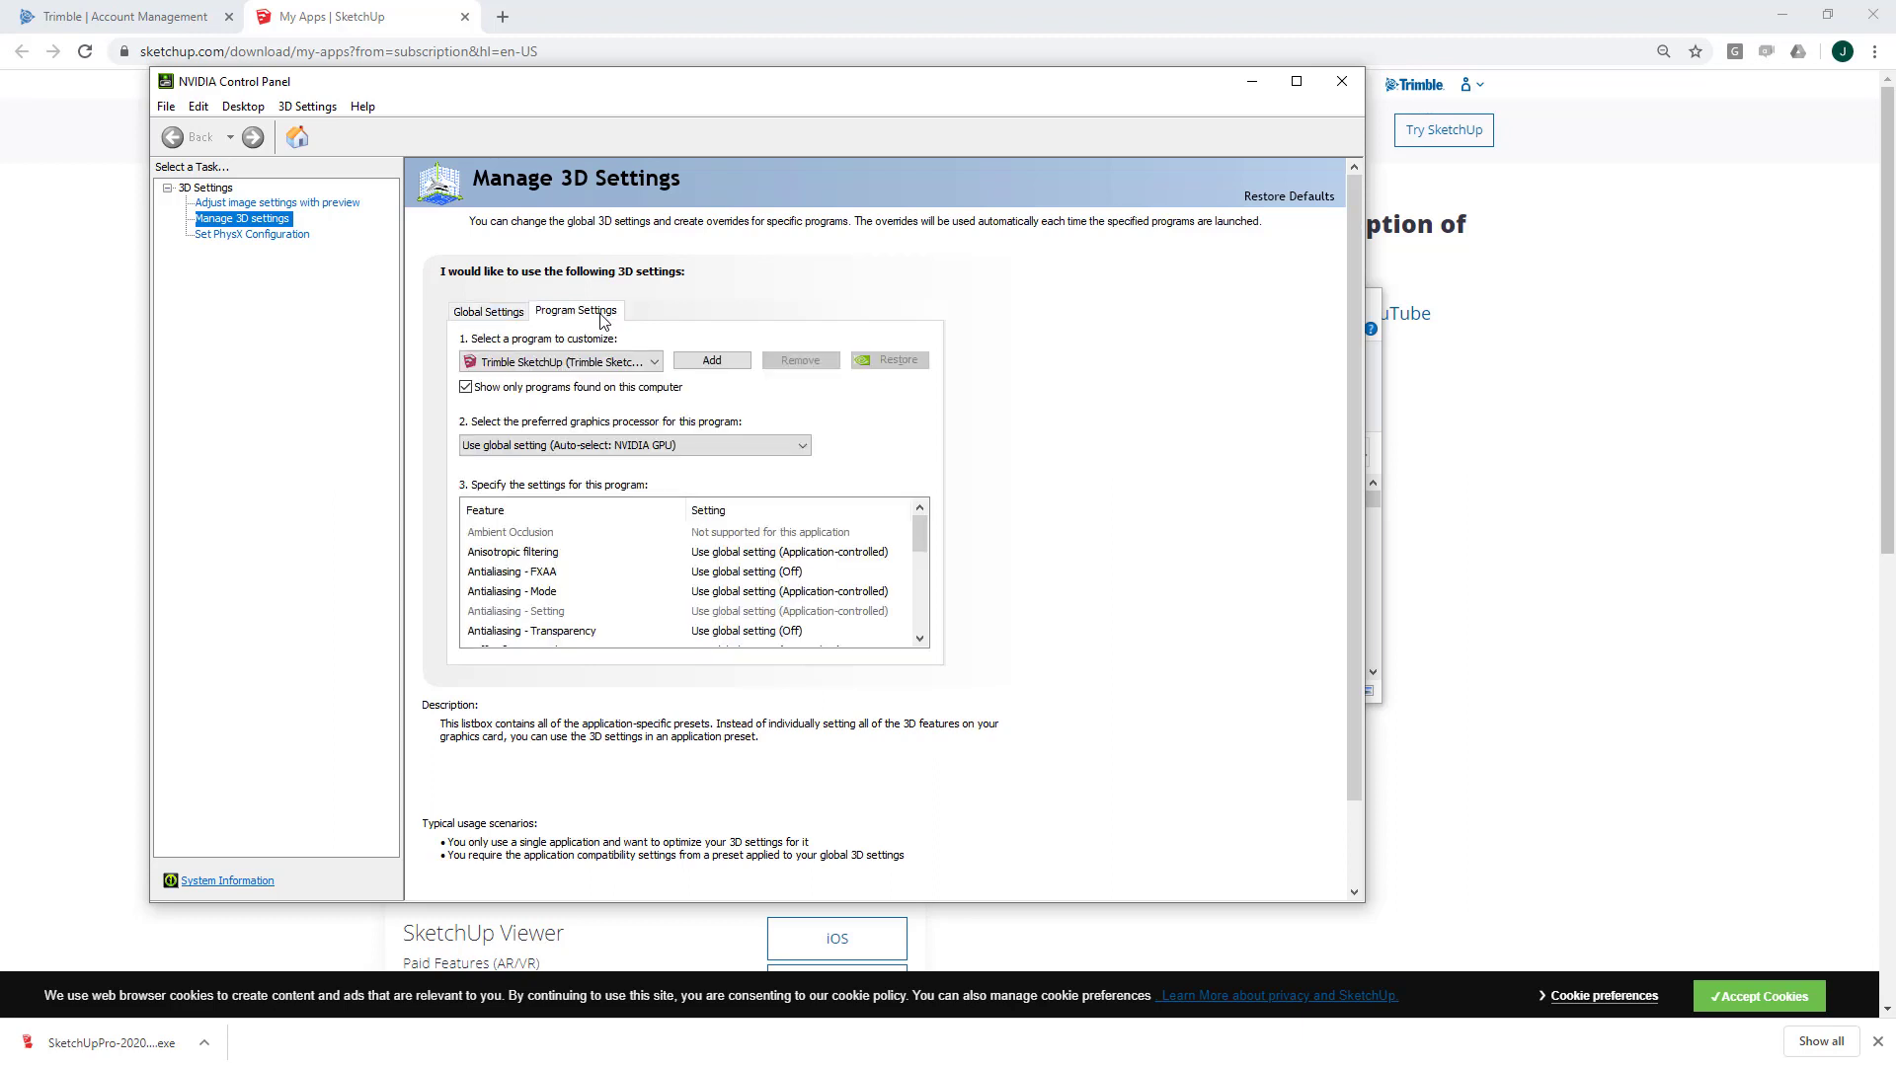
mouse_move(614, 344)
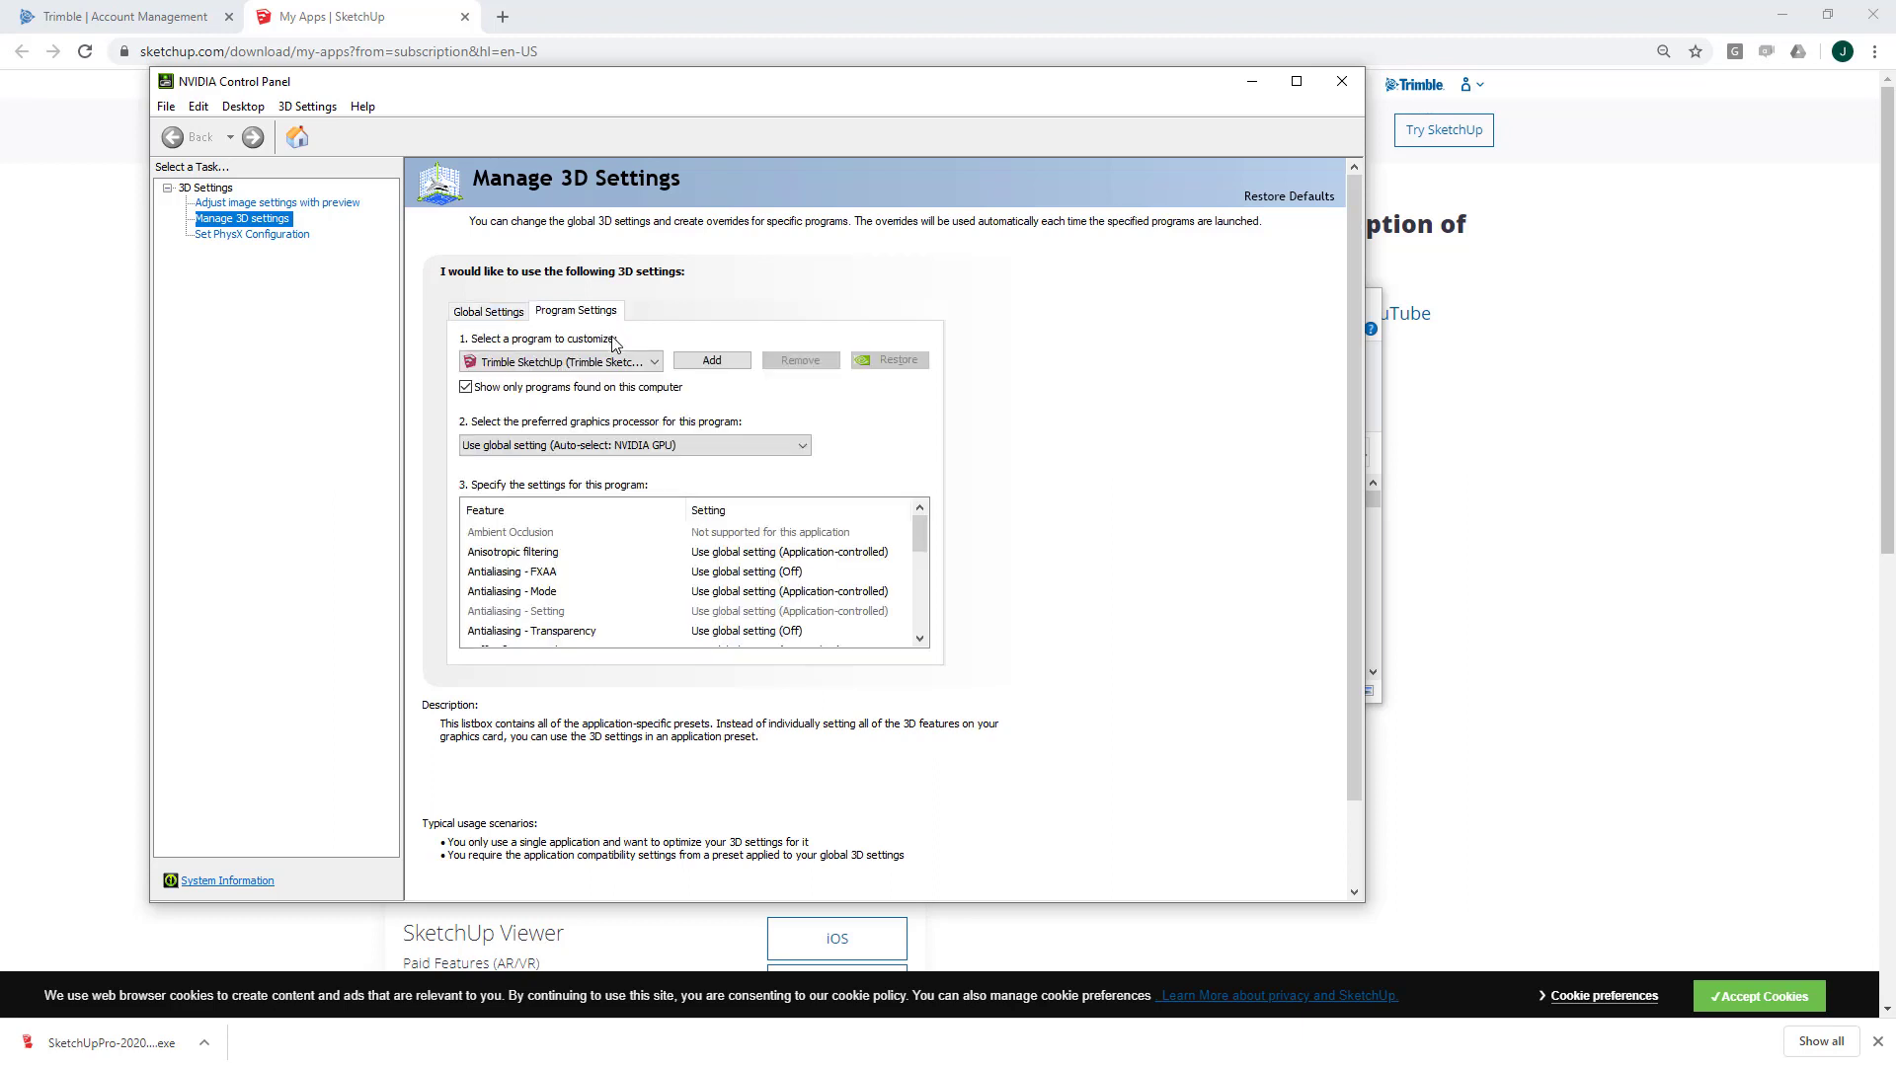
click(557, 360)
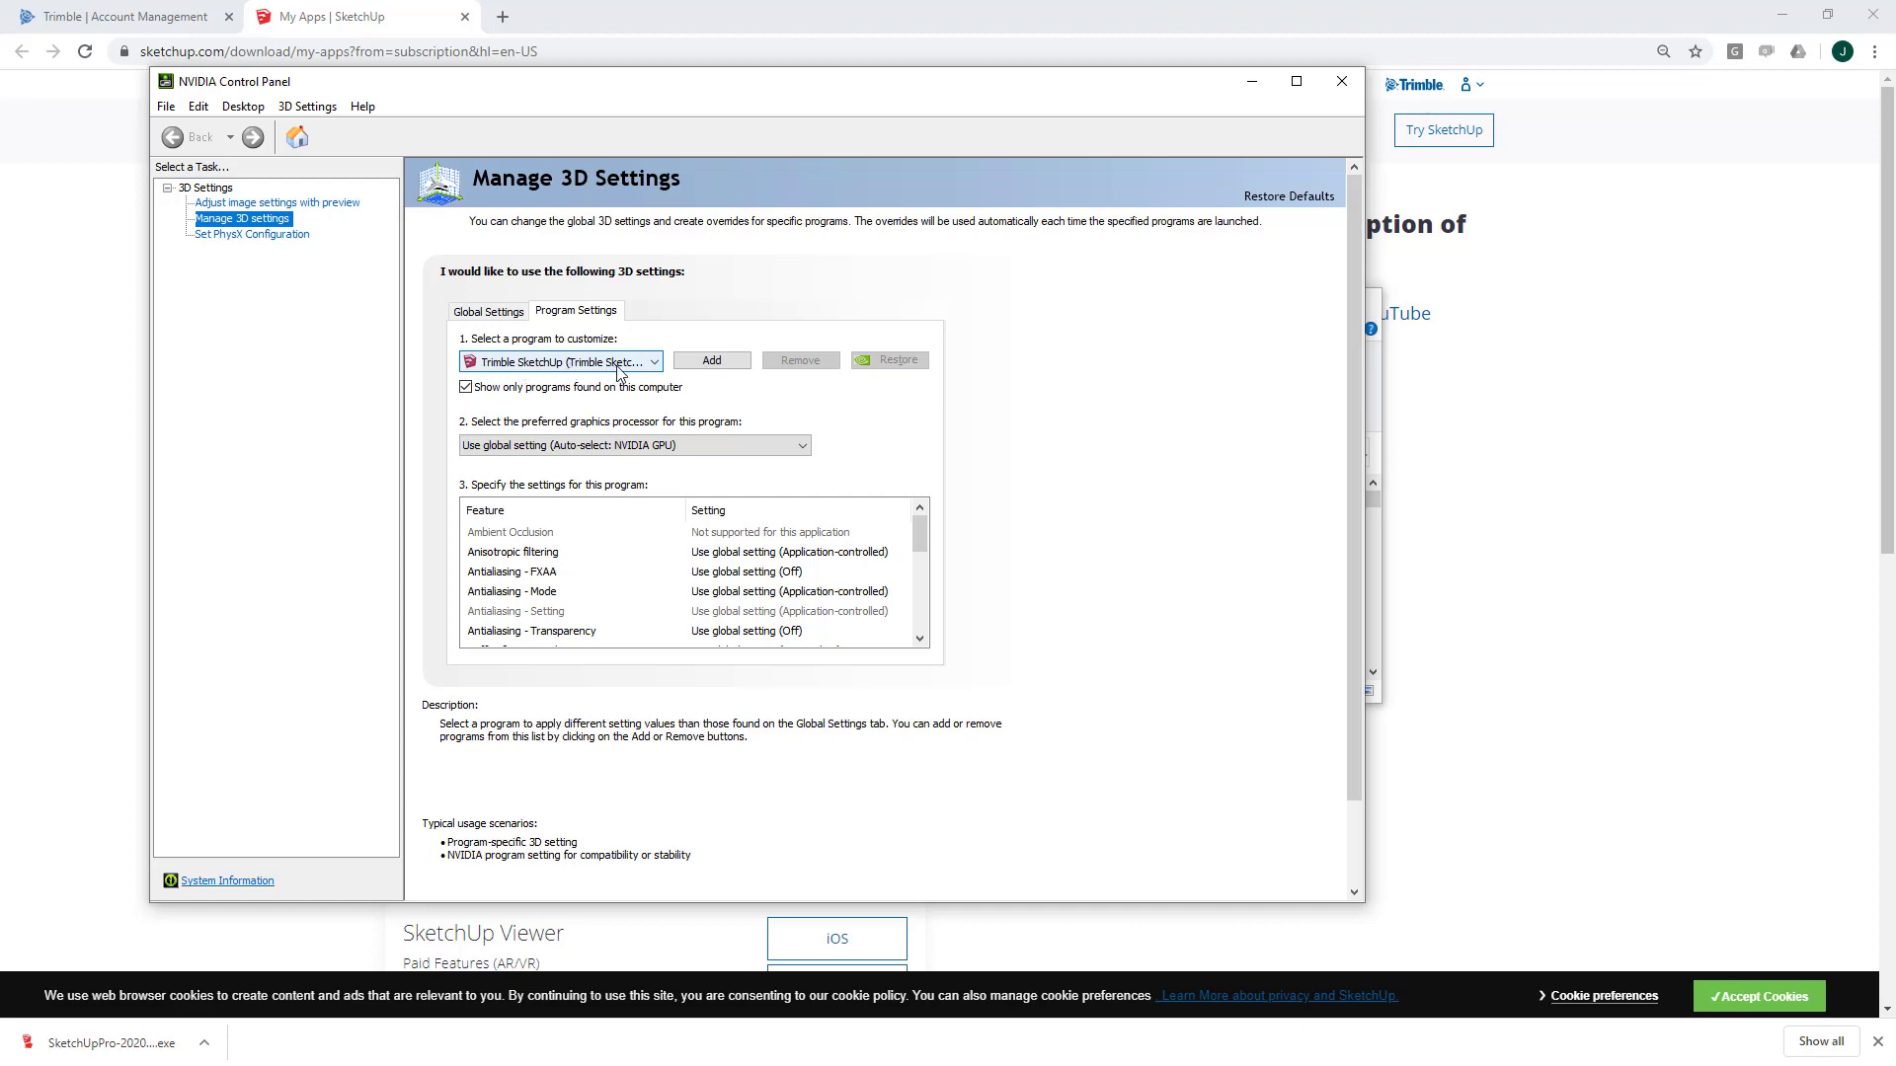
click(632, 445)
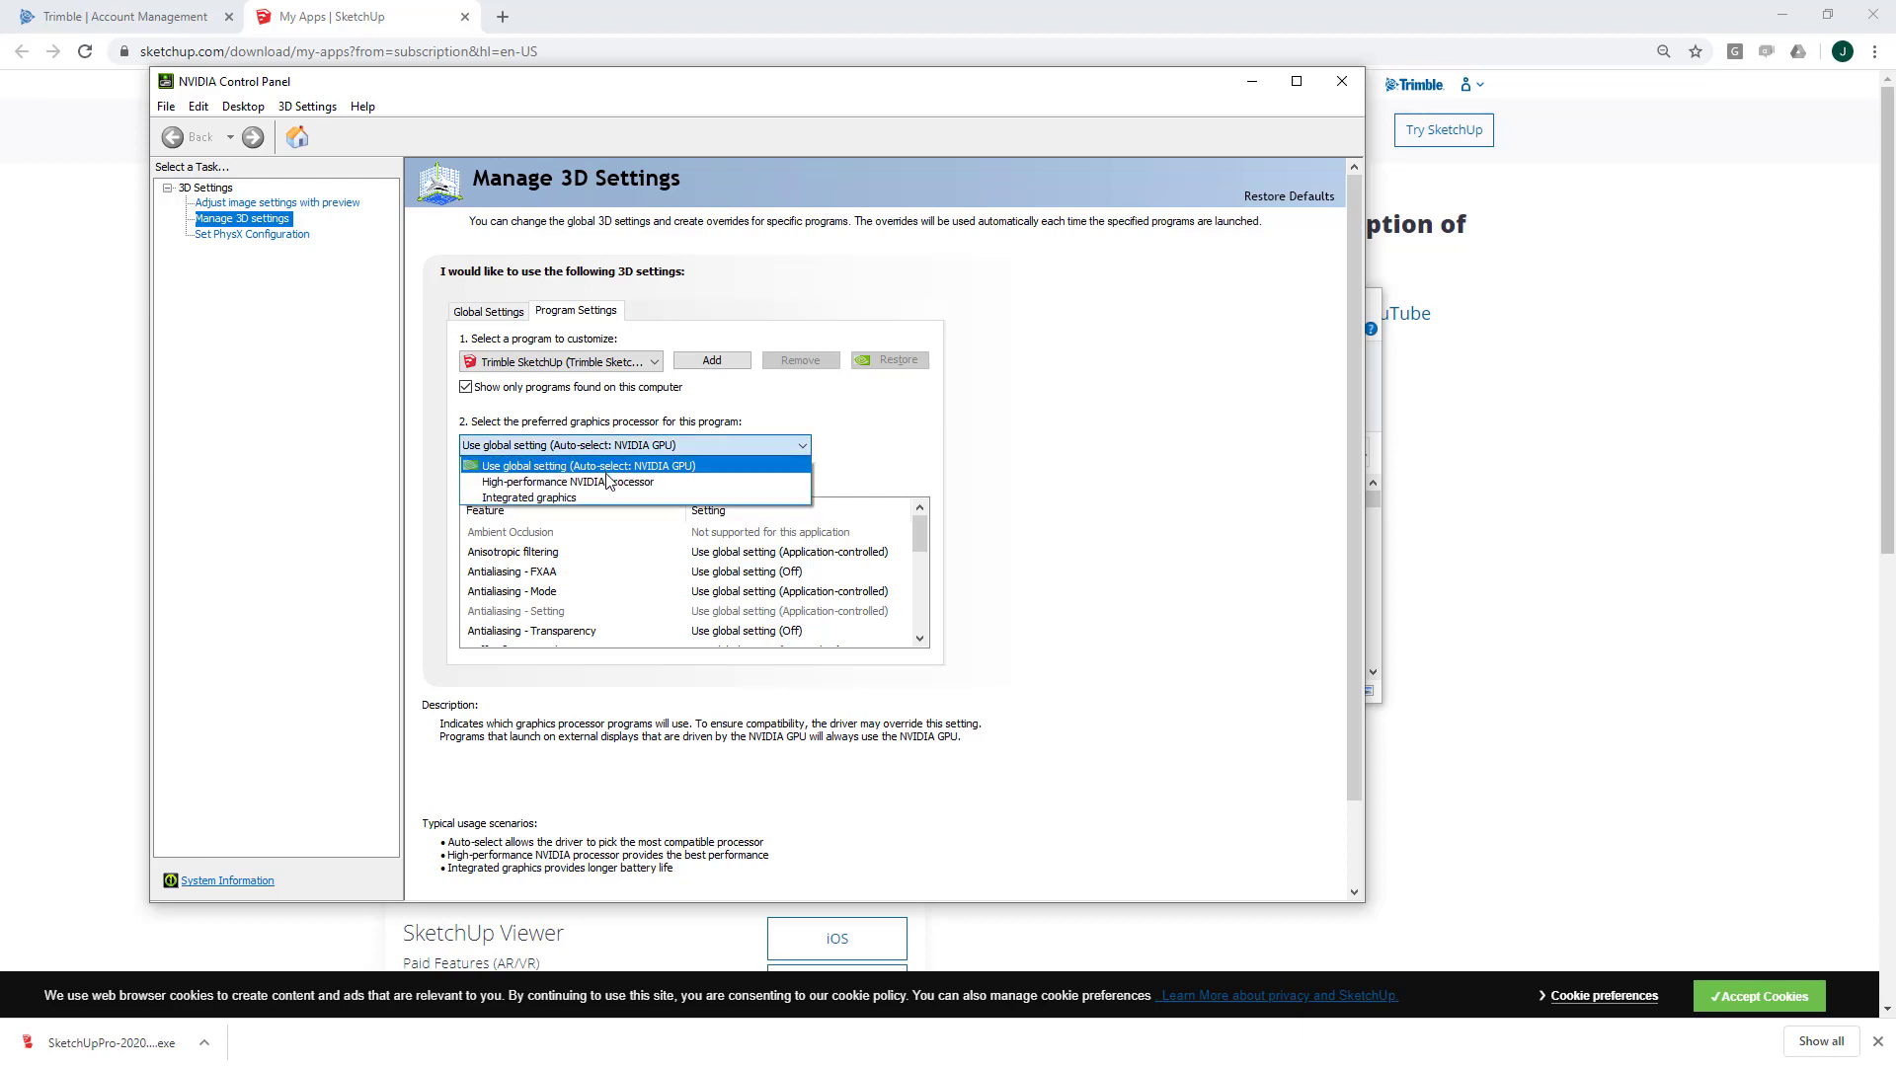
click(563, 481)
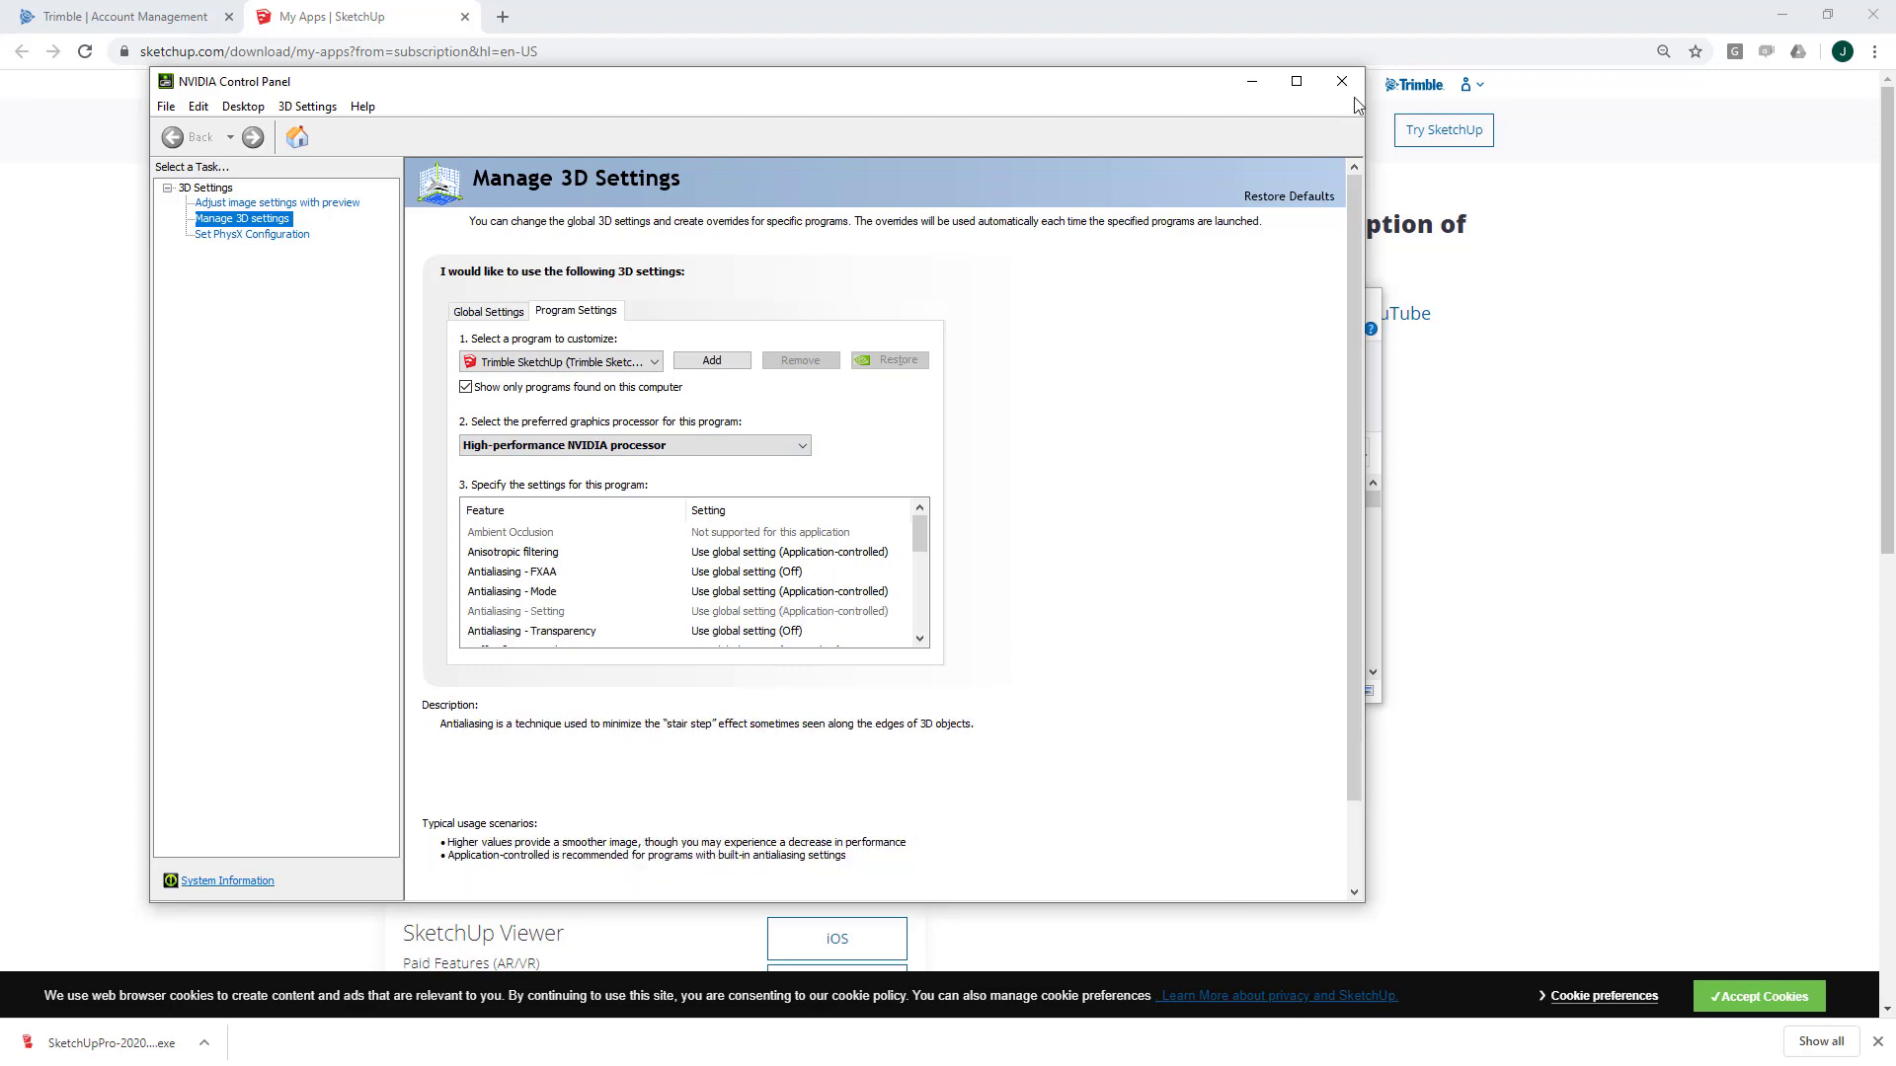
click(1339, 81)
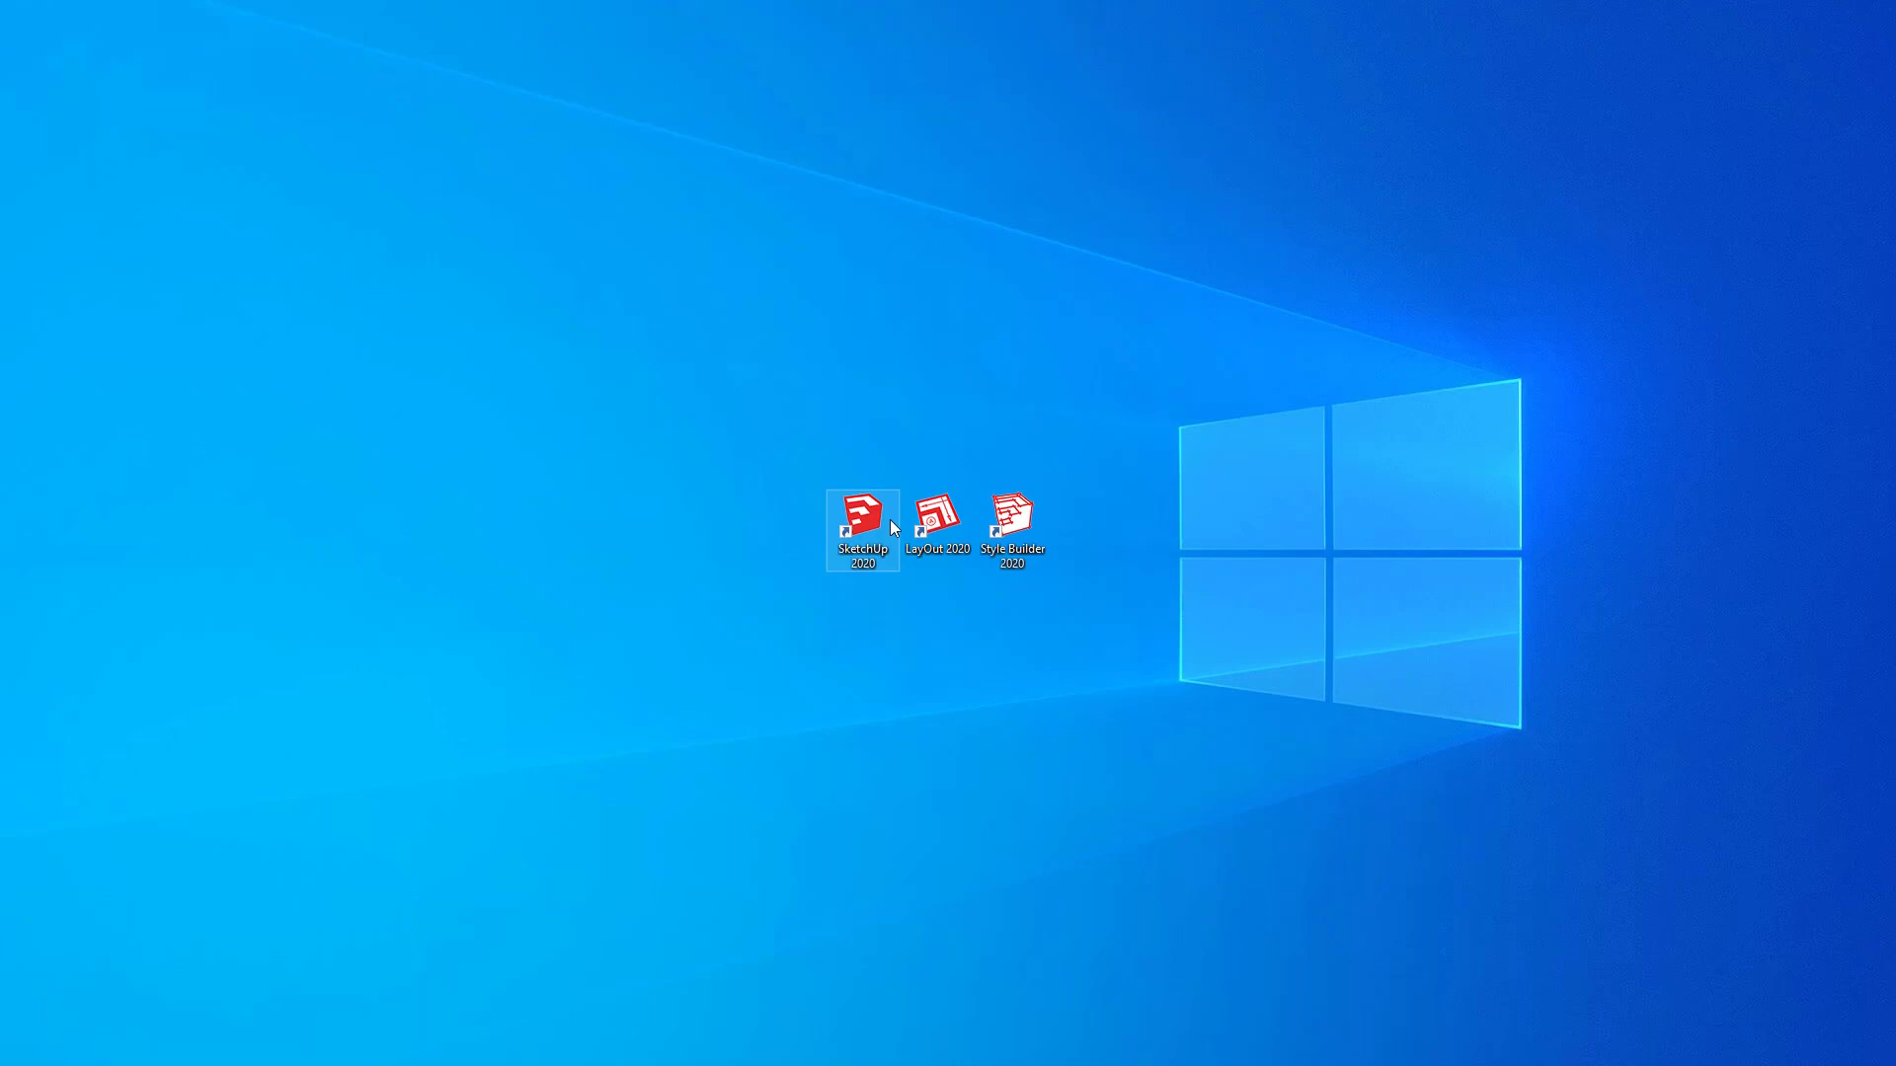
Step: Launch SketchUp 2020 from the desktop shortcut and choose Sign In on the Welcome screen
double_click(861, 517)
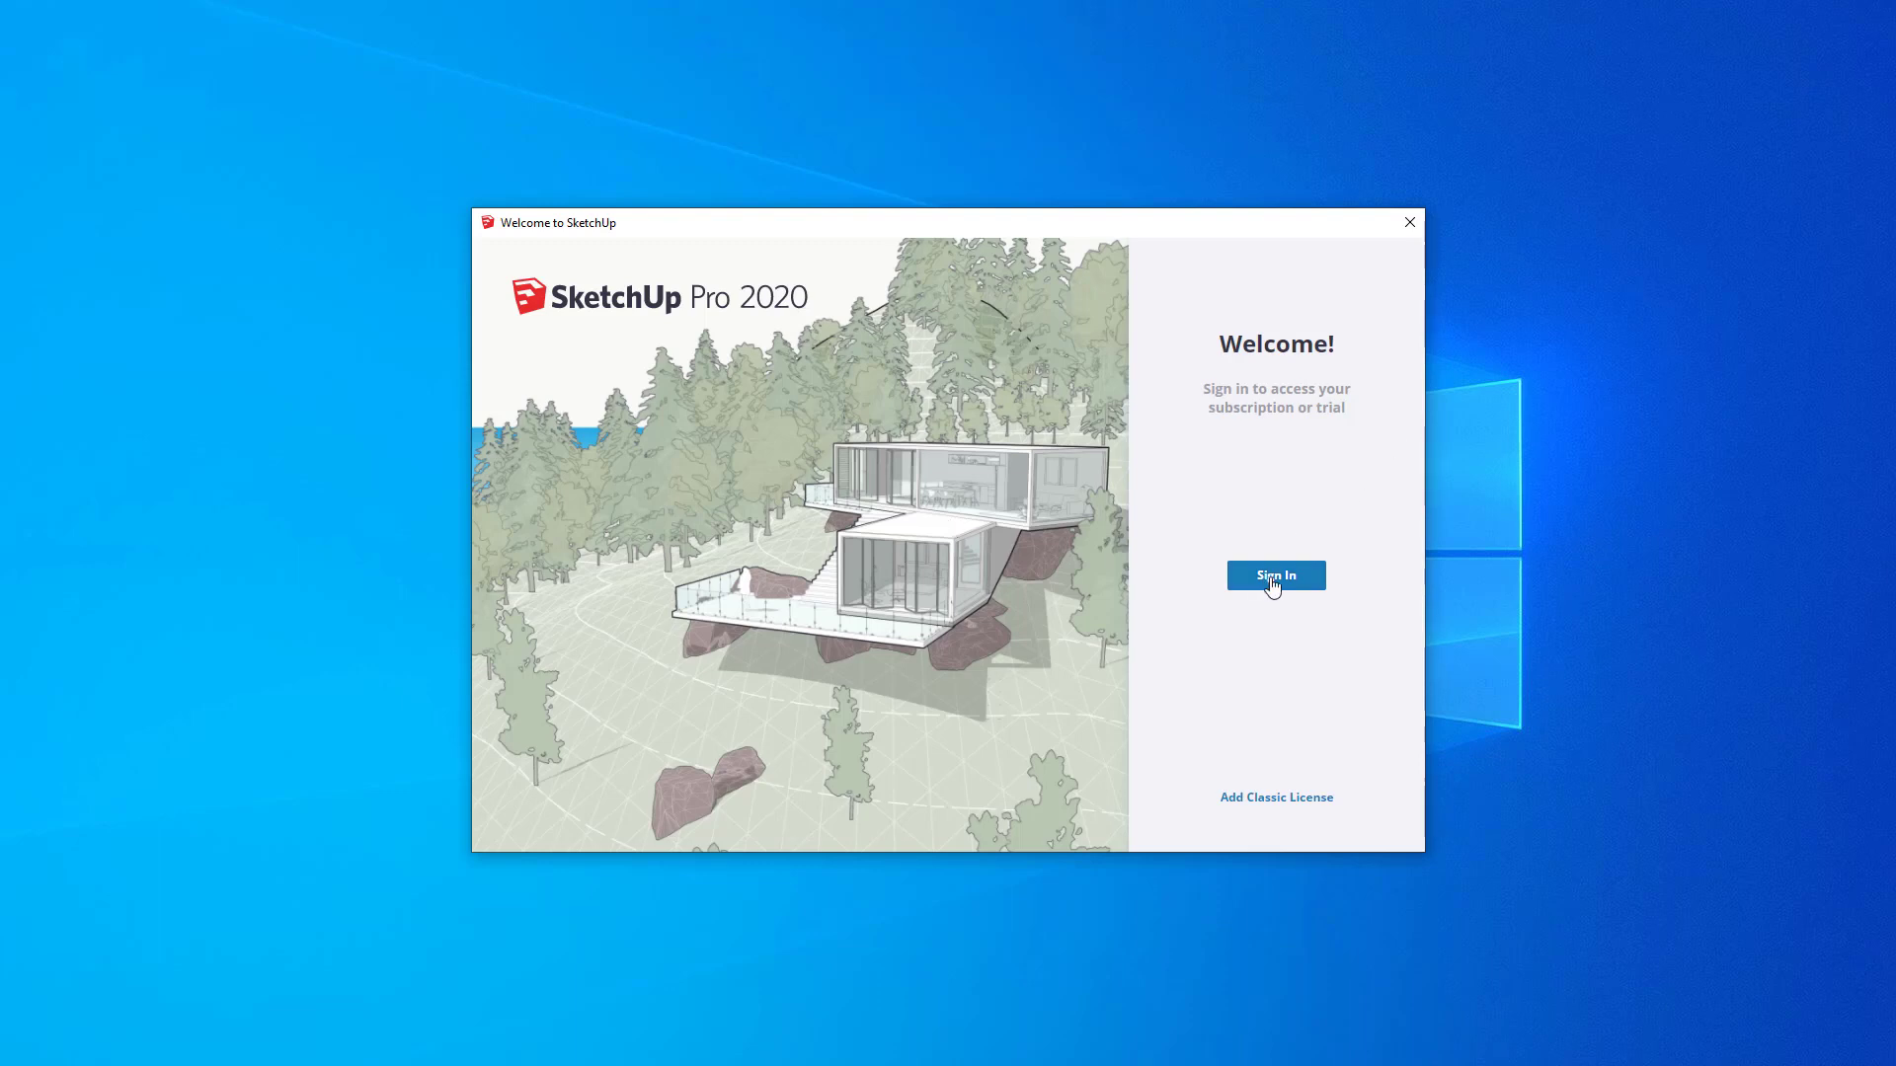
click(1275, 576)
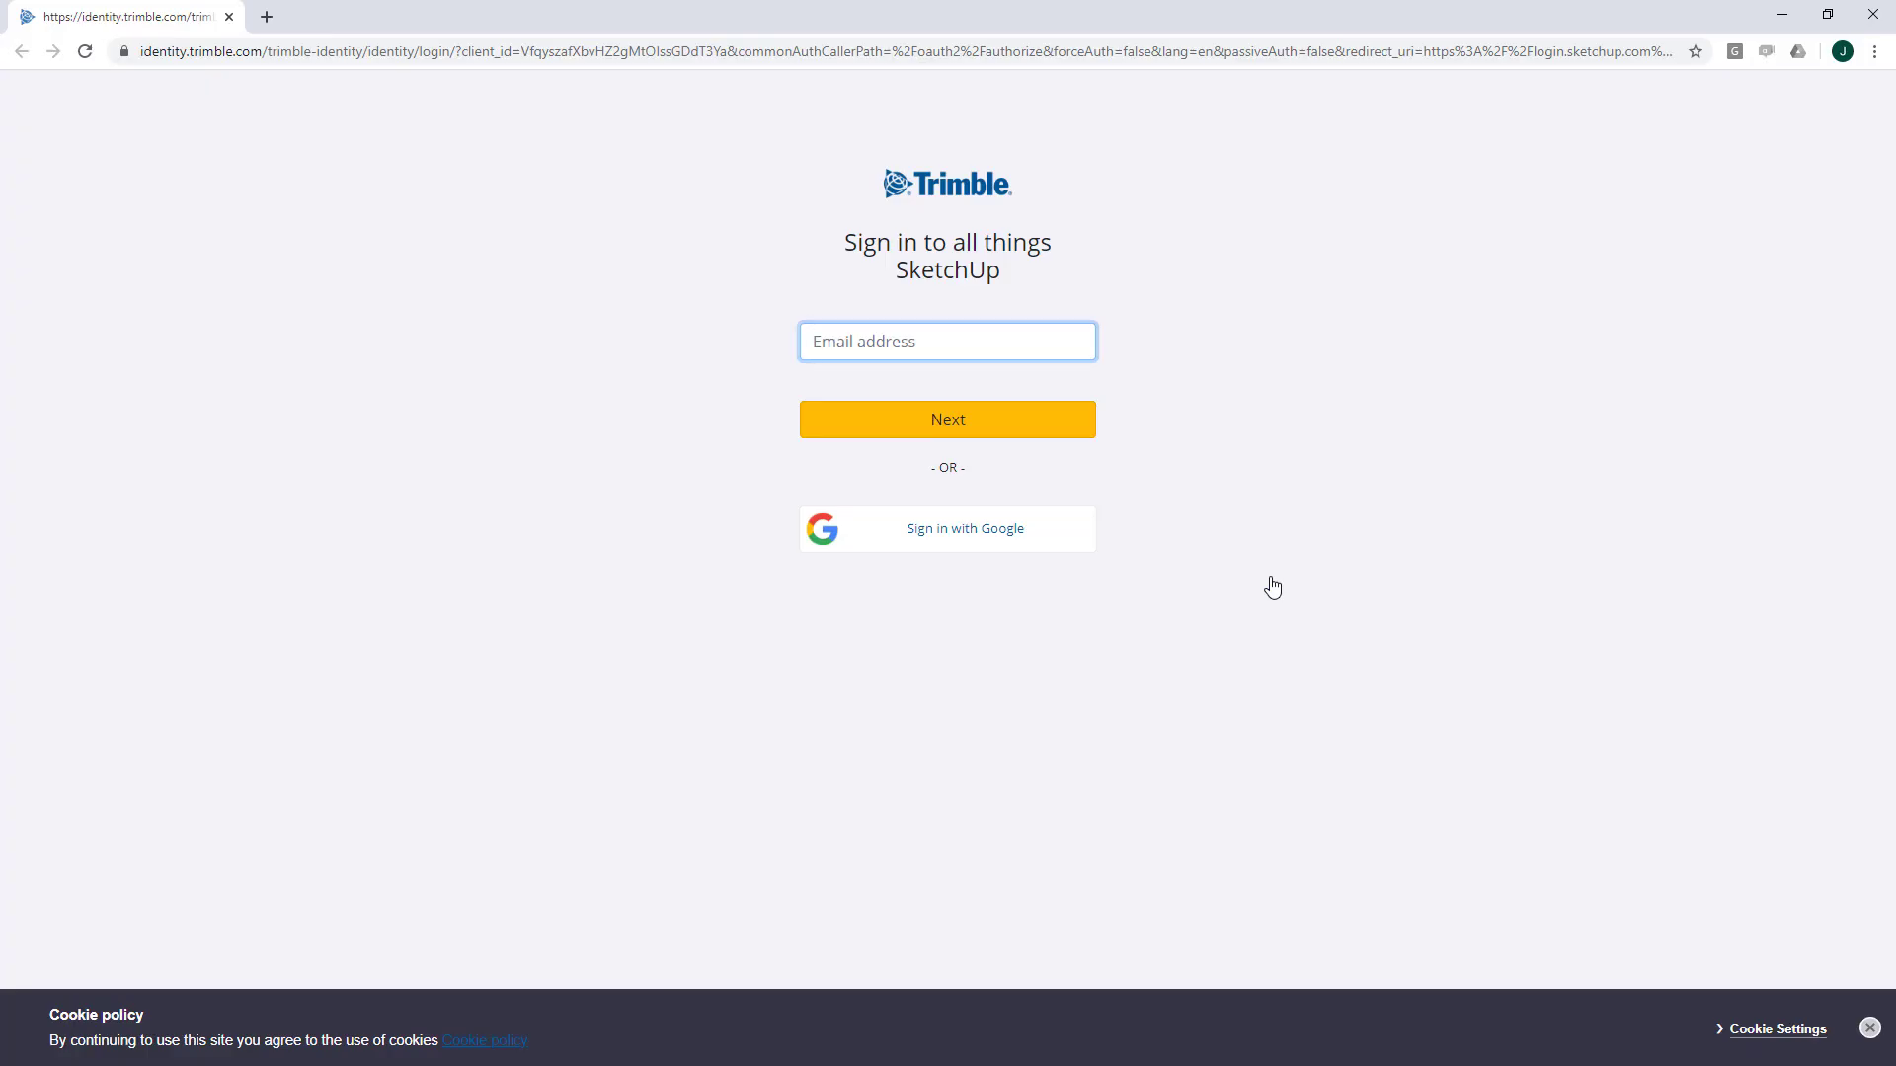
mouse_move(1234, 628)
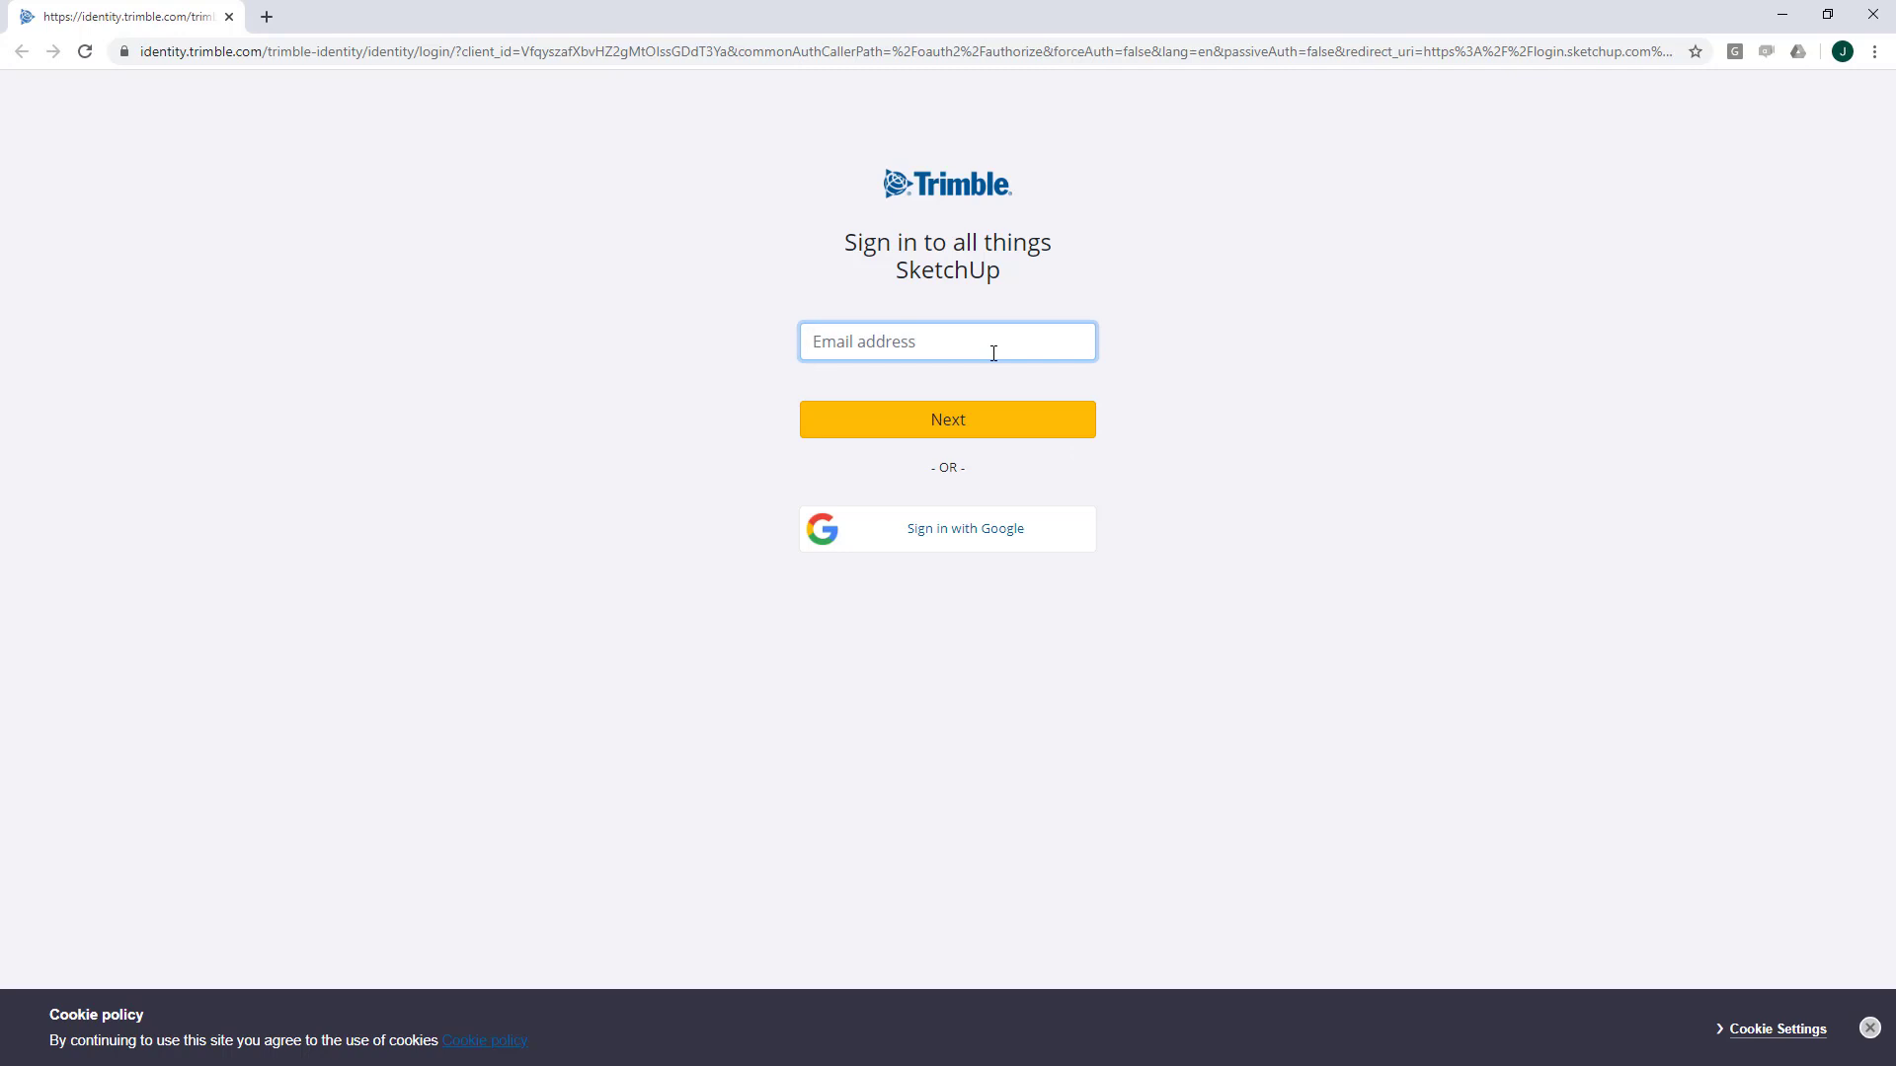
Step: Enter the account password and submit it to finish signing in
text(password)
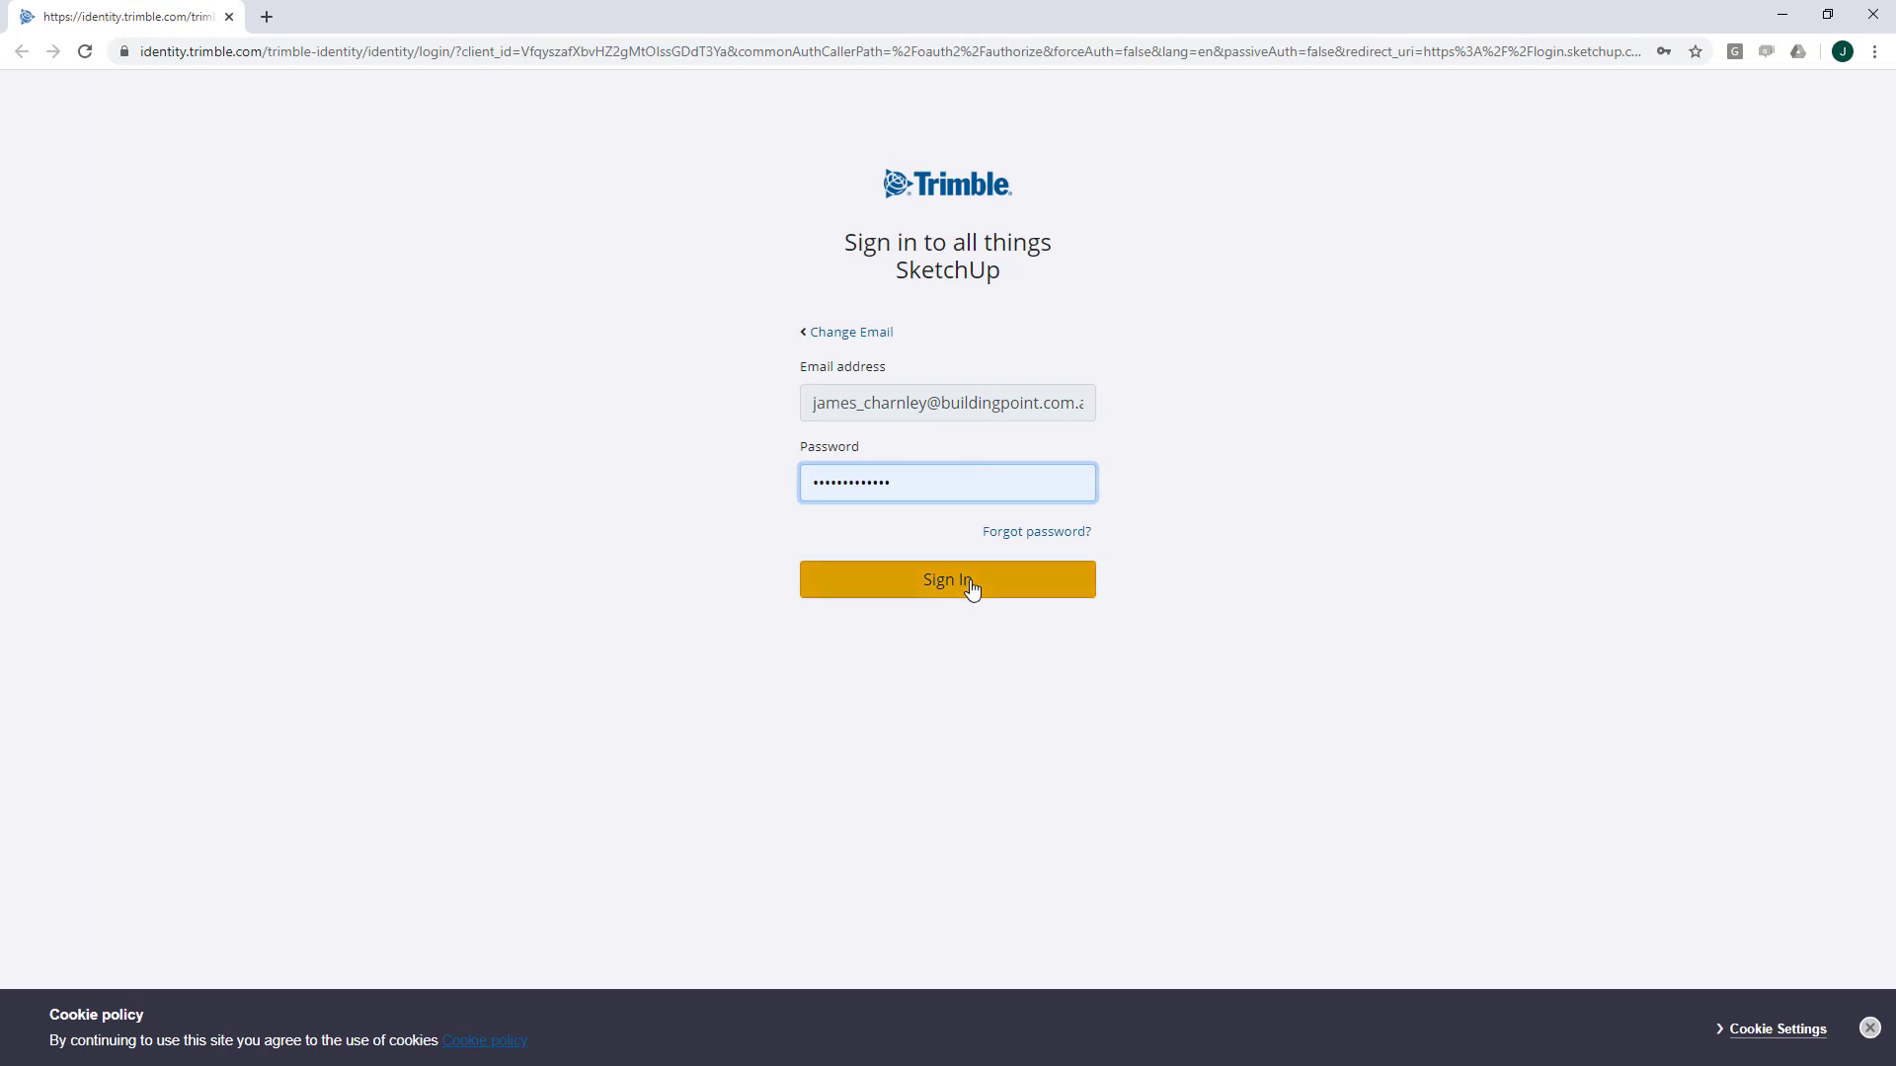
click(947, 580)
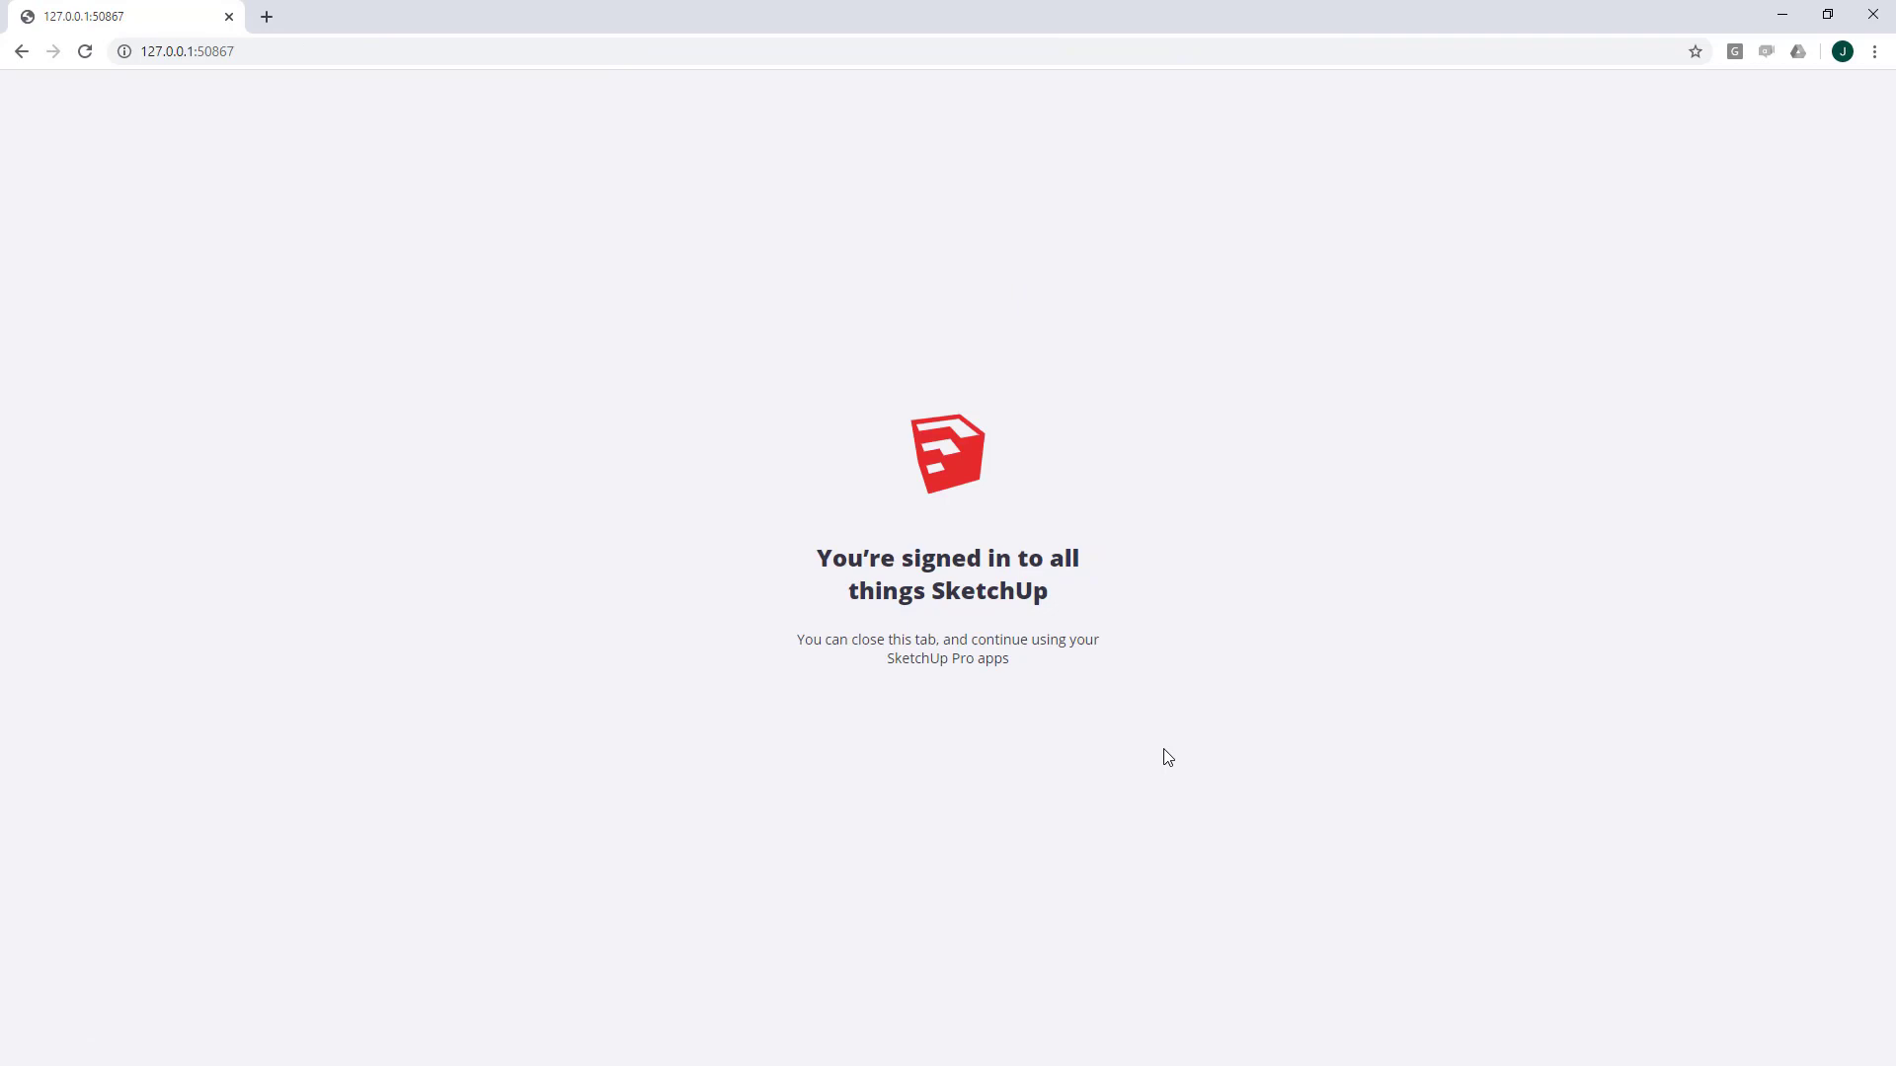
mouse_move(1426, 335)
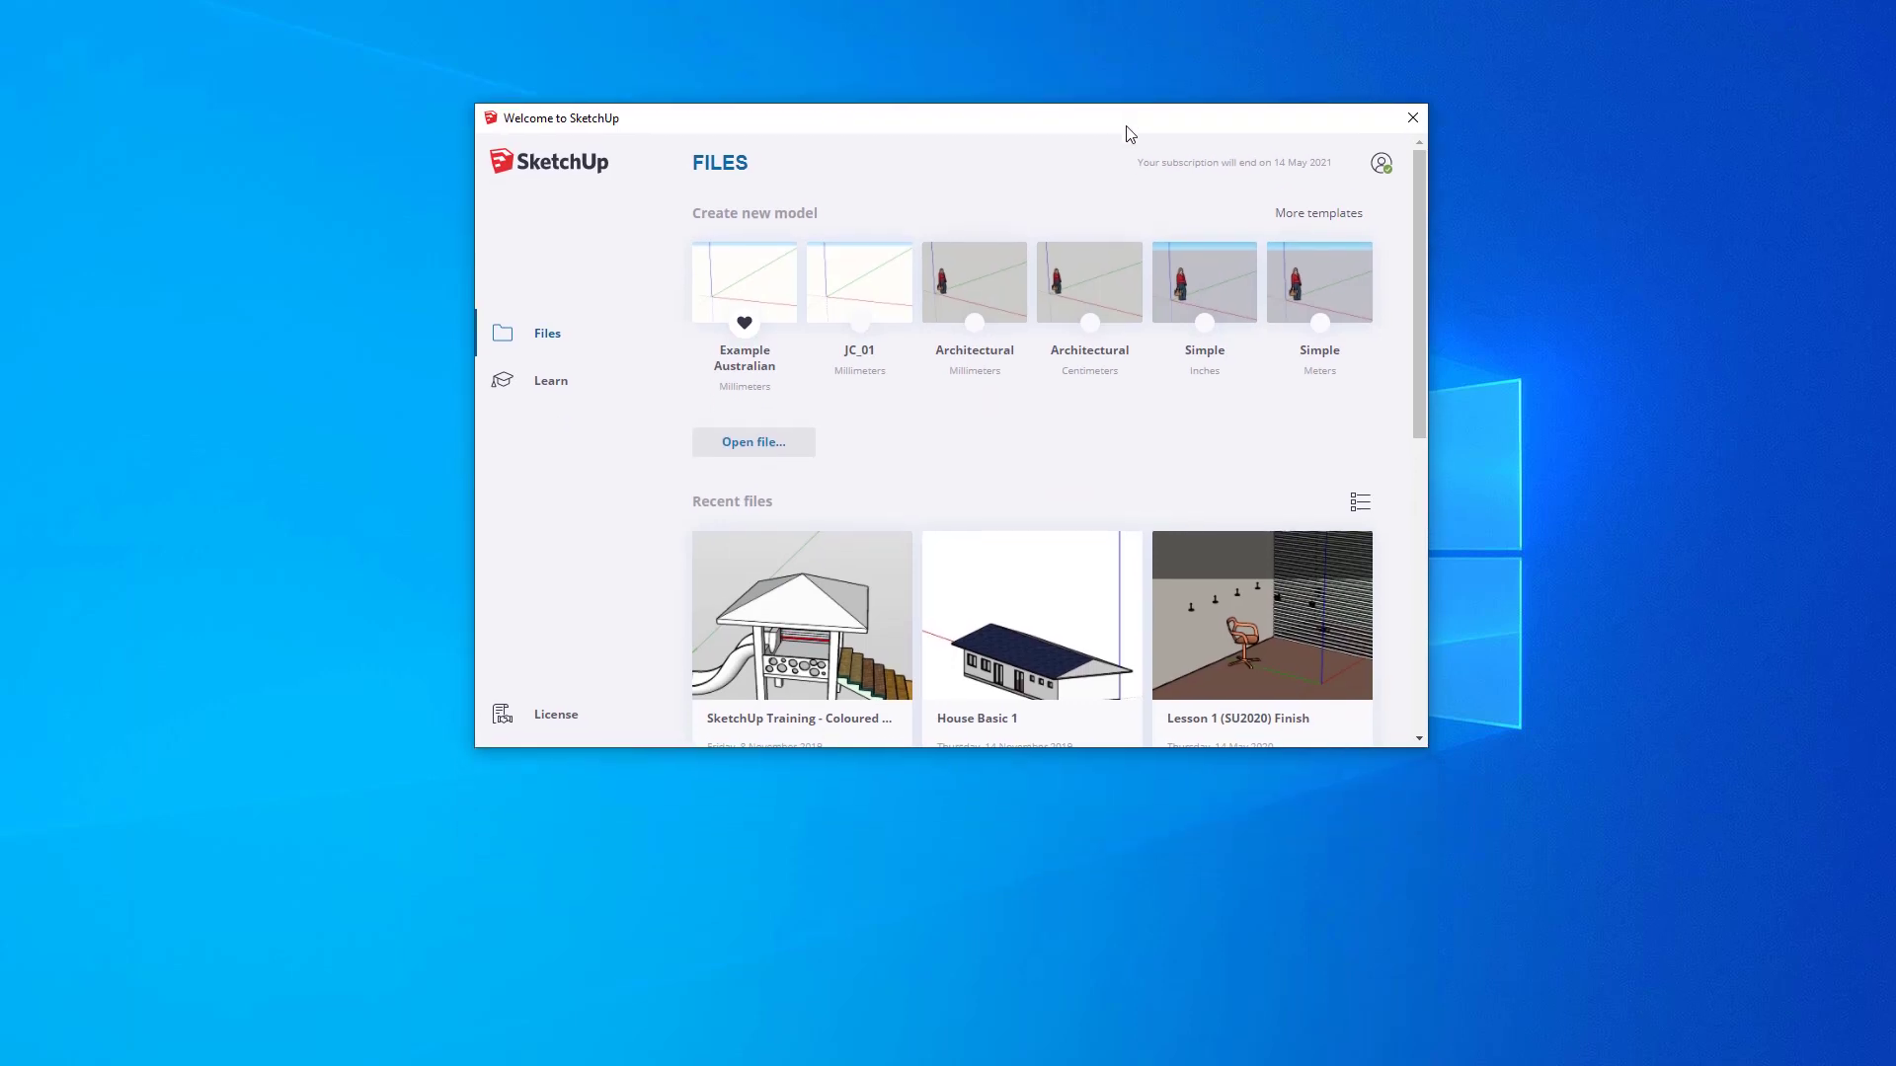
mouse_move(1009, 438)
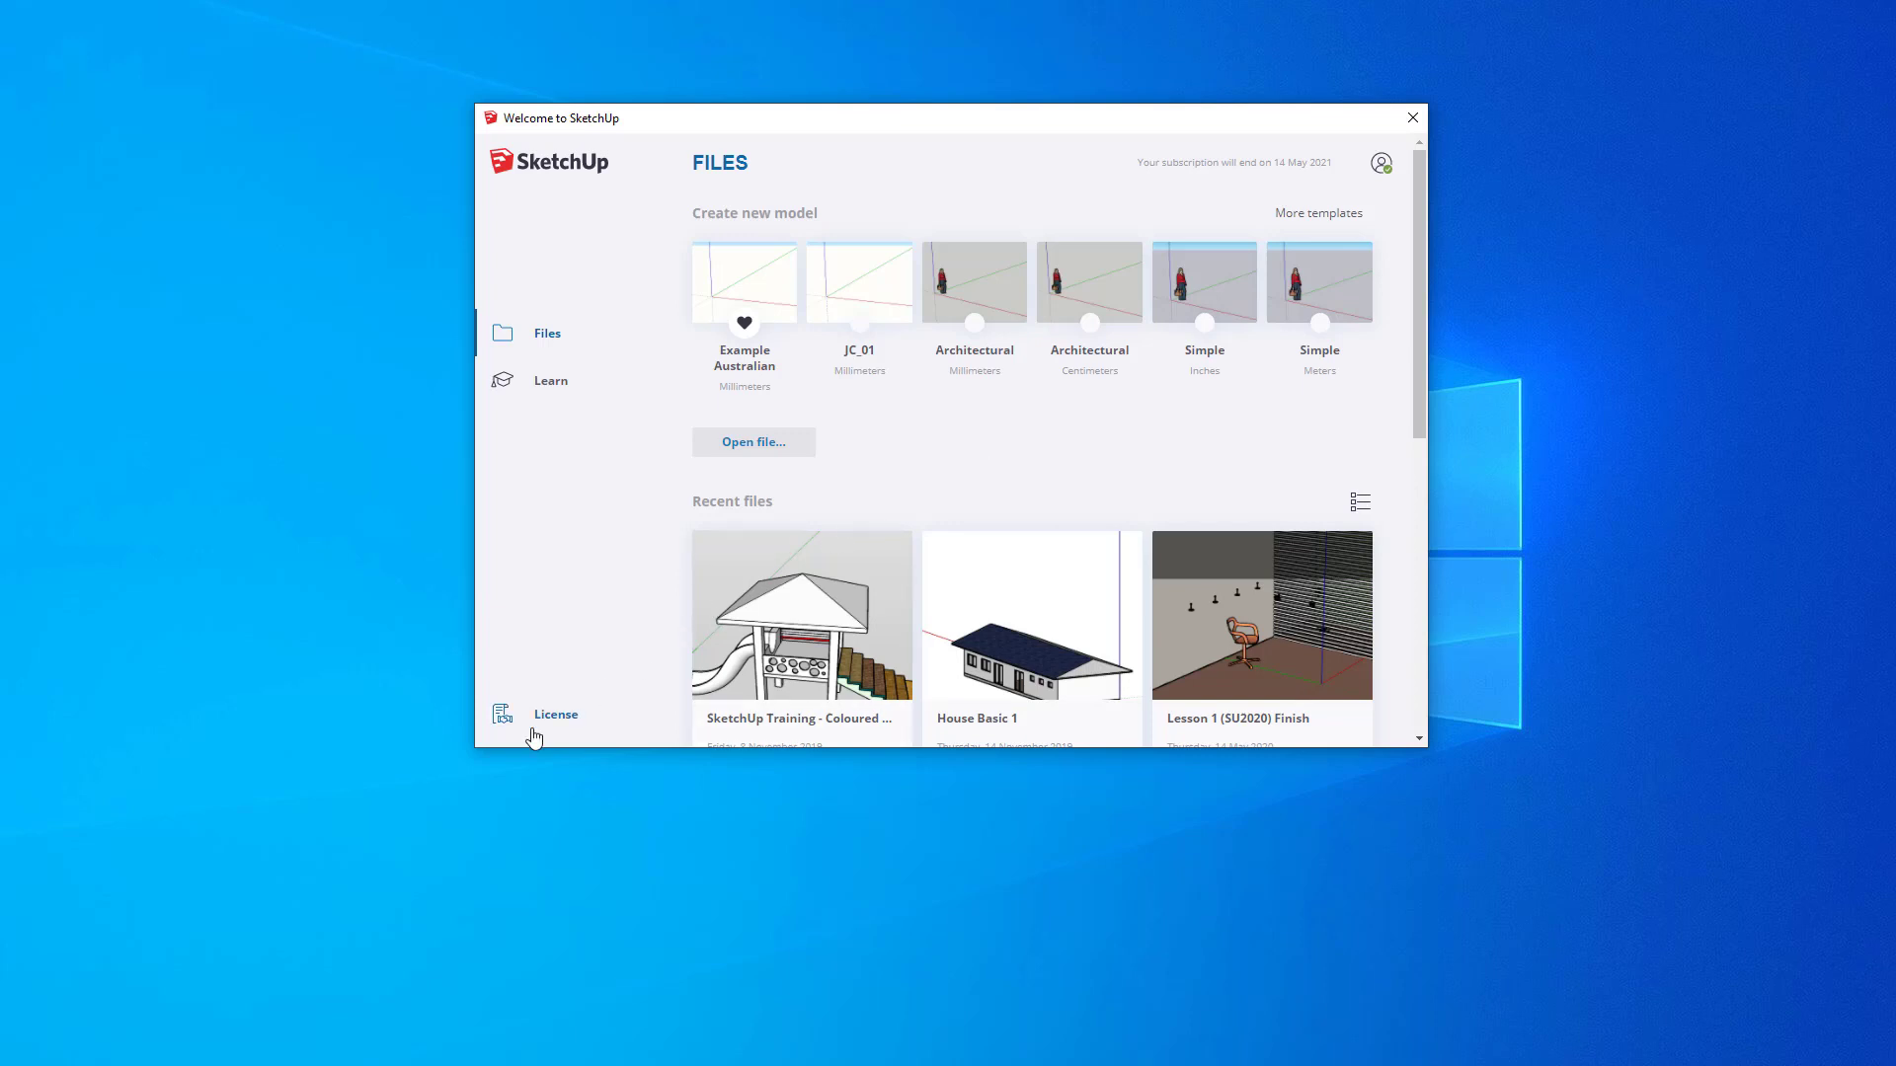
mouse_move(535, 734)
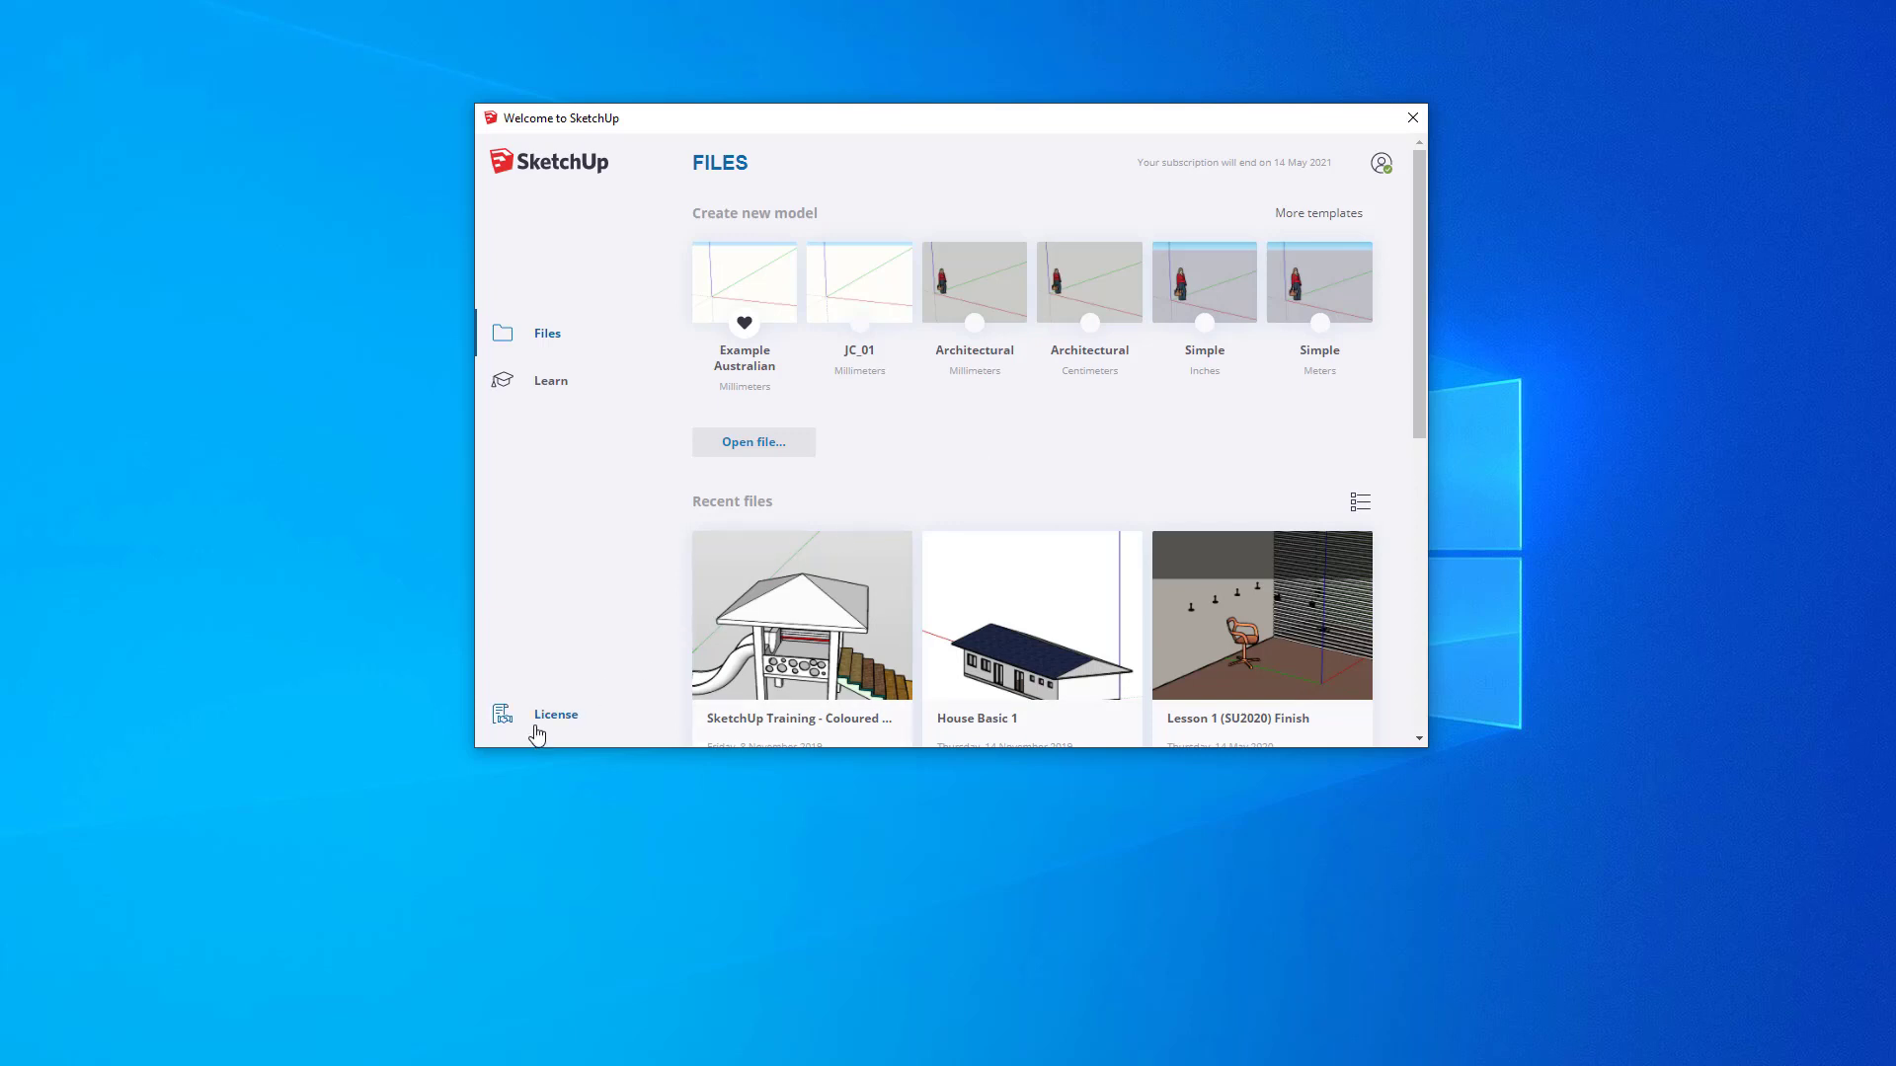
Step: Open License to confirm the SketchUp Studio subscription is active until 14 May 2021
click(555, 715)
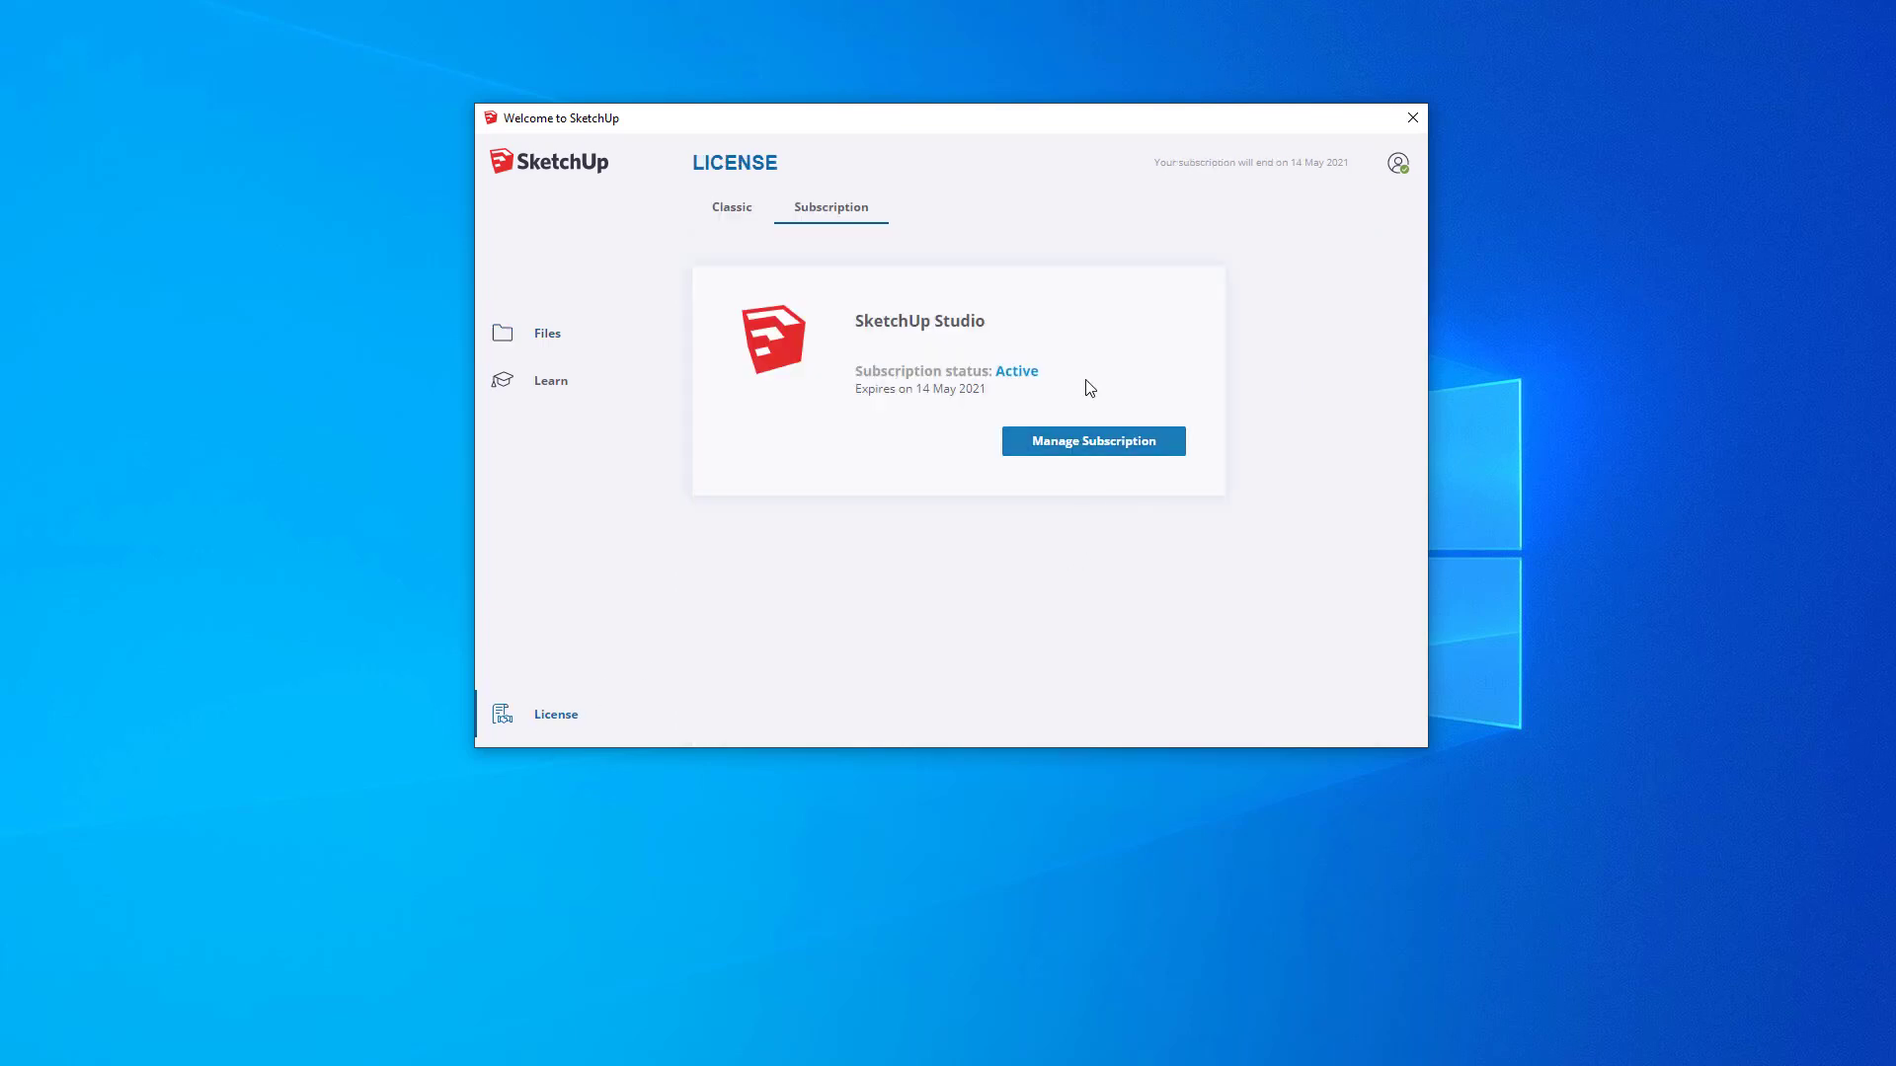
mouse_move(1007, 539)
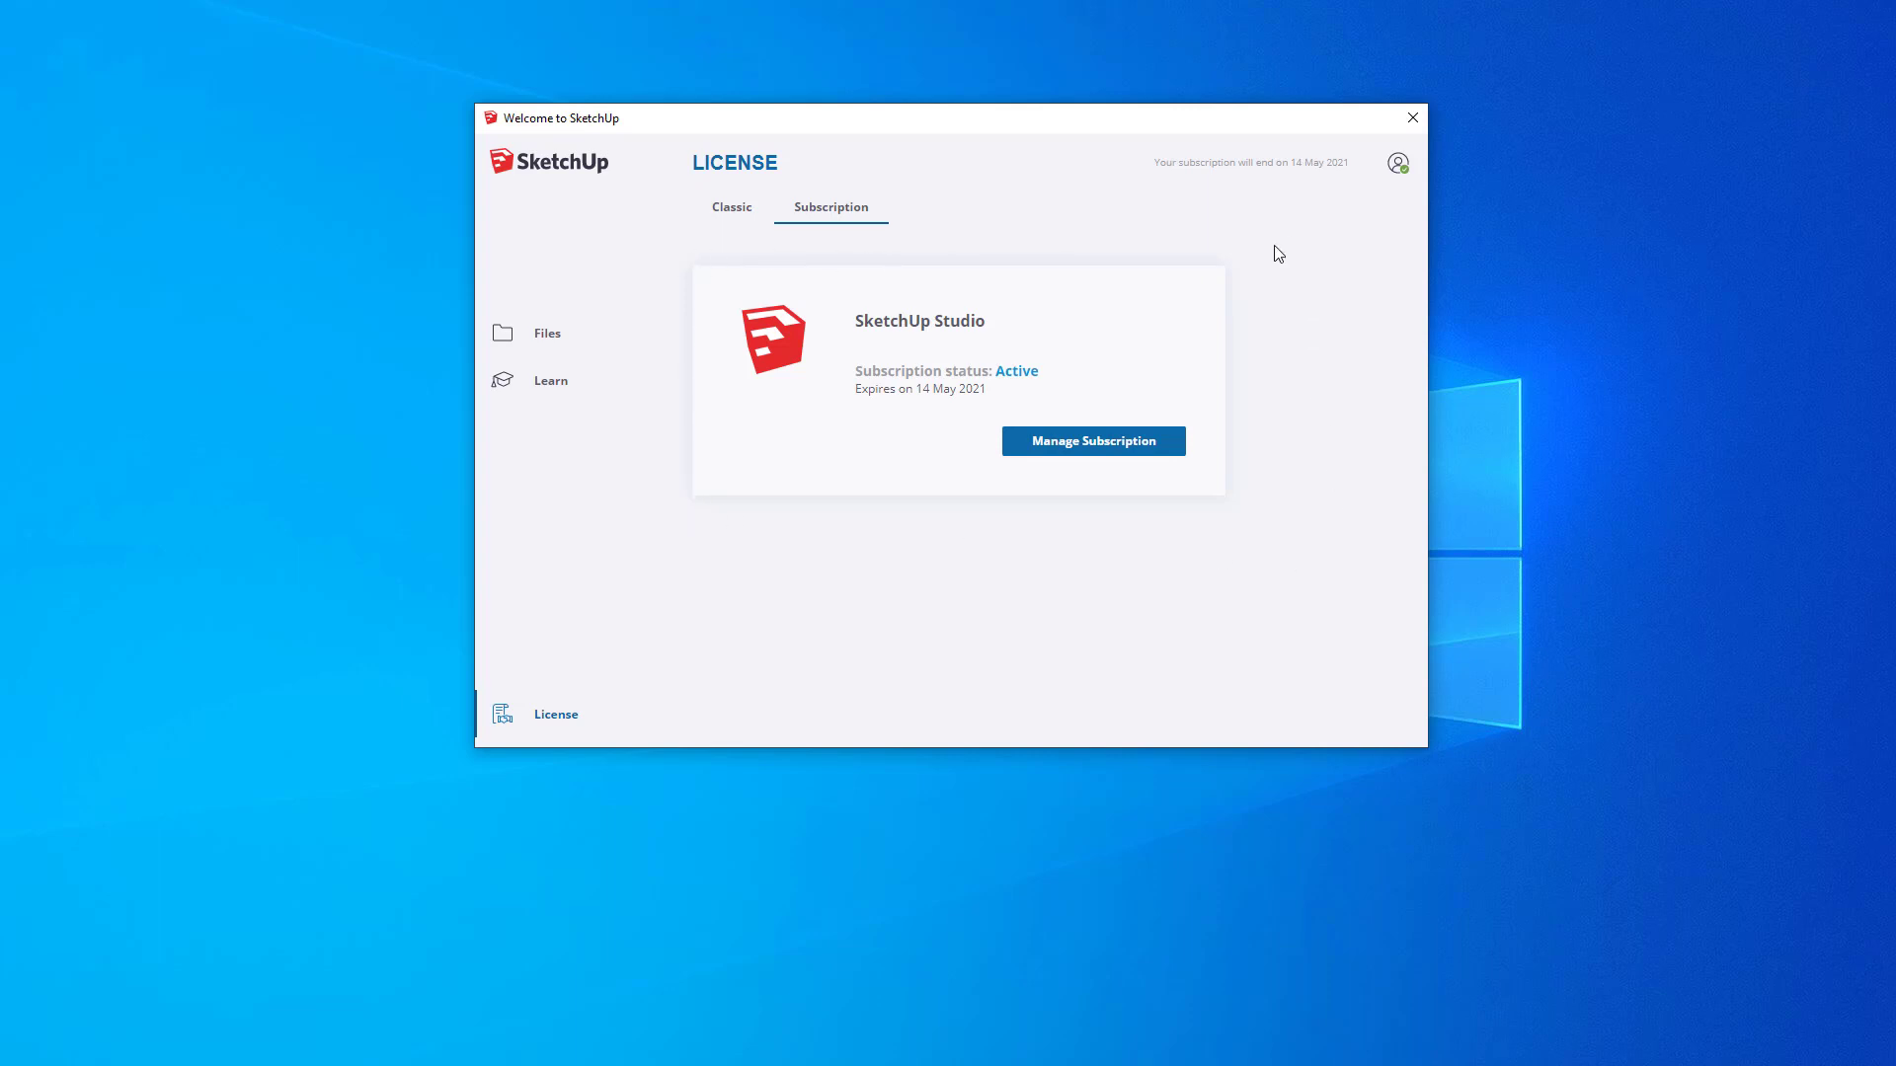
mouse_move(901, 339)
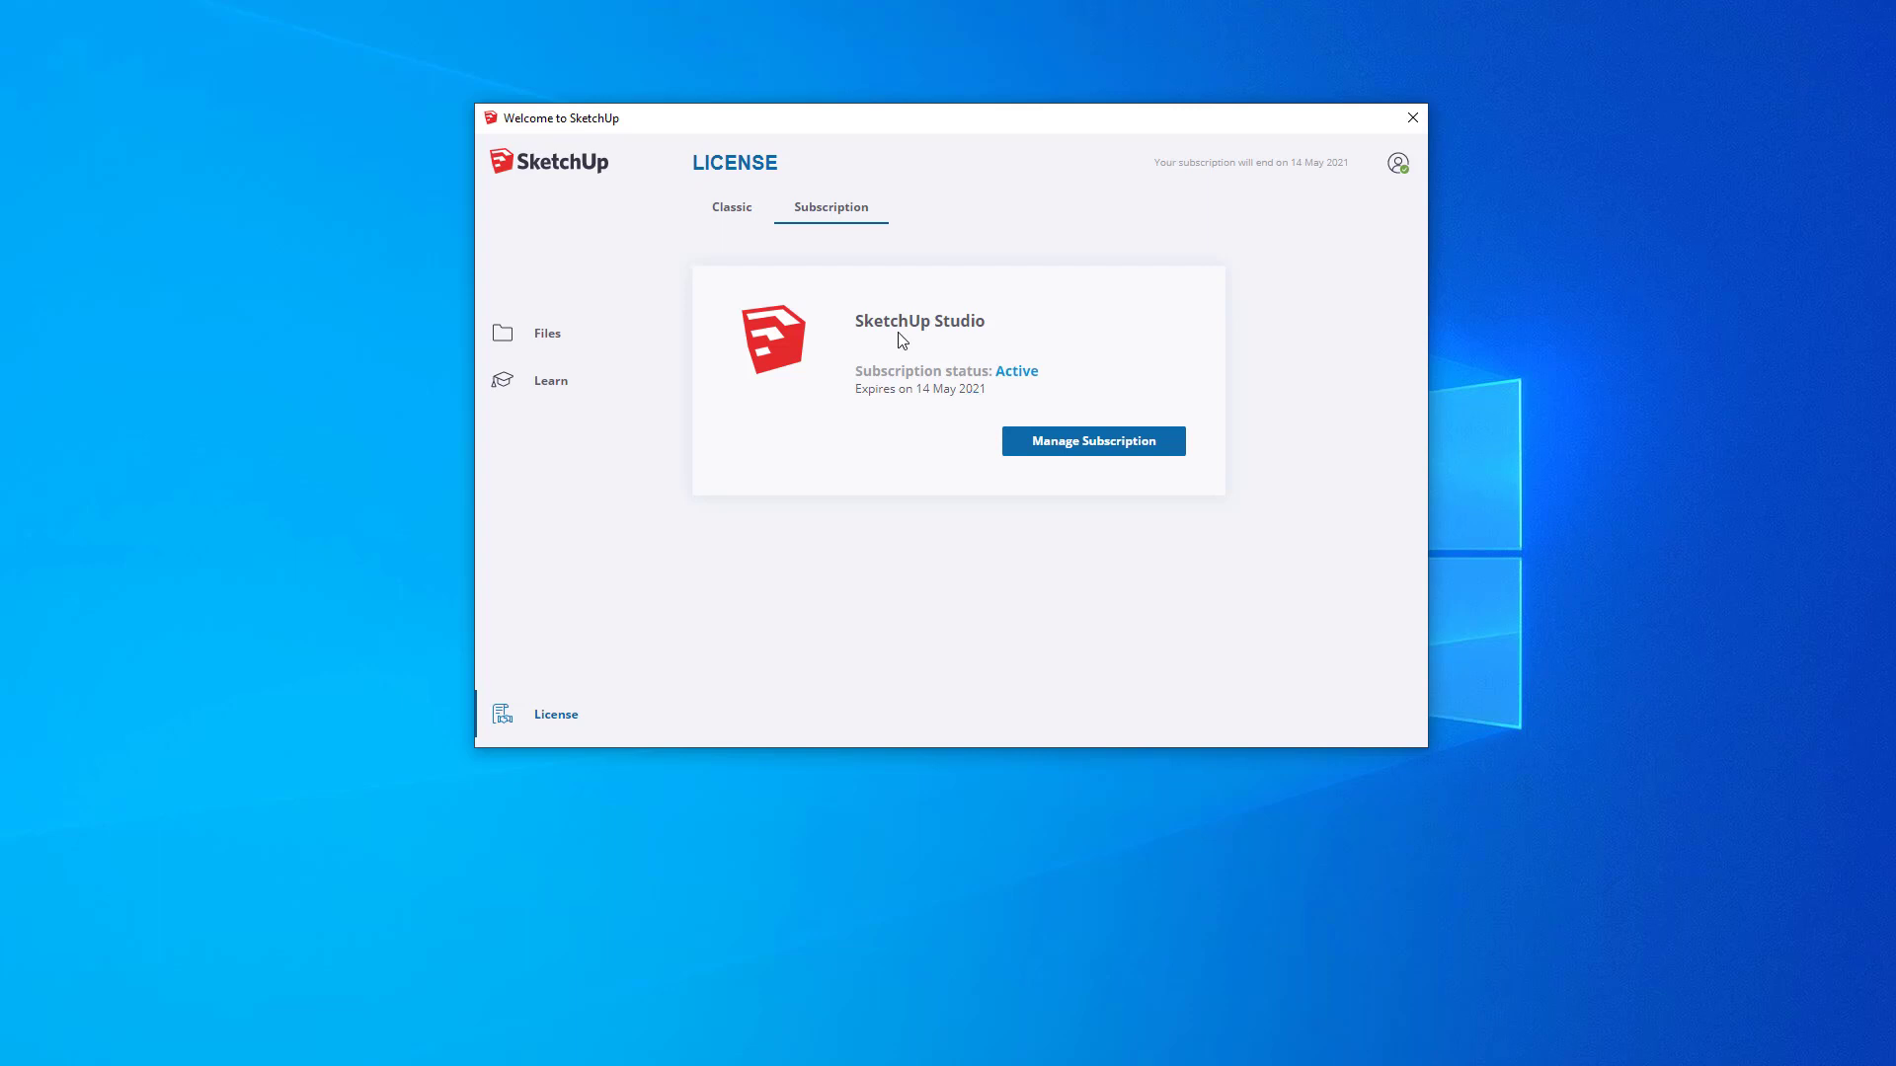
mouse_move(1060, 334)
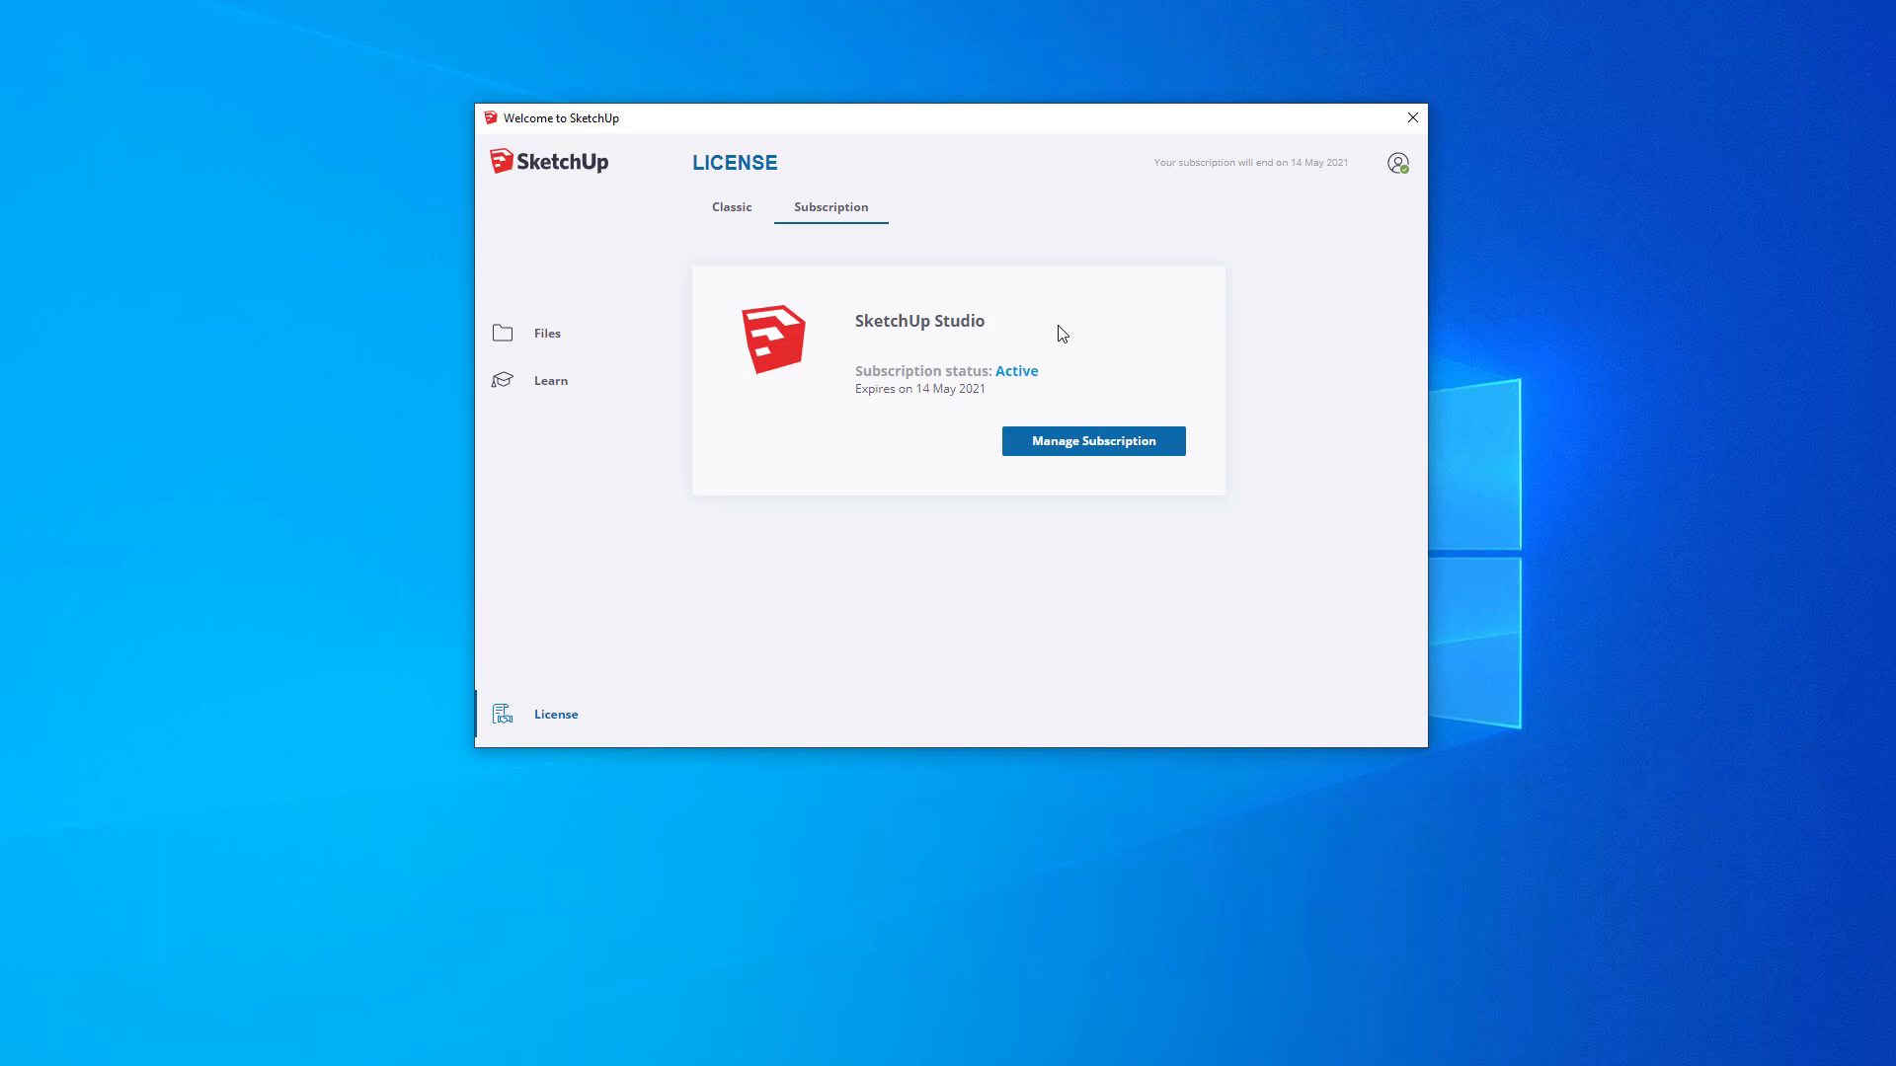
mouse_move(976, 314)
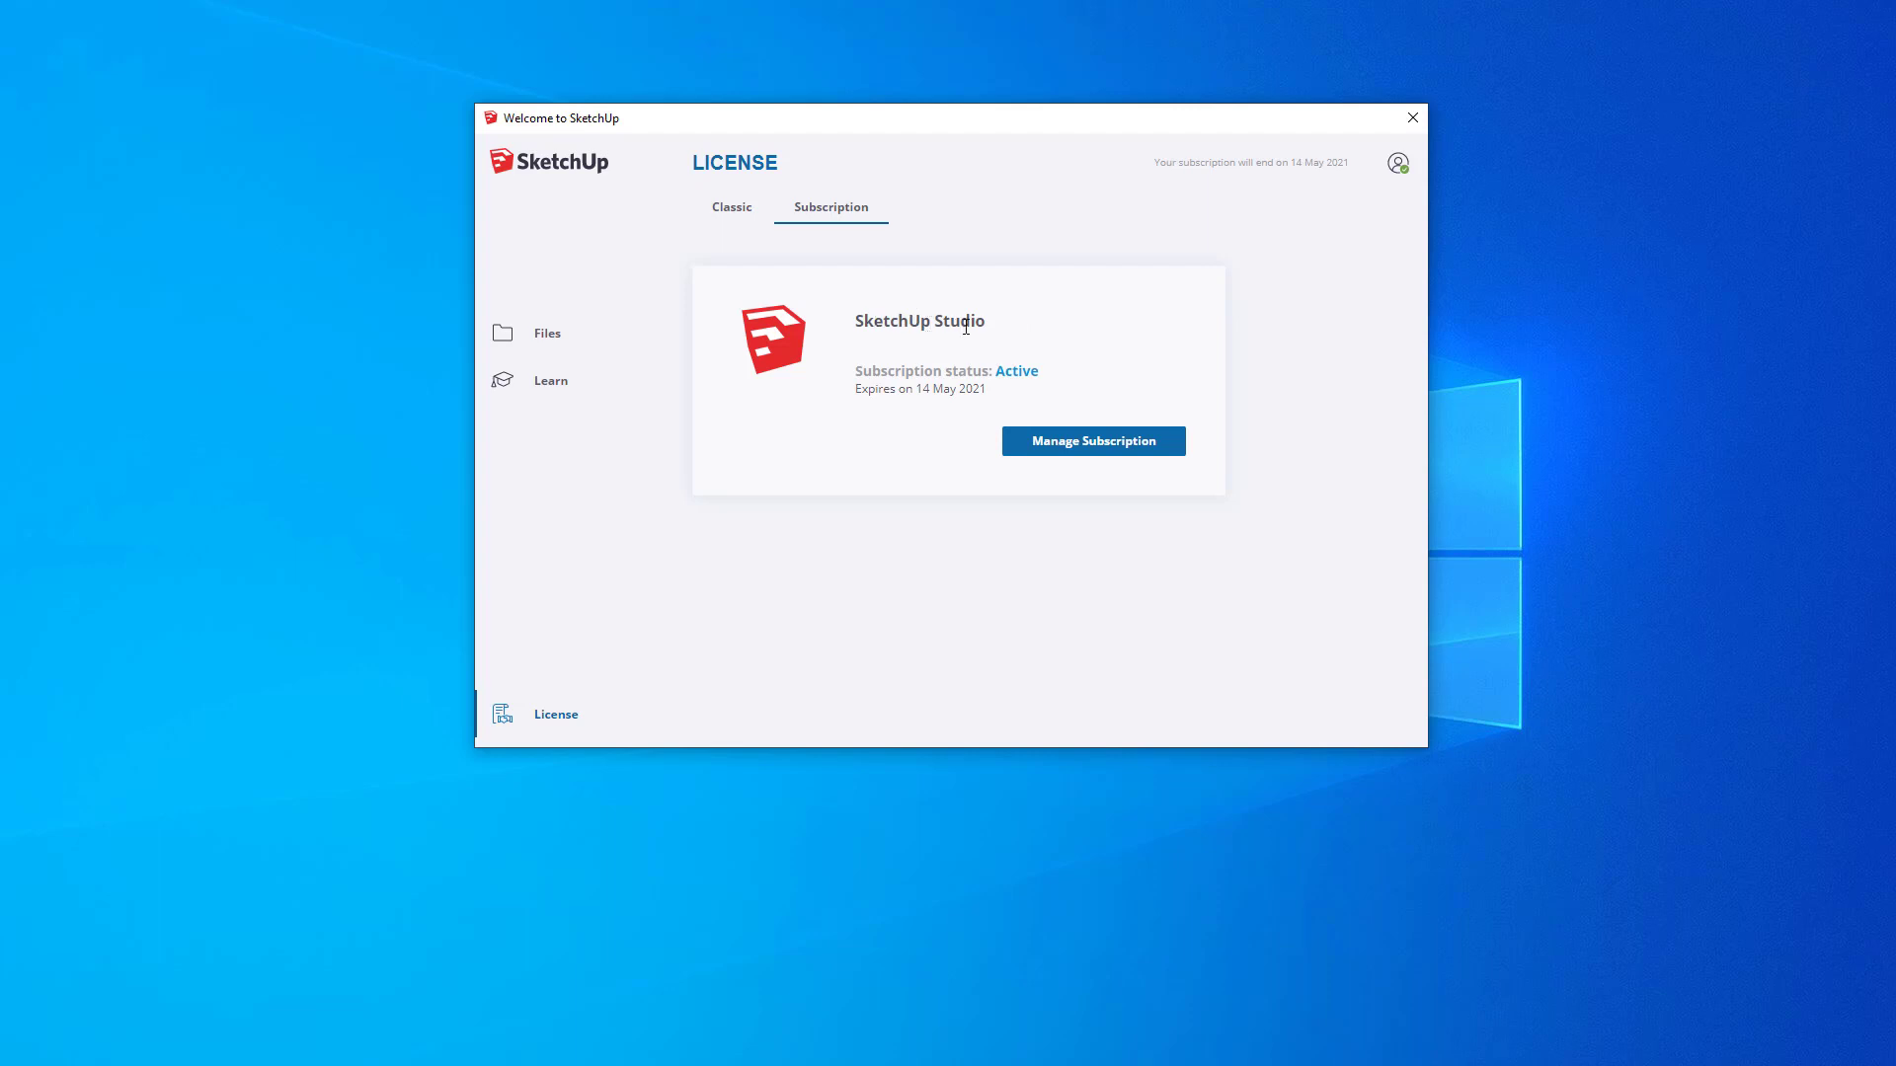
mouse_move(994, 333)
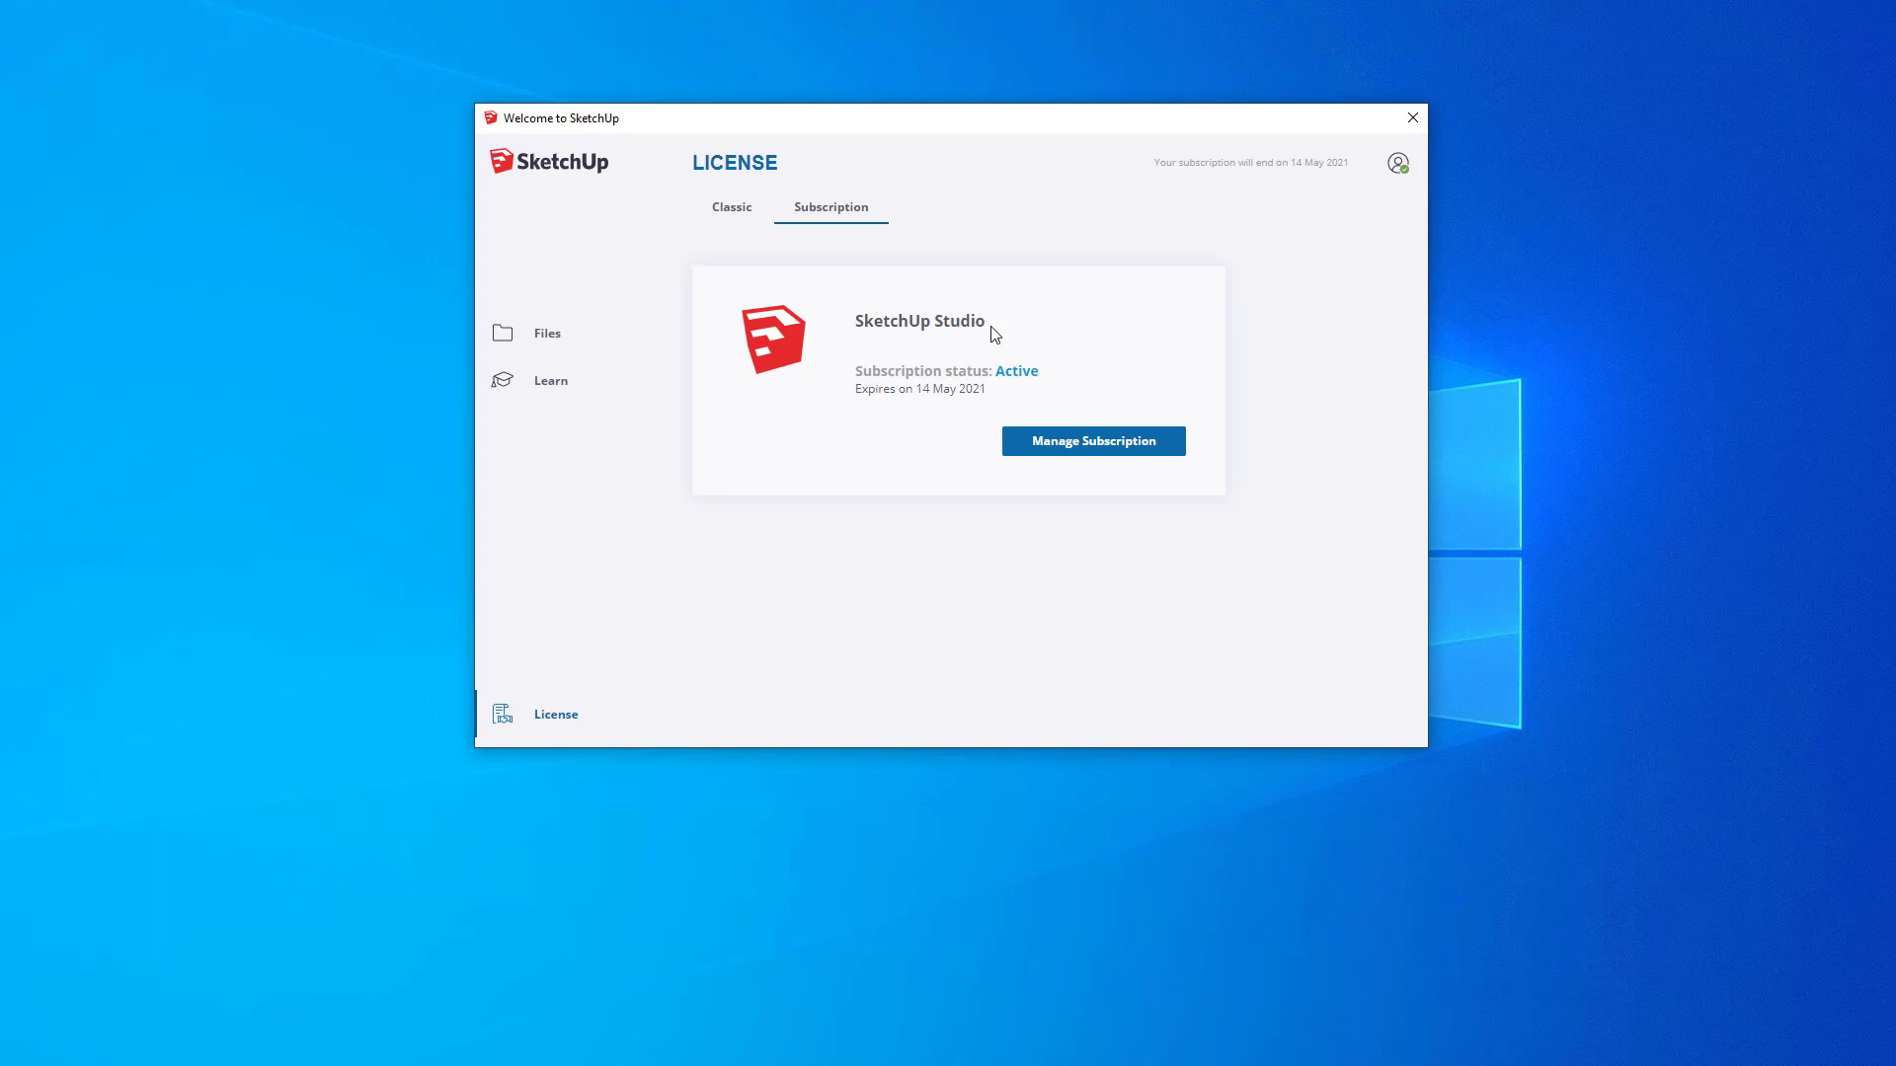
mouse_move(1244, 573)
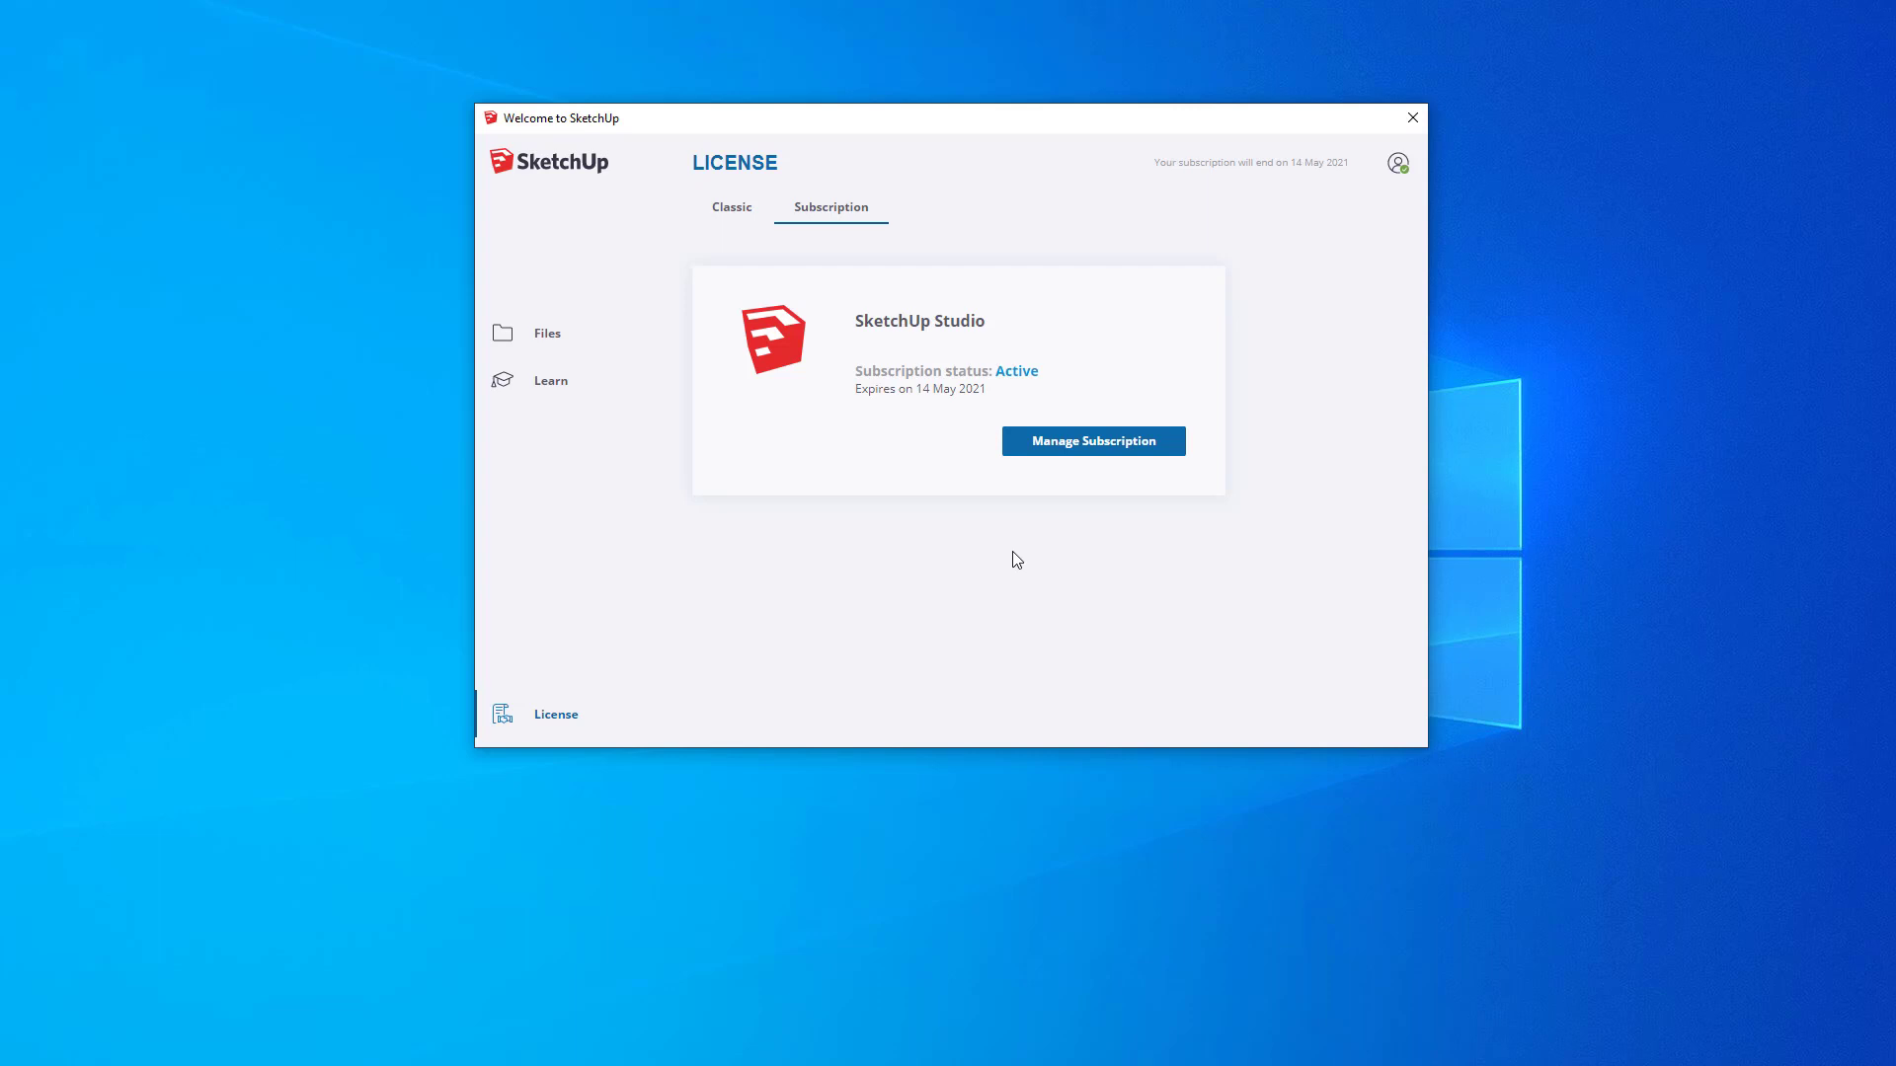
mouse_move(555, 339)
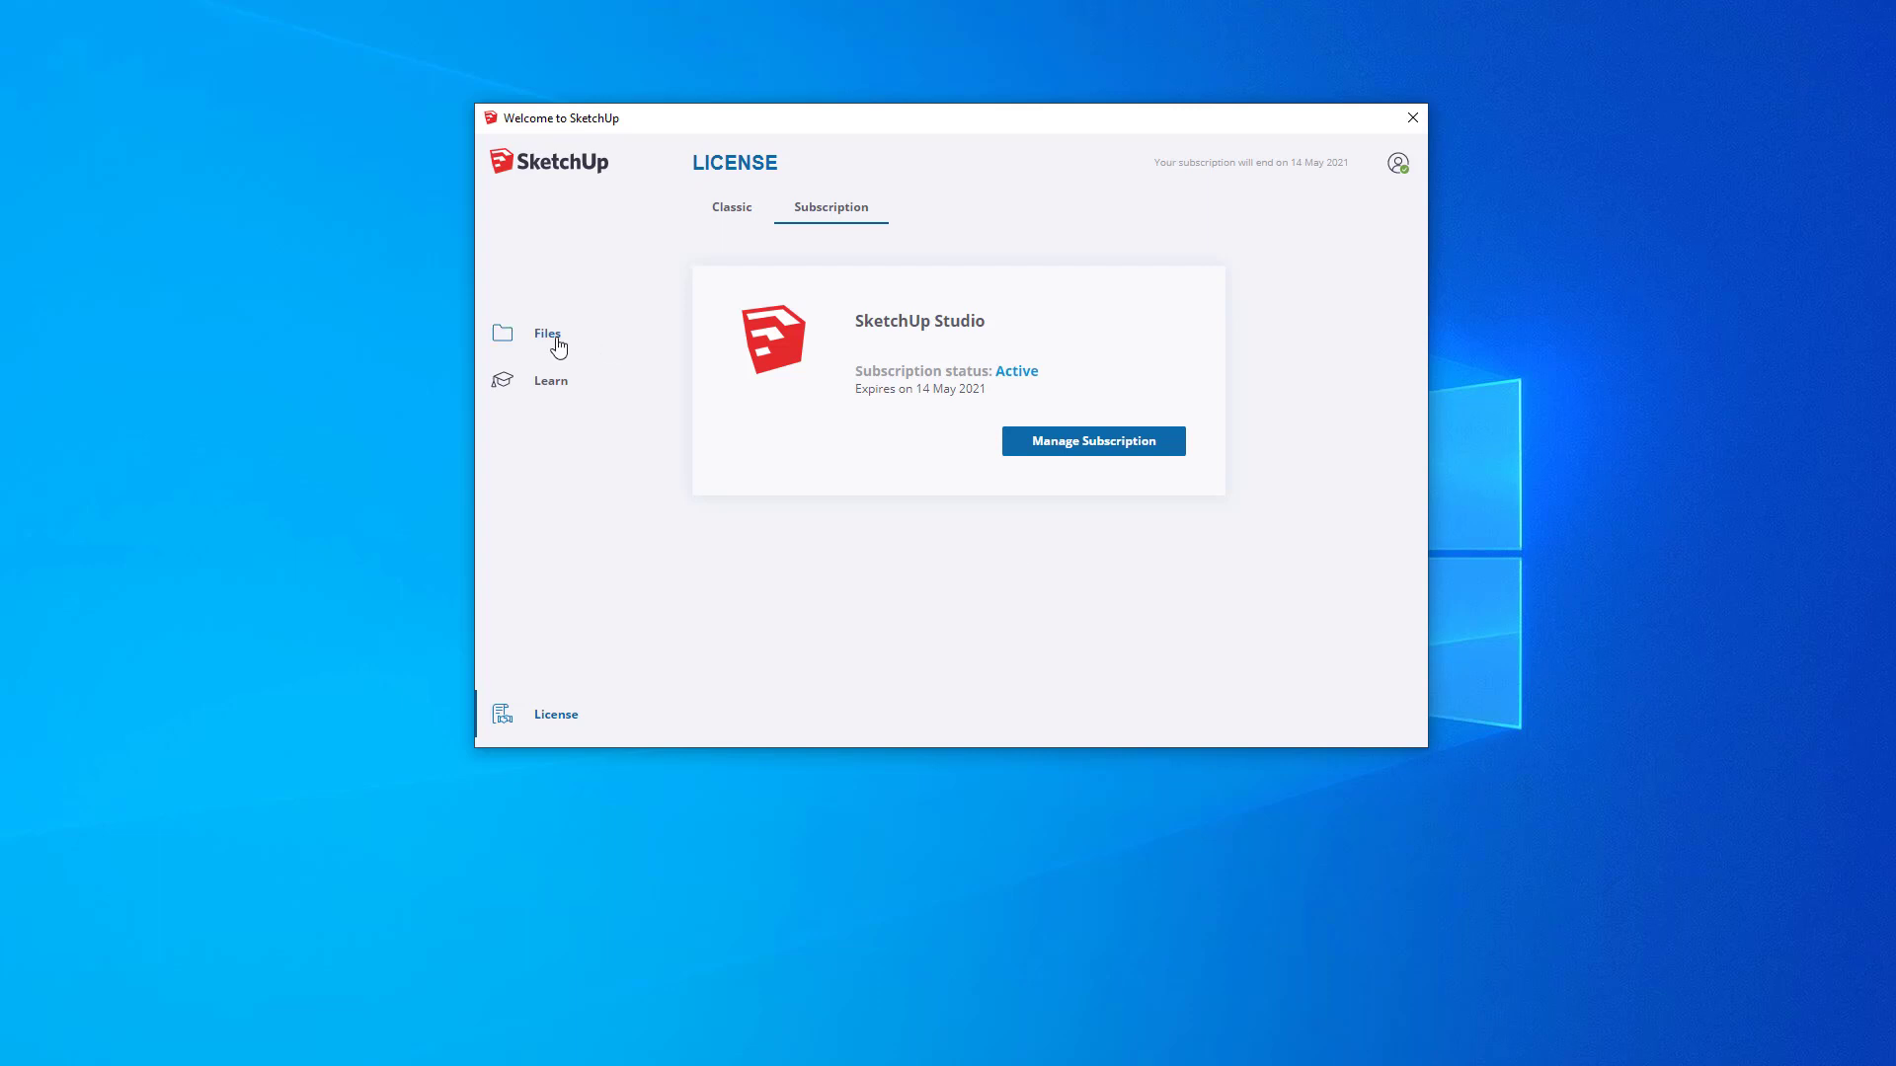
Step: Switch the Welcome window to Files, showing templates and recent files like House Basic 1
click(546, 334)
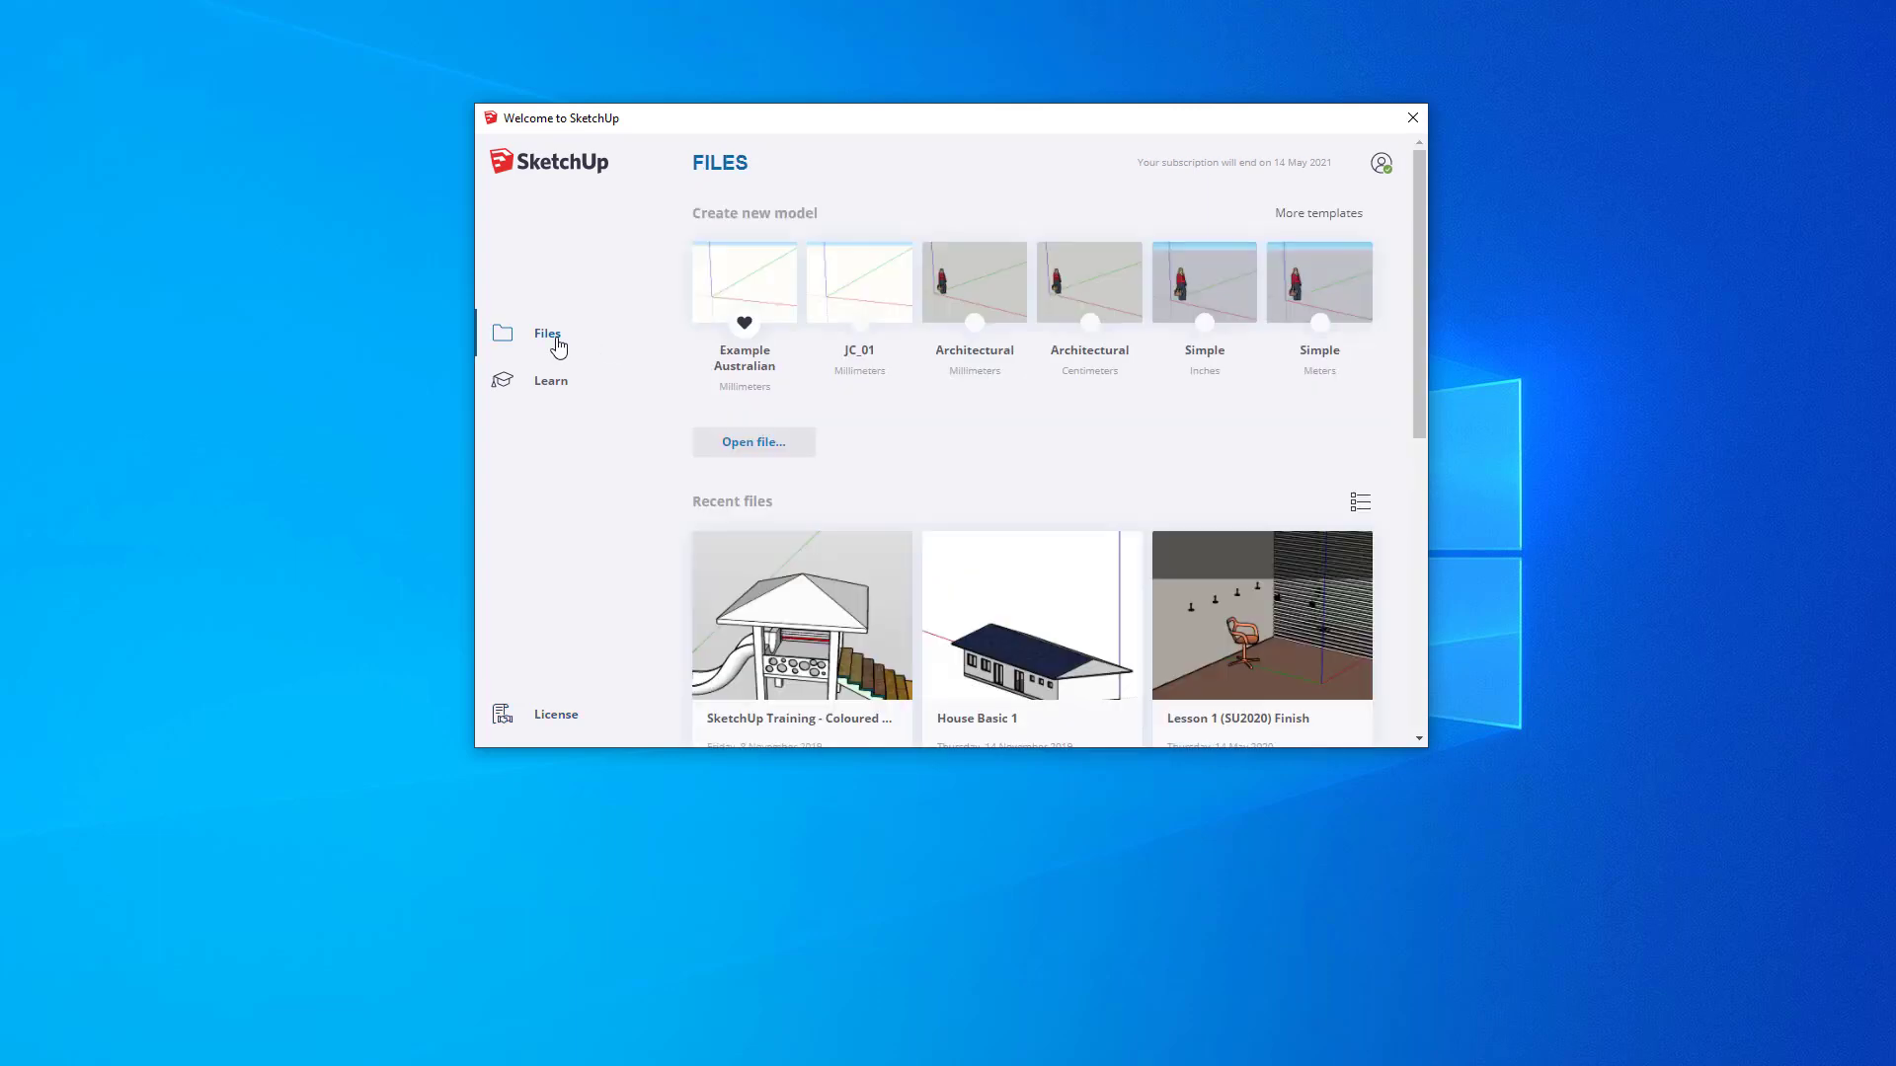
mouse_move(736, 301)
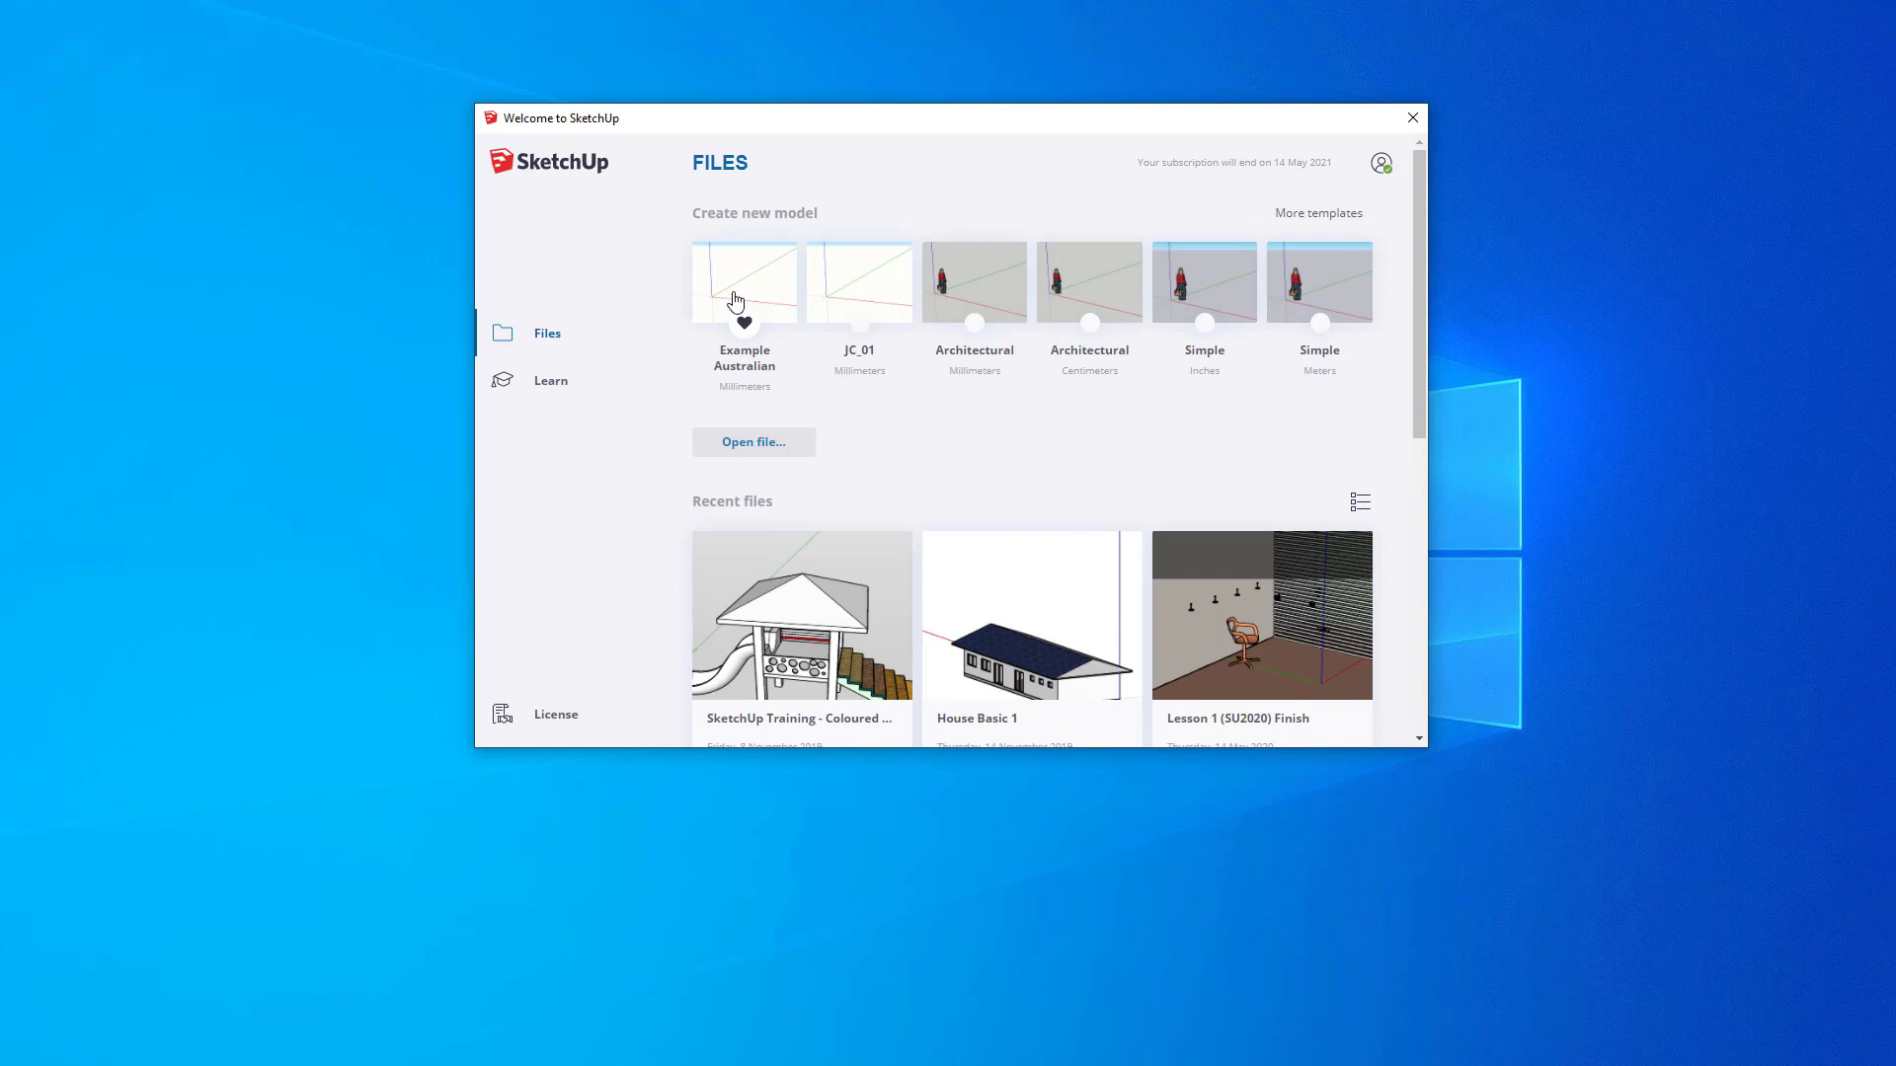